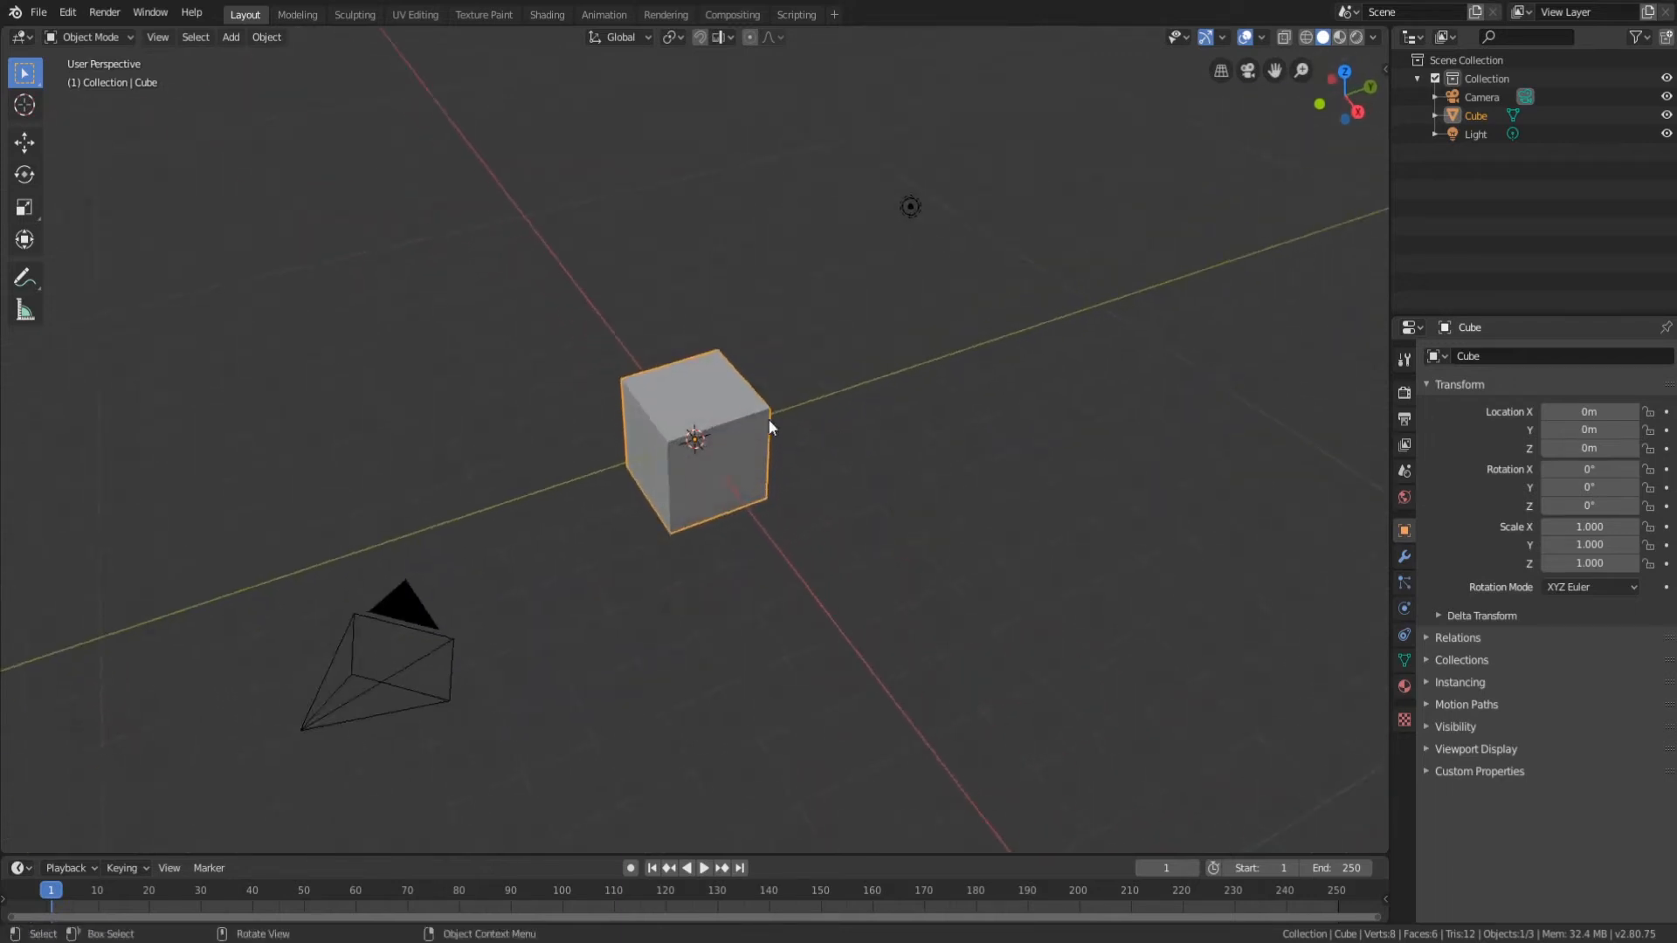
Orbit around the default cube and enter Edit Mode on it.
drag(770, 428, 751, 456)
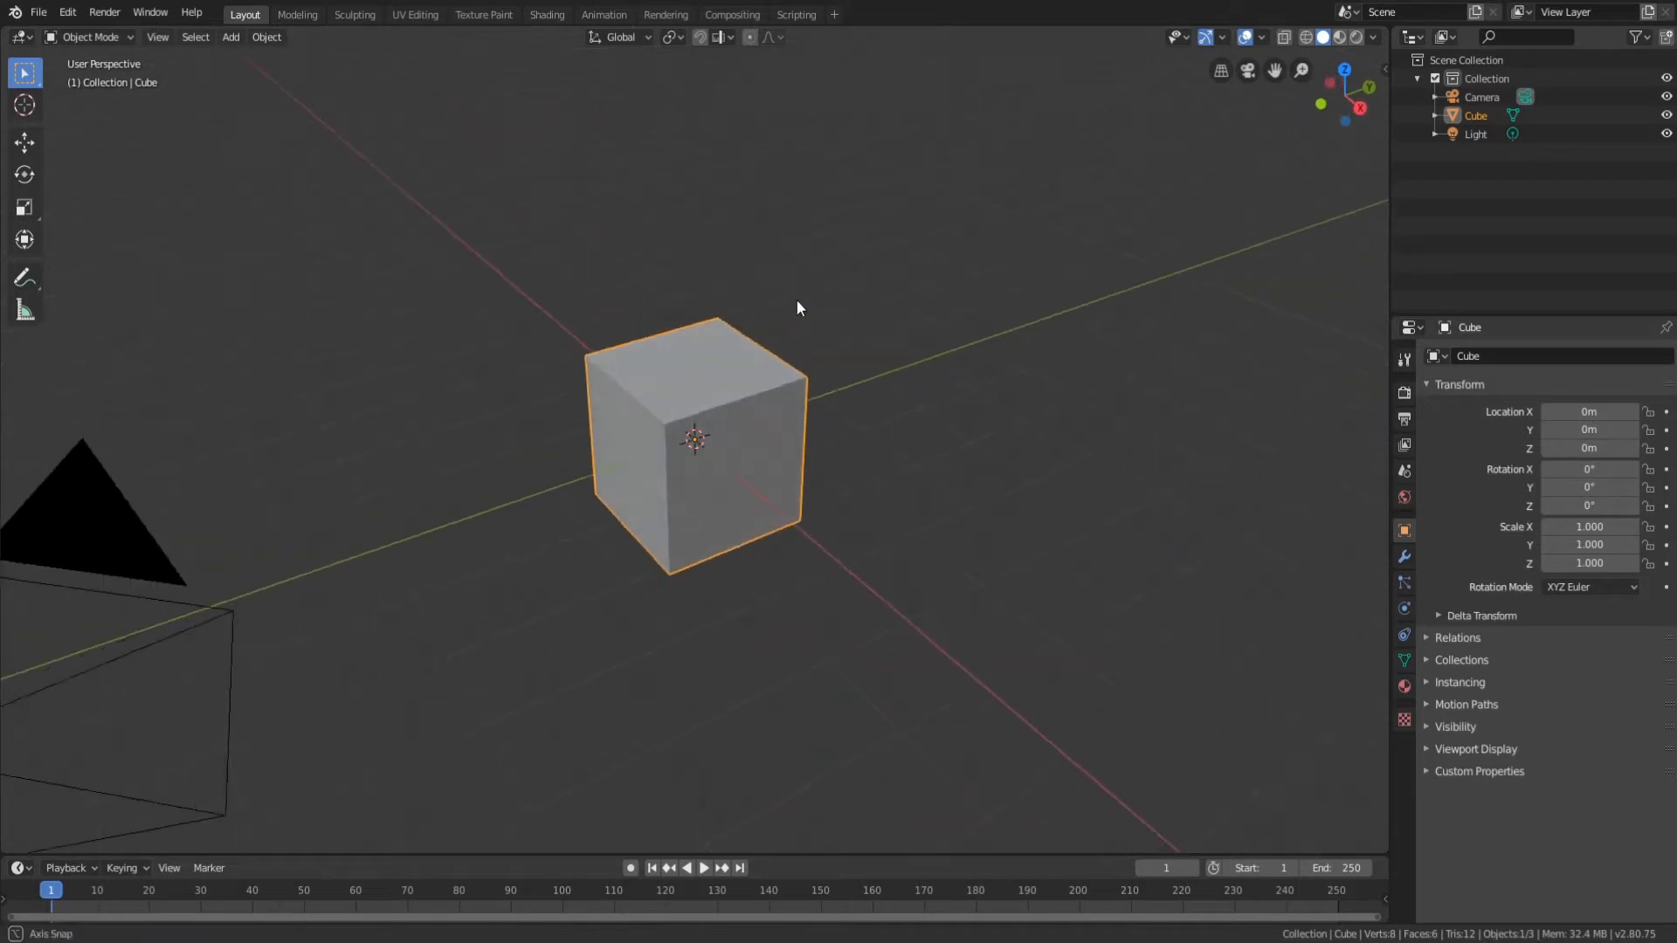
drag(796, 307, 931, 440)
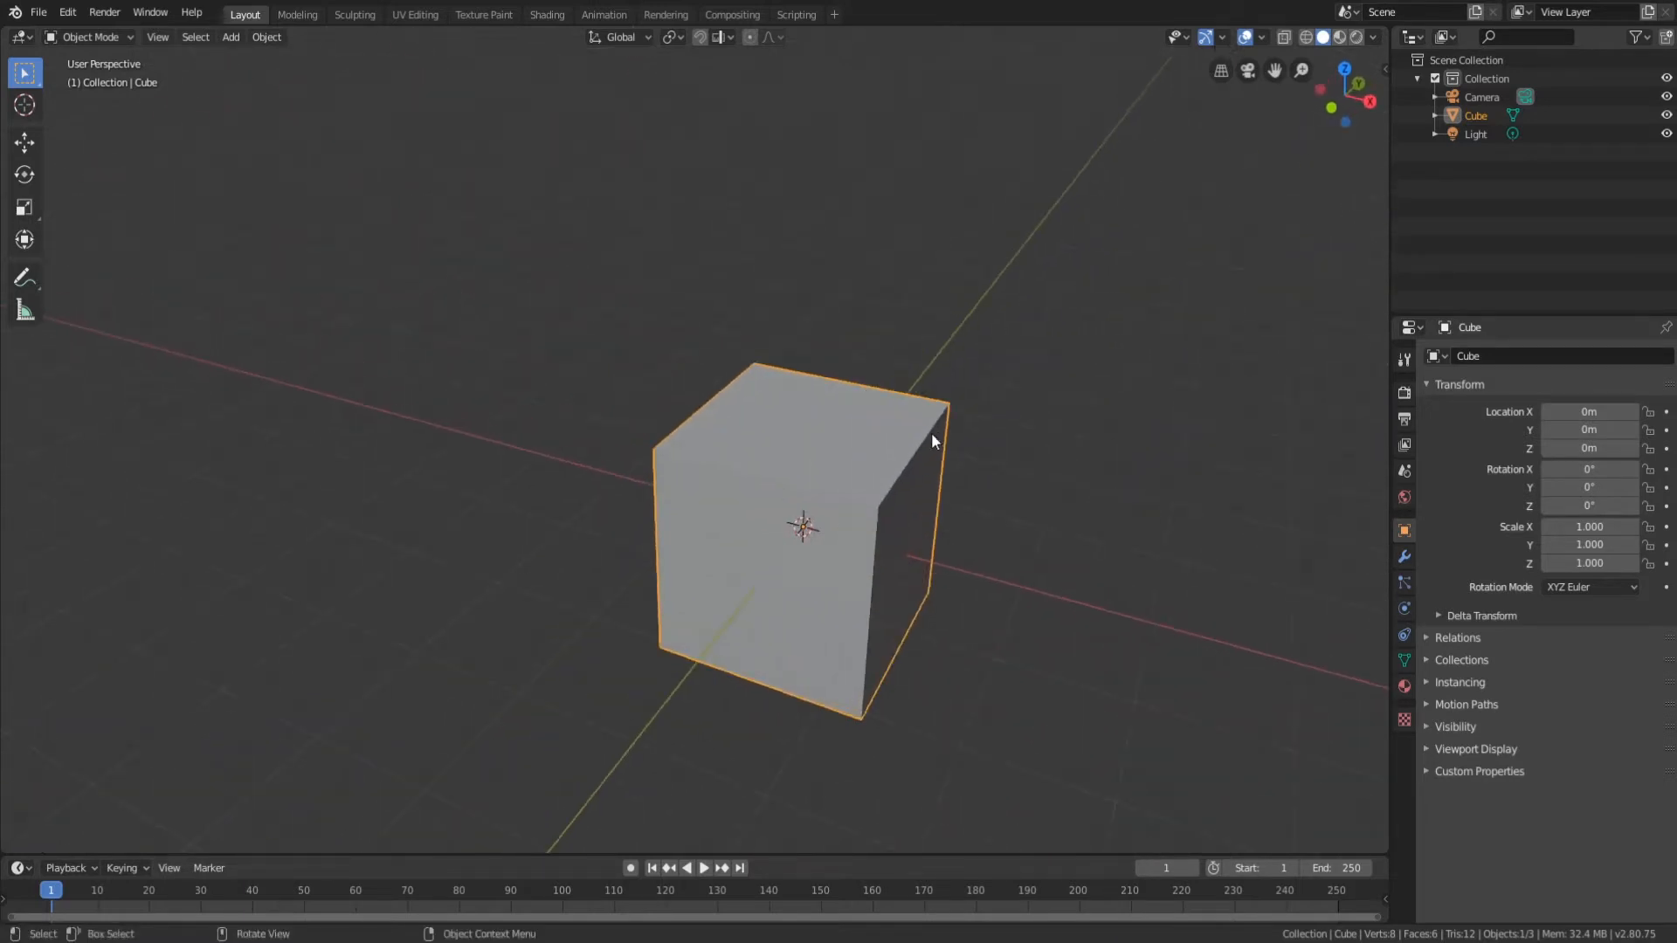
key(Tab)
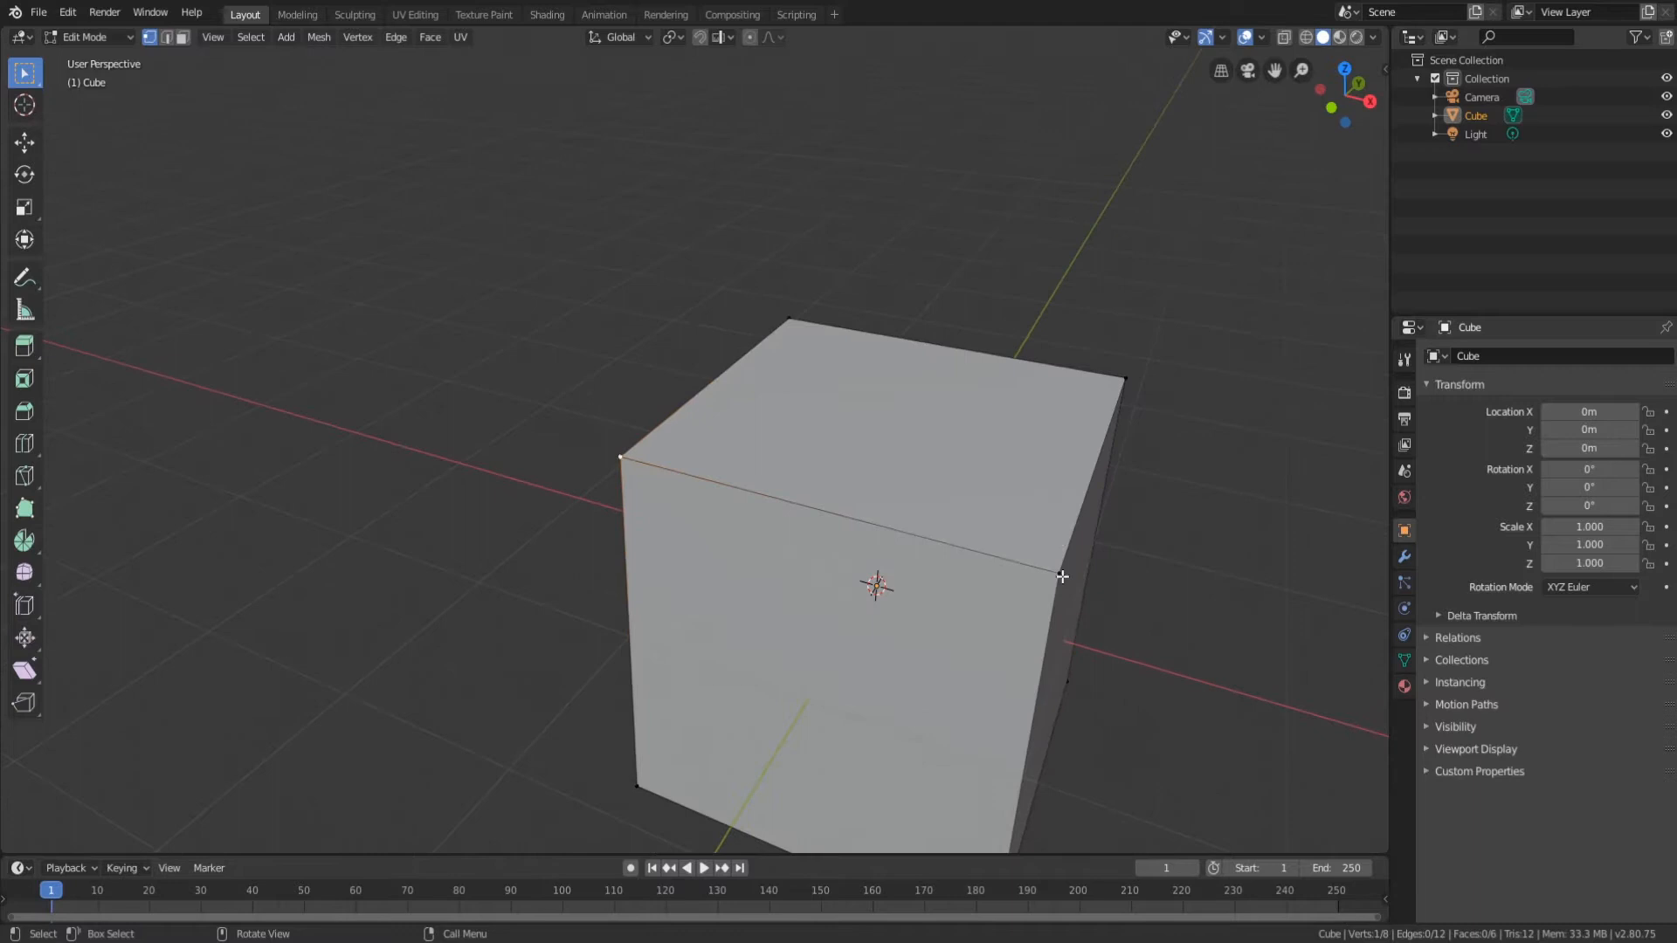
Switch to face select mode and select the cube's top face.
click(167, 37)
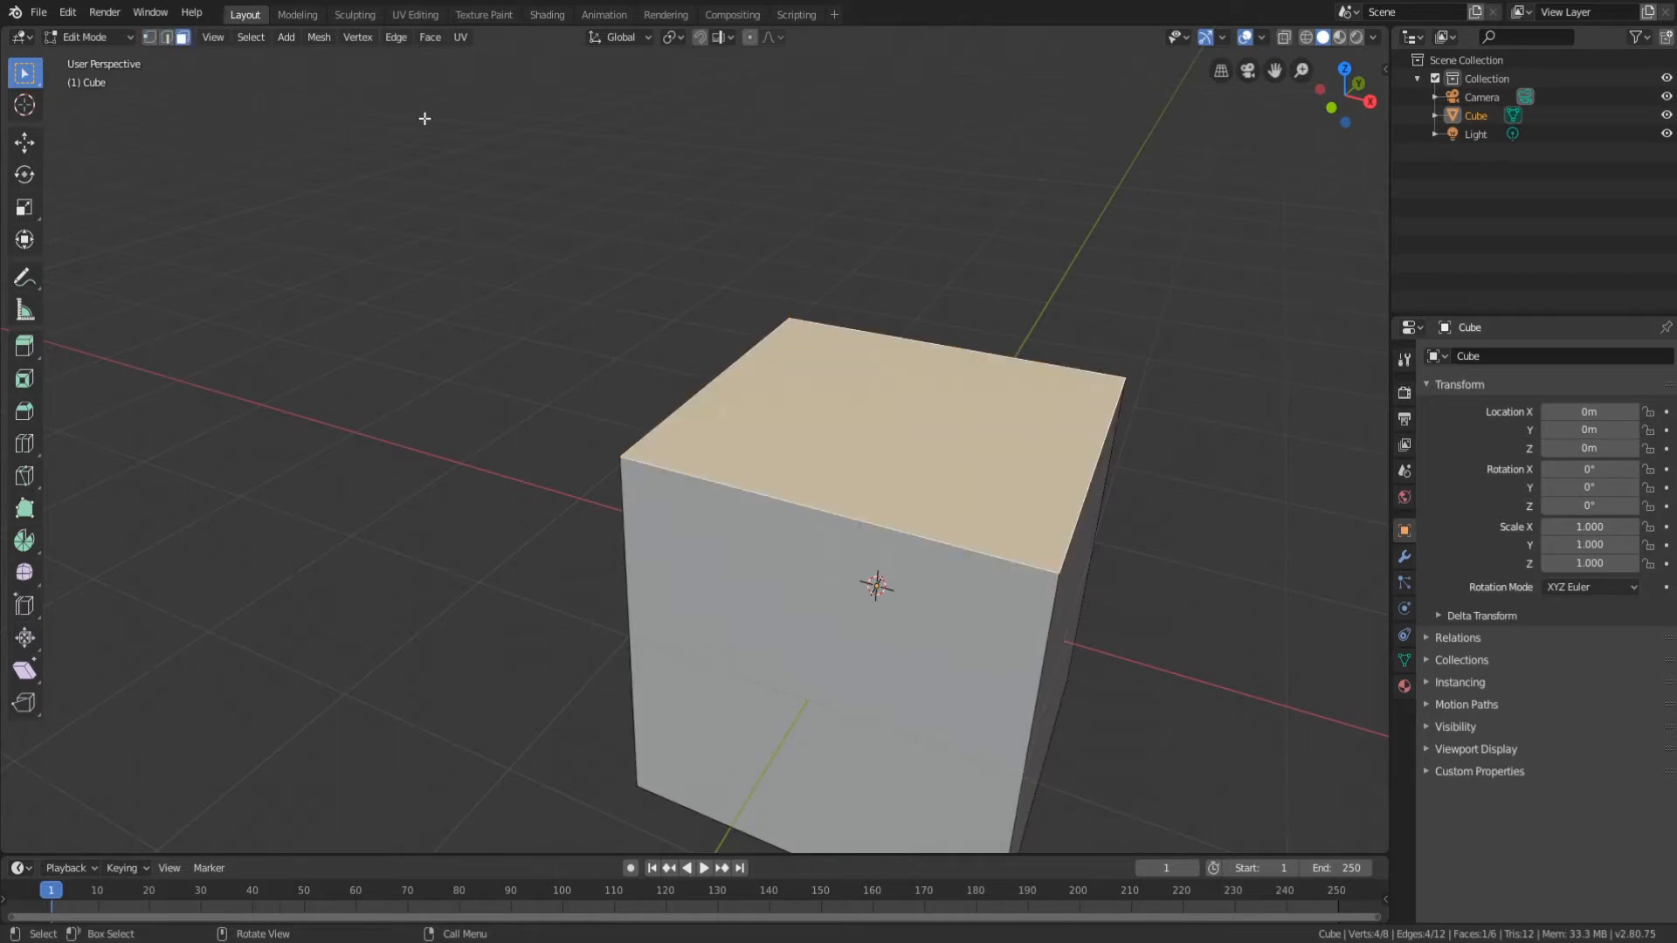
click(866, 459)
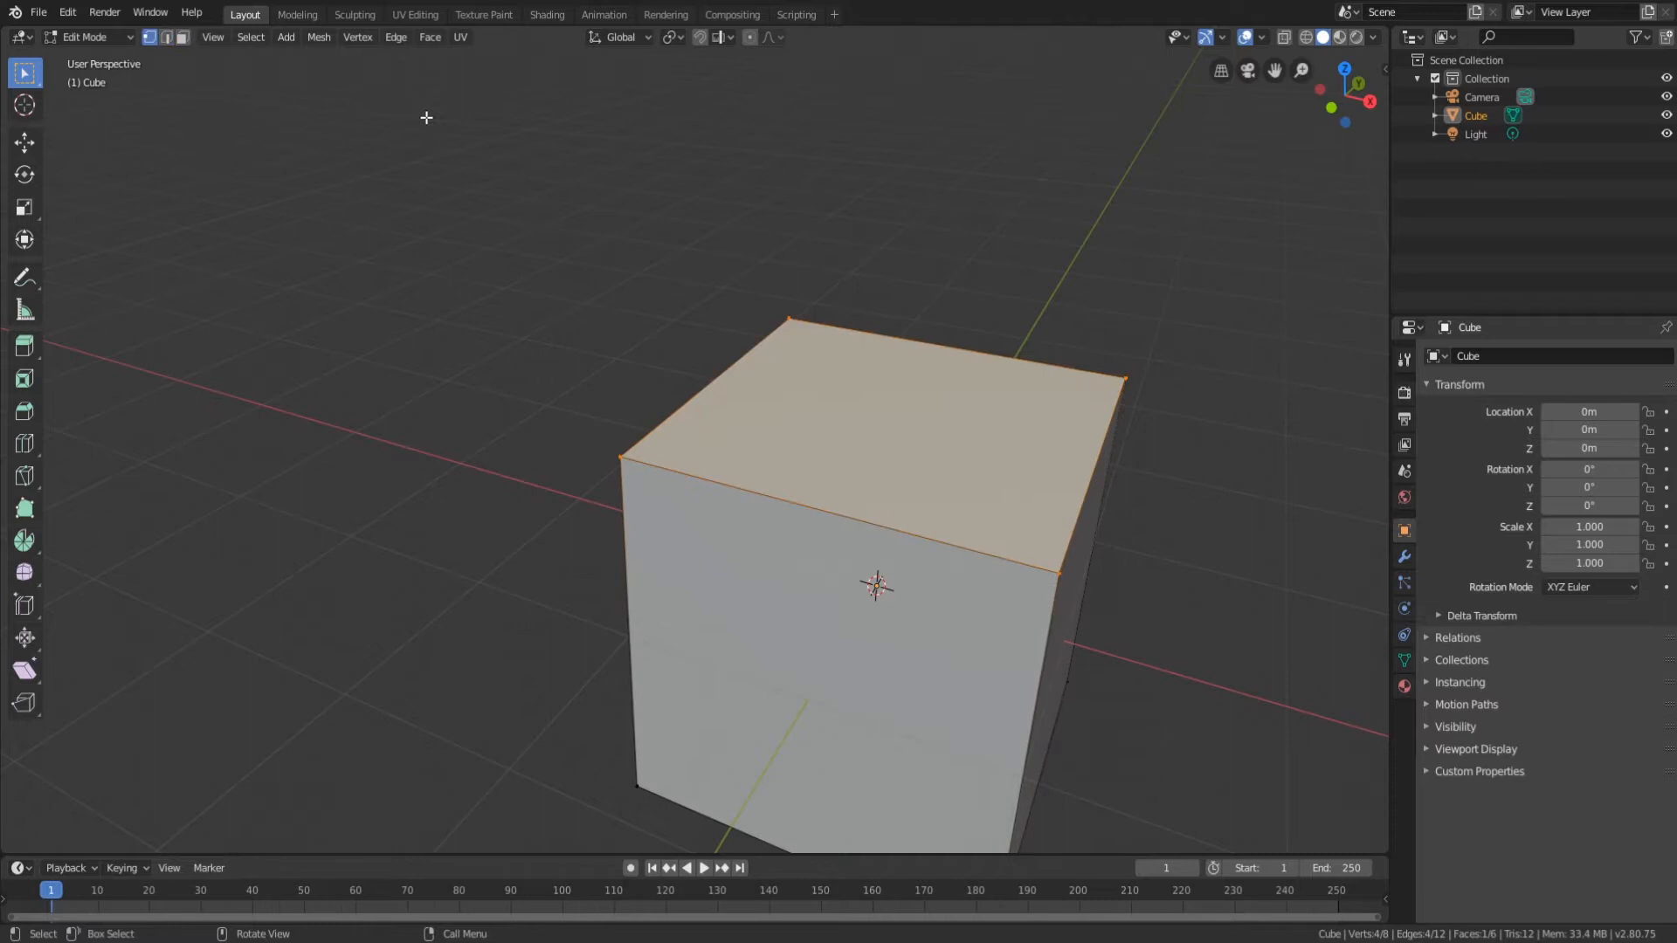
mouse_move(487, 129)
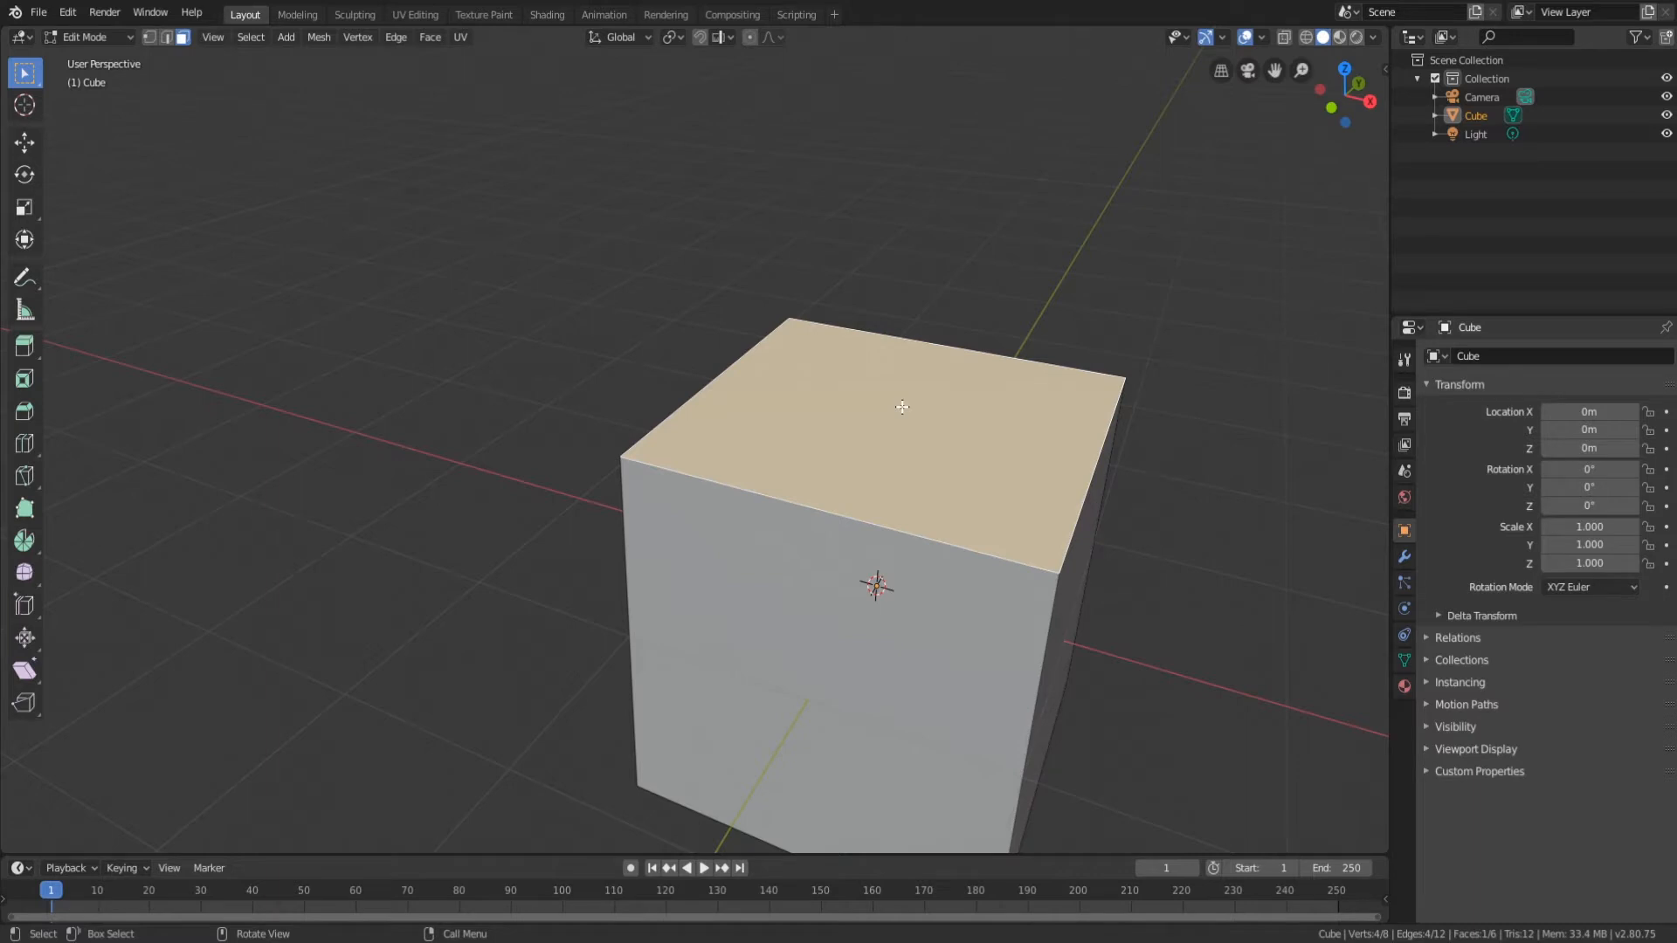
Move the top face down along Z until the cube becomes a thin slab.
key(g)
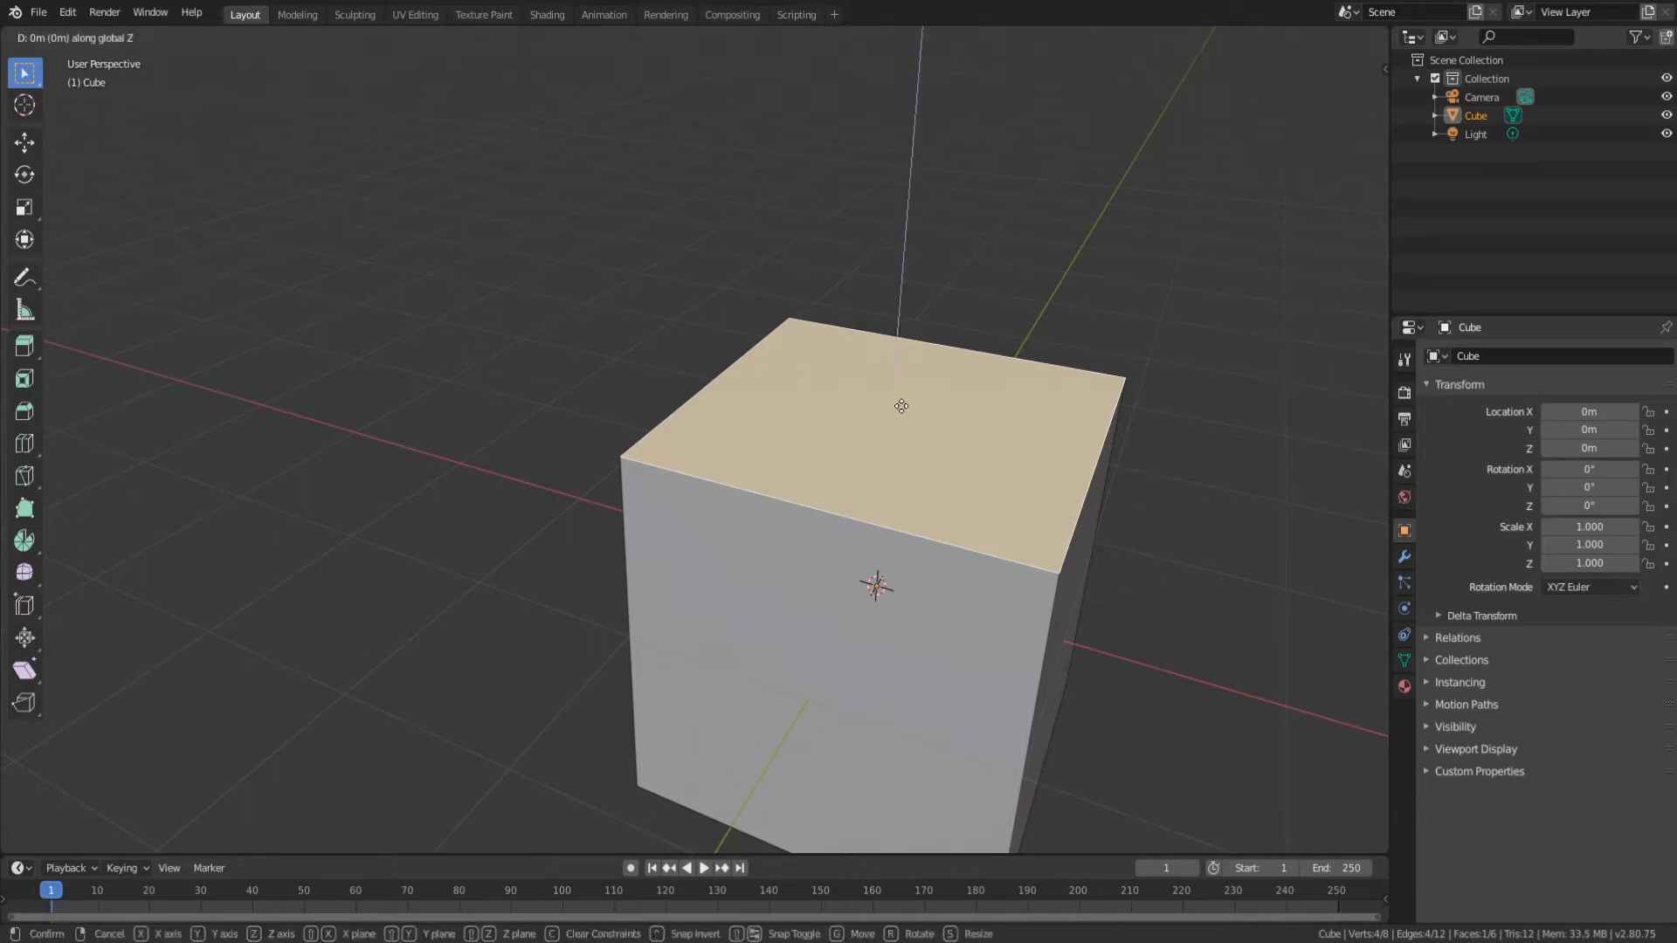
drag(901, 405, 842, 670)
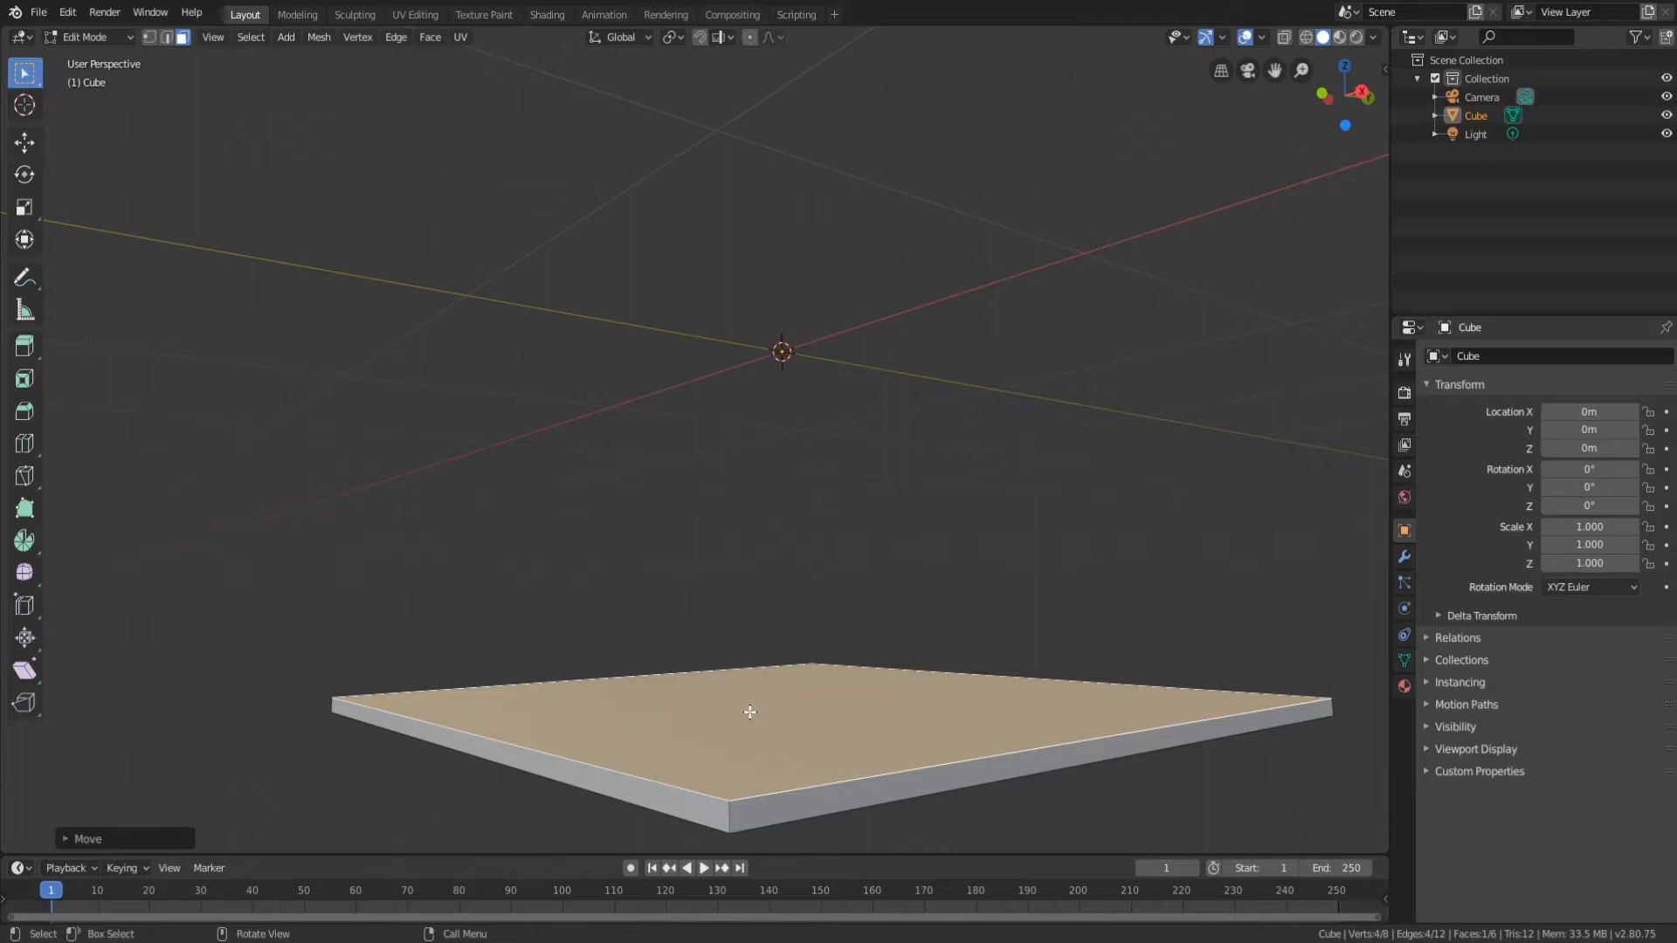
key(g)
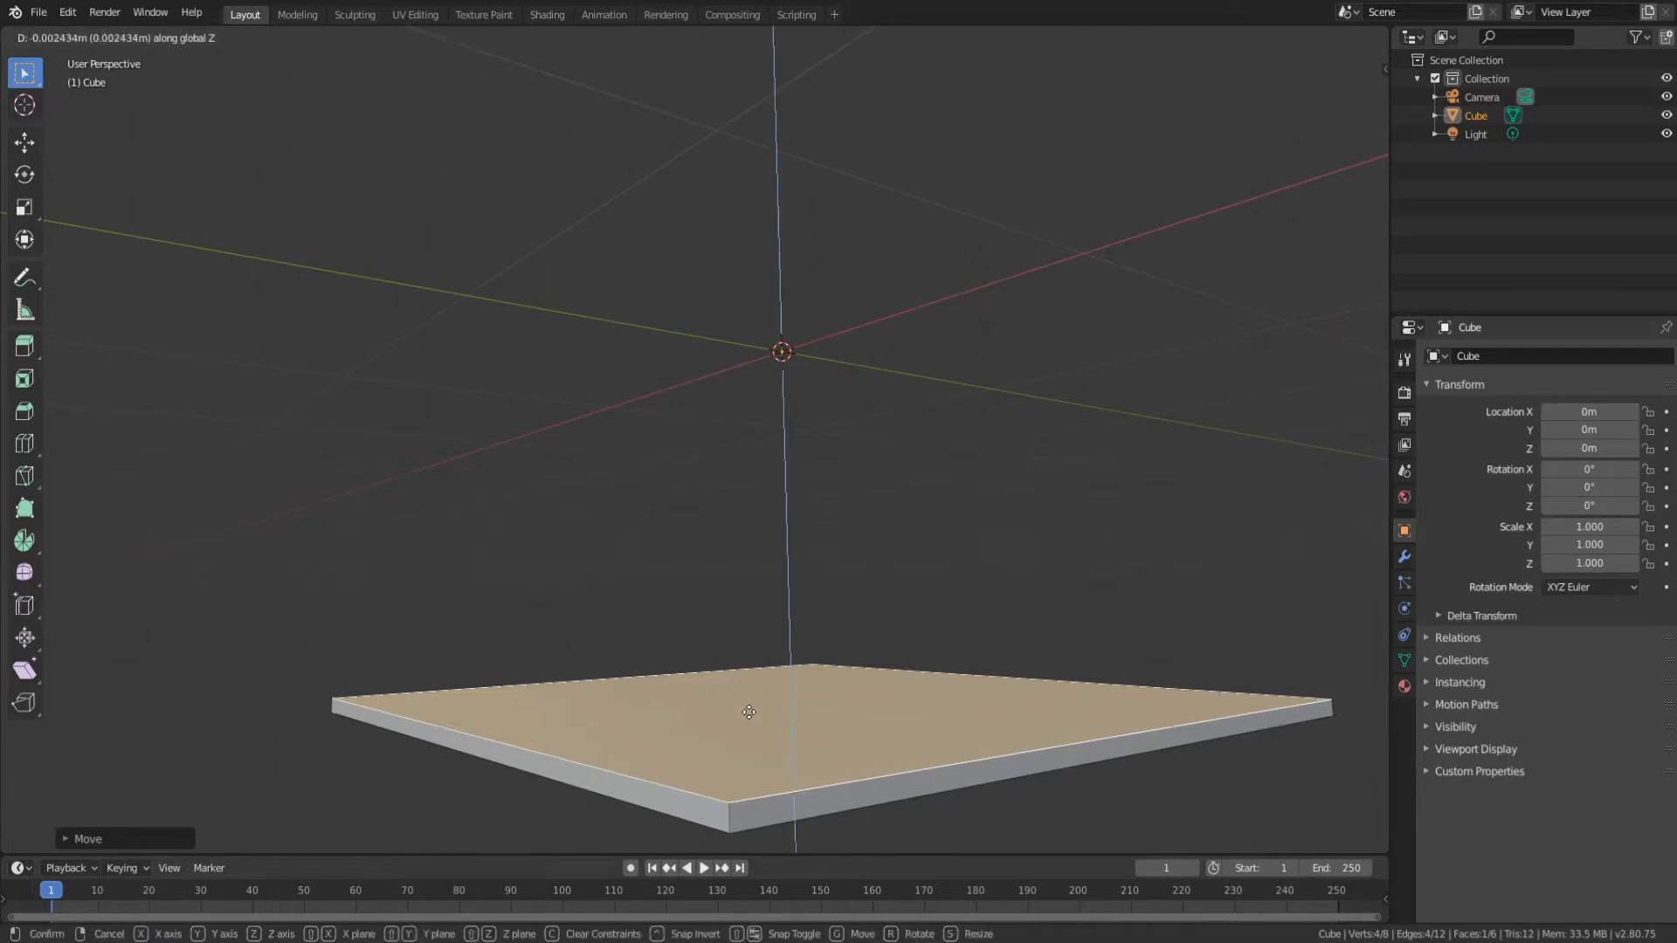
key(Tab)
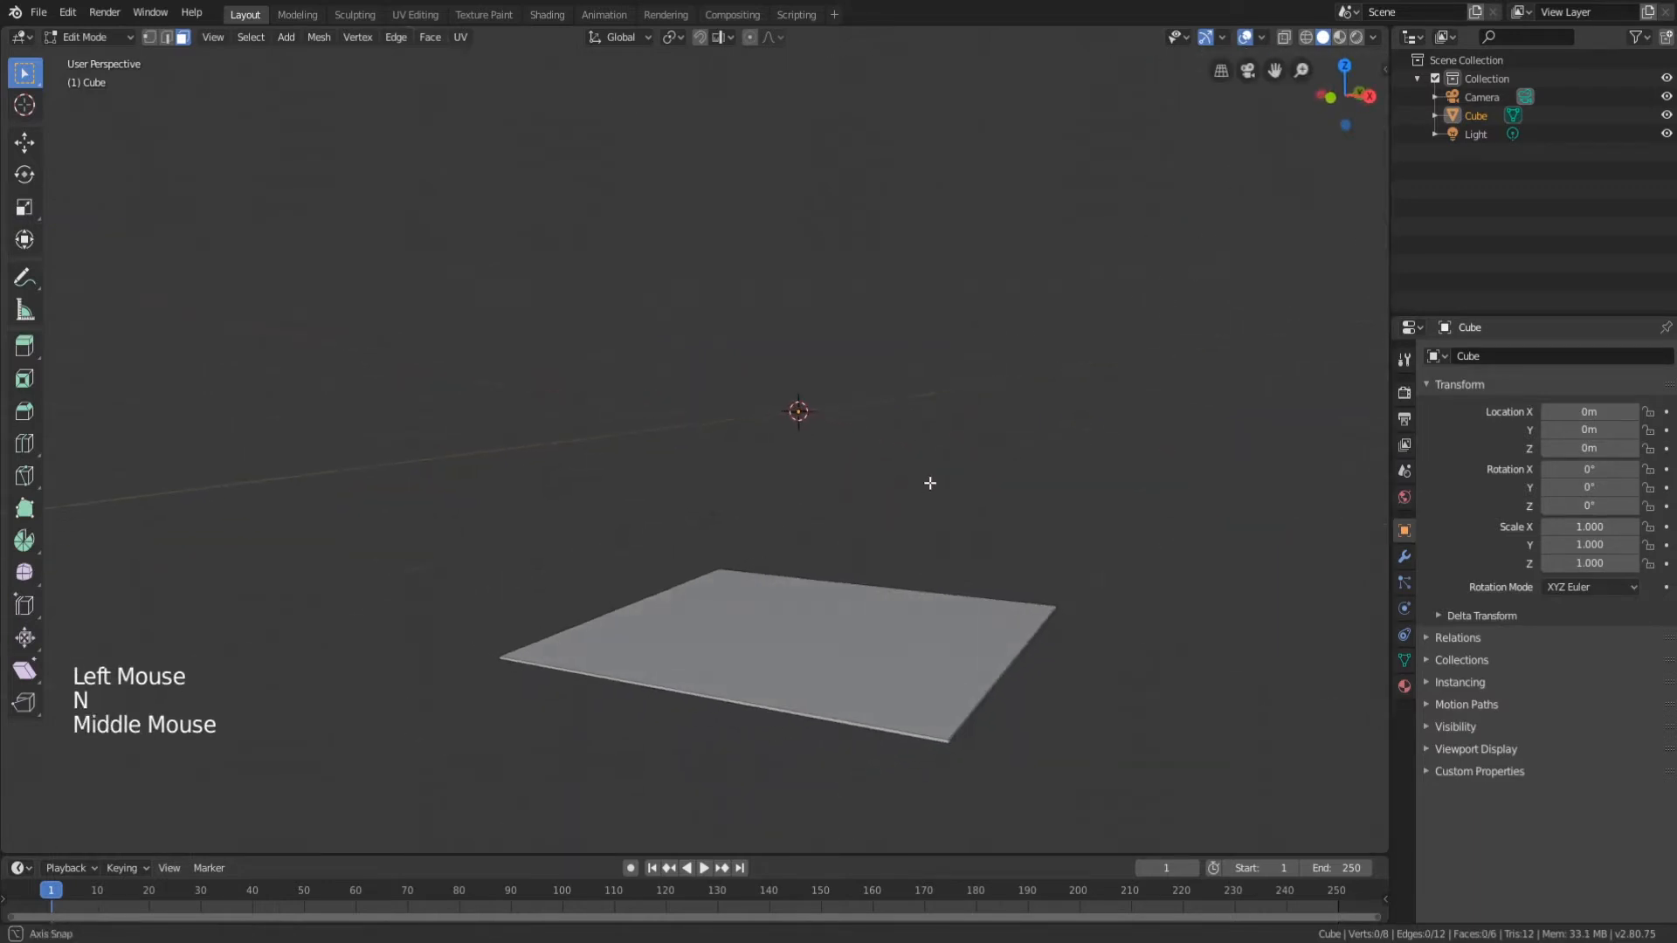
In Object Mode, move the slab up along Z to about 1.0262 m.
key(Tab)
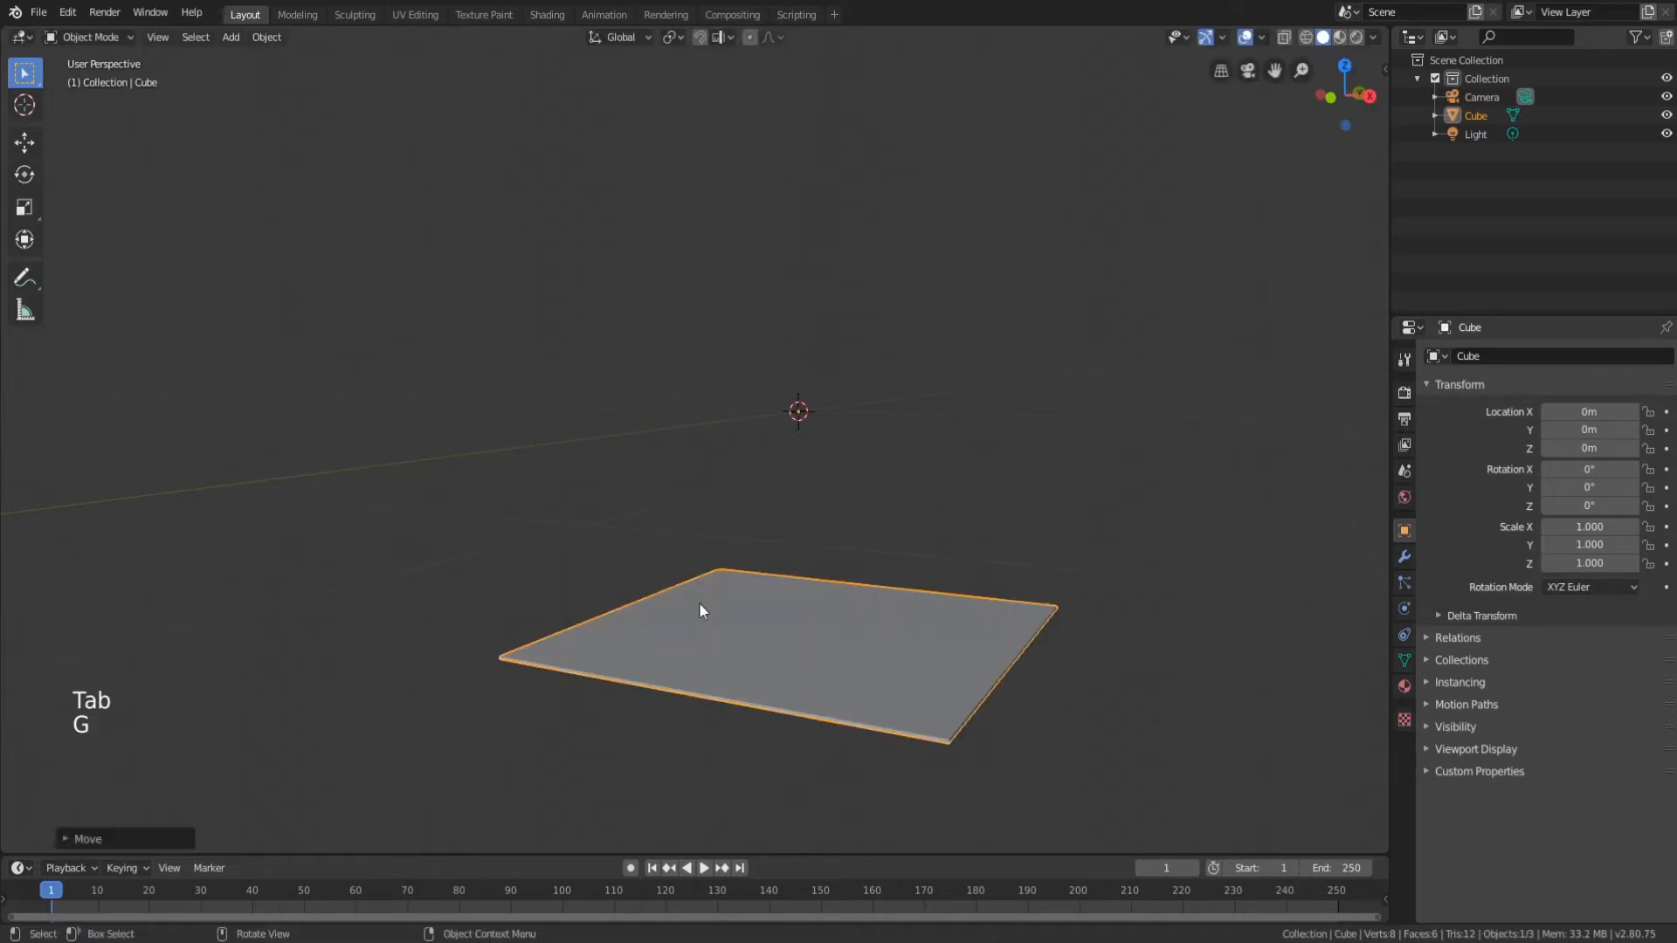
key(Tab)
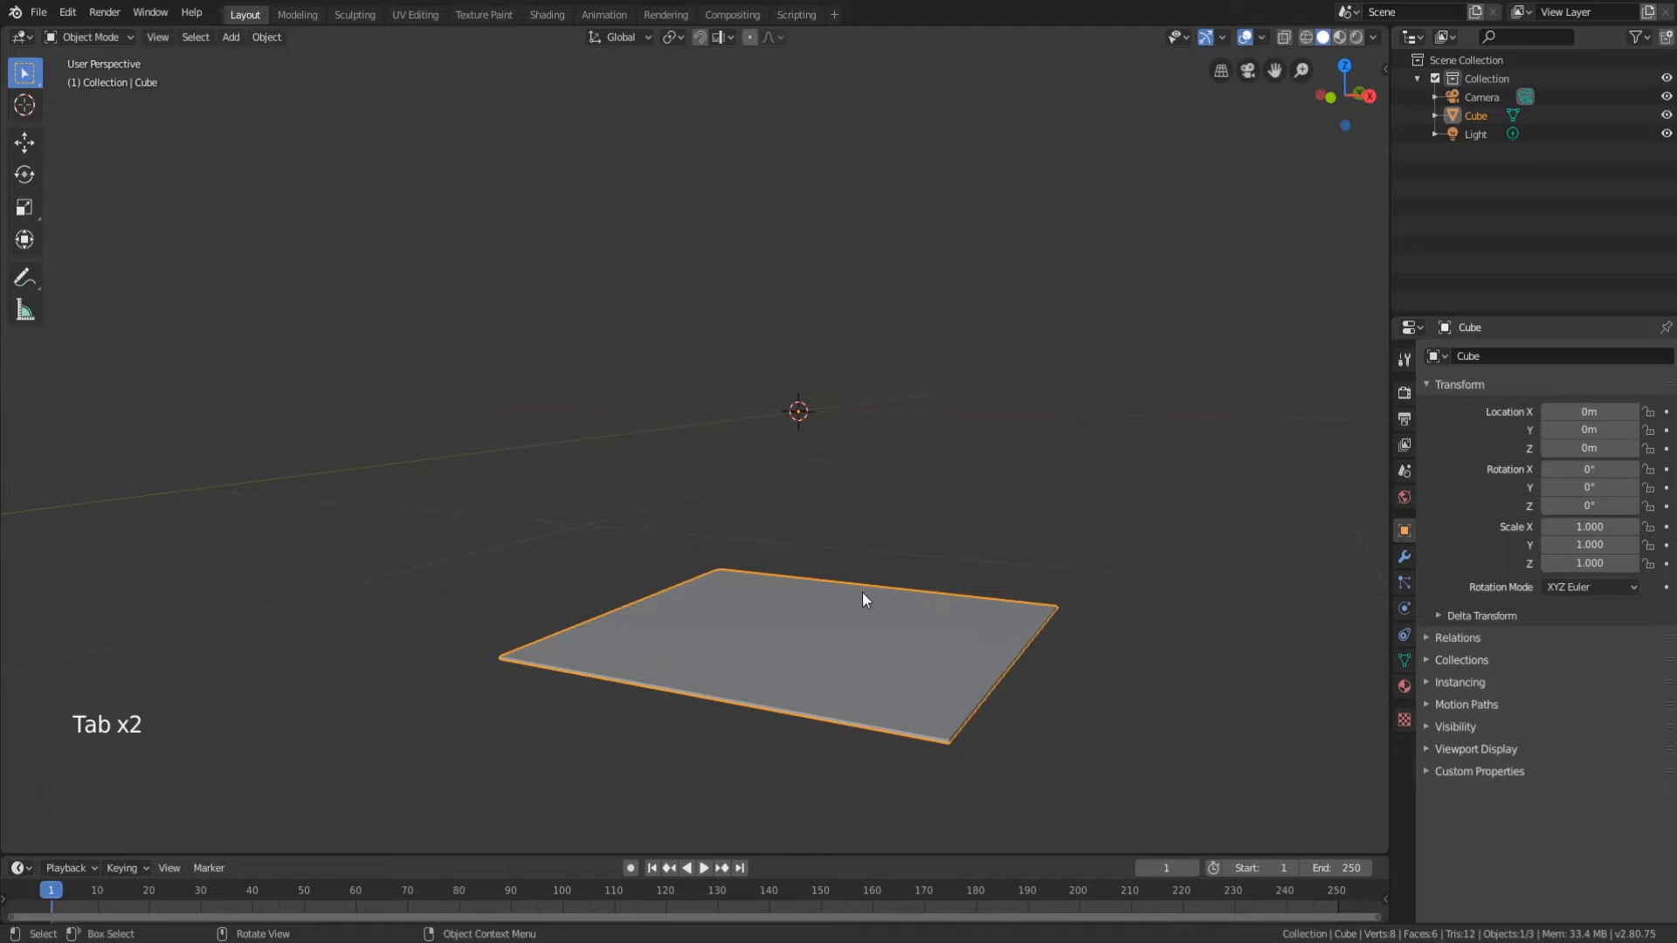
key(g)
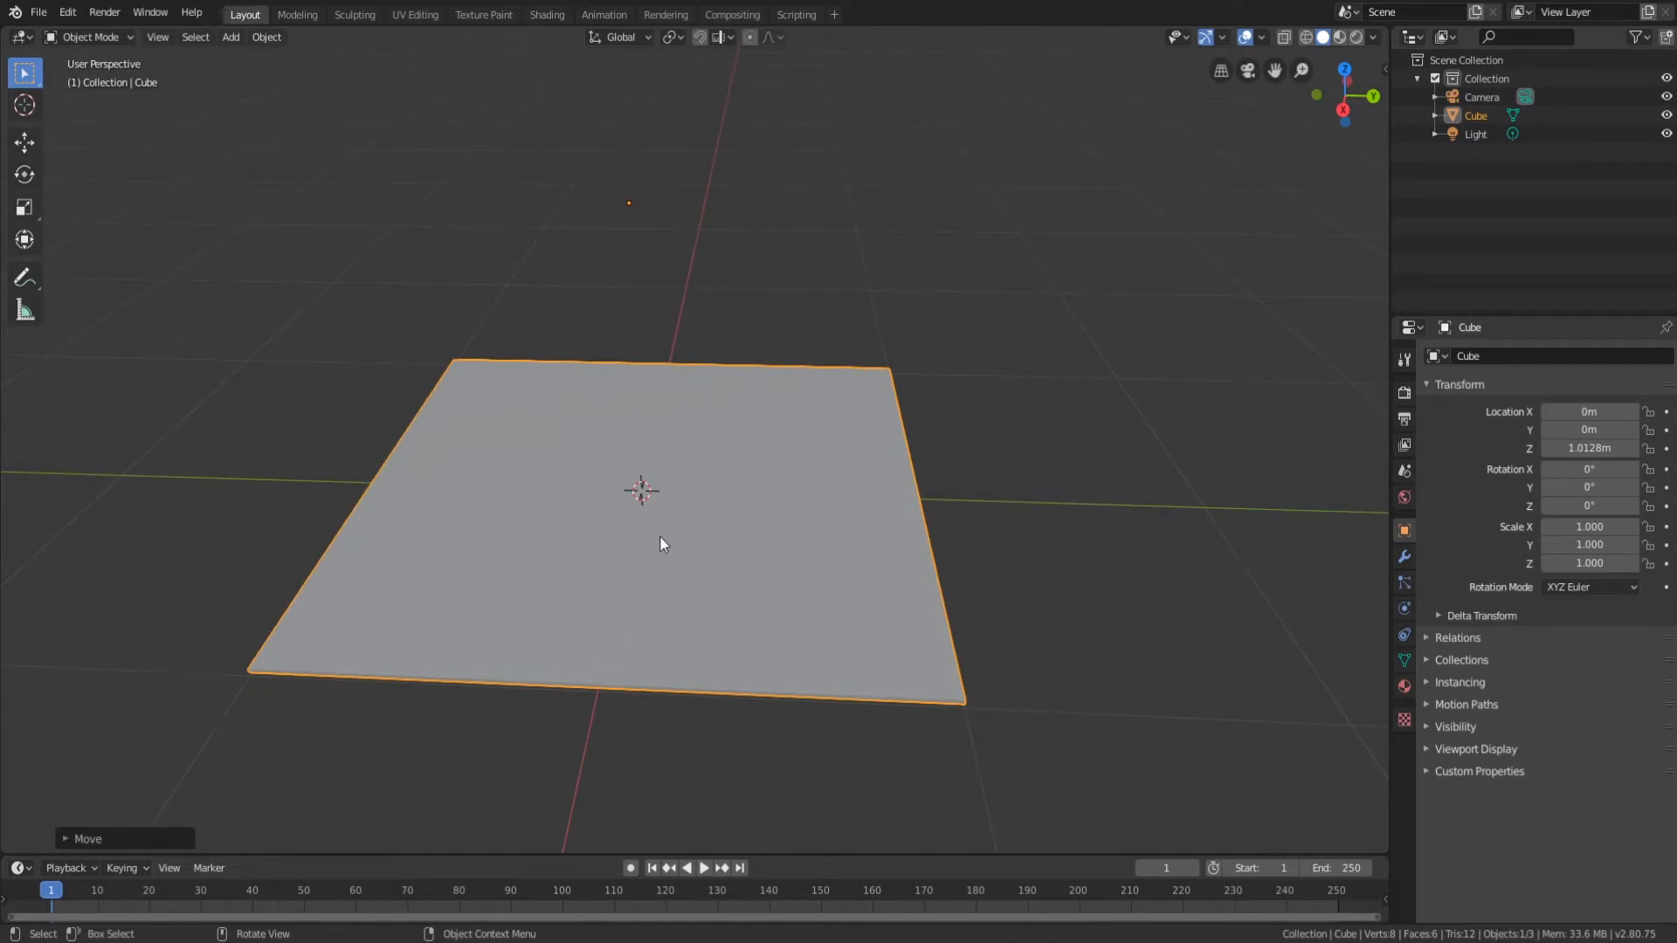
mouse_move(733, 478)
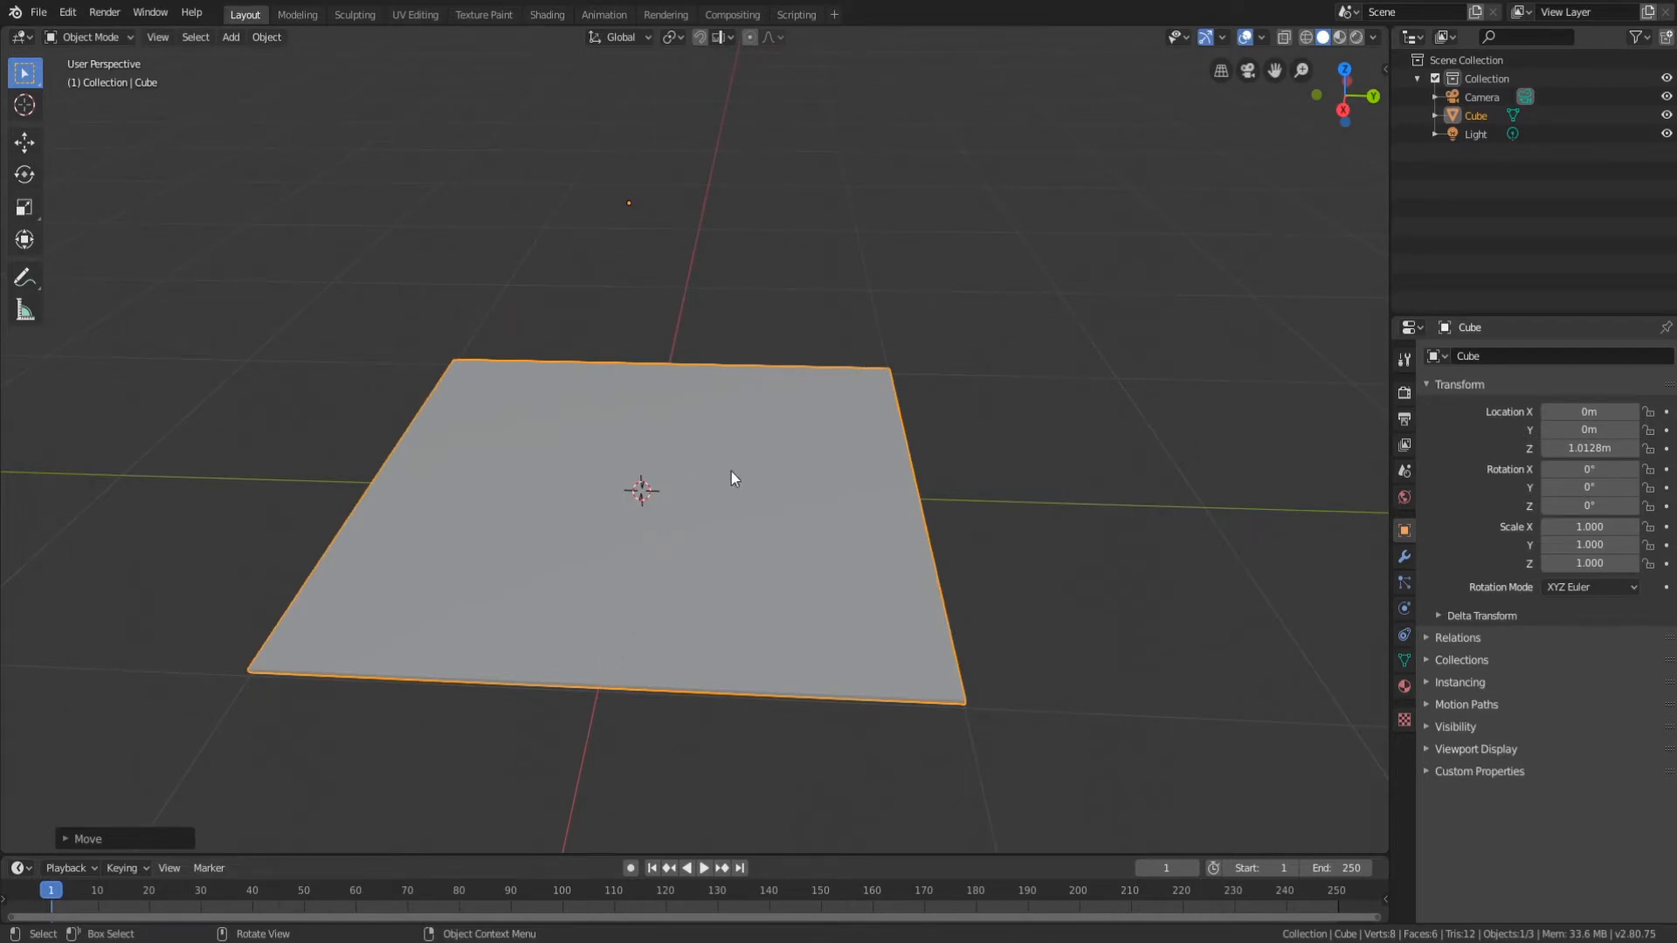
key(g)
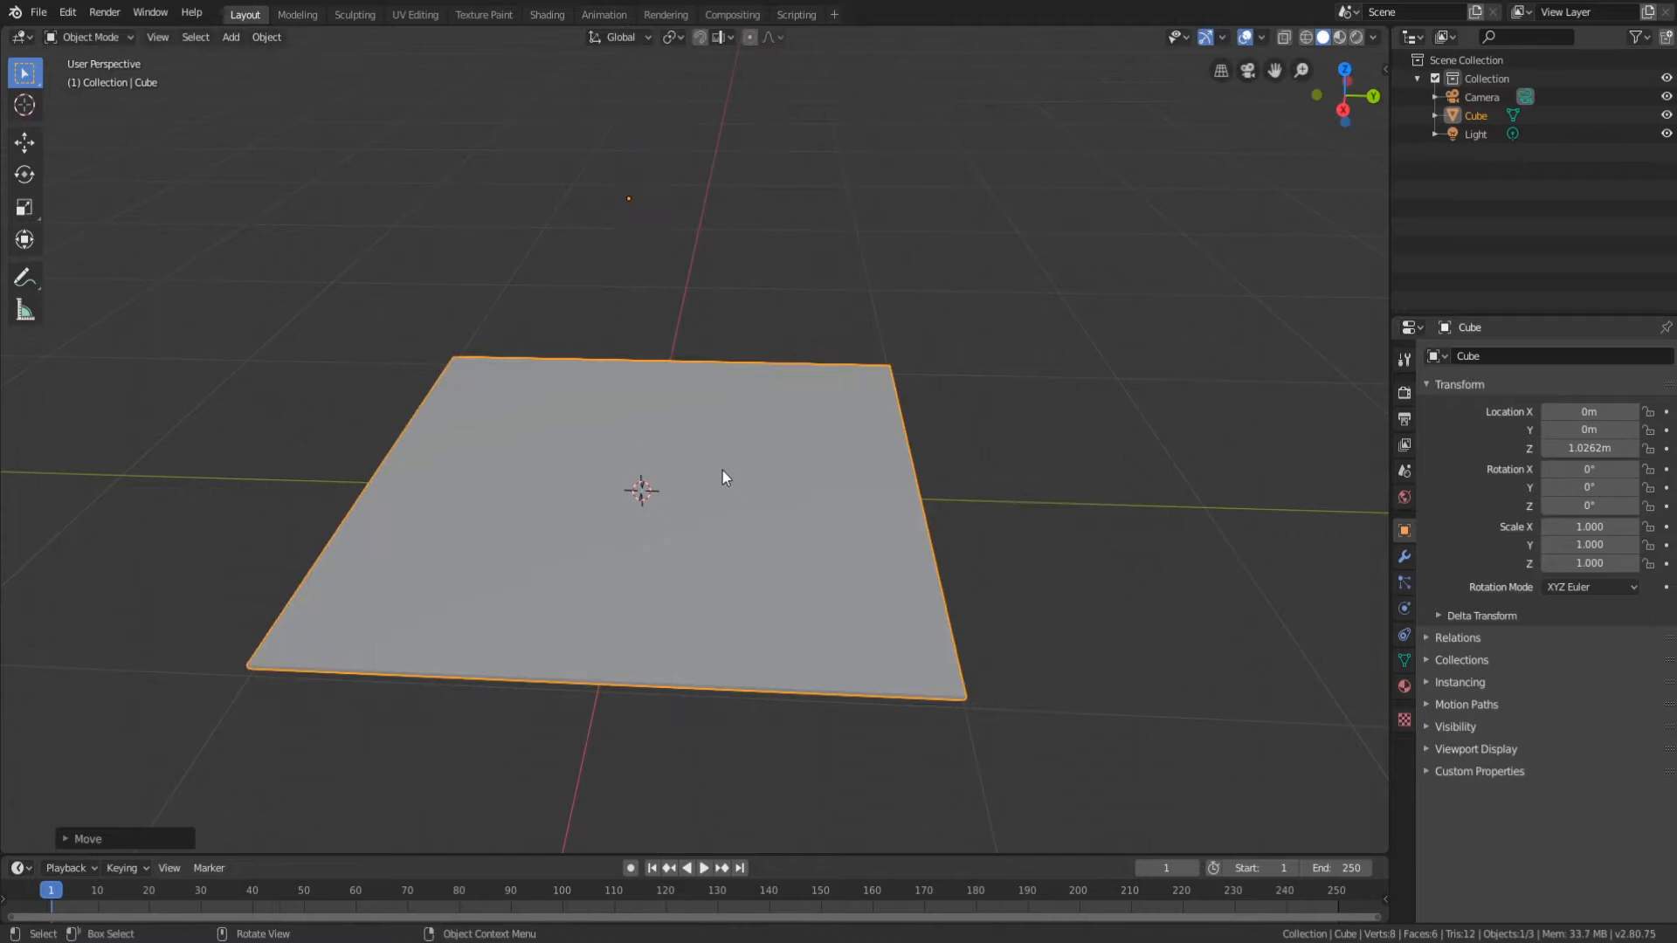
Zoom out and orbit to view the raised slab from above.
drag(721, 475, 807, 451)
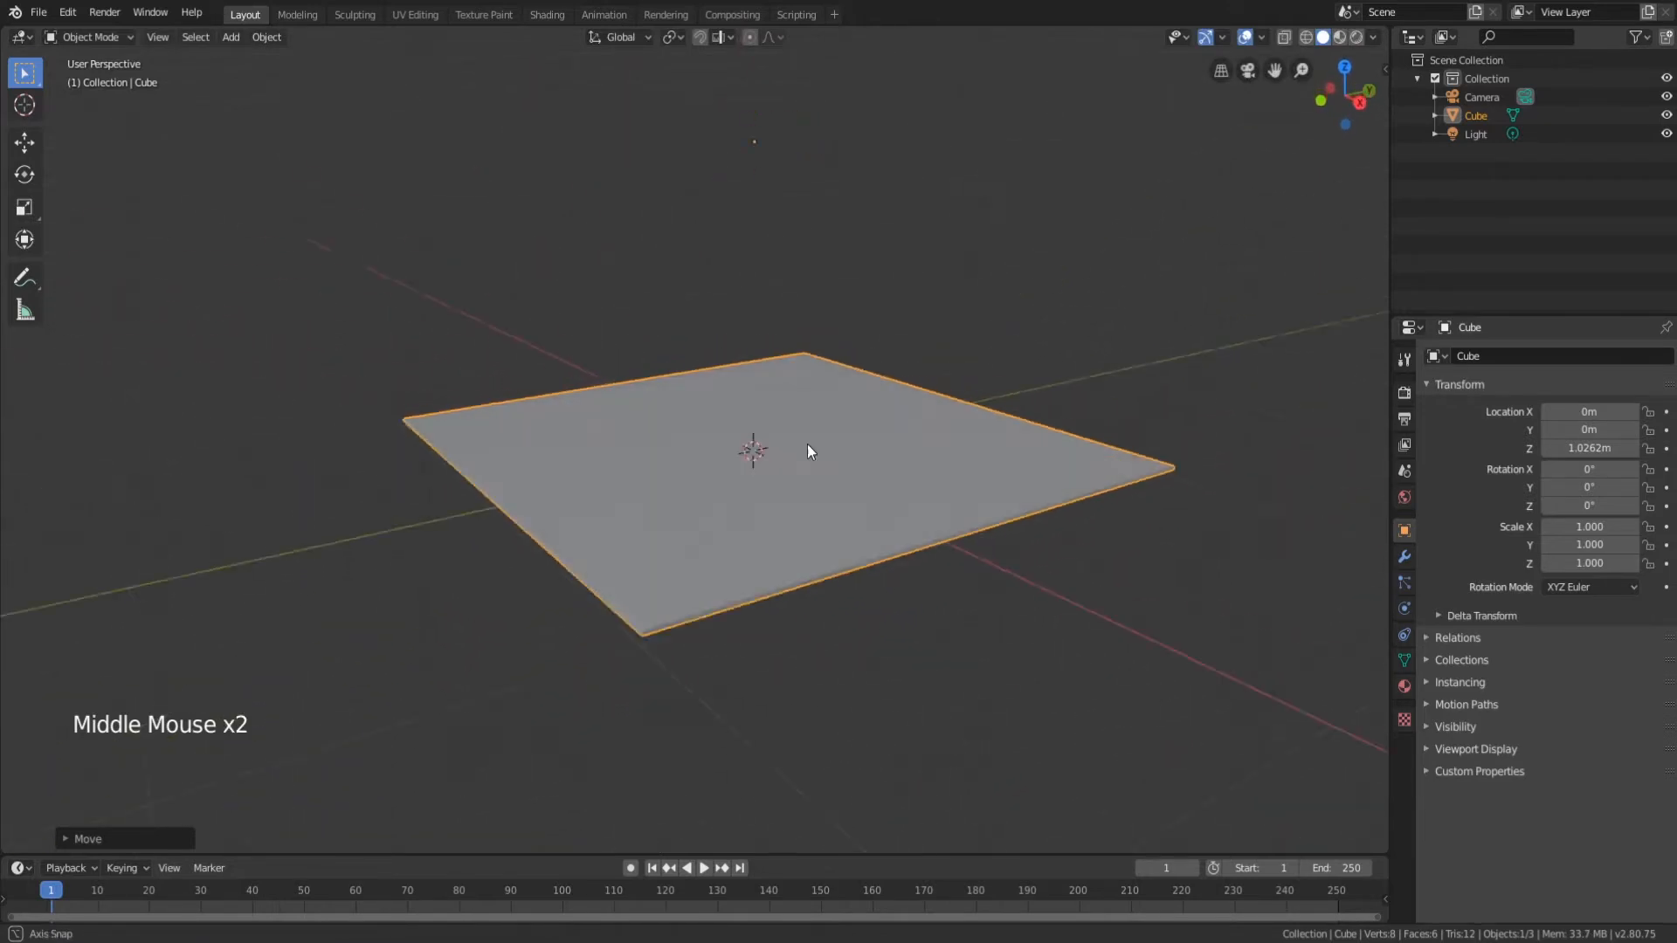
scroll(down, 3)
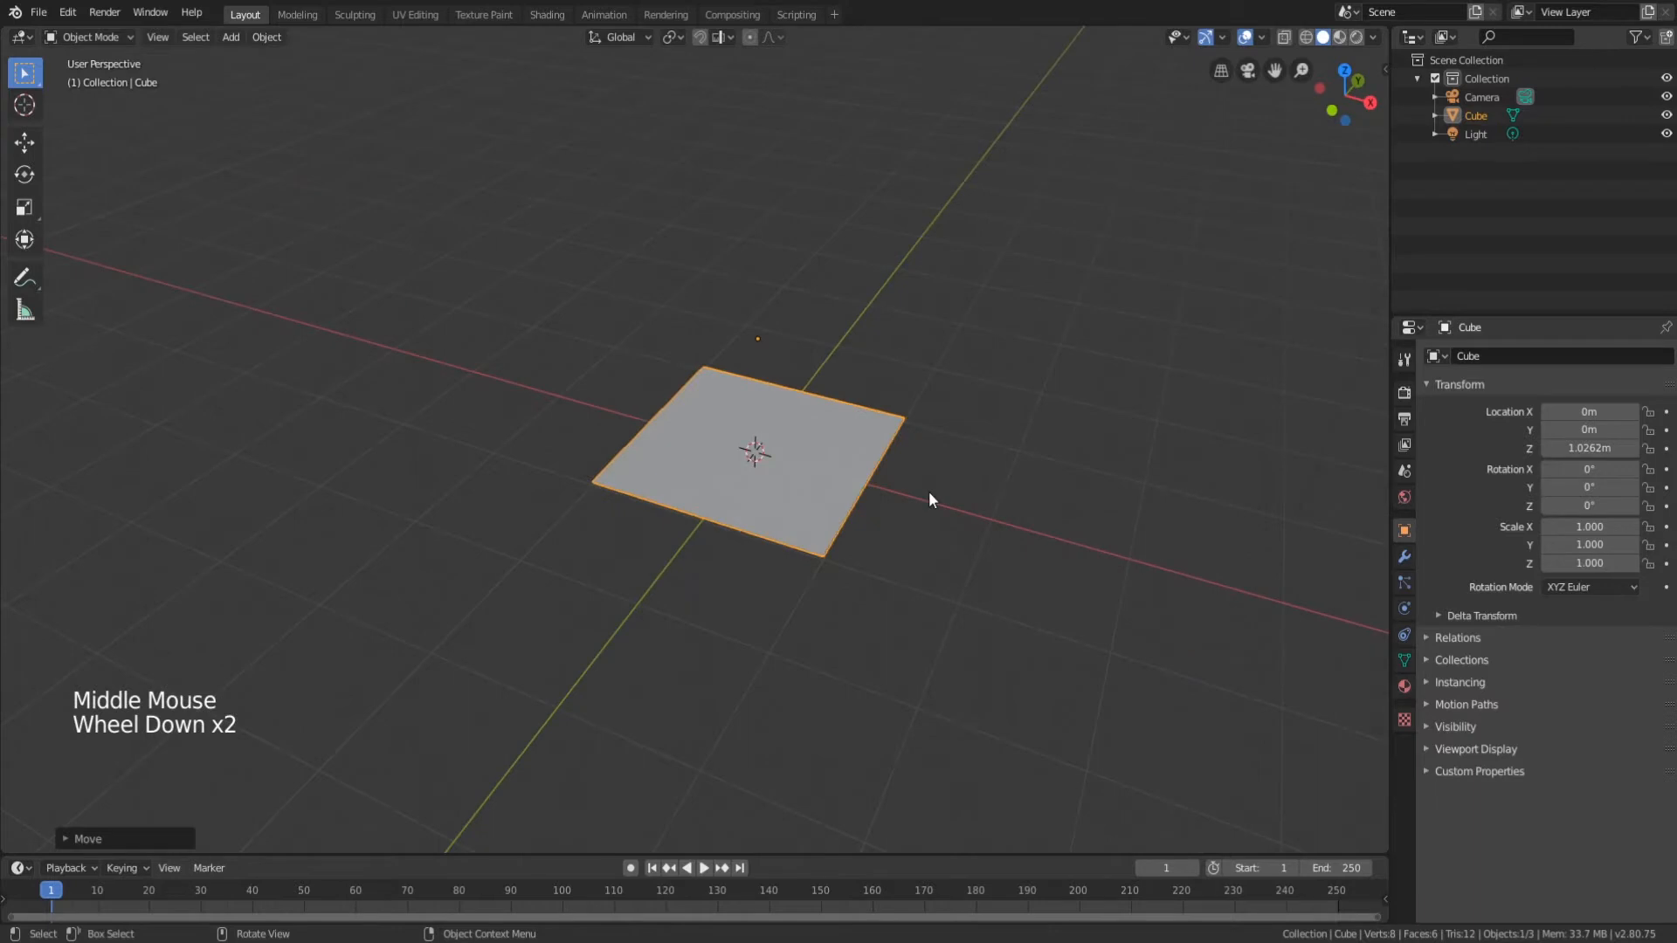
scroll(down, 3)
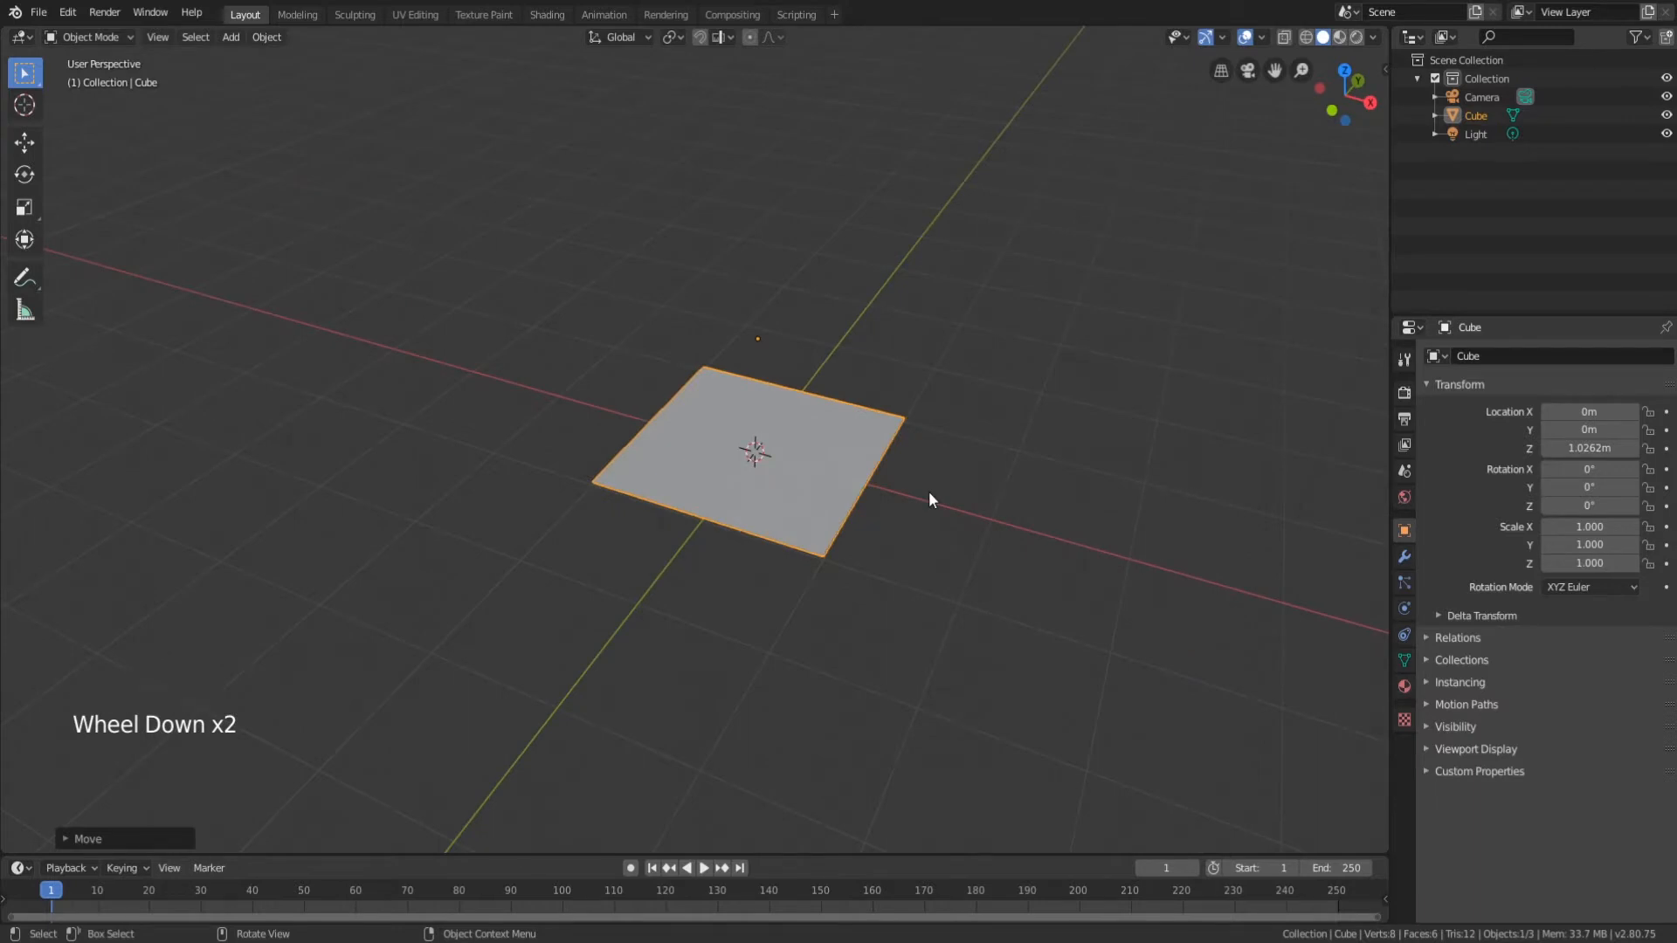
drag(931, 500, 872, 519)
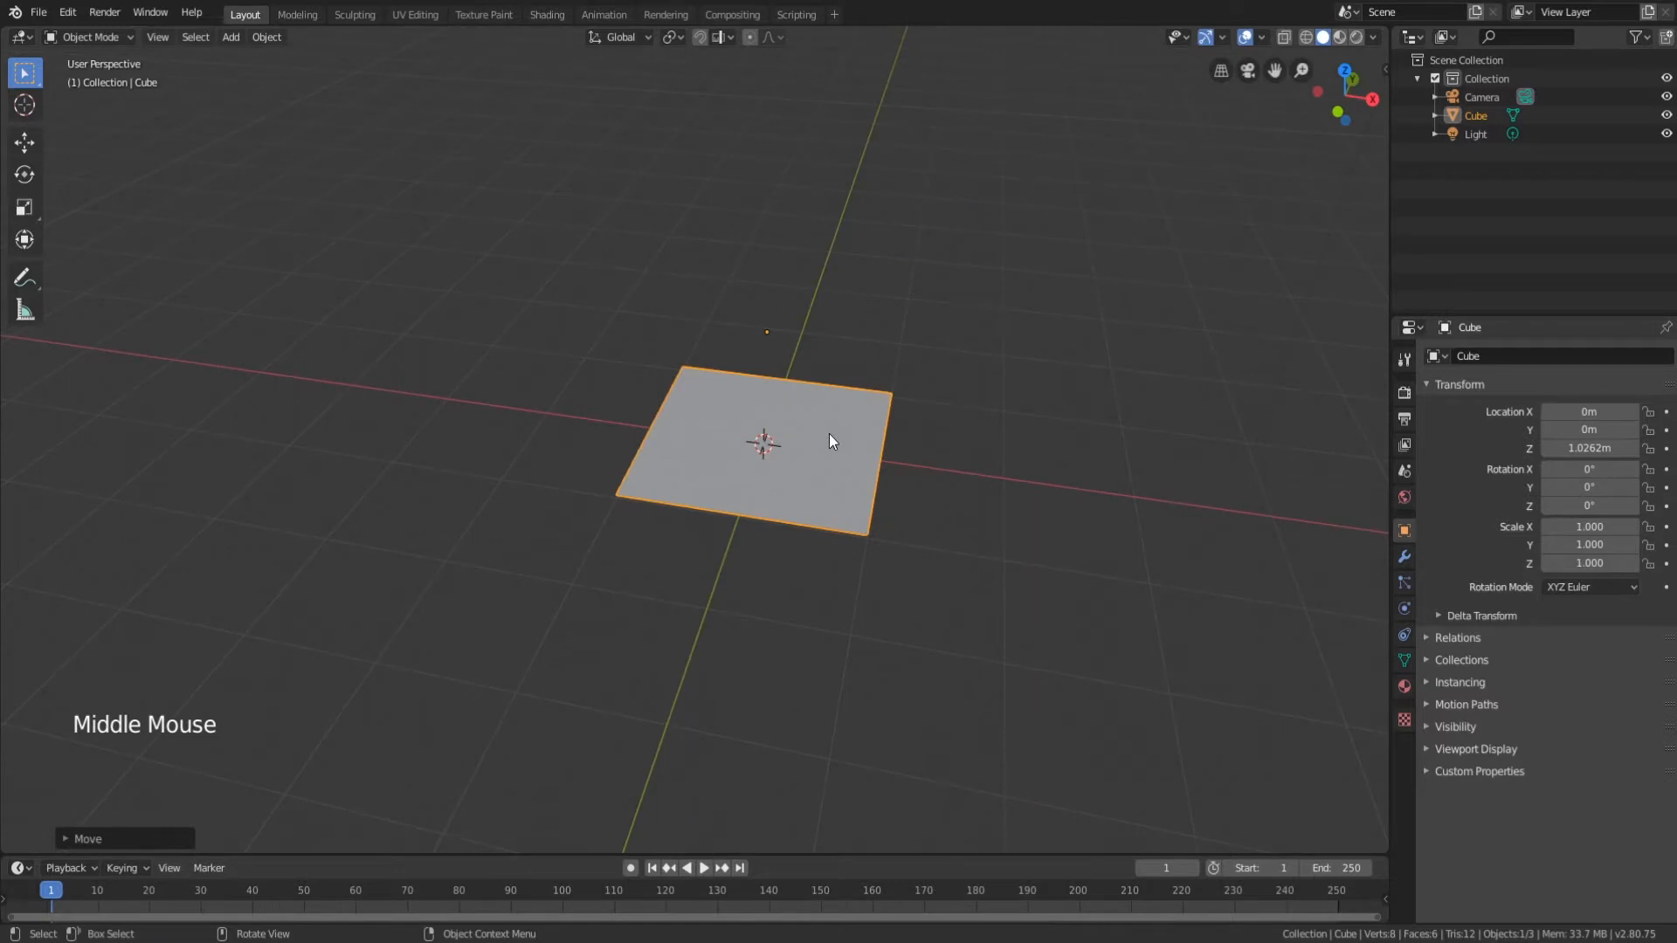
Scale the slab along Y then X into a card rectangle, about 0.968 by 0.577.
key(s)
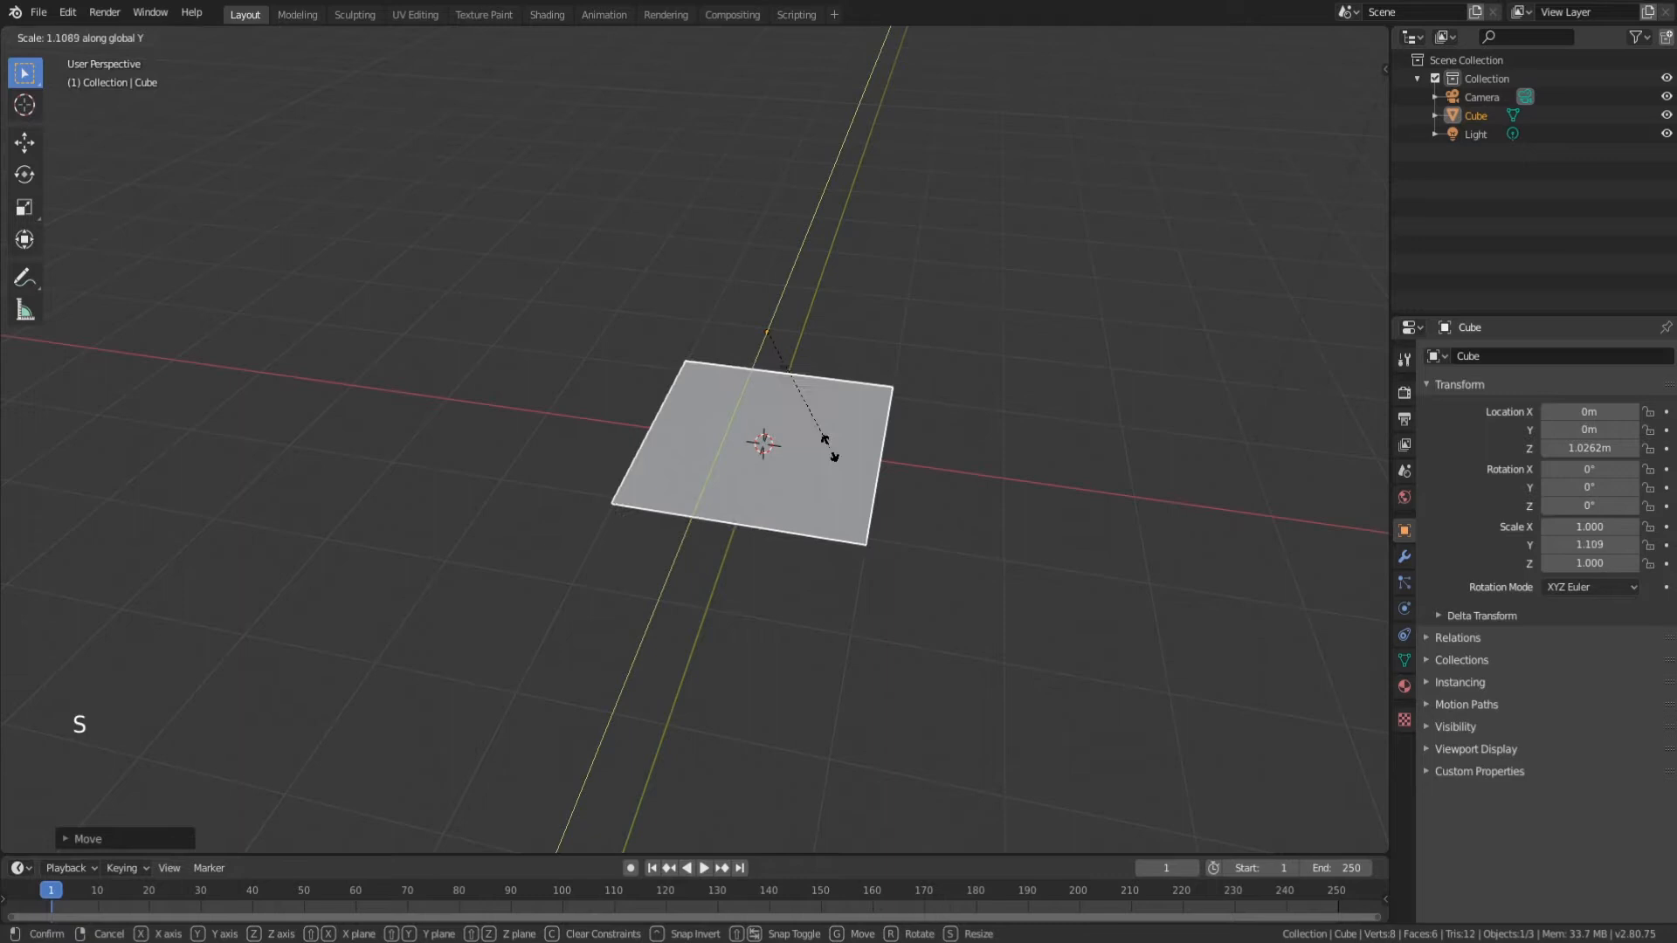
mouse_move(840, 416)
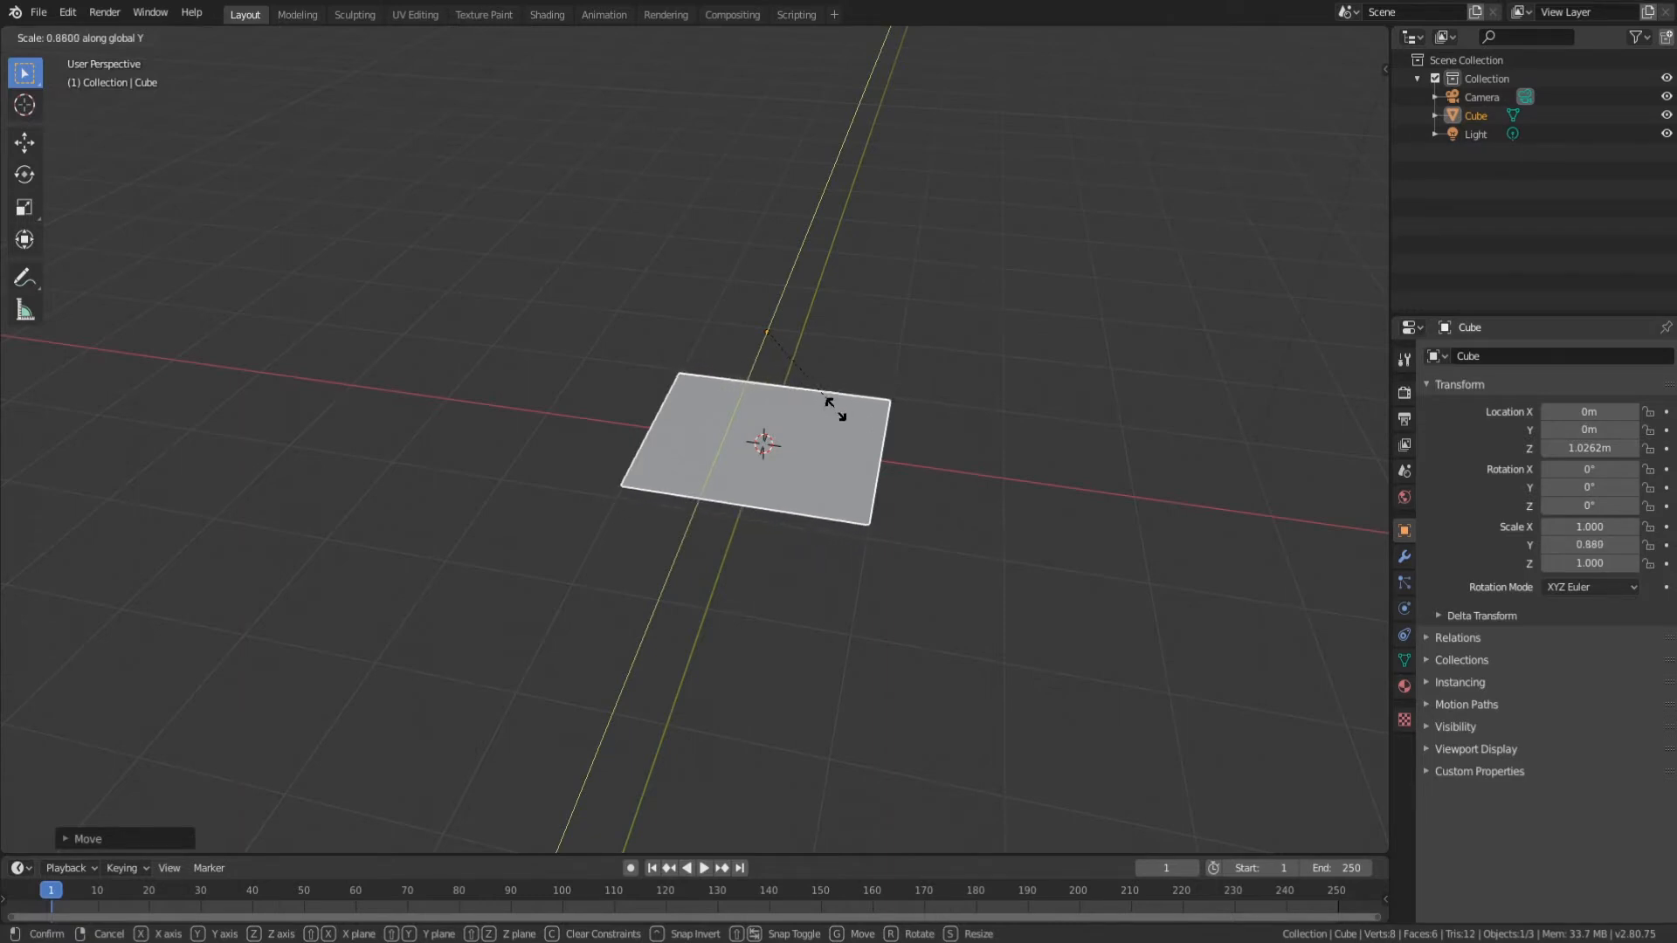
click(836, 416)
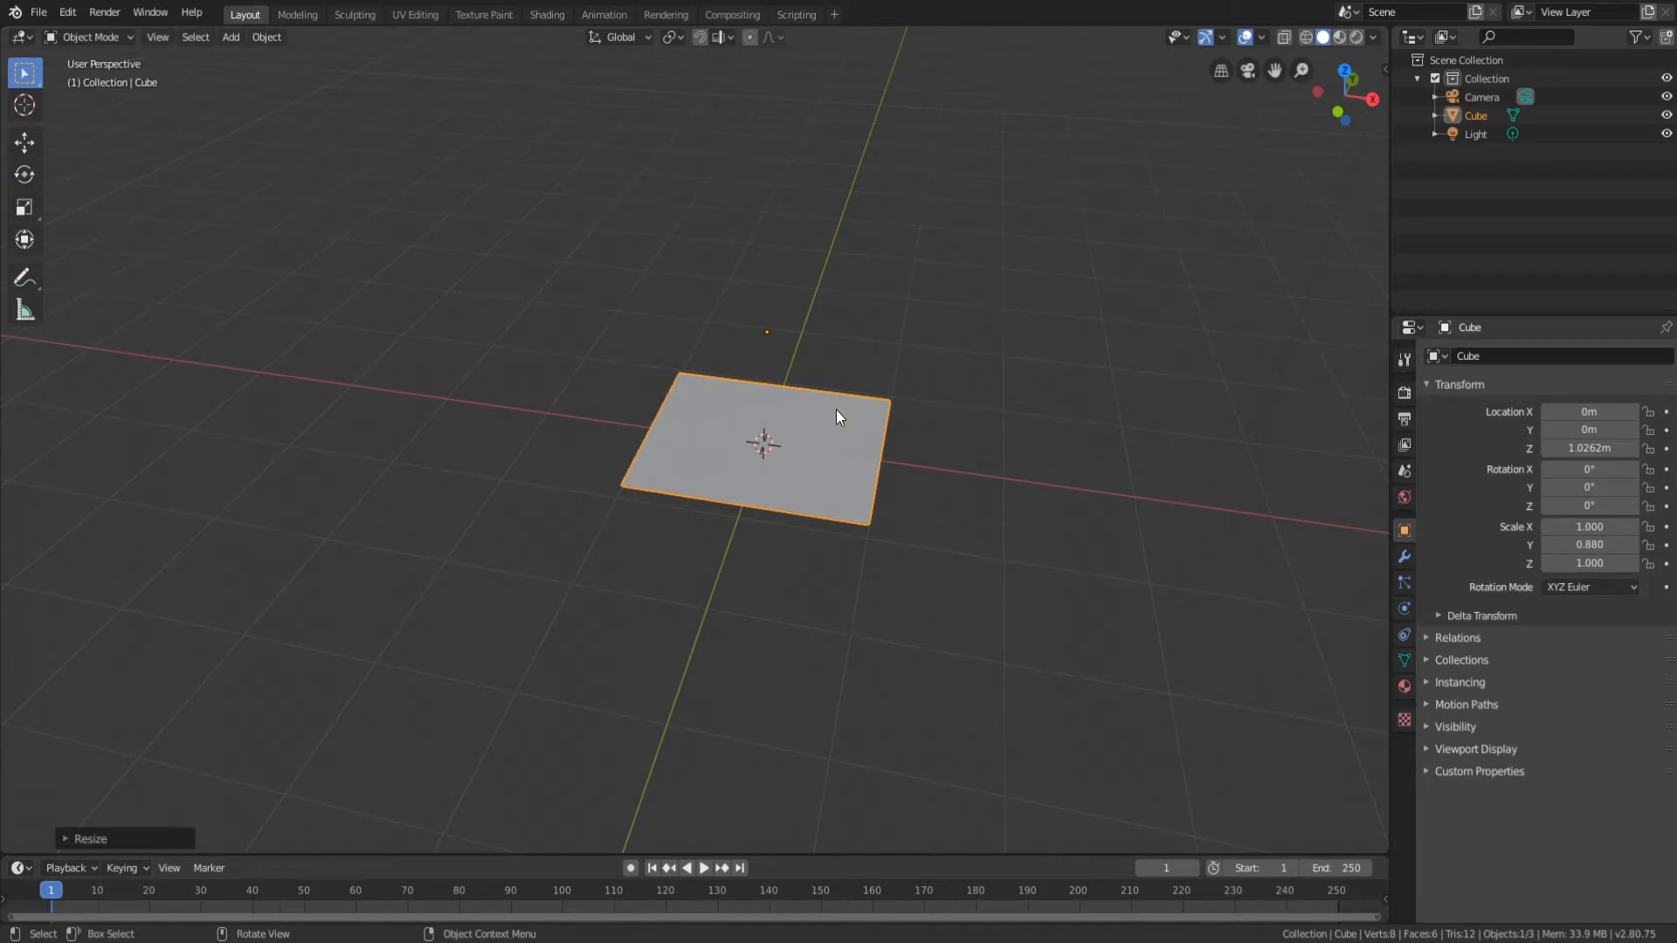
key(s)
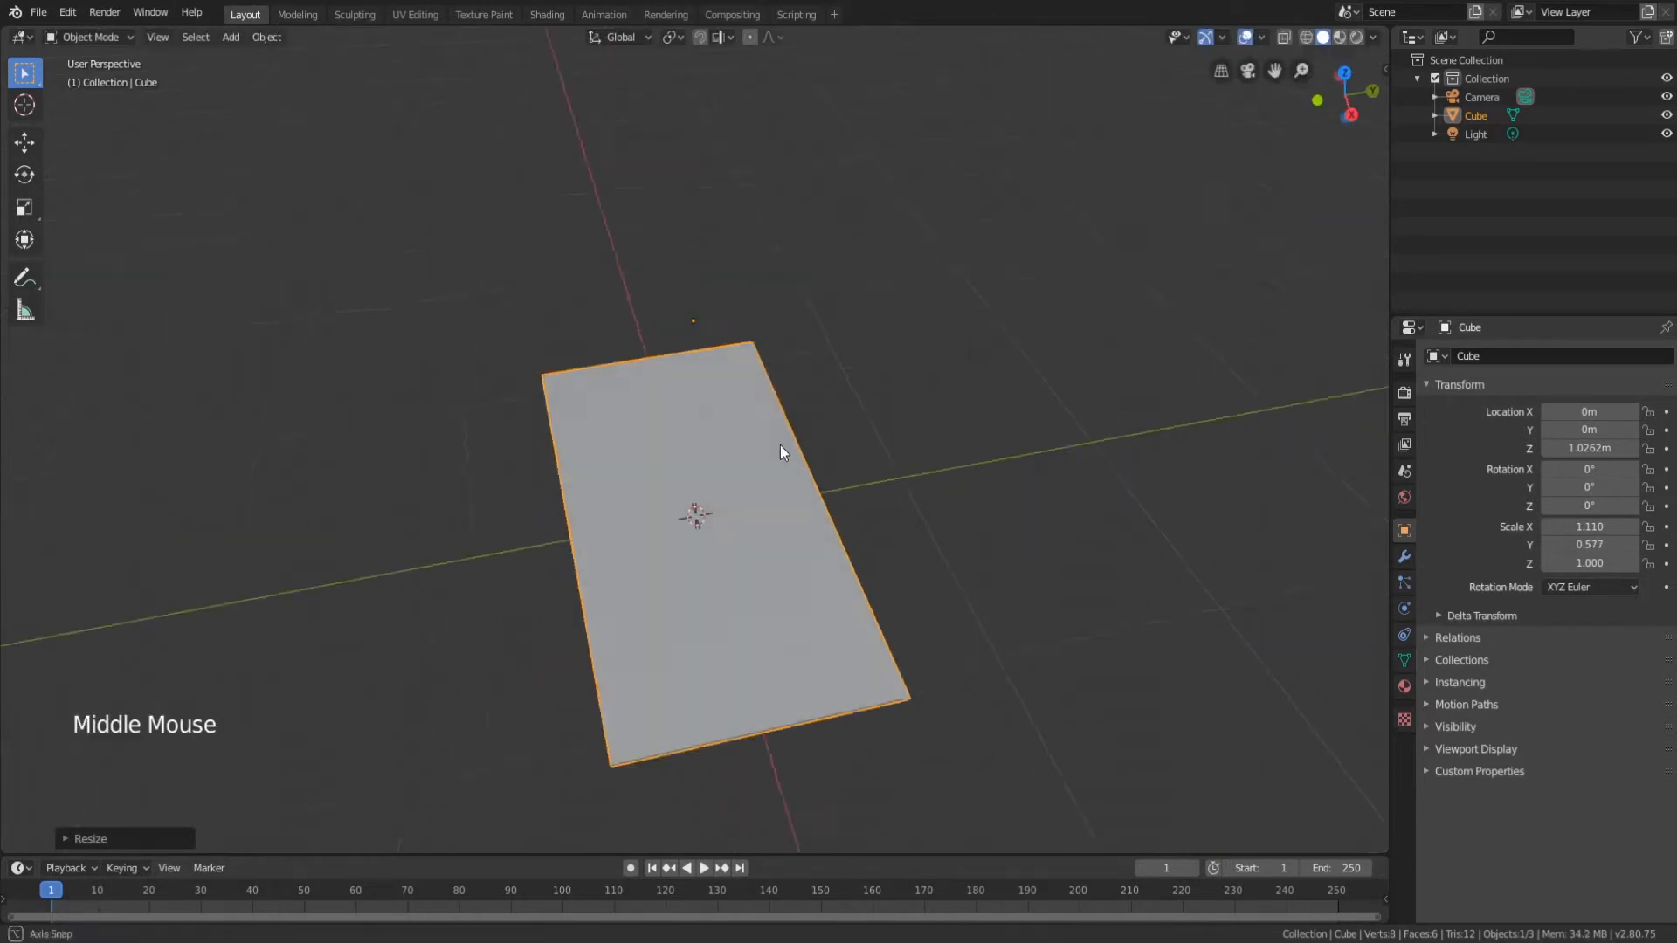
key(s)
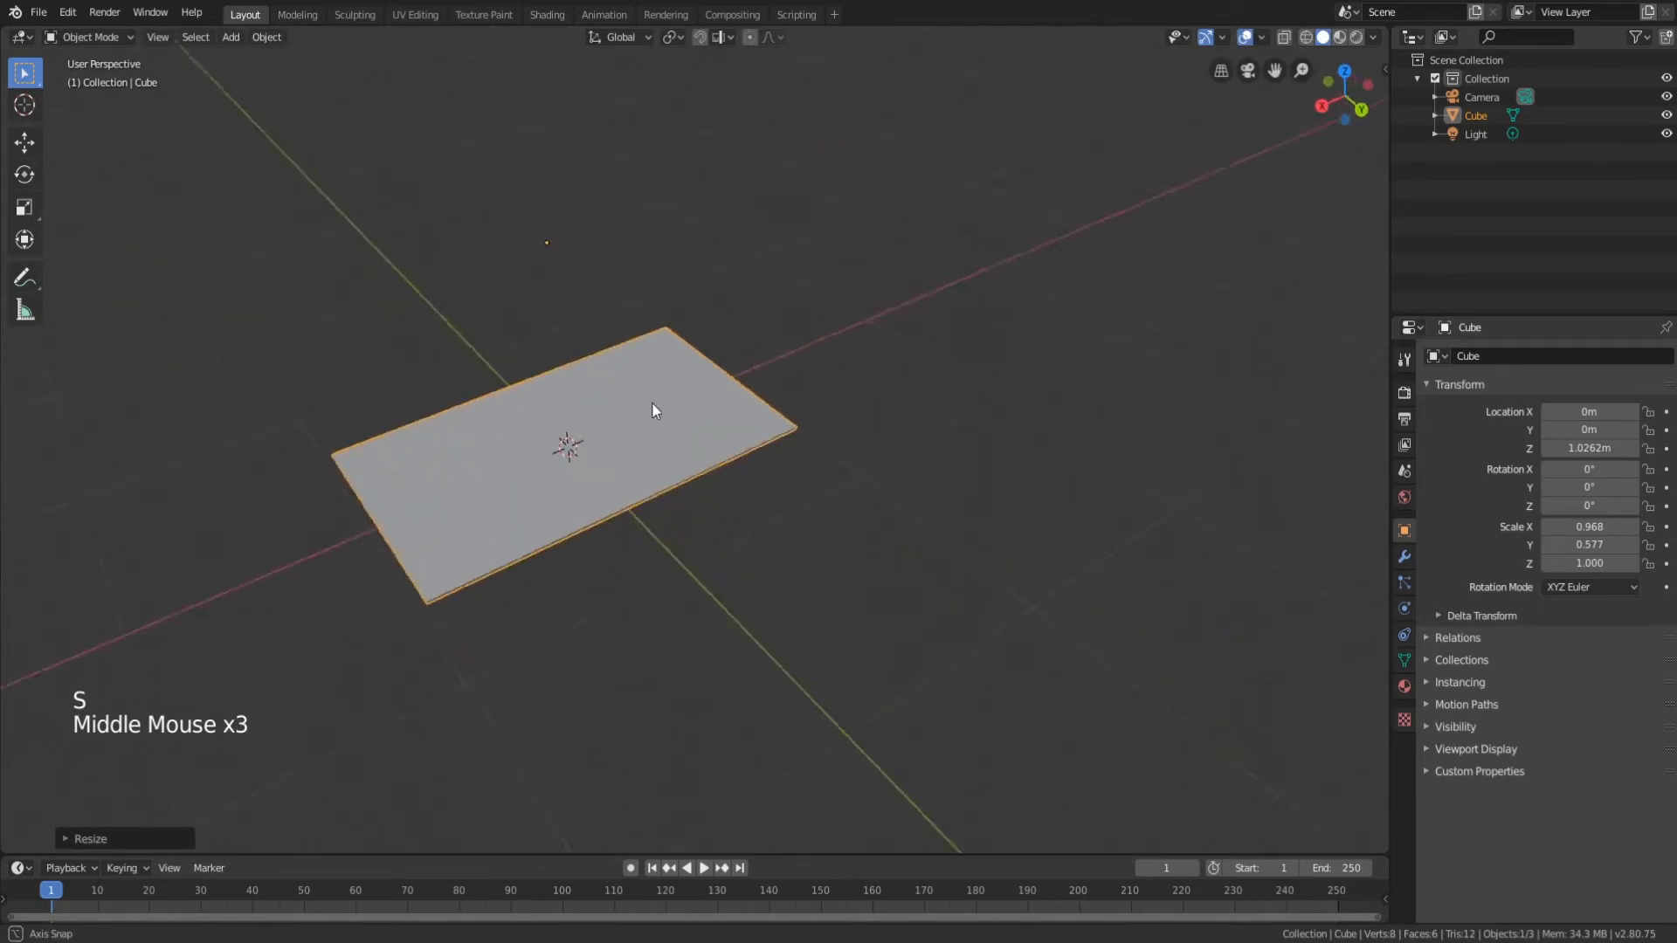
scroll(up, 3)
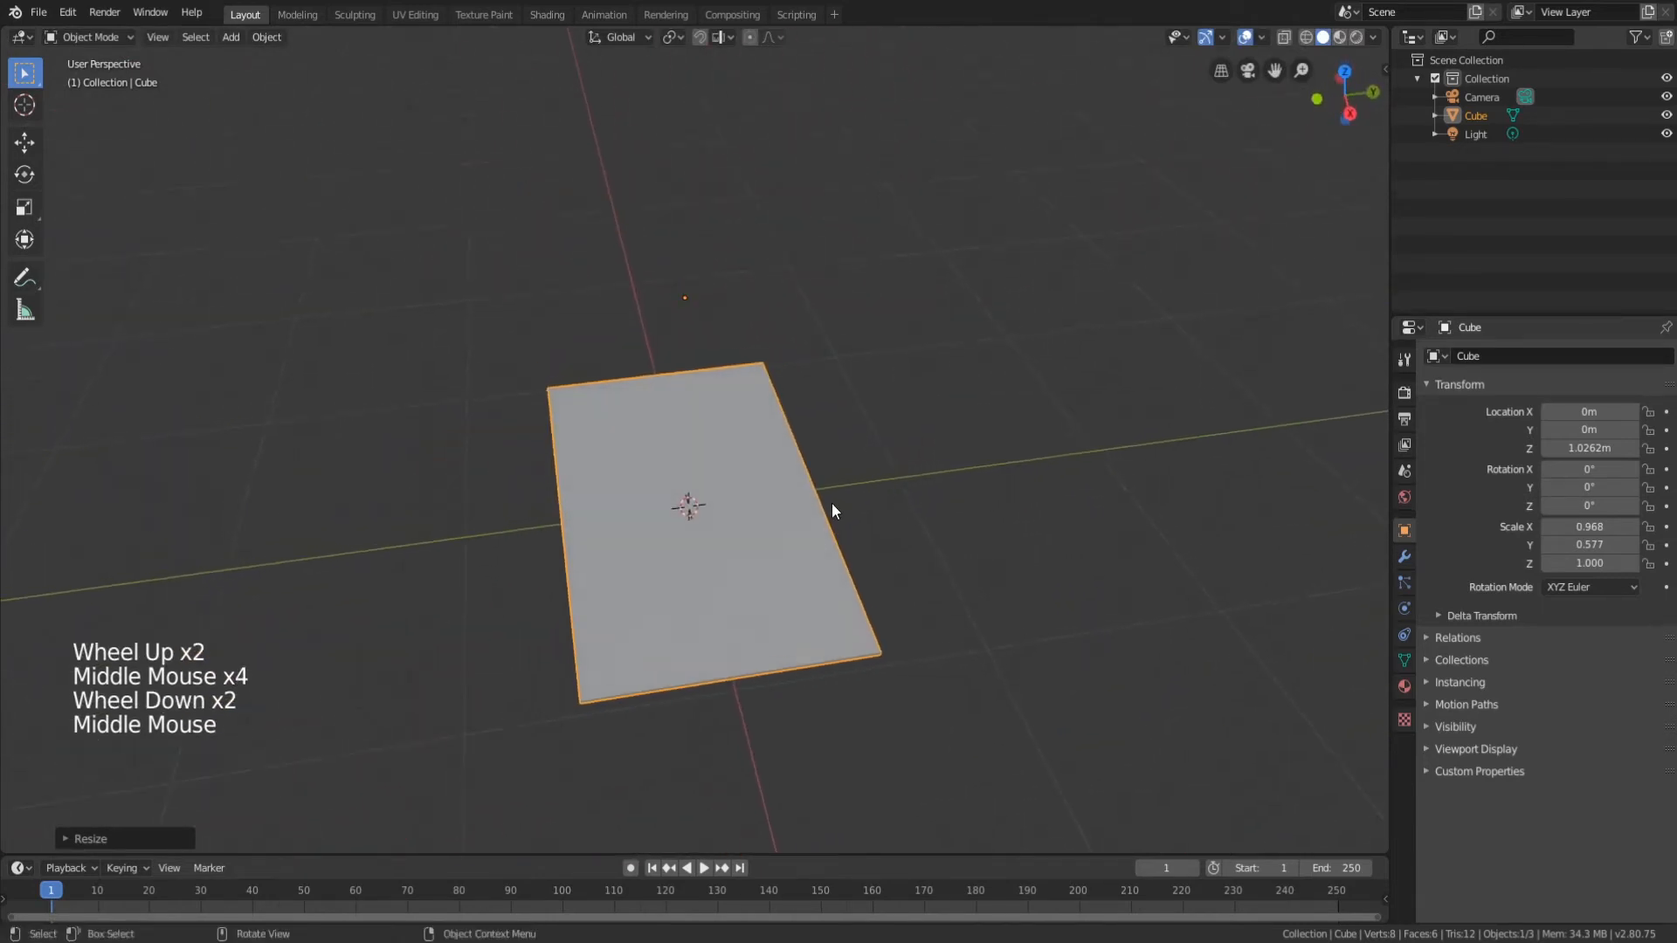
In Edit Mode, add a loop cut along the middle of the card, undoing a first attempt.
key(Tab)
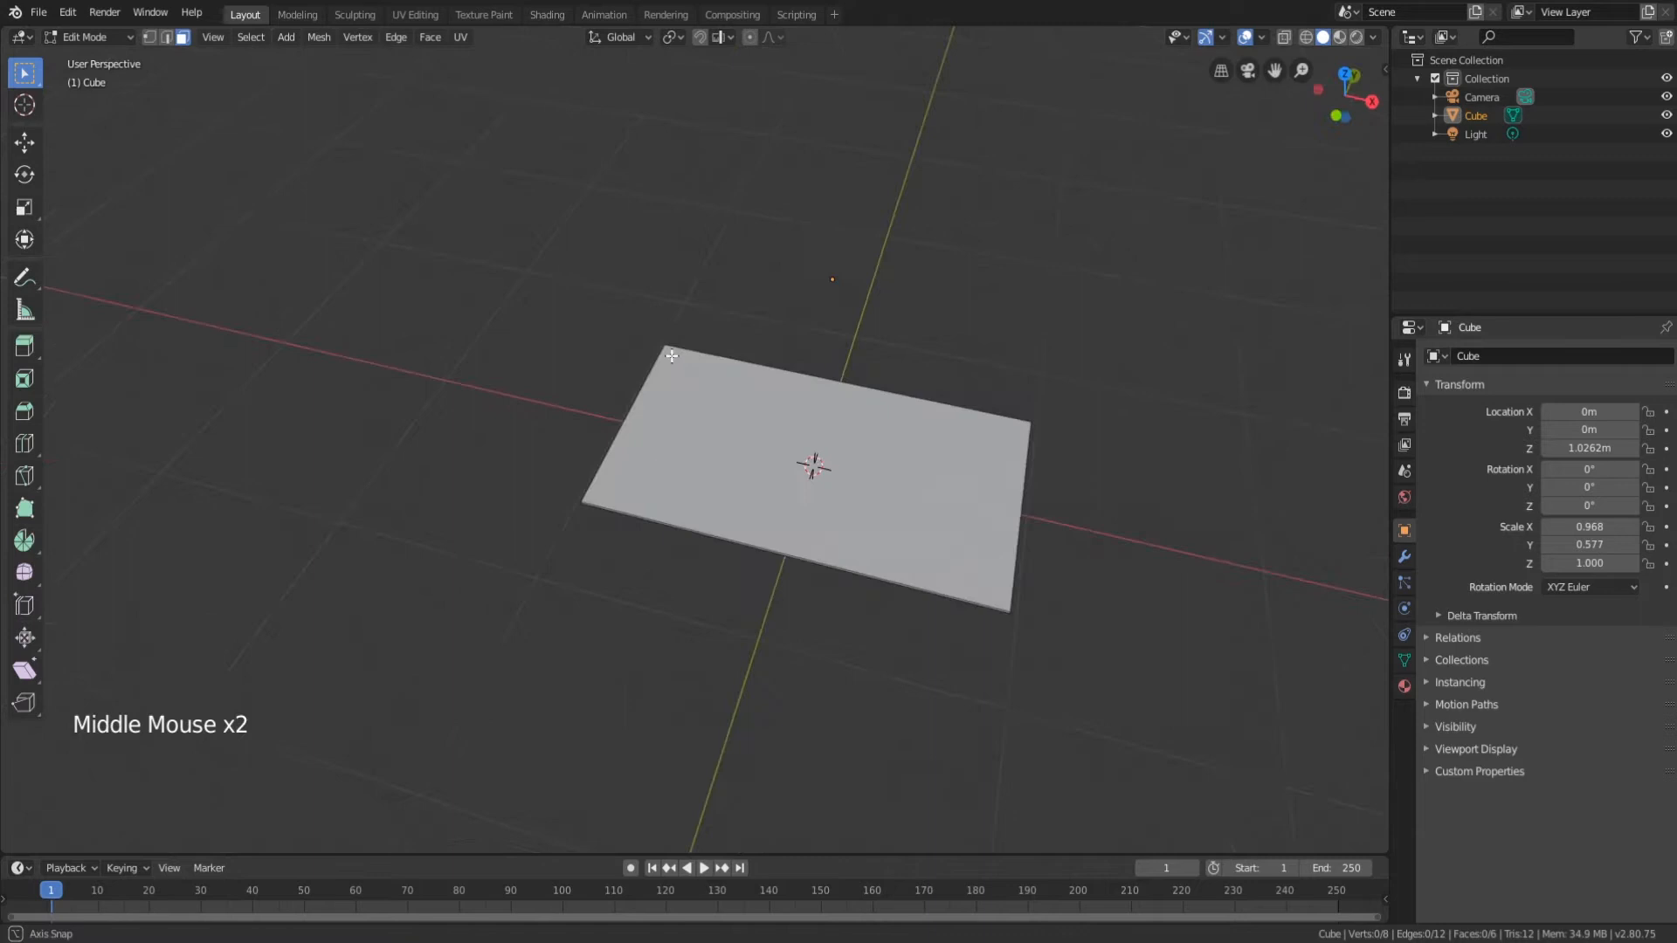
scroll(up, 3)
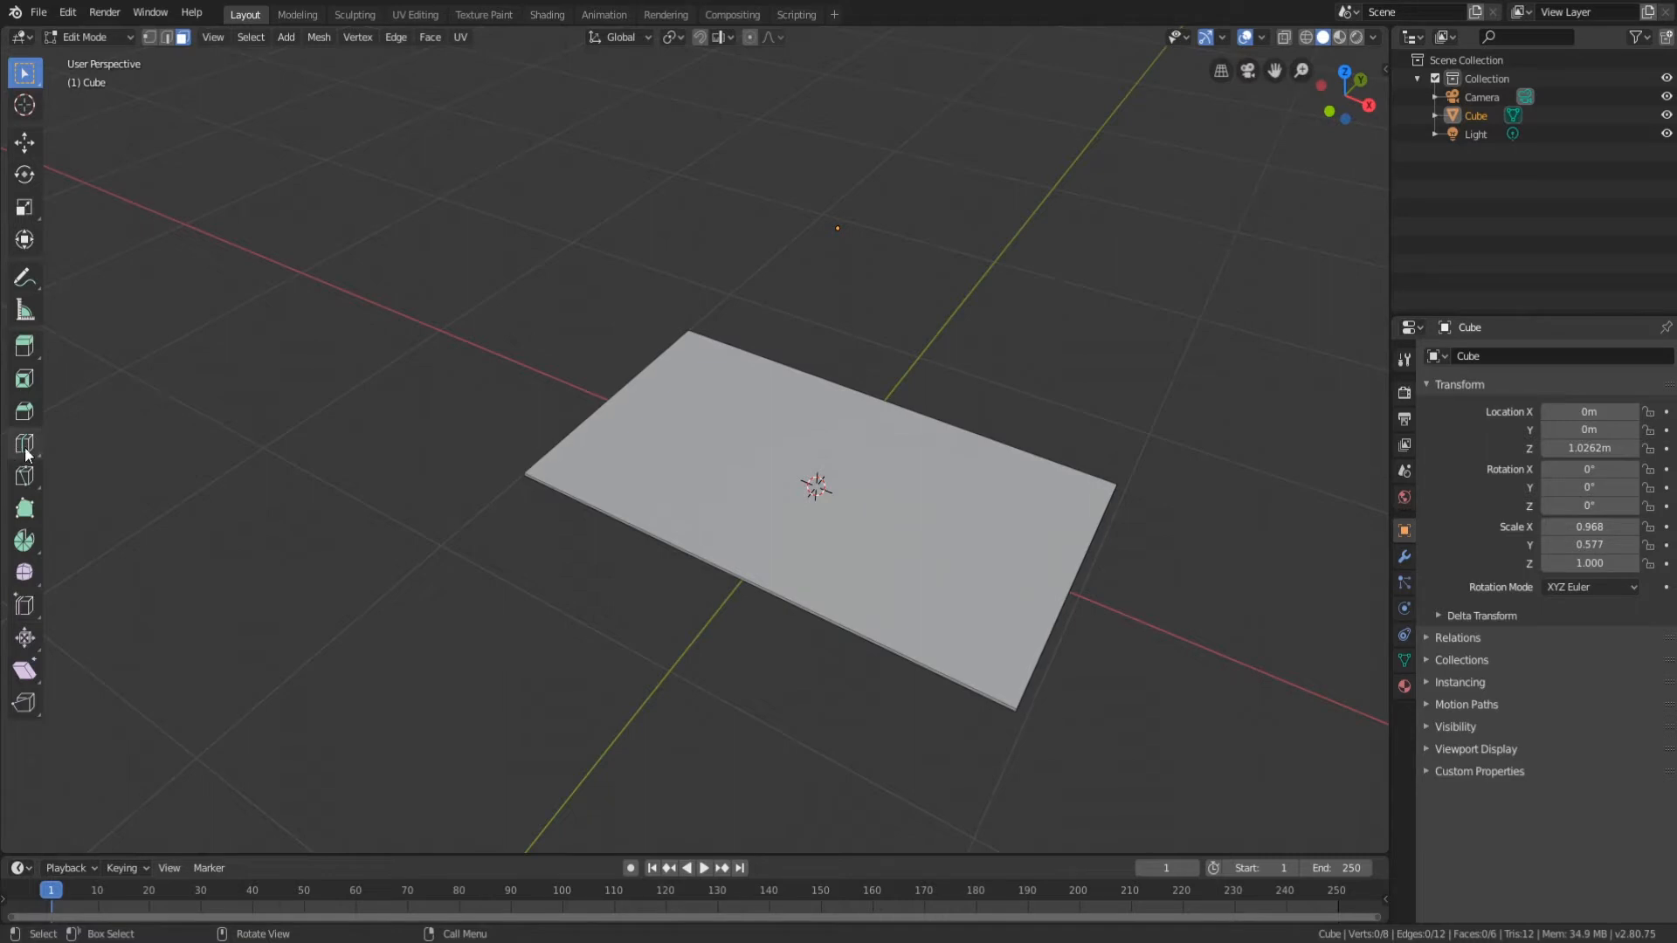
mouse_move(24, 444)
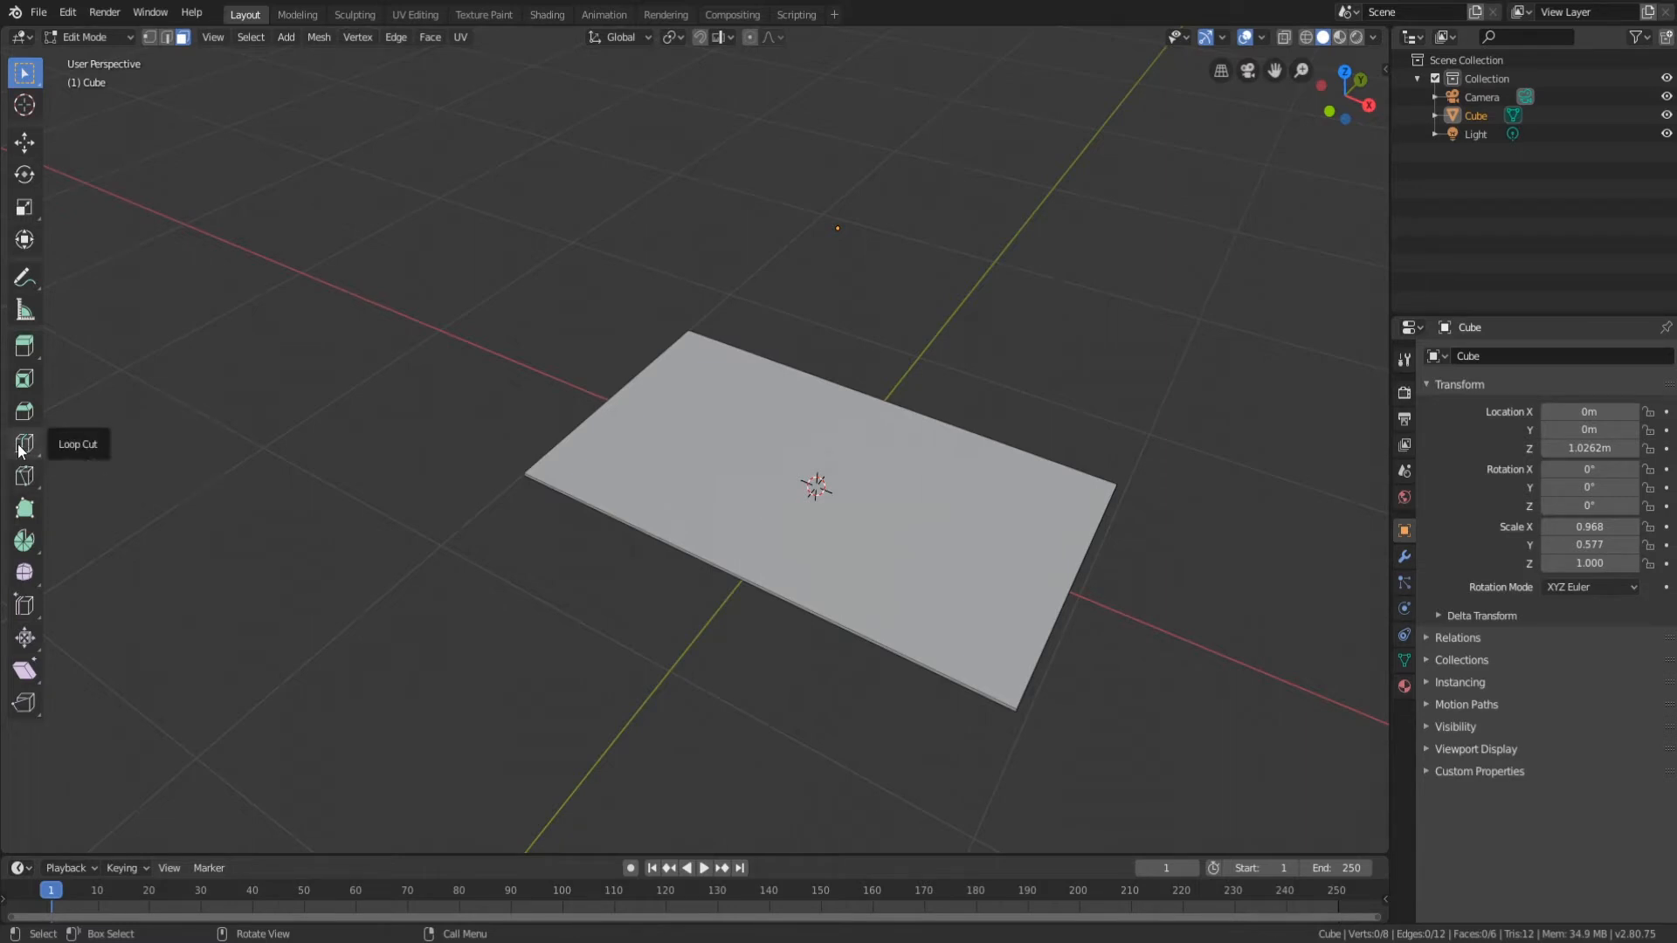
click(23, 442)
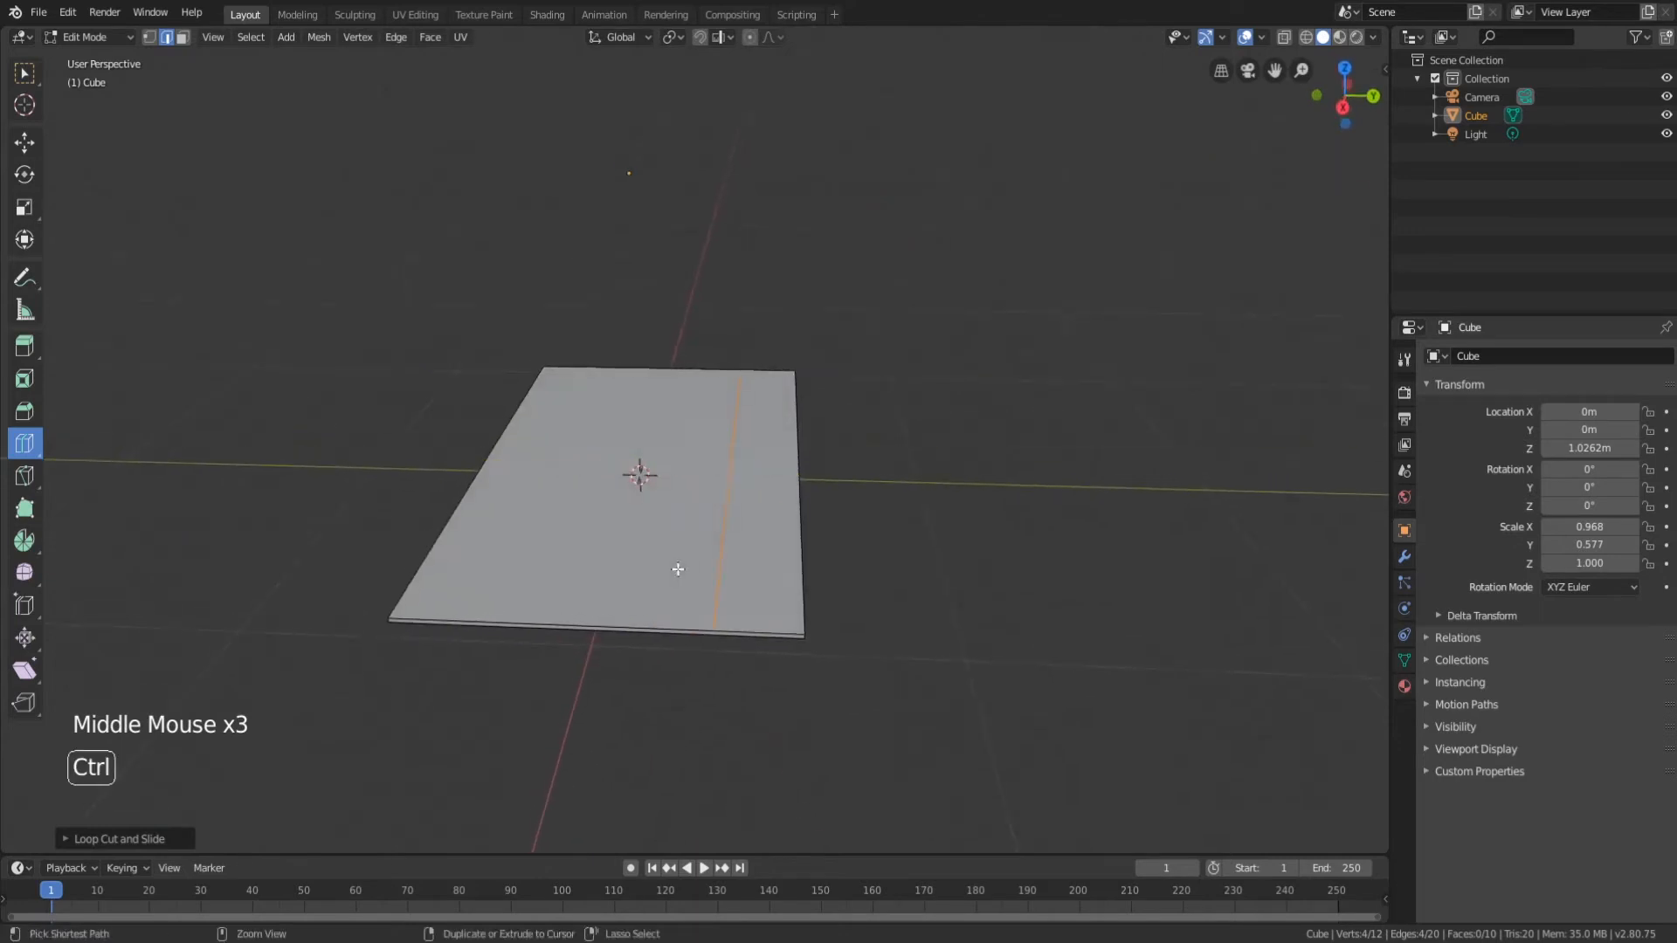
key(ctrl+z)
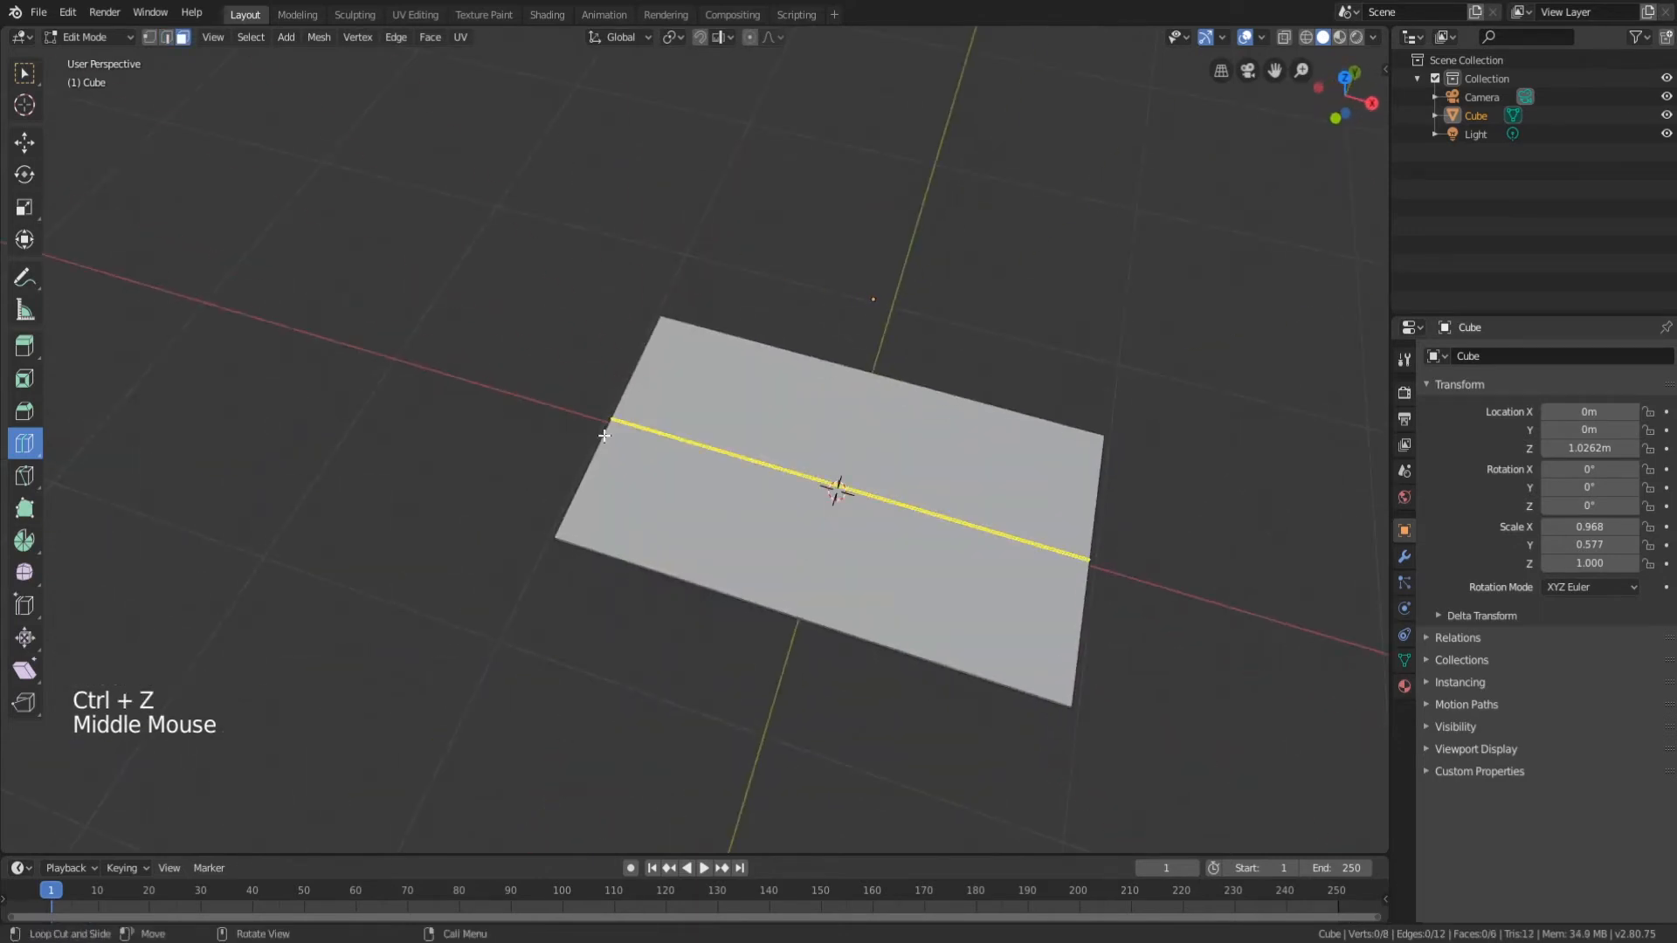
click(859, 465)
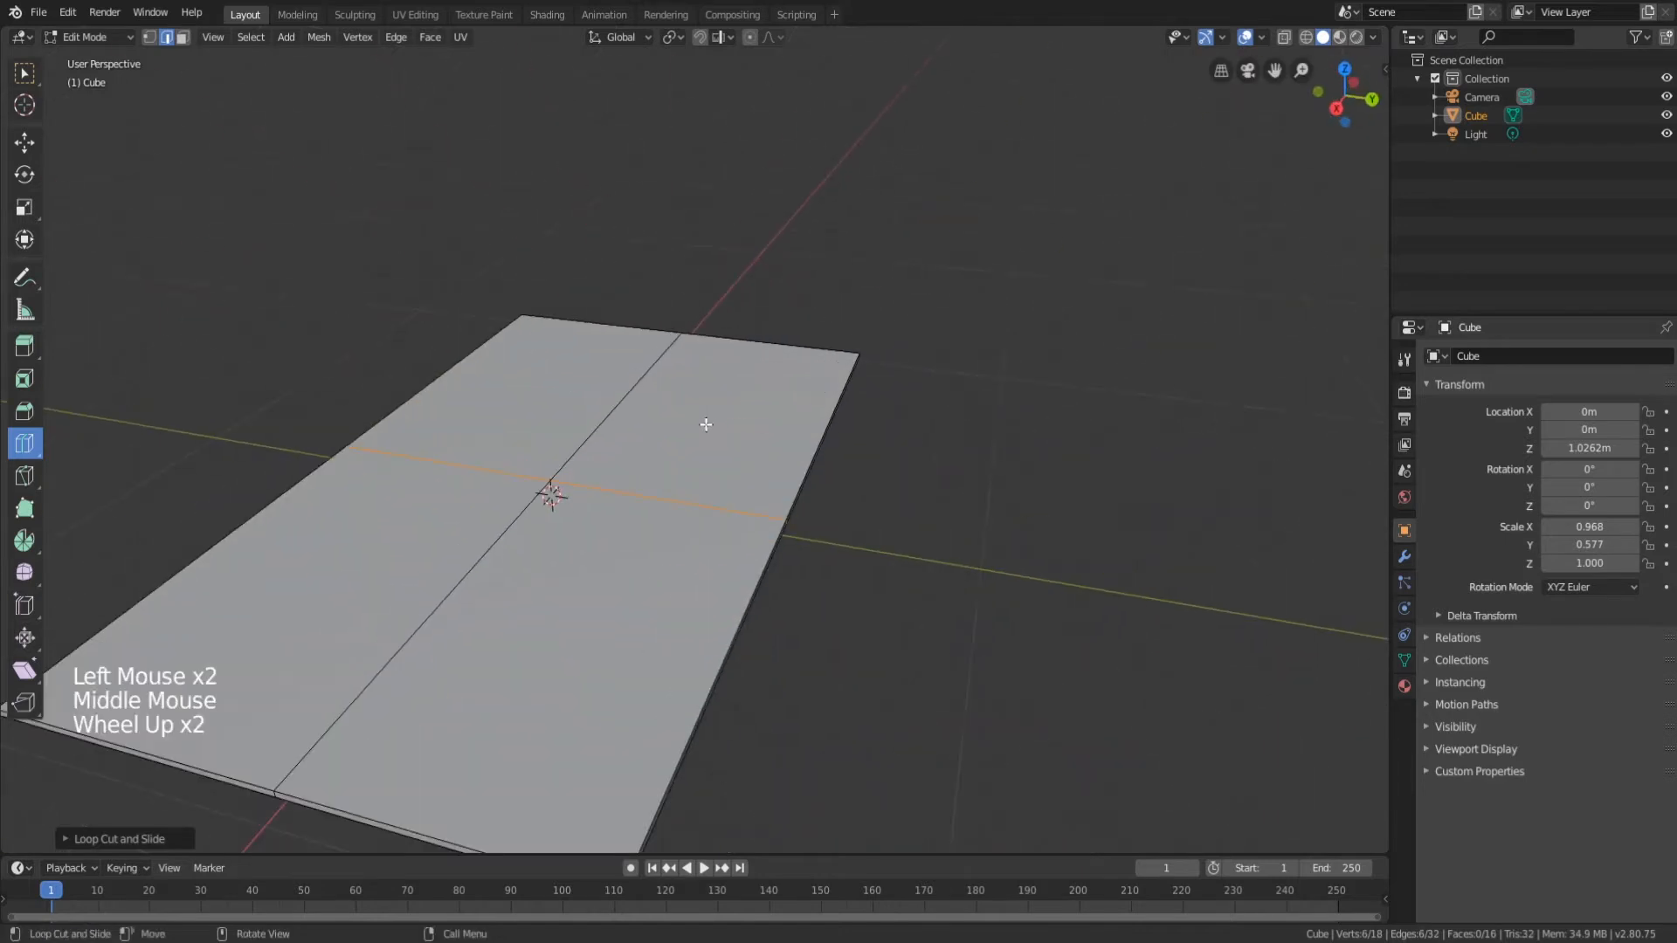
Add a loop cut near the card's right end and slide it into place.
drag(706, 428, 698, 459)
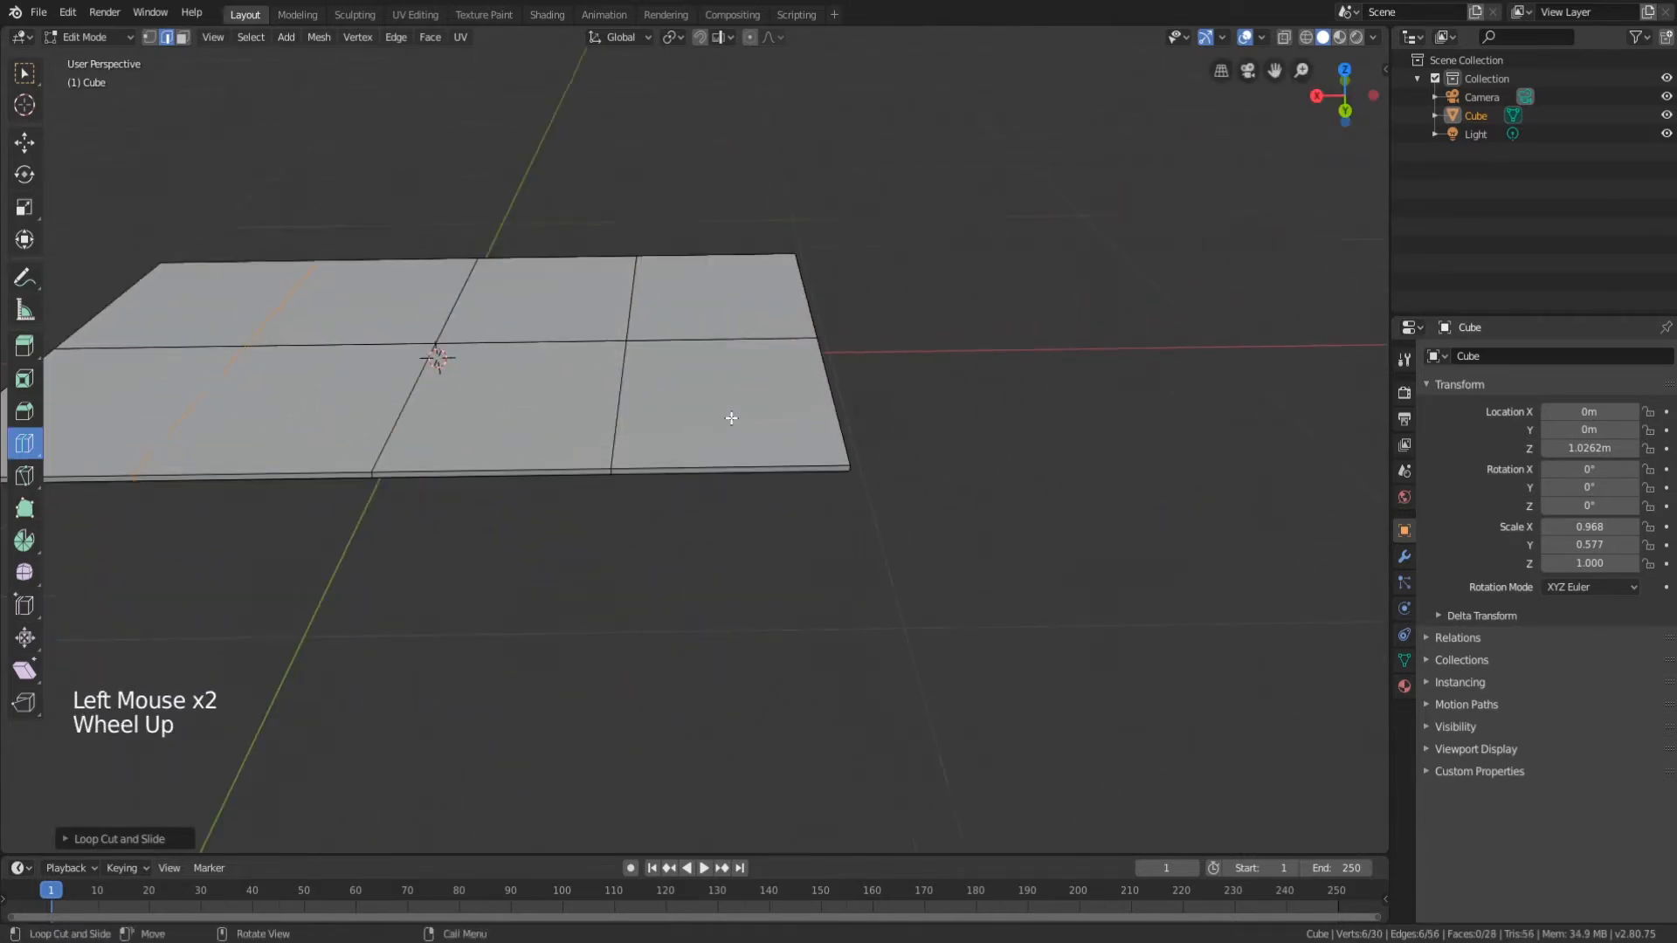
click(730, 418)
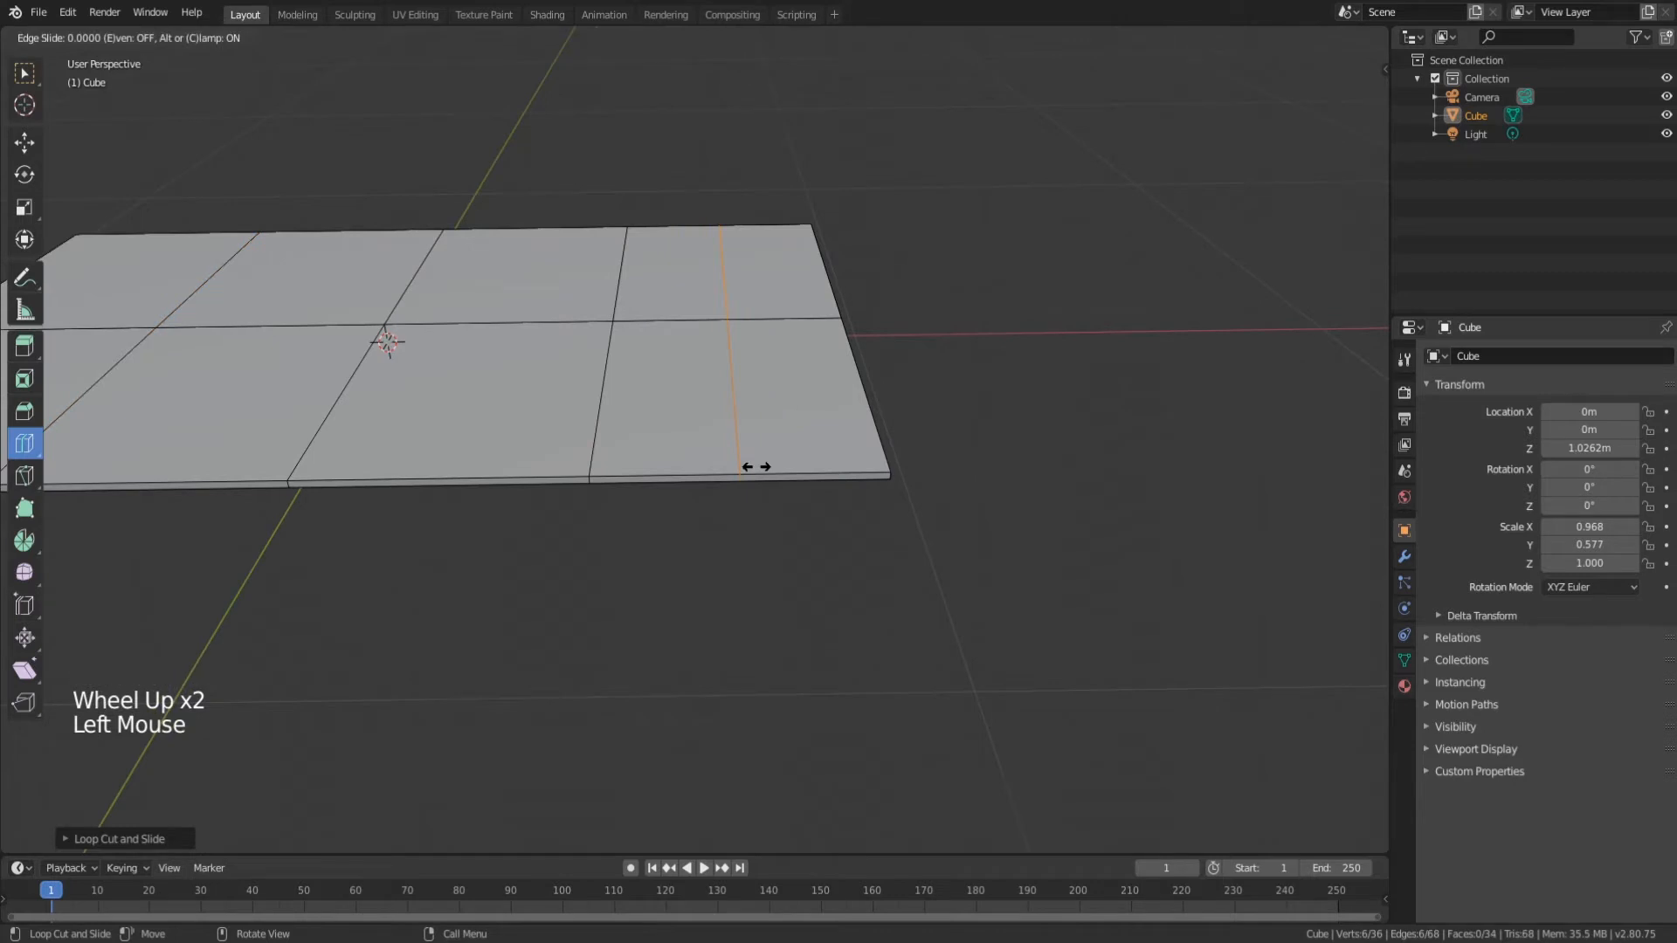
drag(755, 468, 887, 476)
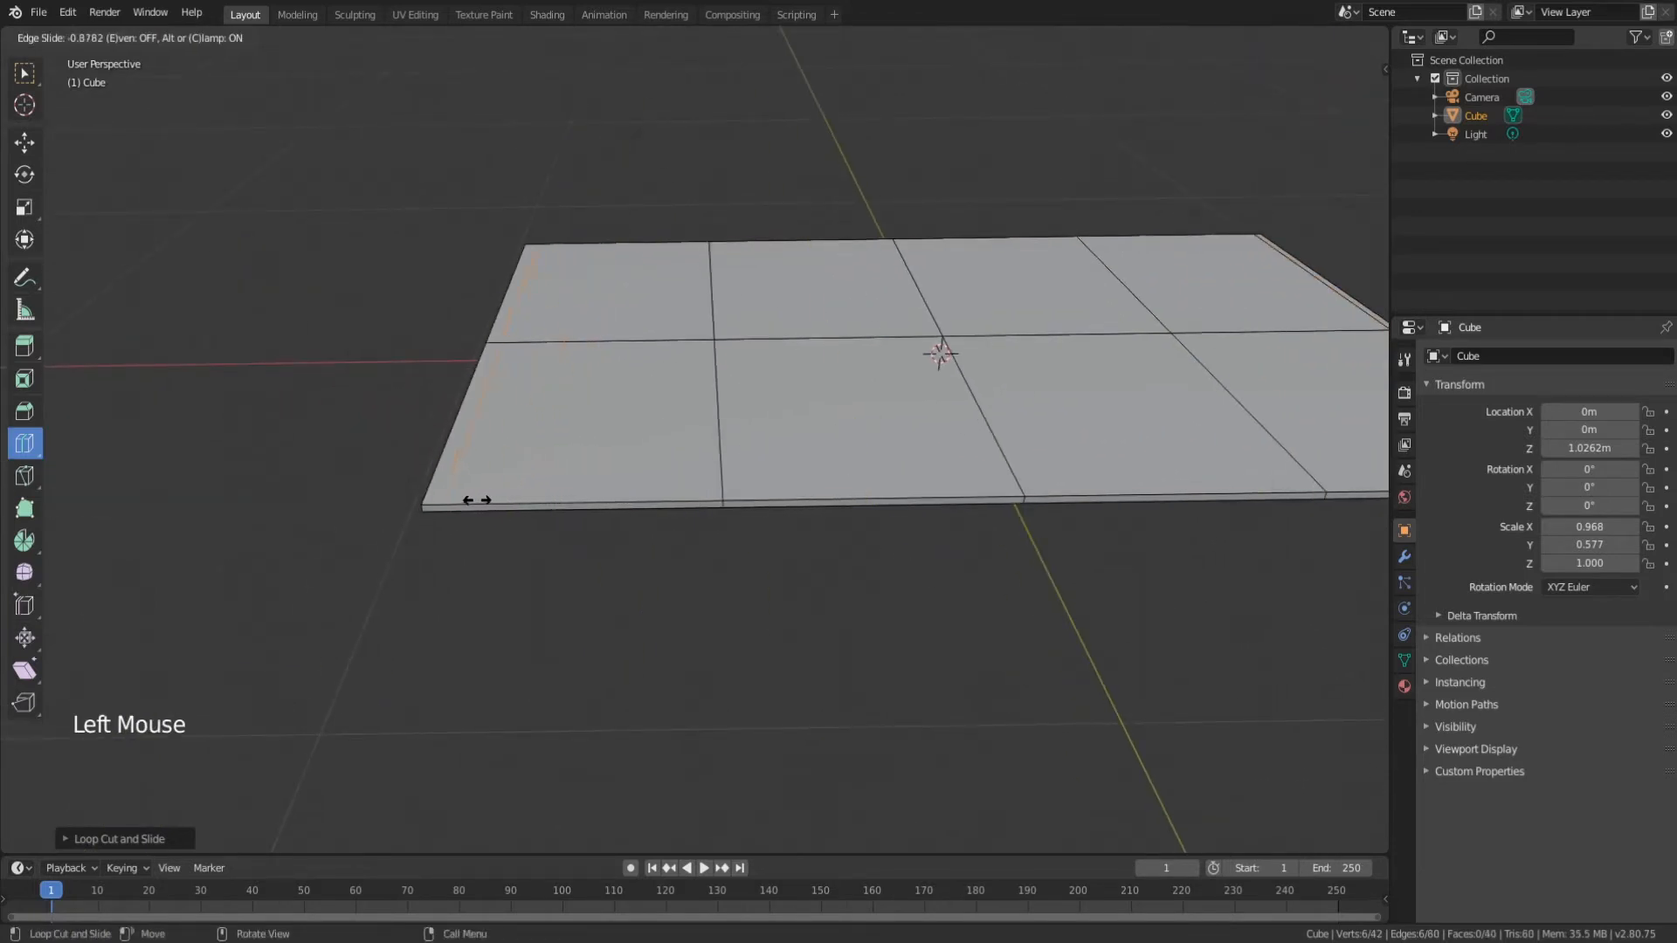
click(543, 396)
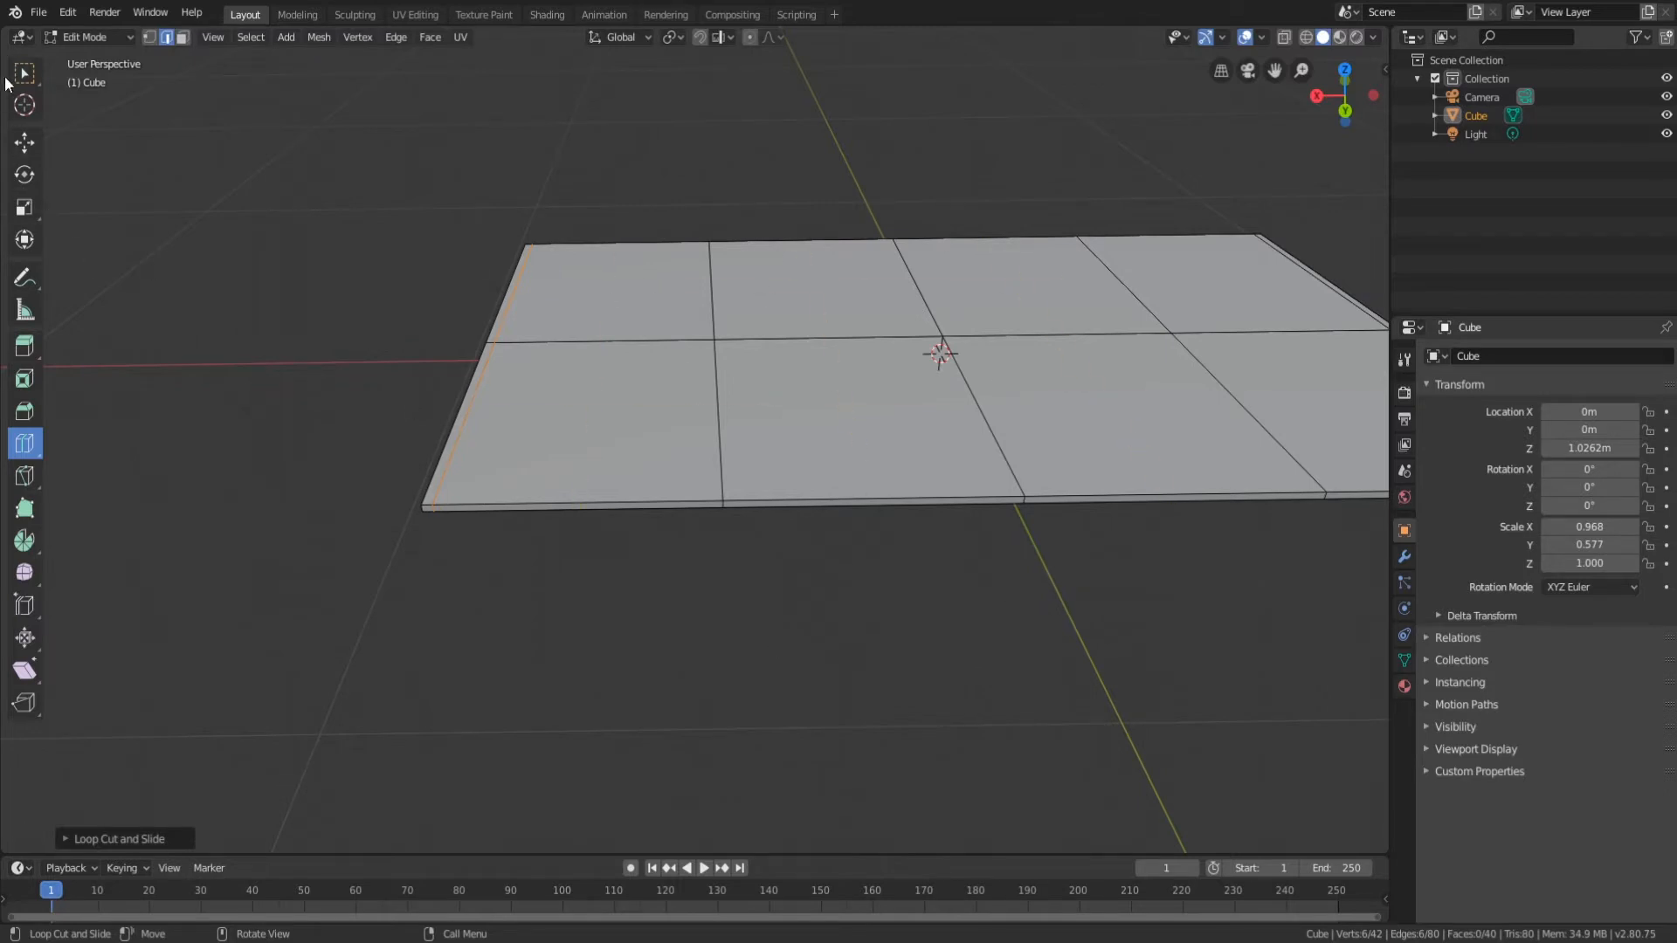
mouse_move(284, 332)
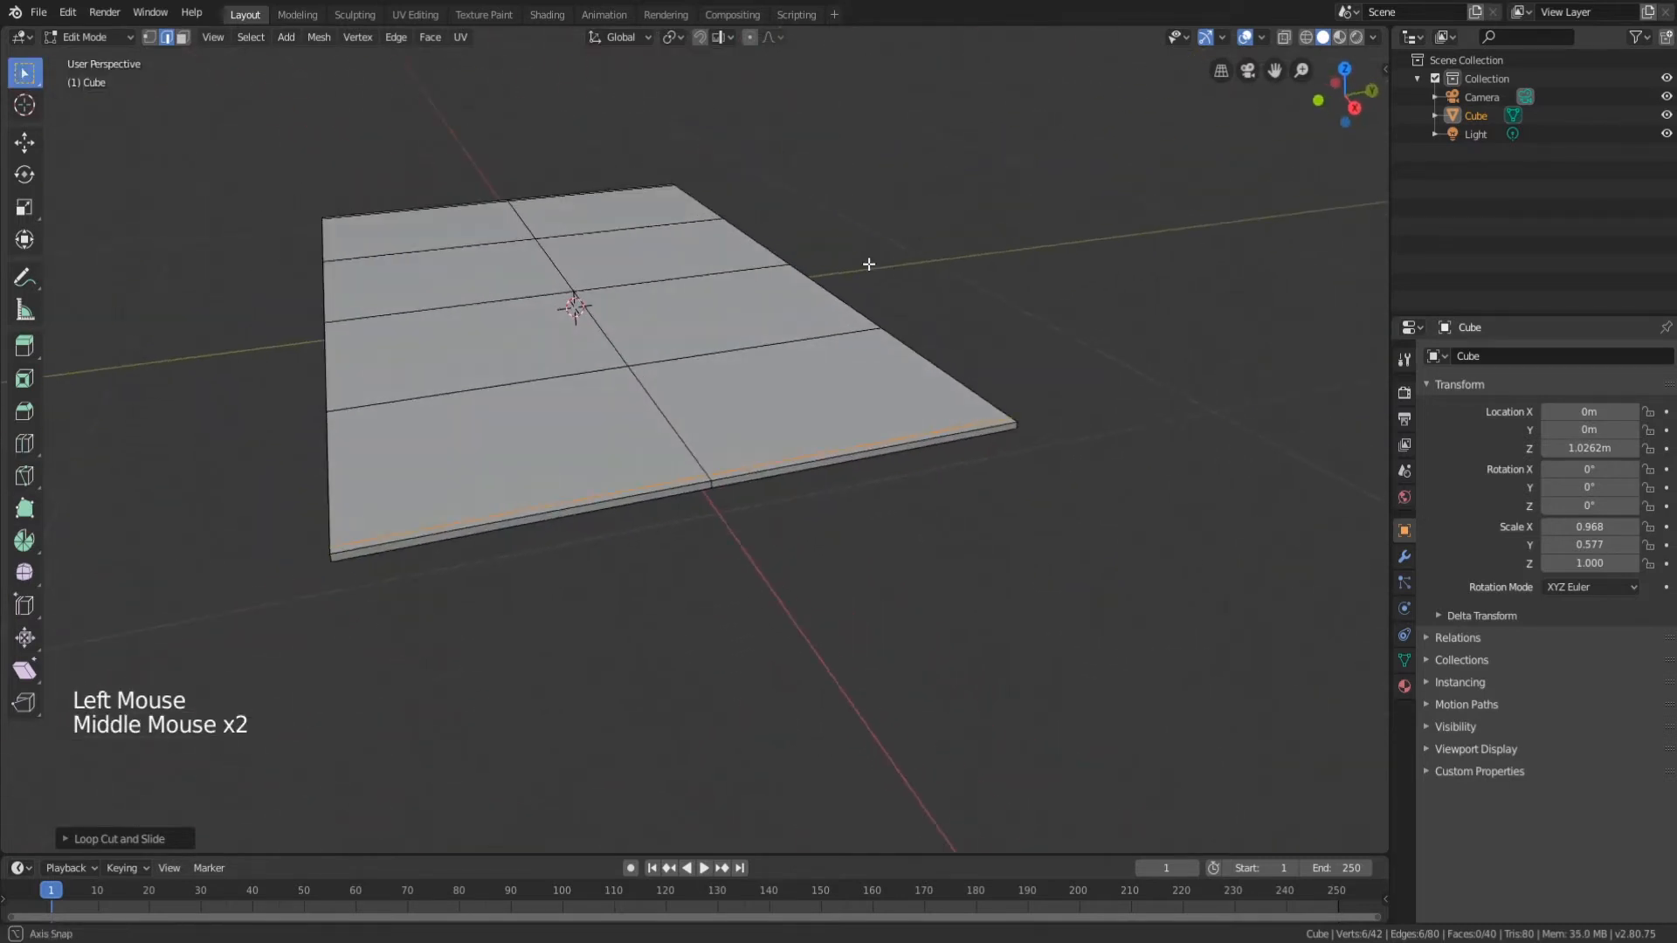
mouse_move(180, 36)
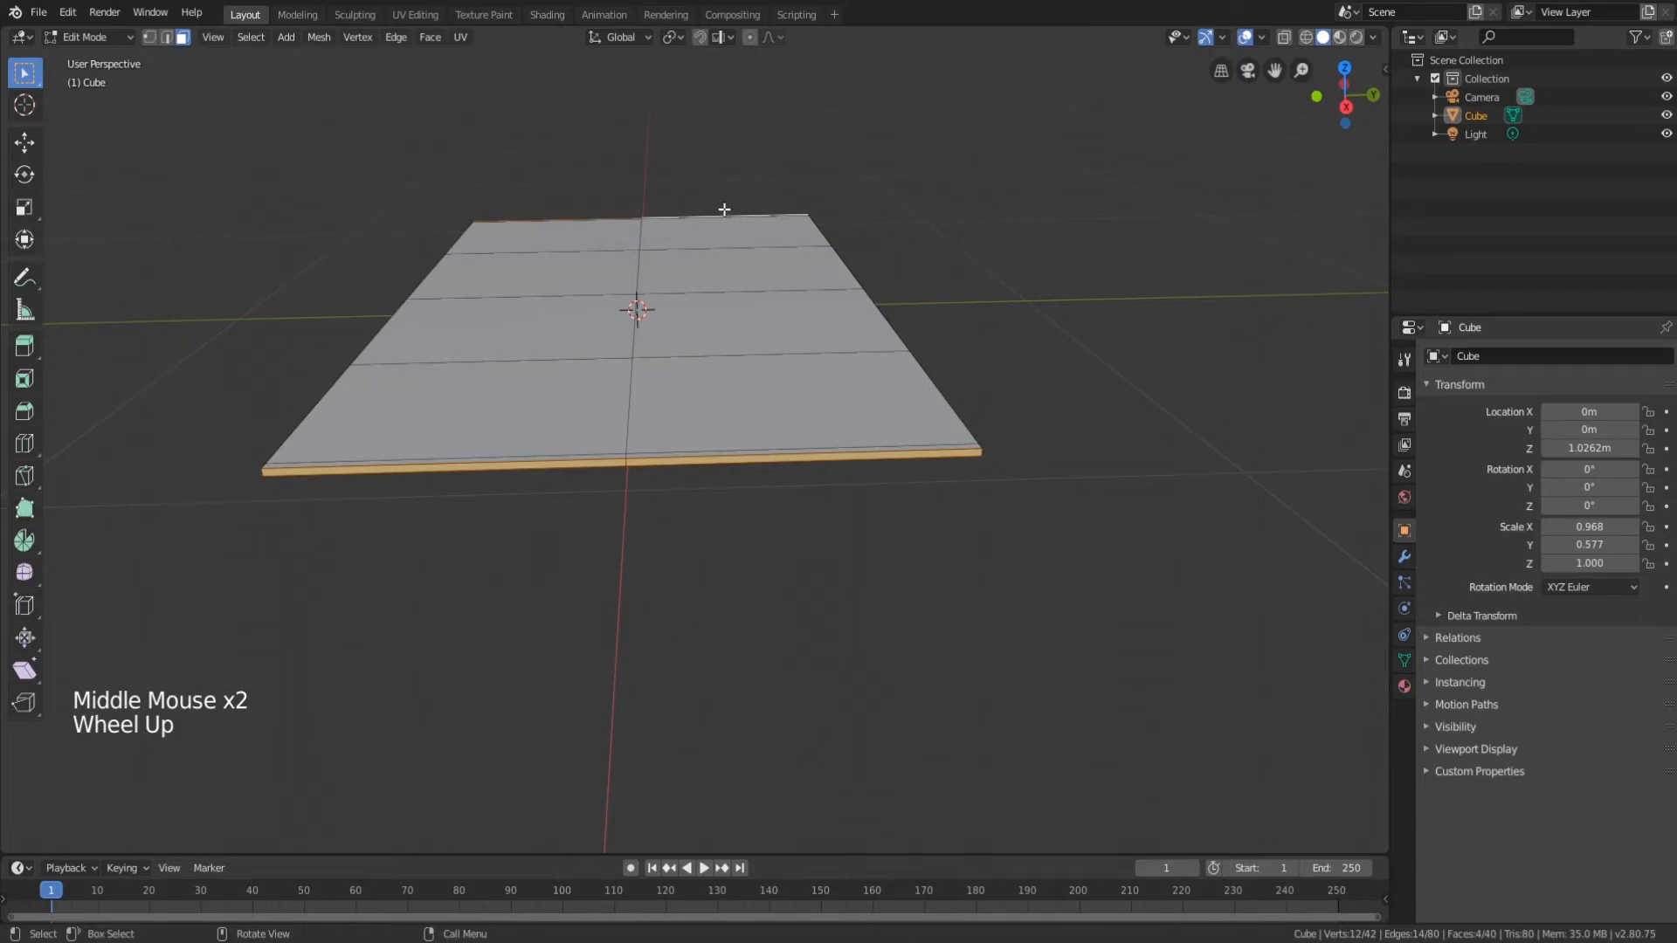
Scale the selected outer edge loops, retrying once, then return to Object Mode.
key(s)
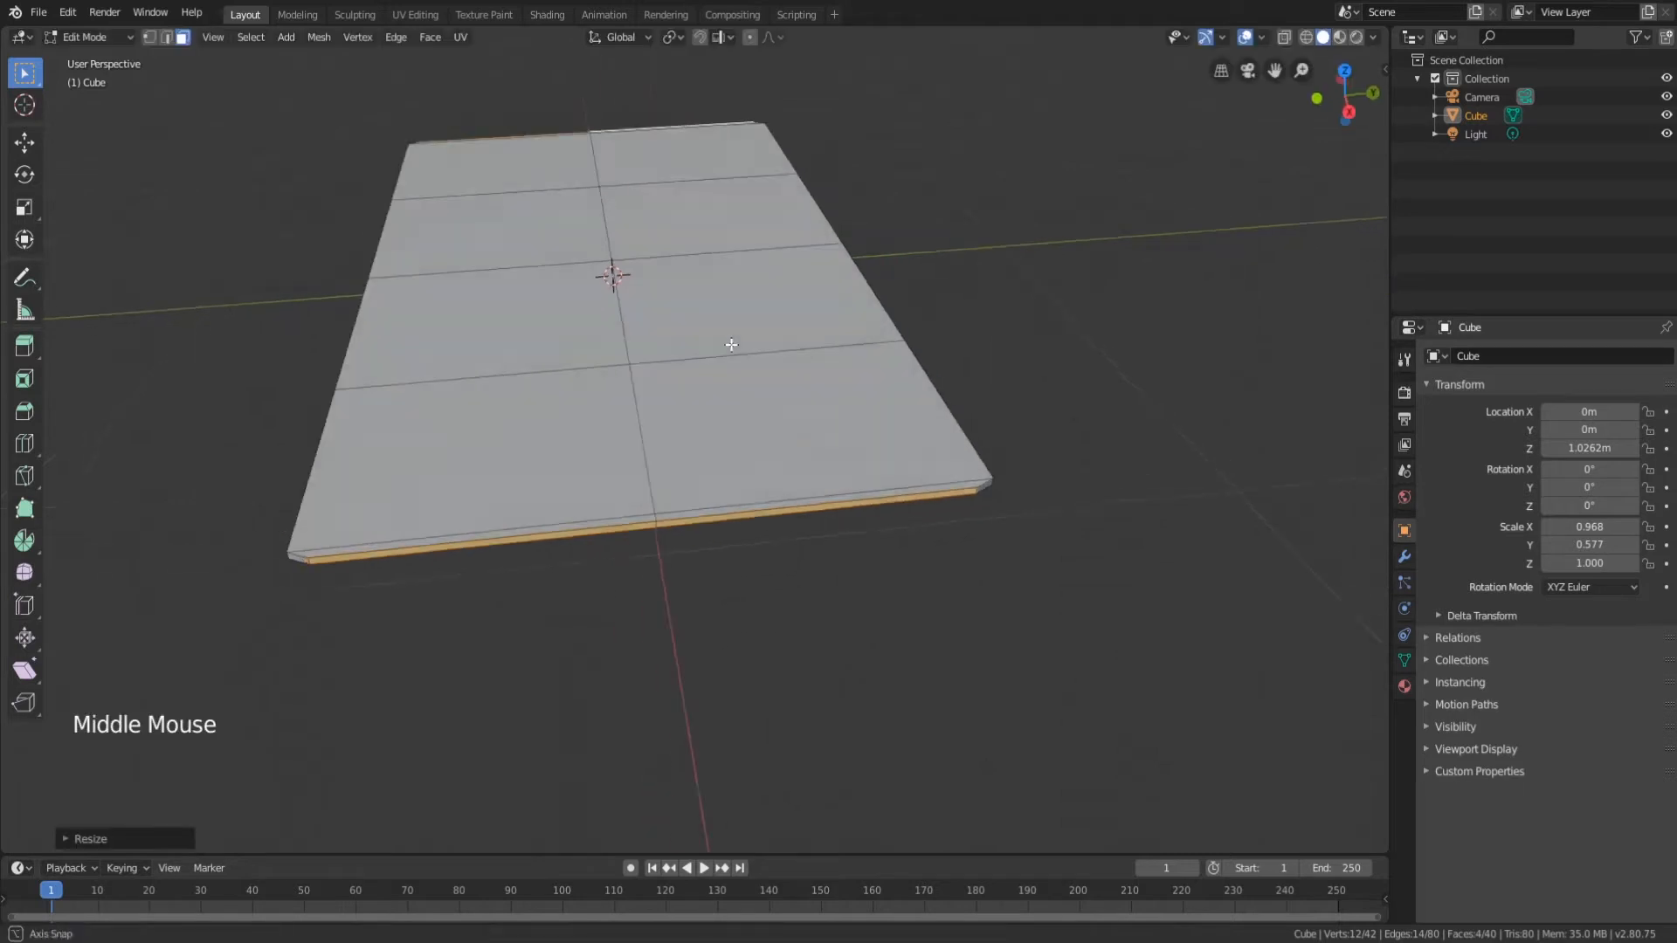
scroll(down, 3)
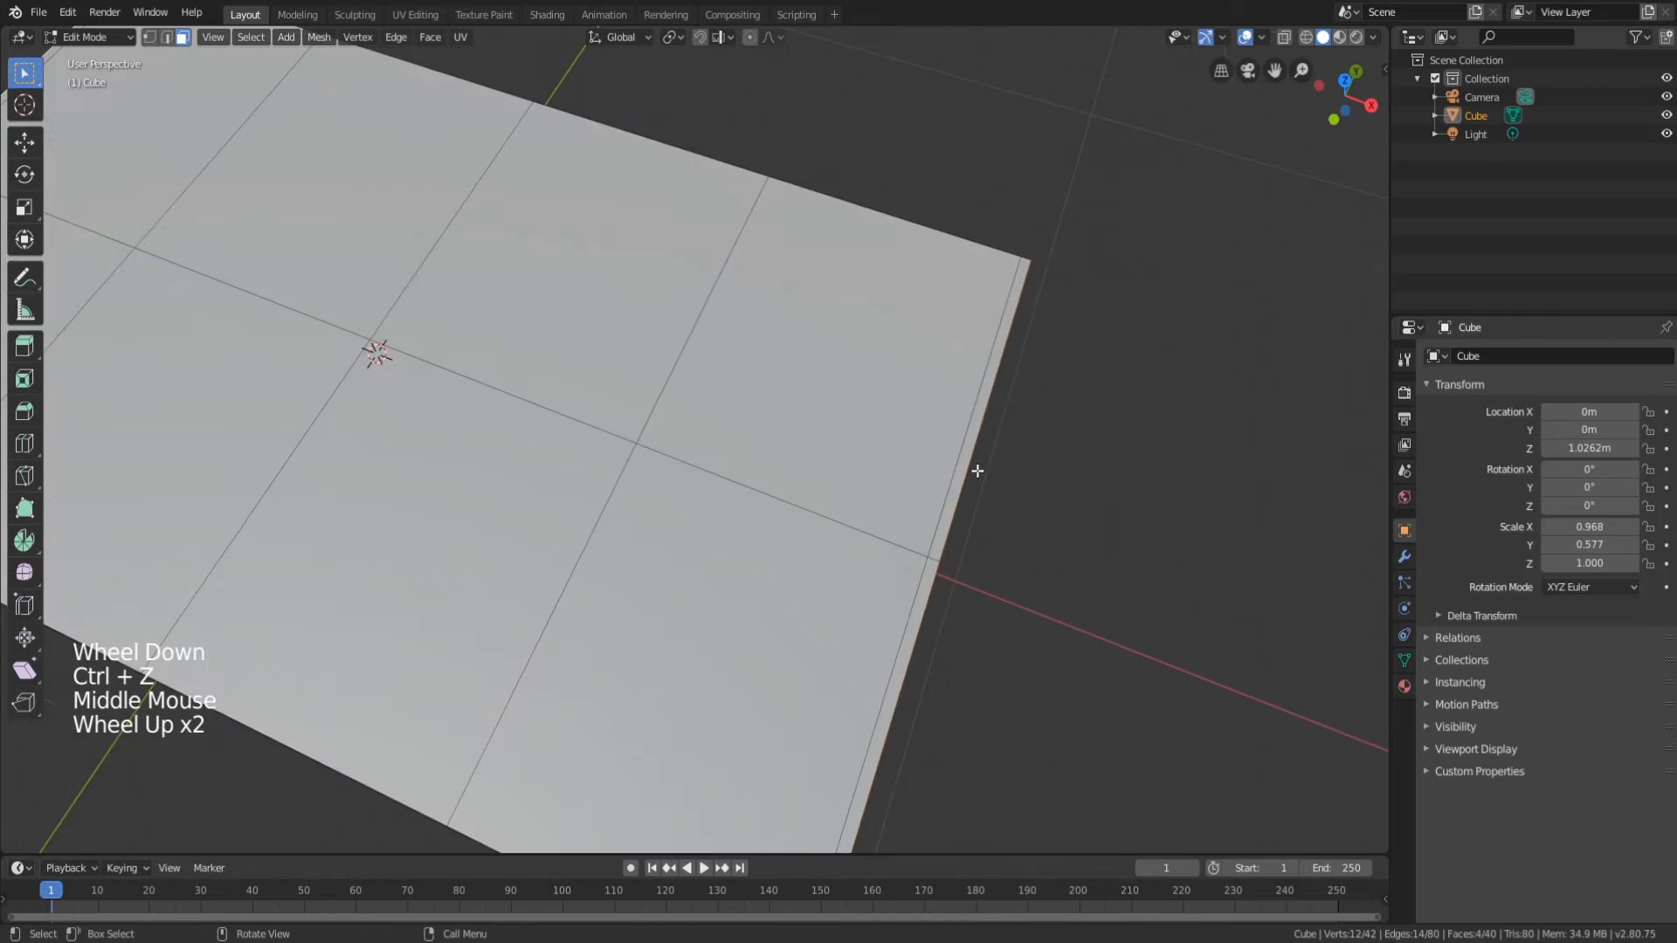
key(s)
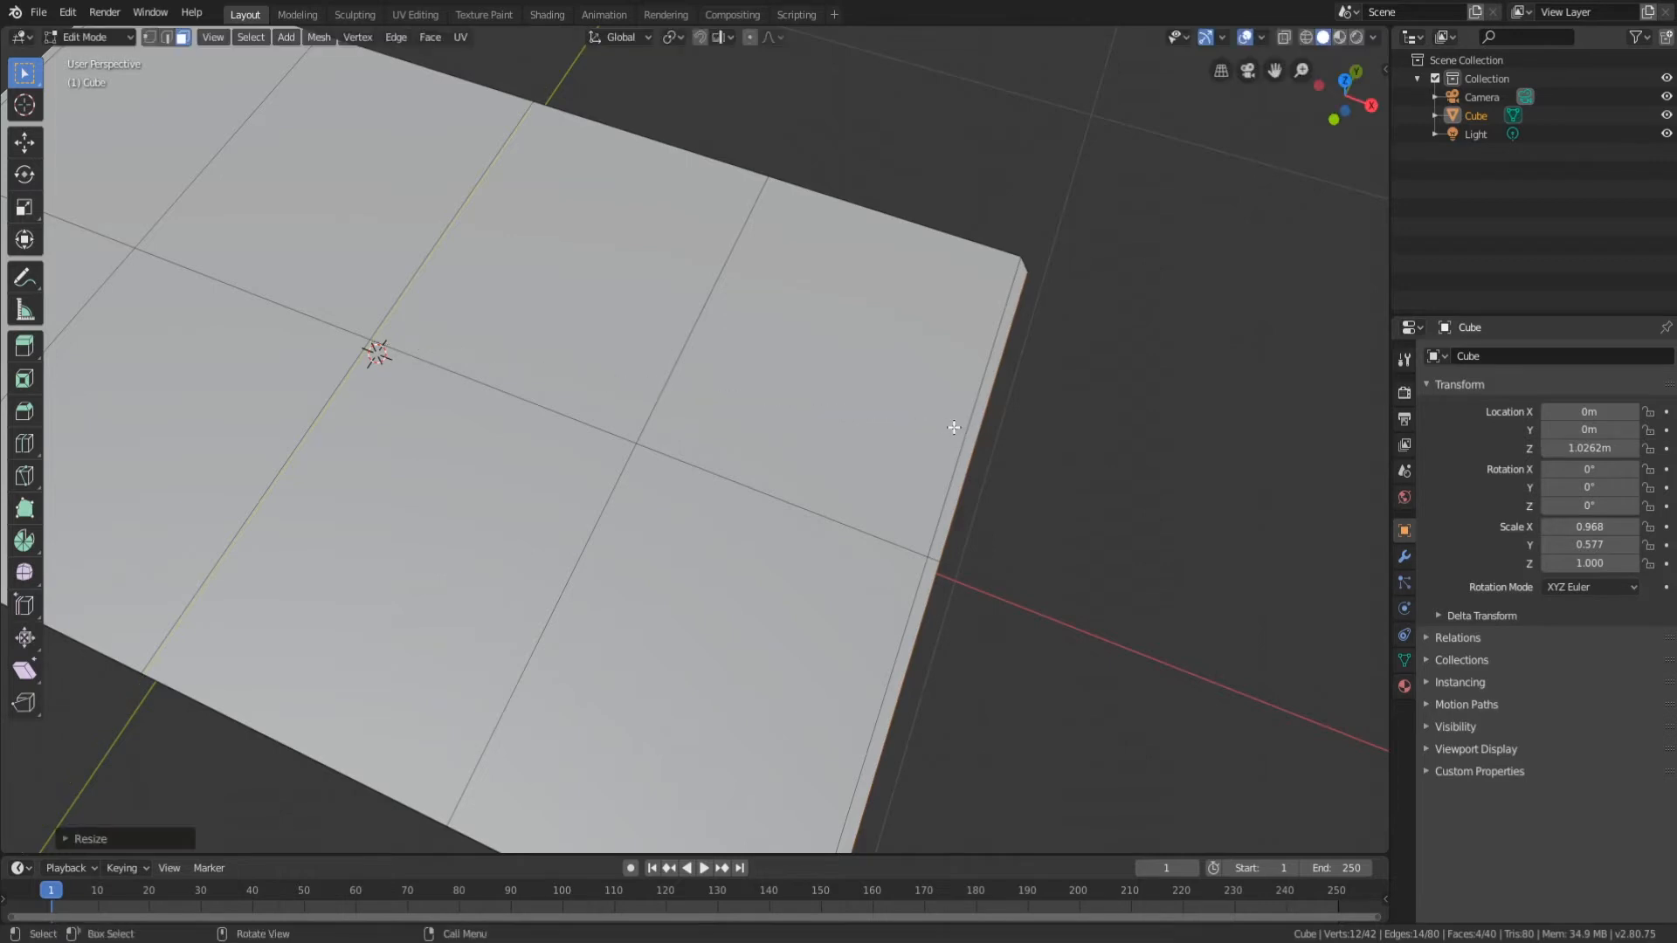
scroll(down, 3)
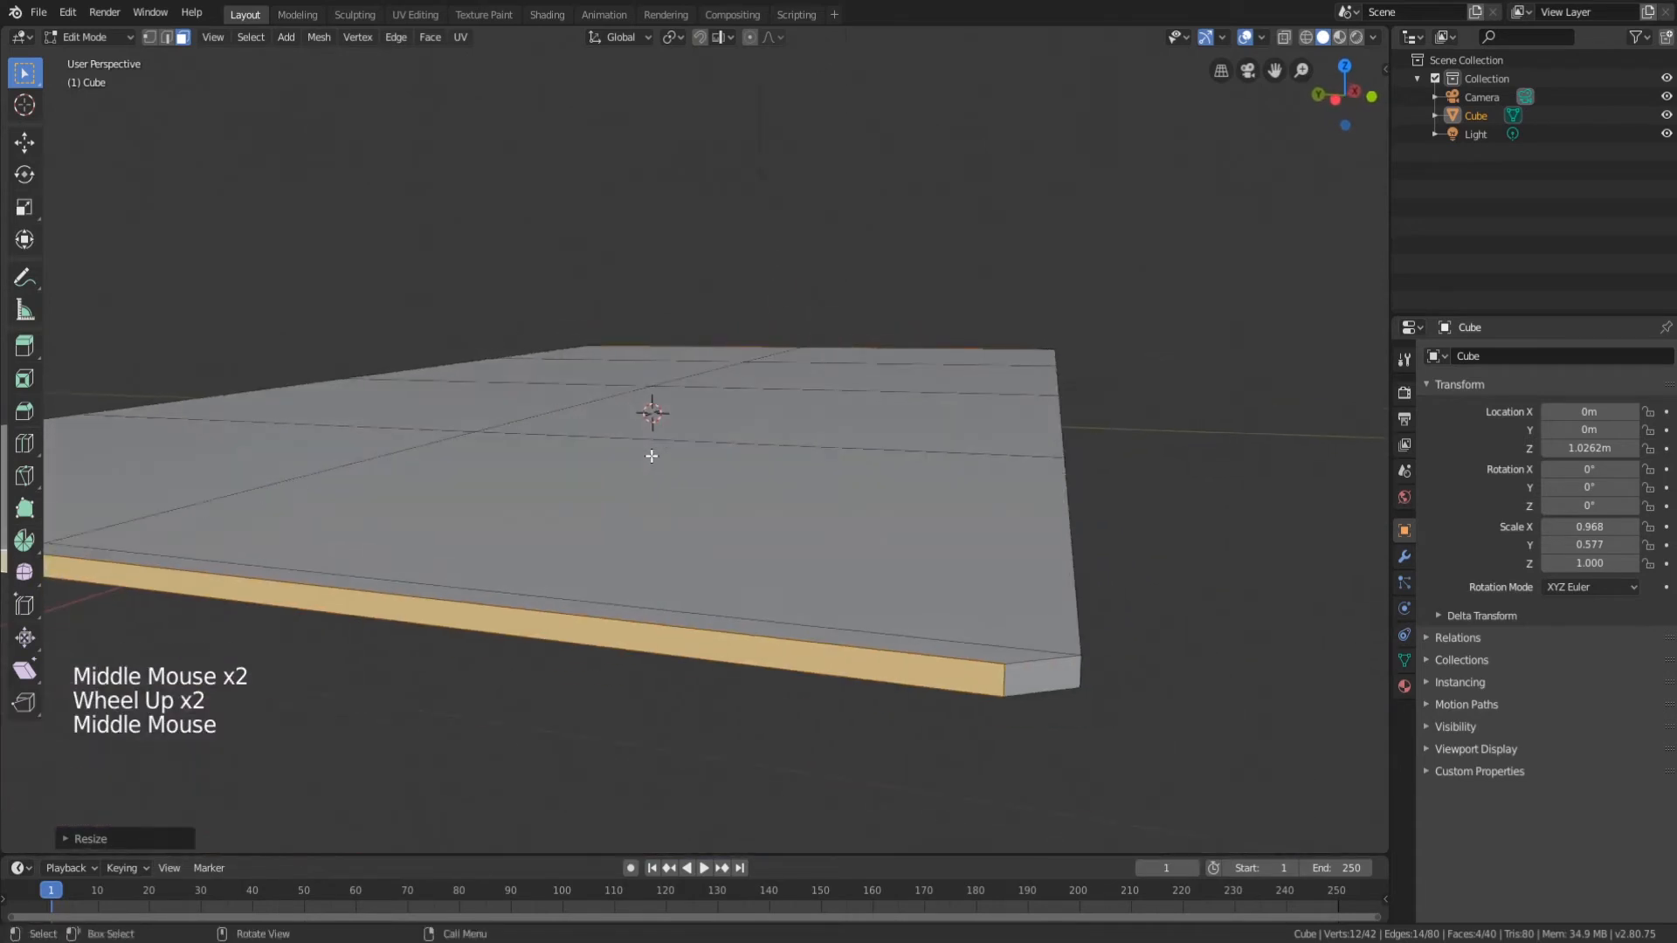
key(Tab)
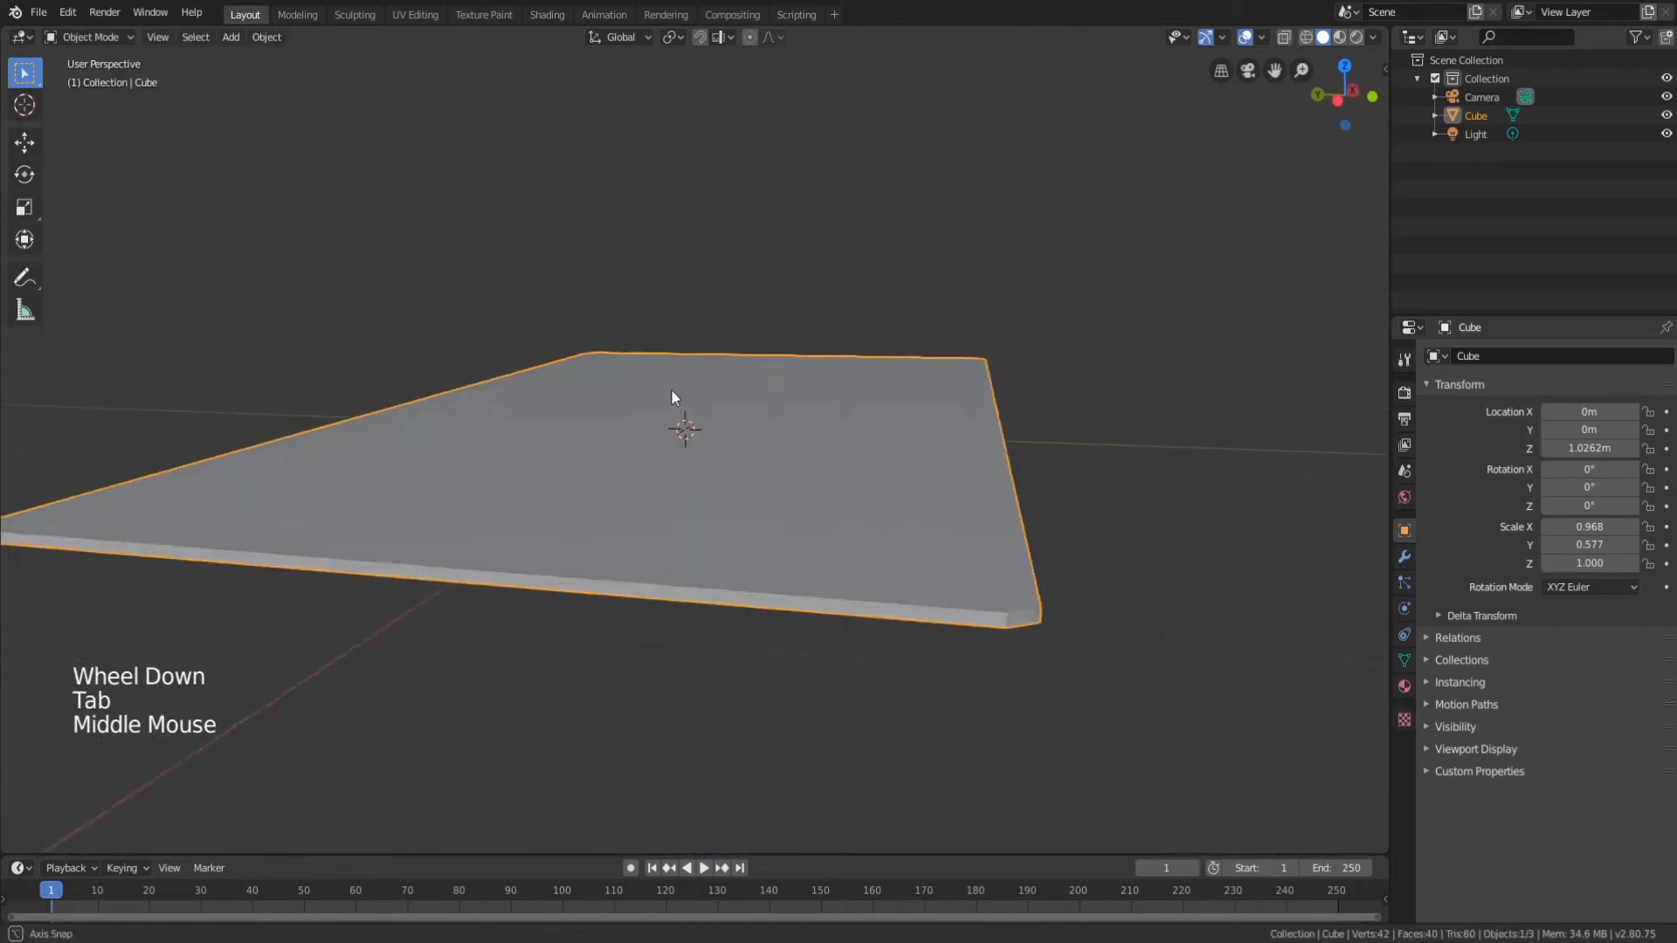
drag(685, 407, 737, 459)
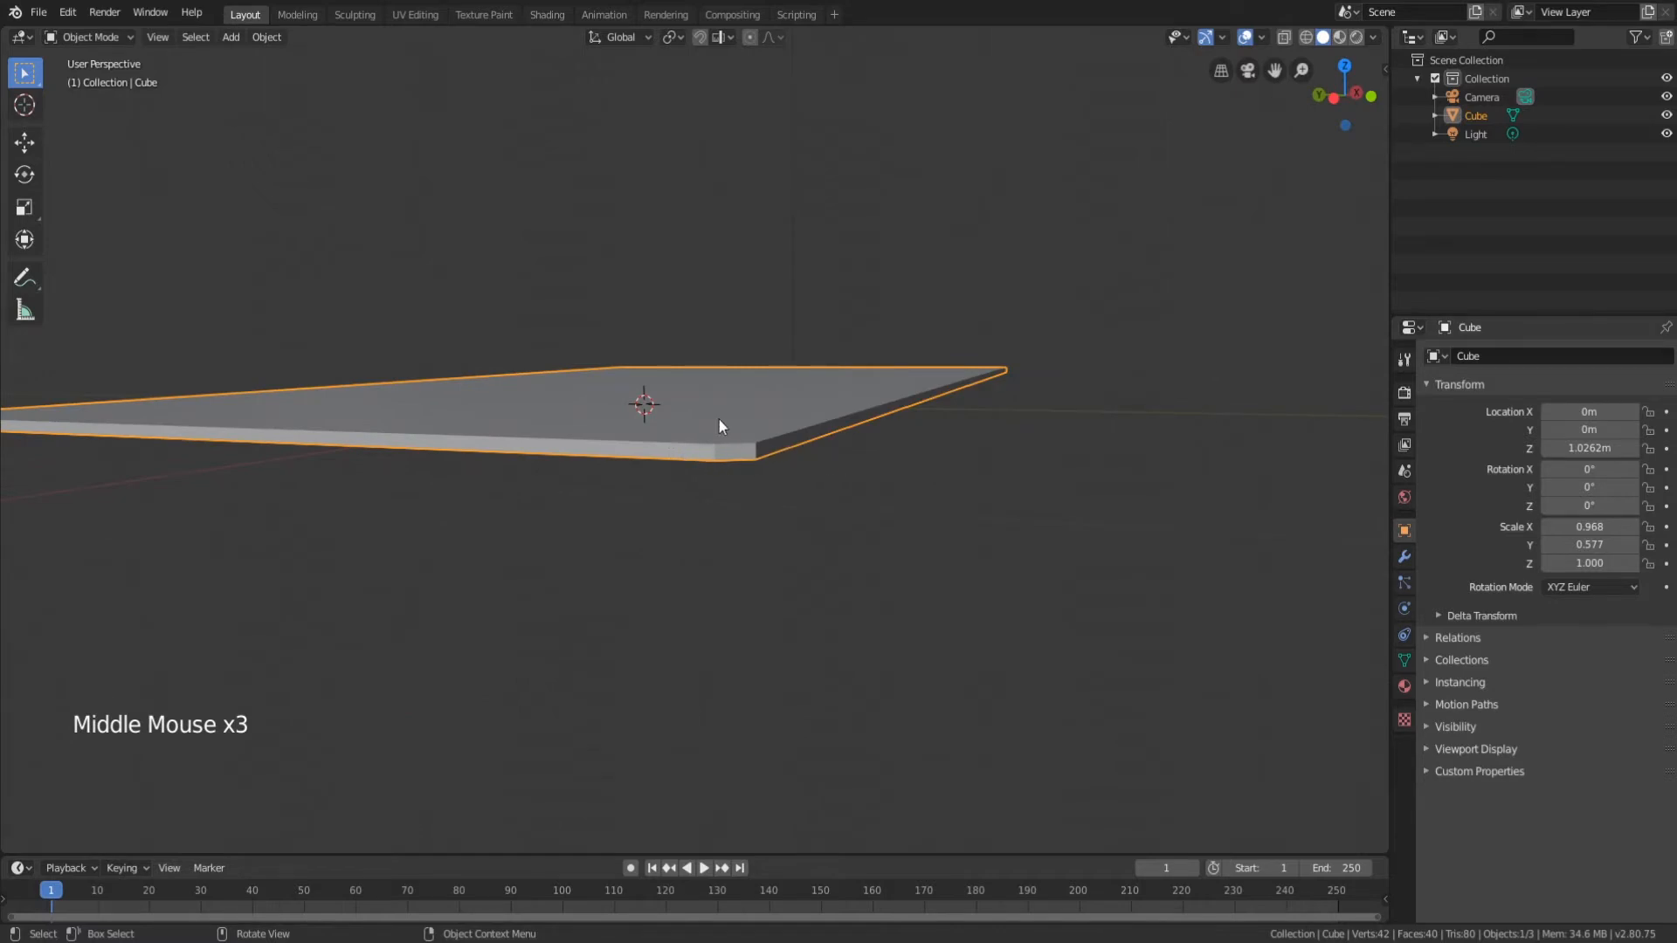
Apply Shade Smooth and a Subdivision Surface modifier to round the card.
drag(716, 426, 704, 531)
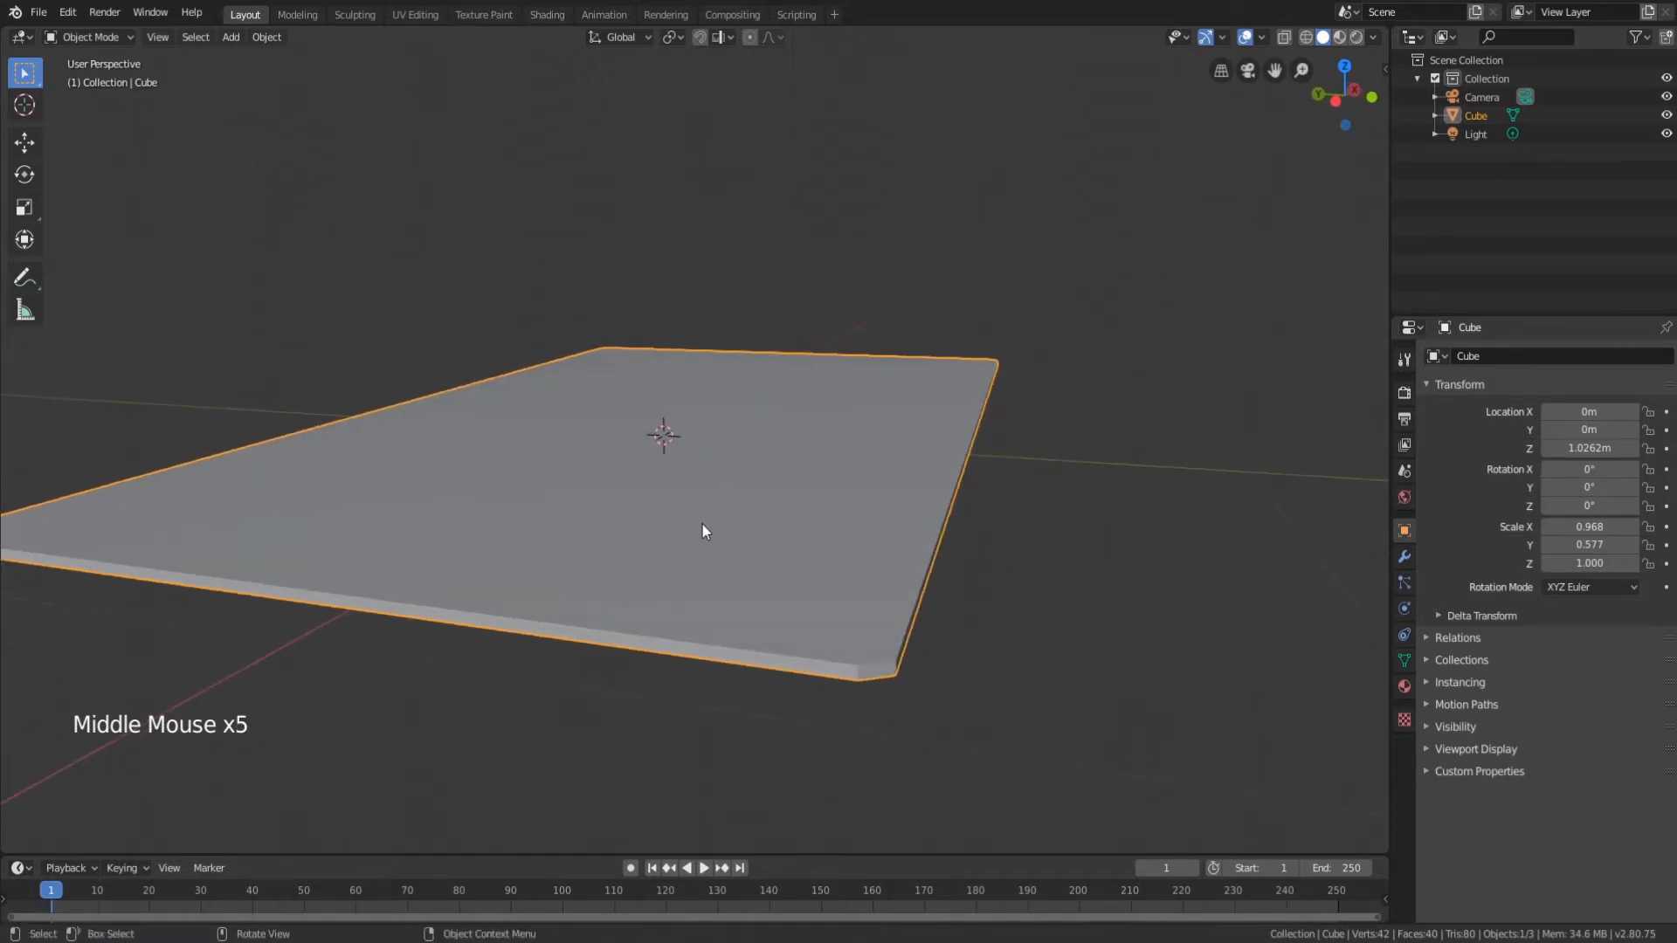
right_click(702, 531)
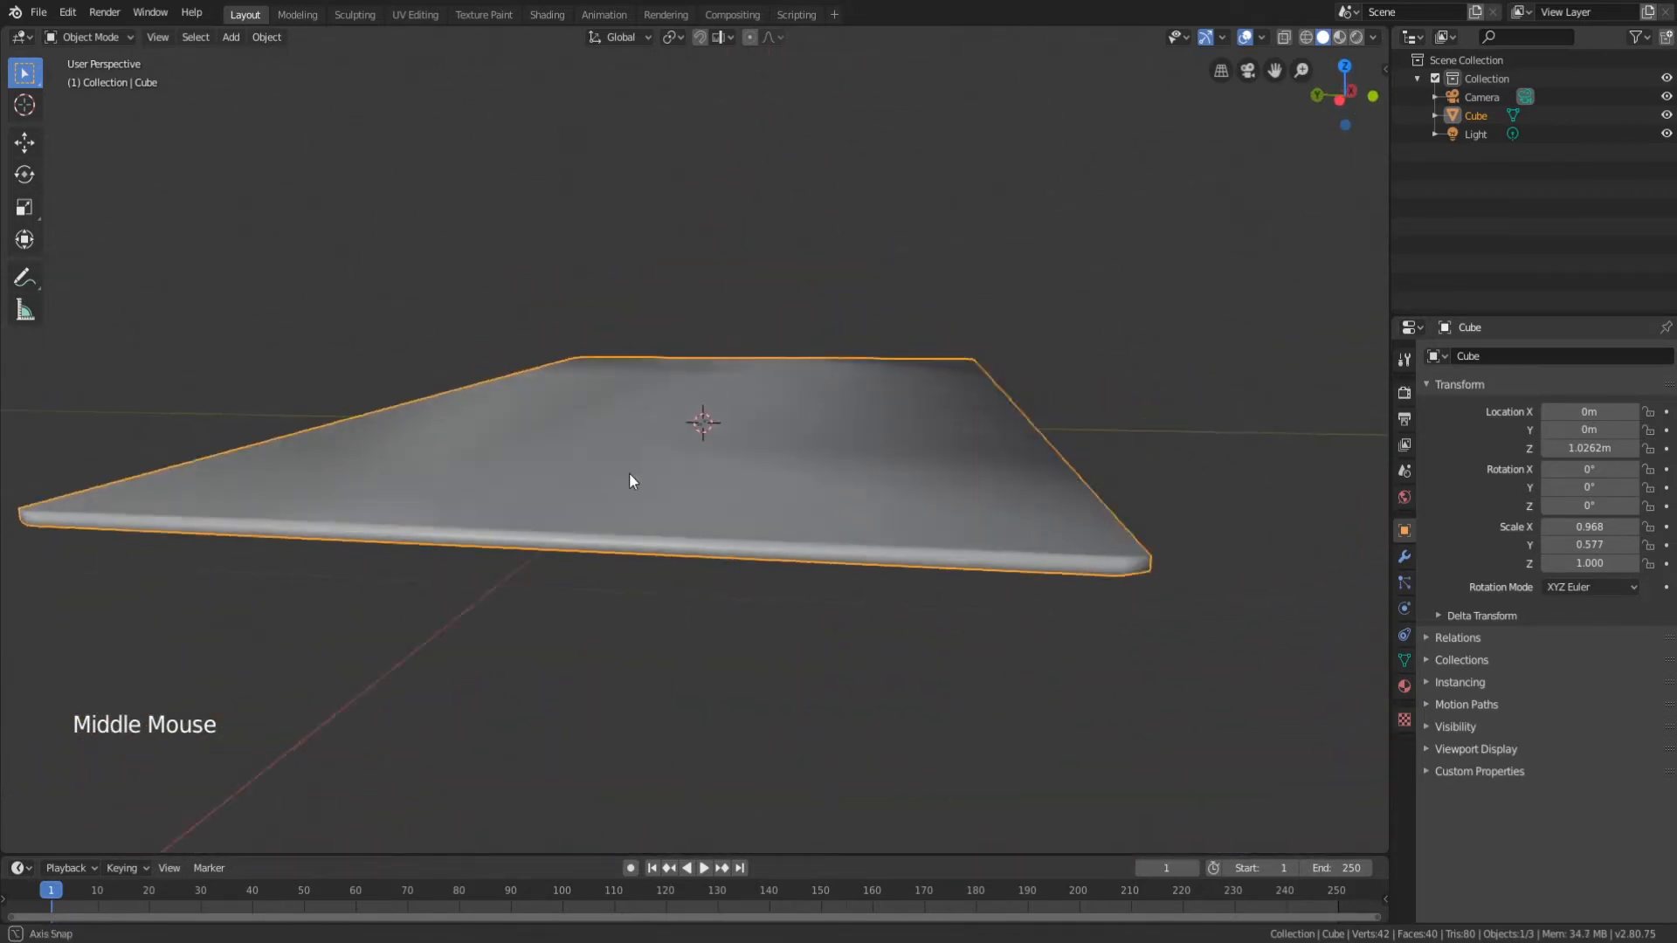
key(ctrl+z)
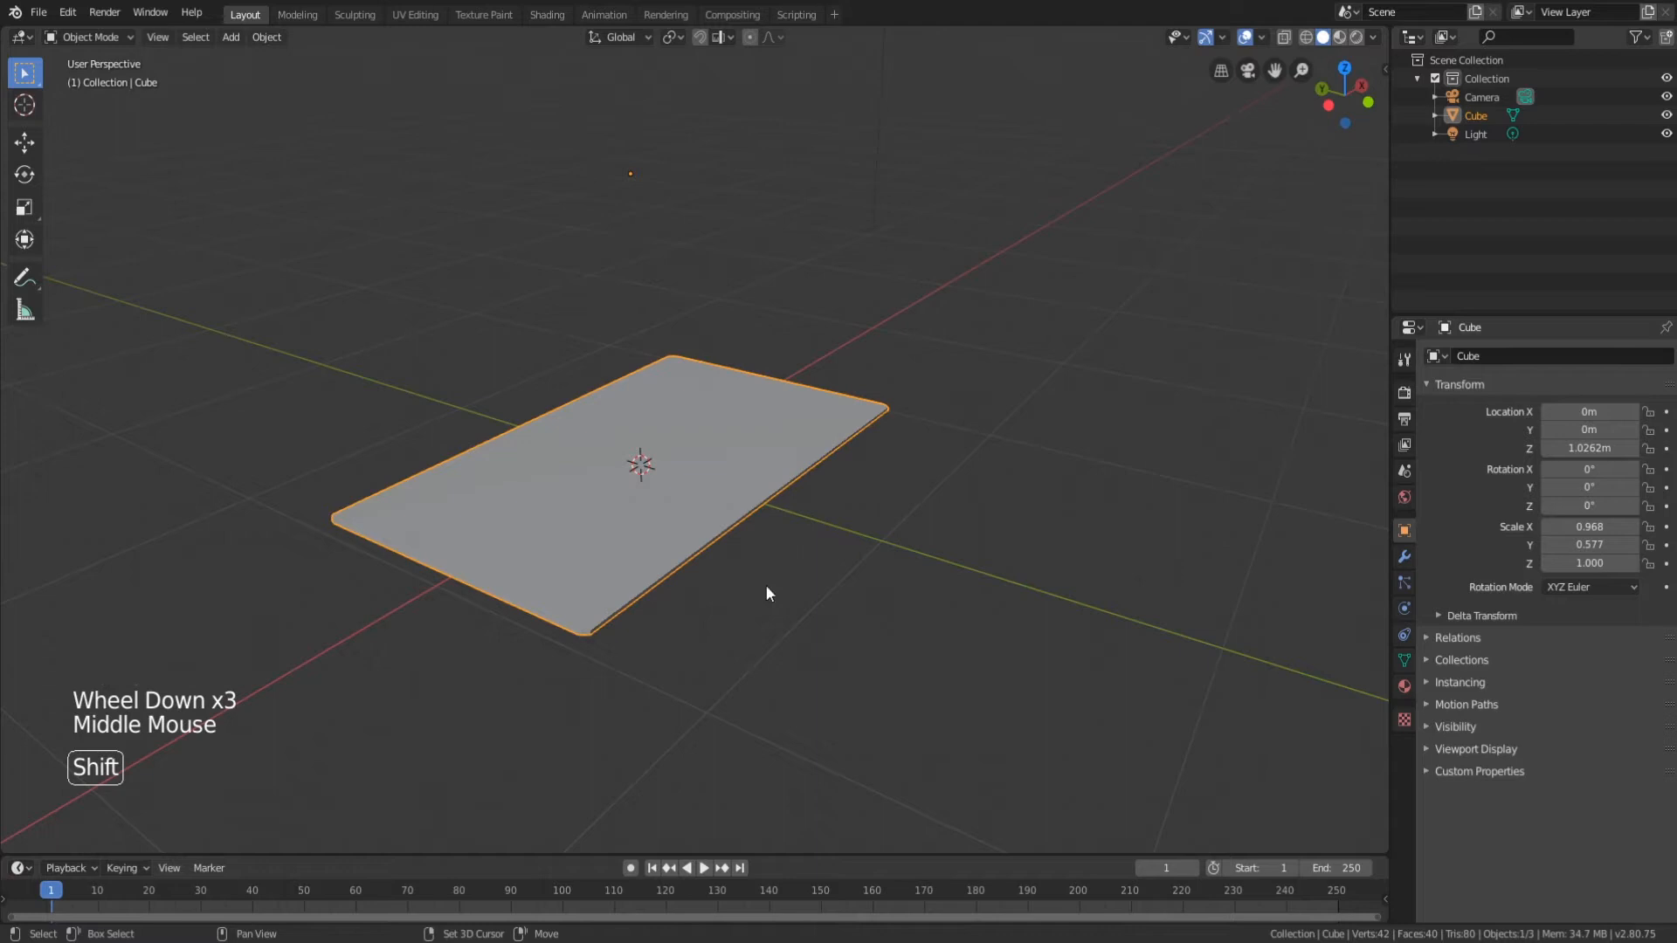
key(shift+a)
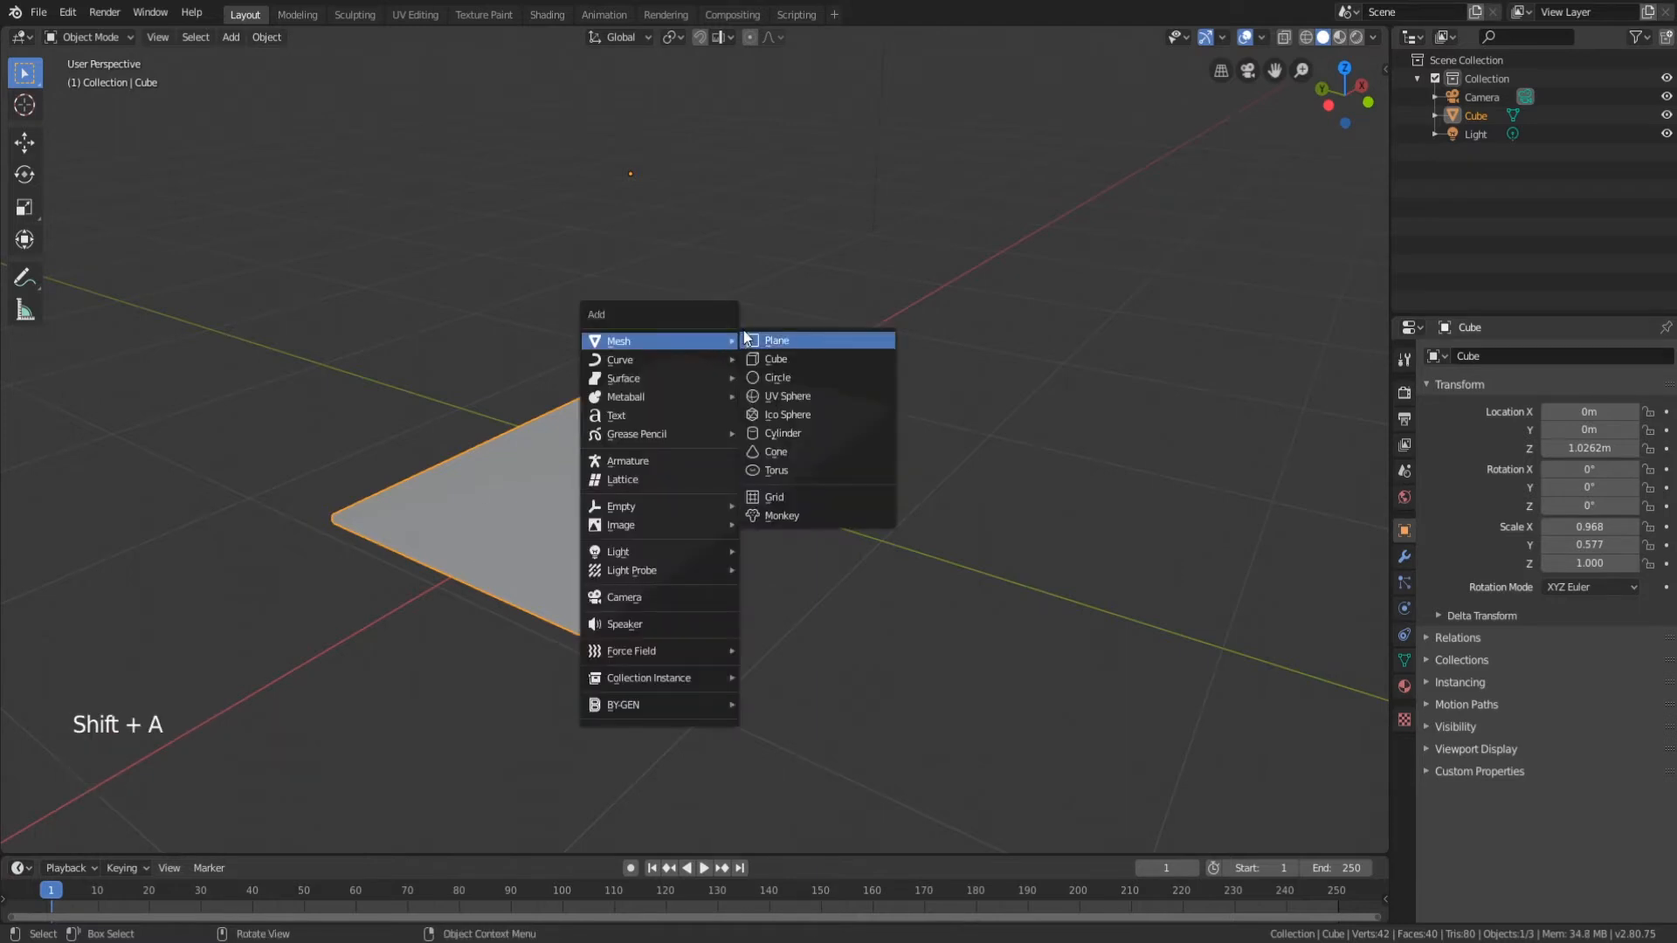
click(784, 396)
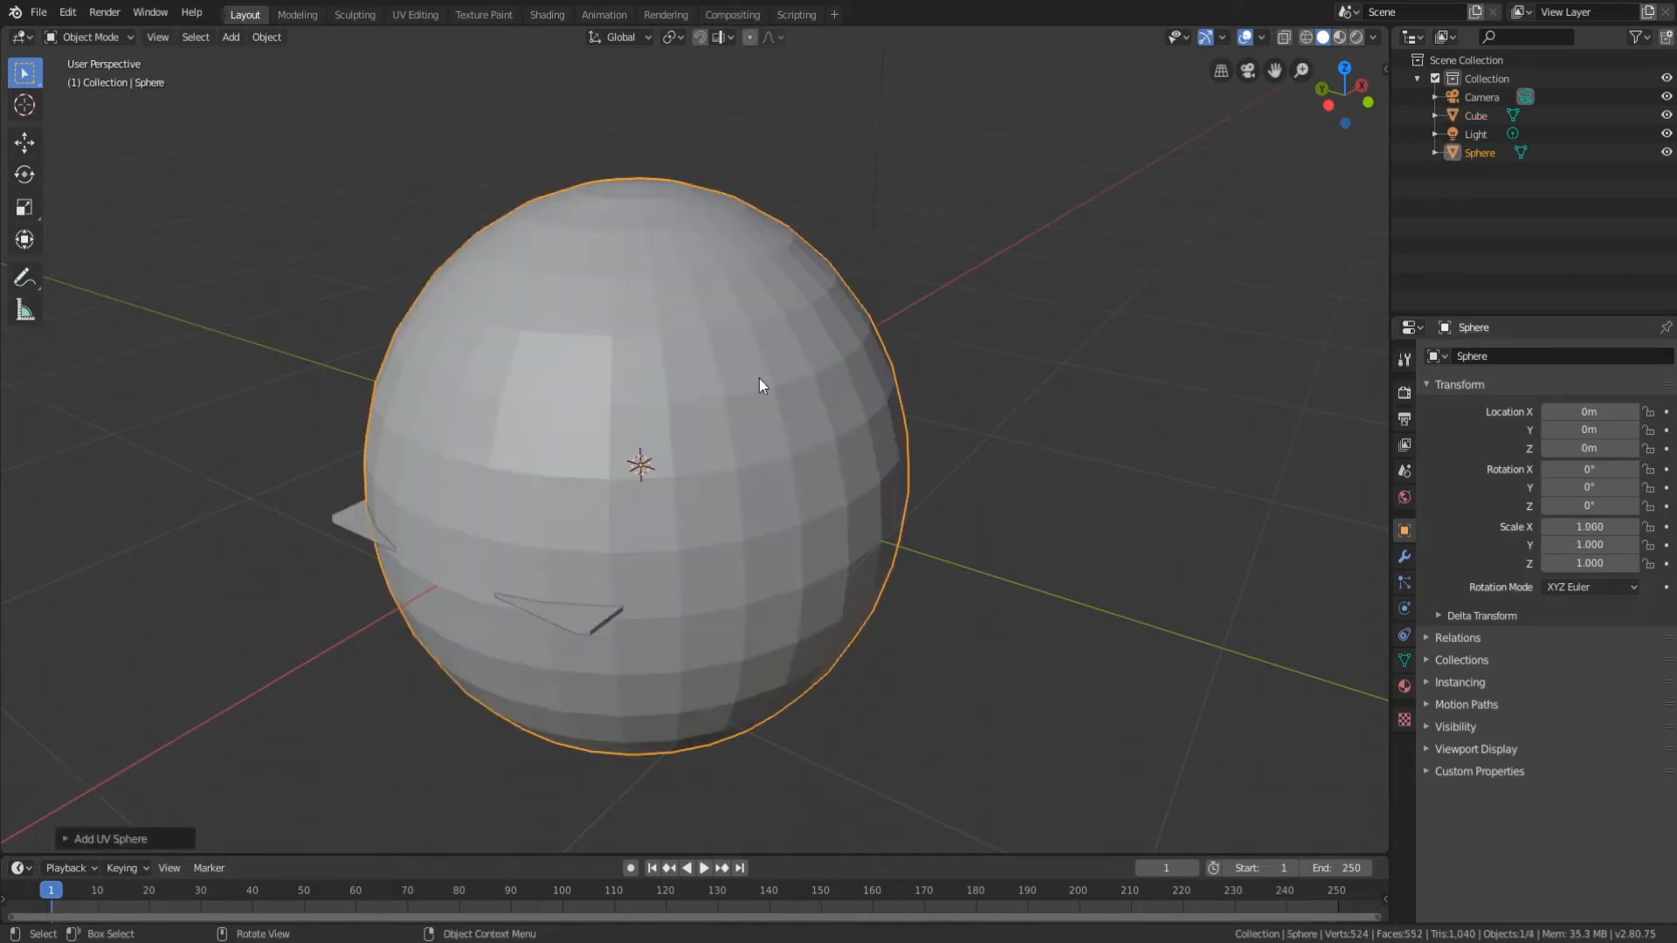
scroll(up, 3)
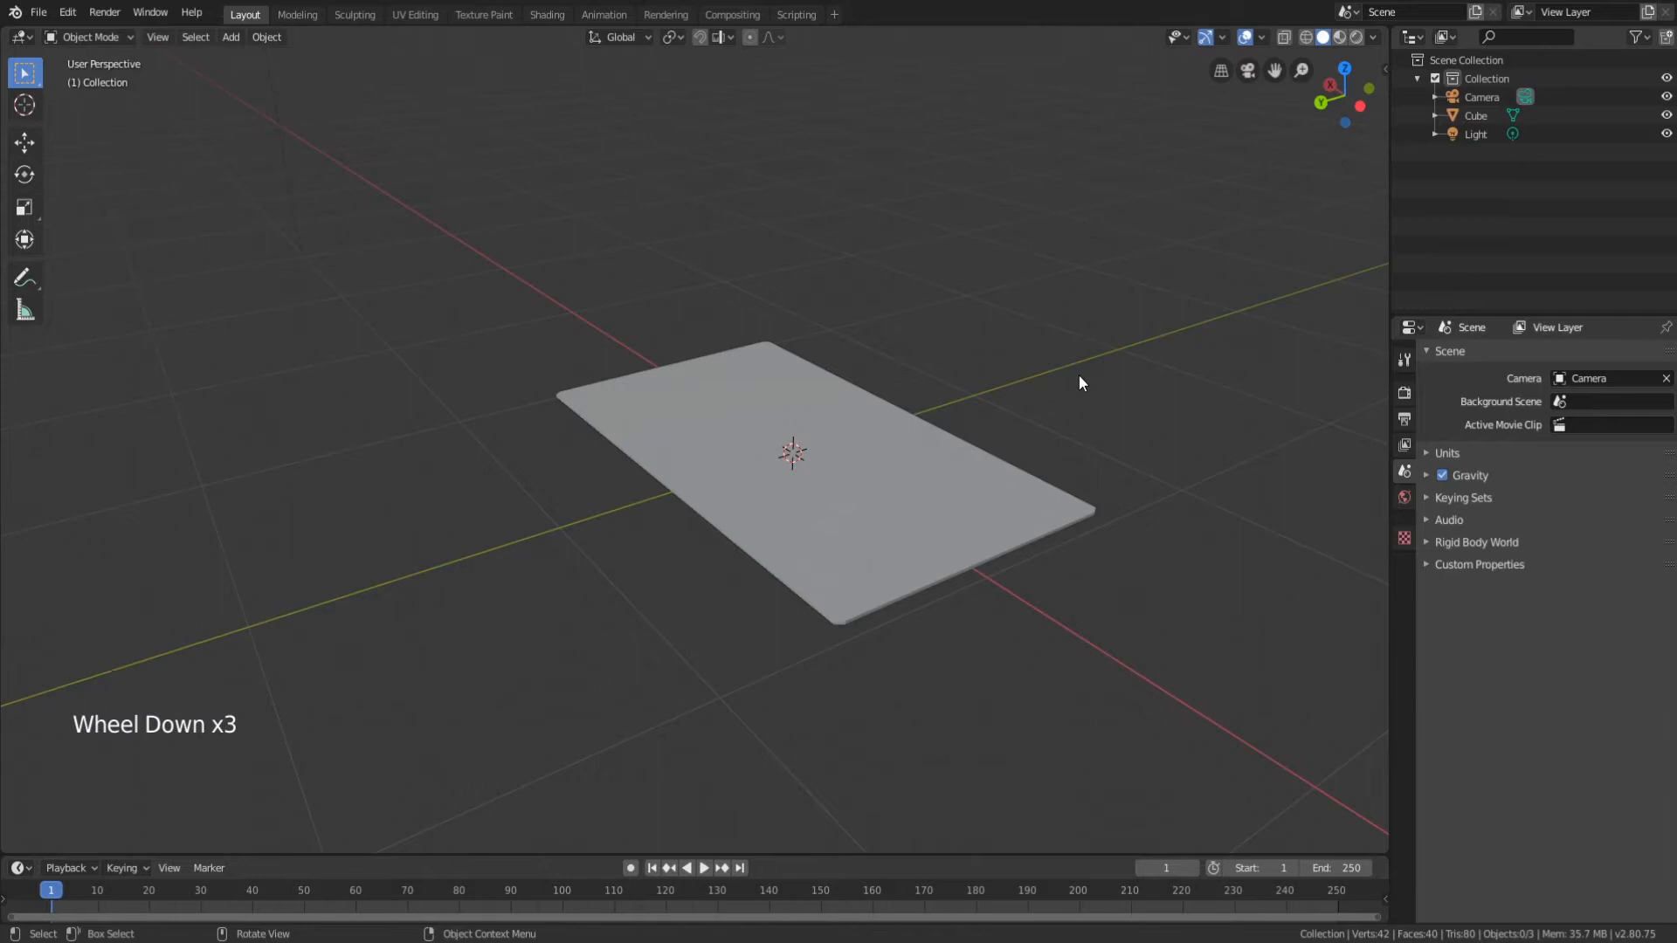
Switch to the UV Editing workspace with the card selected.
drag(1079, 383, 690, 473)
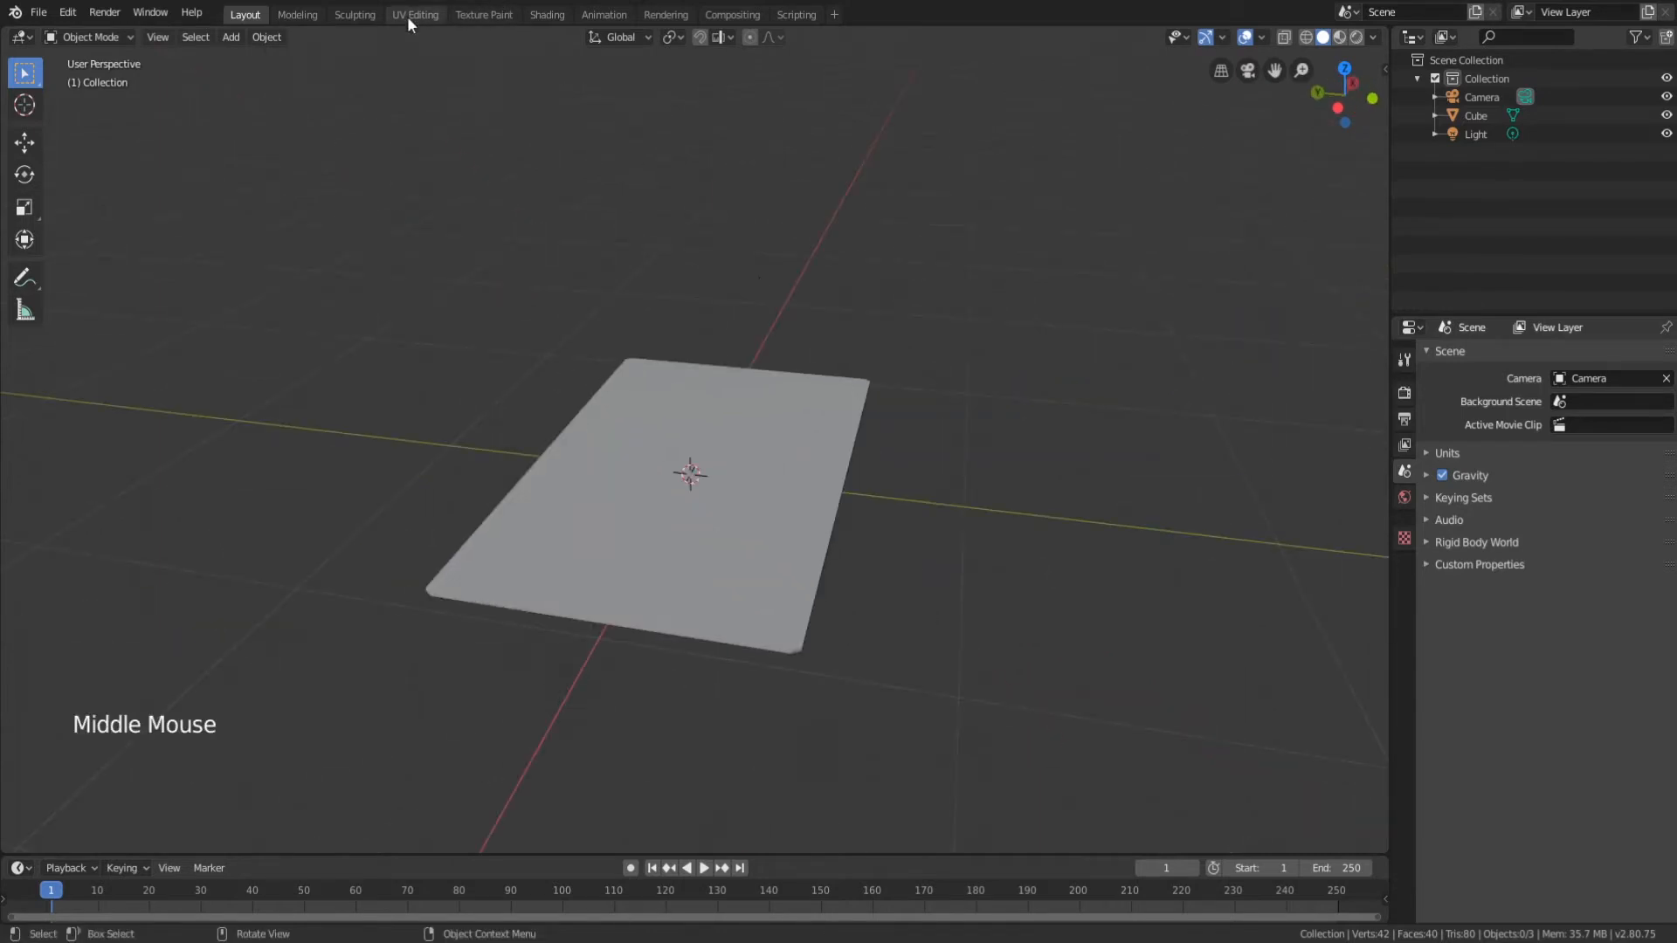
mouse_move(433, 19)
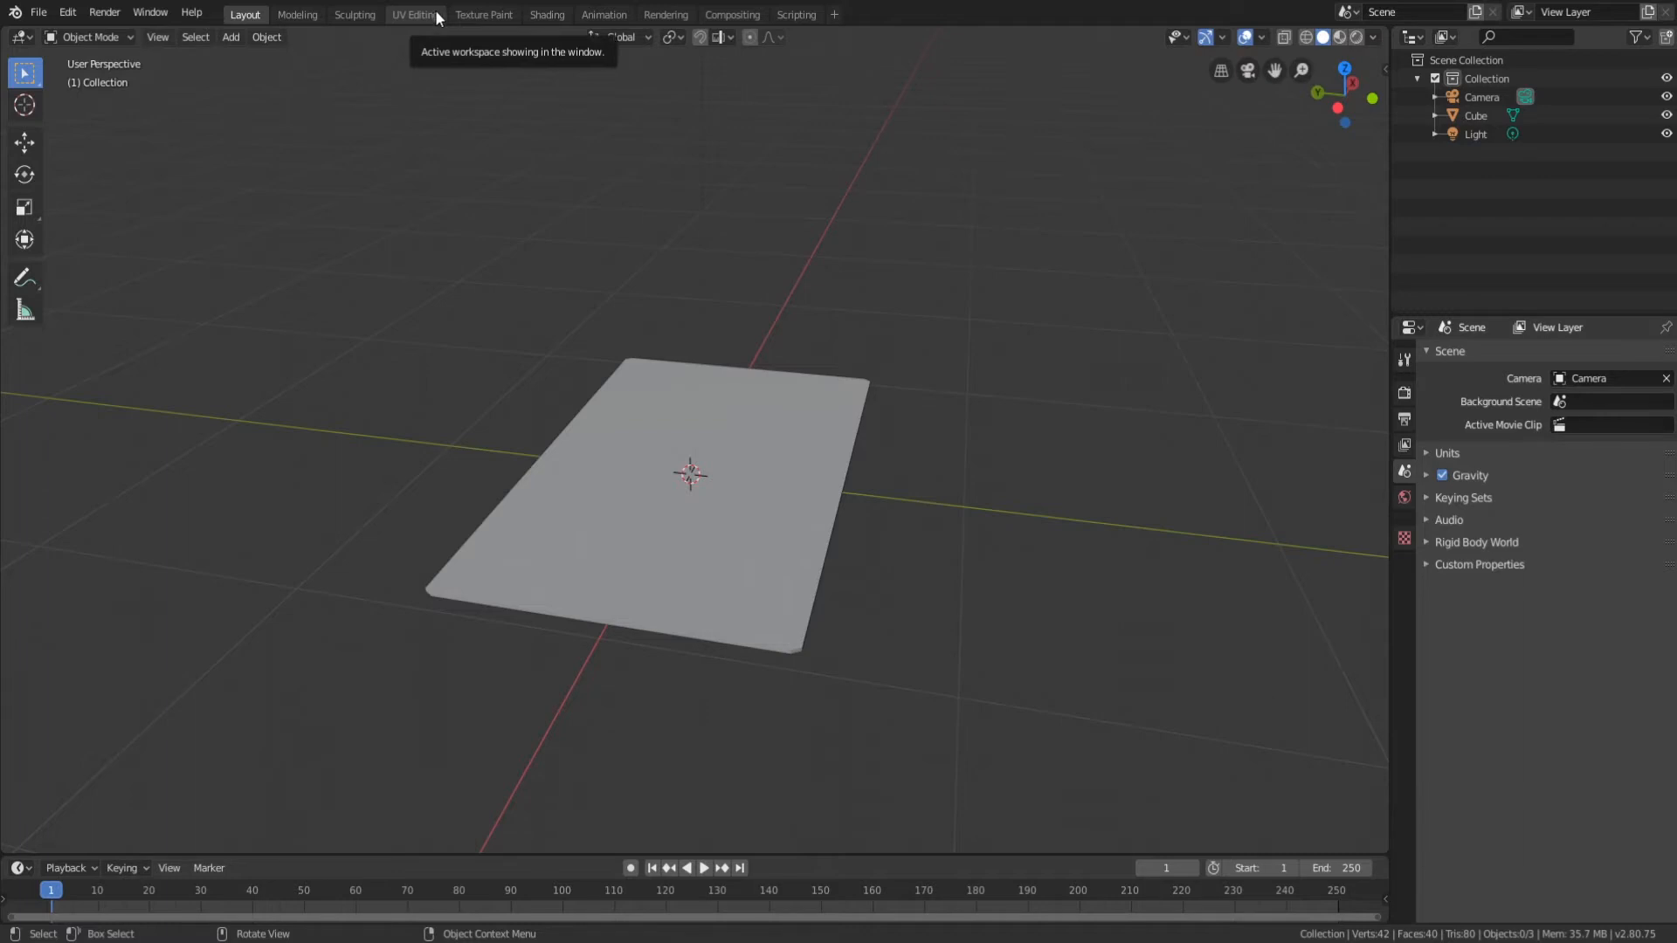
click(416, 14)
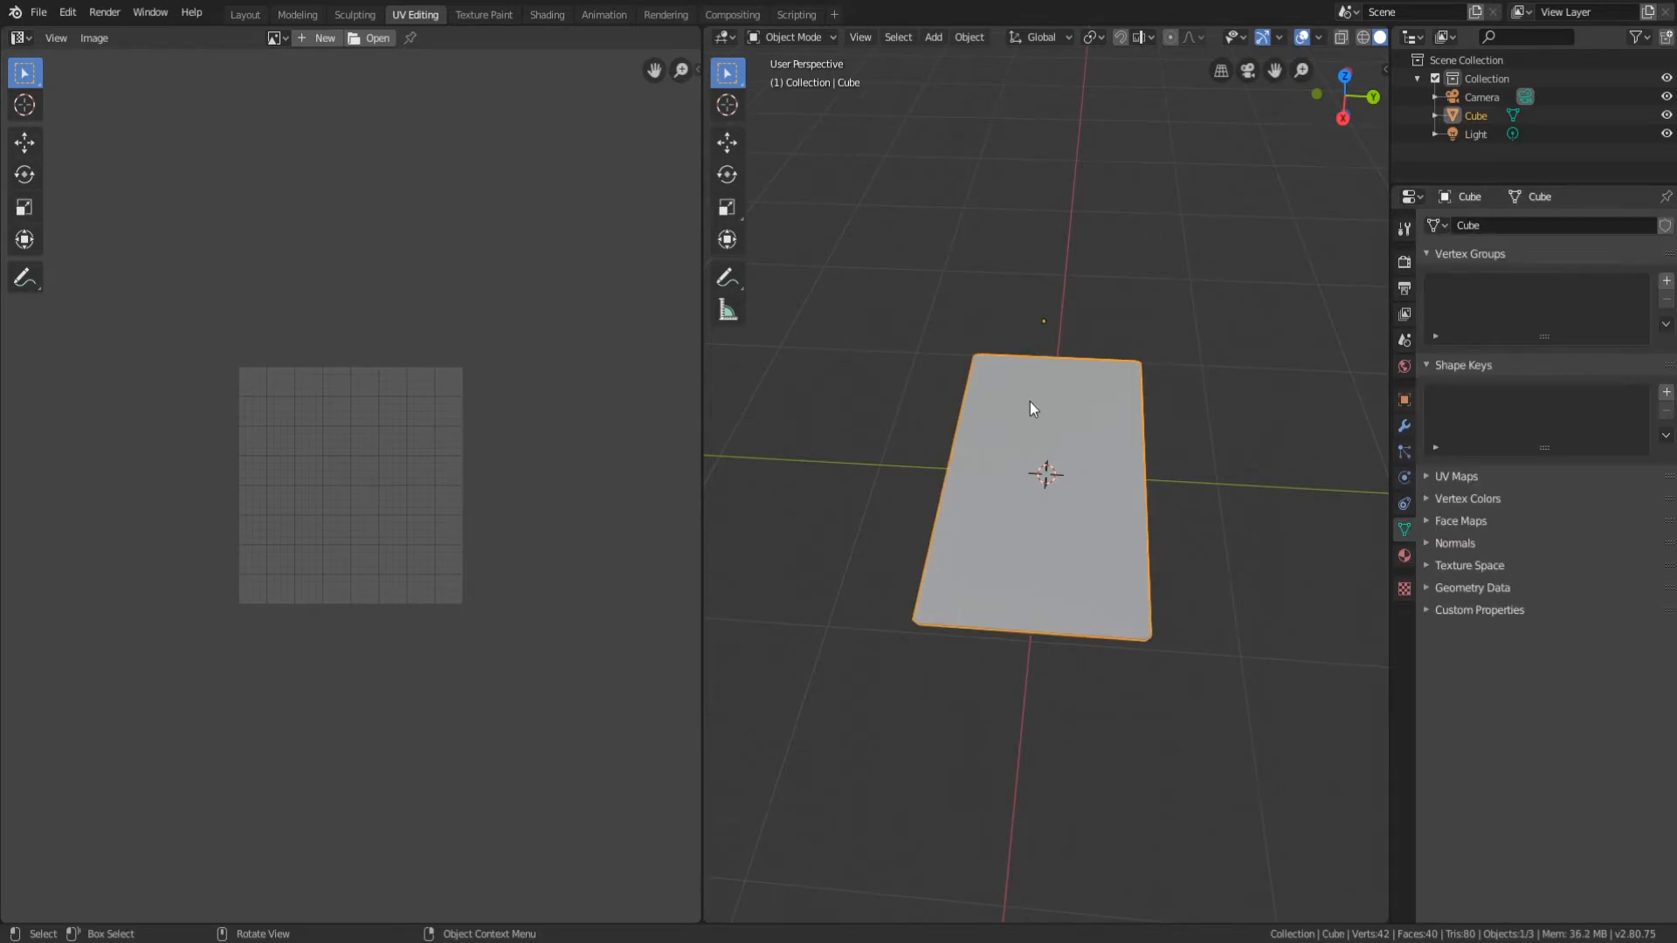
In Edit Mode with face select, view the UV unwrap options, then return to Object Mode.
key(Tab)
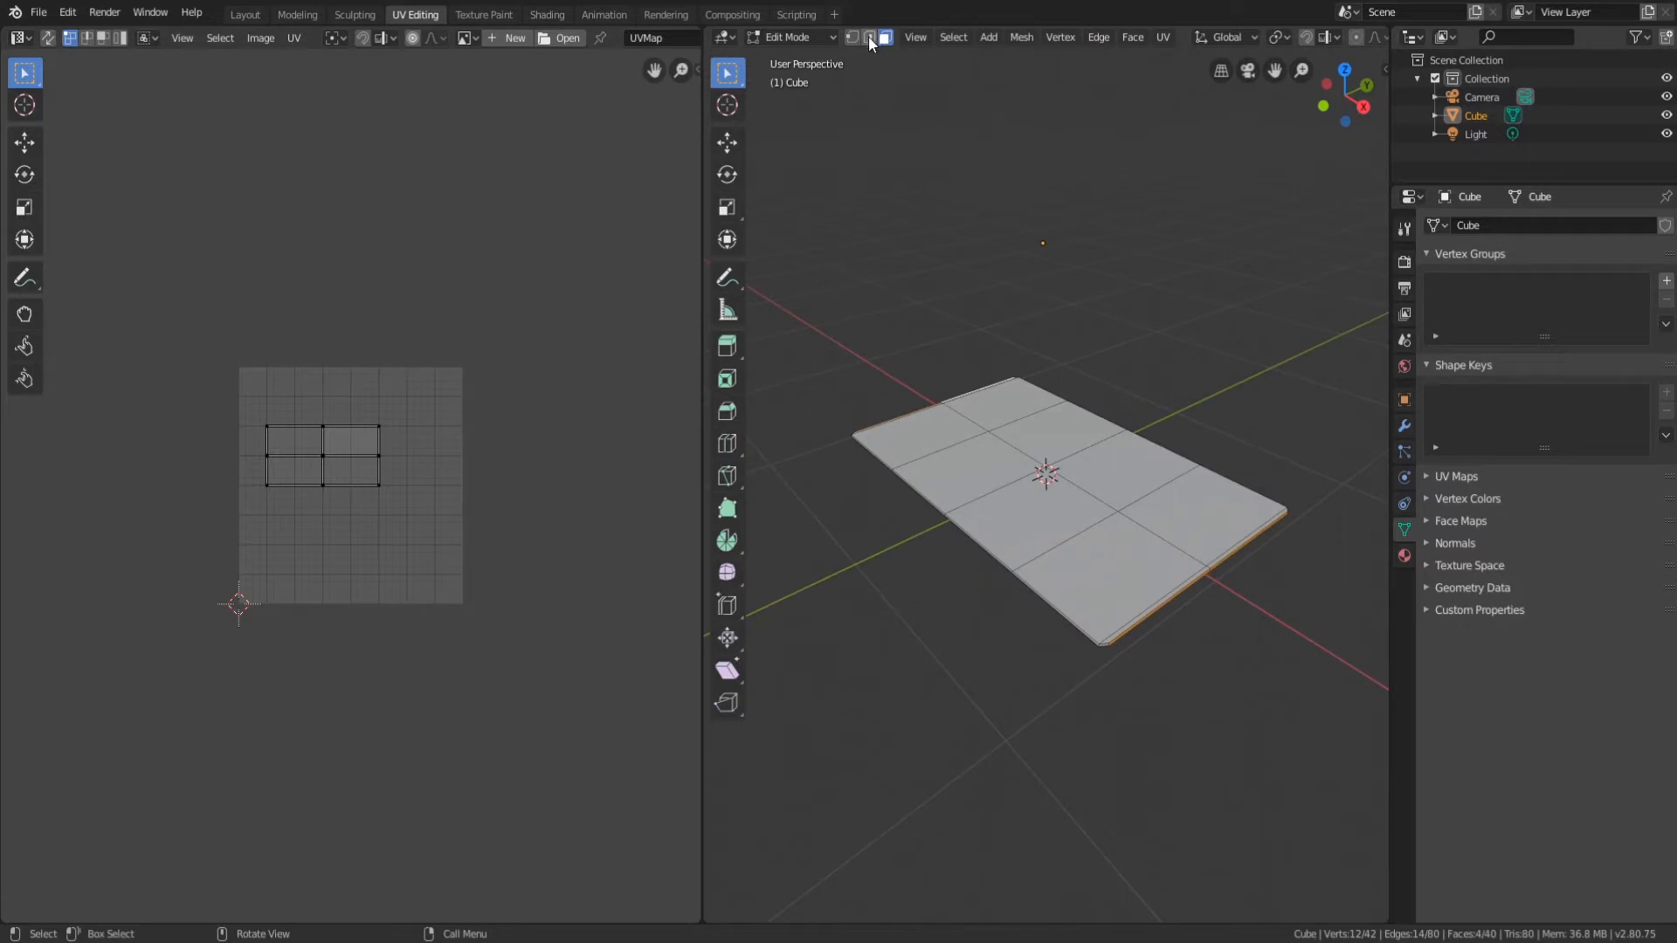
click(866, 37)
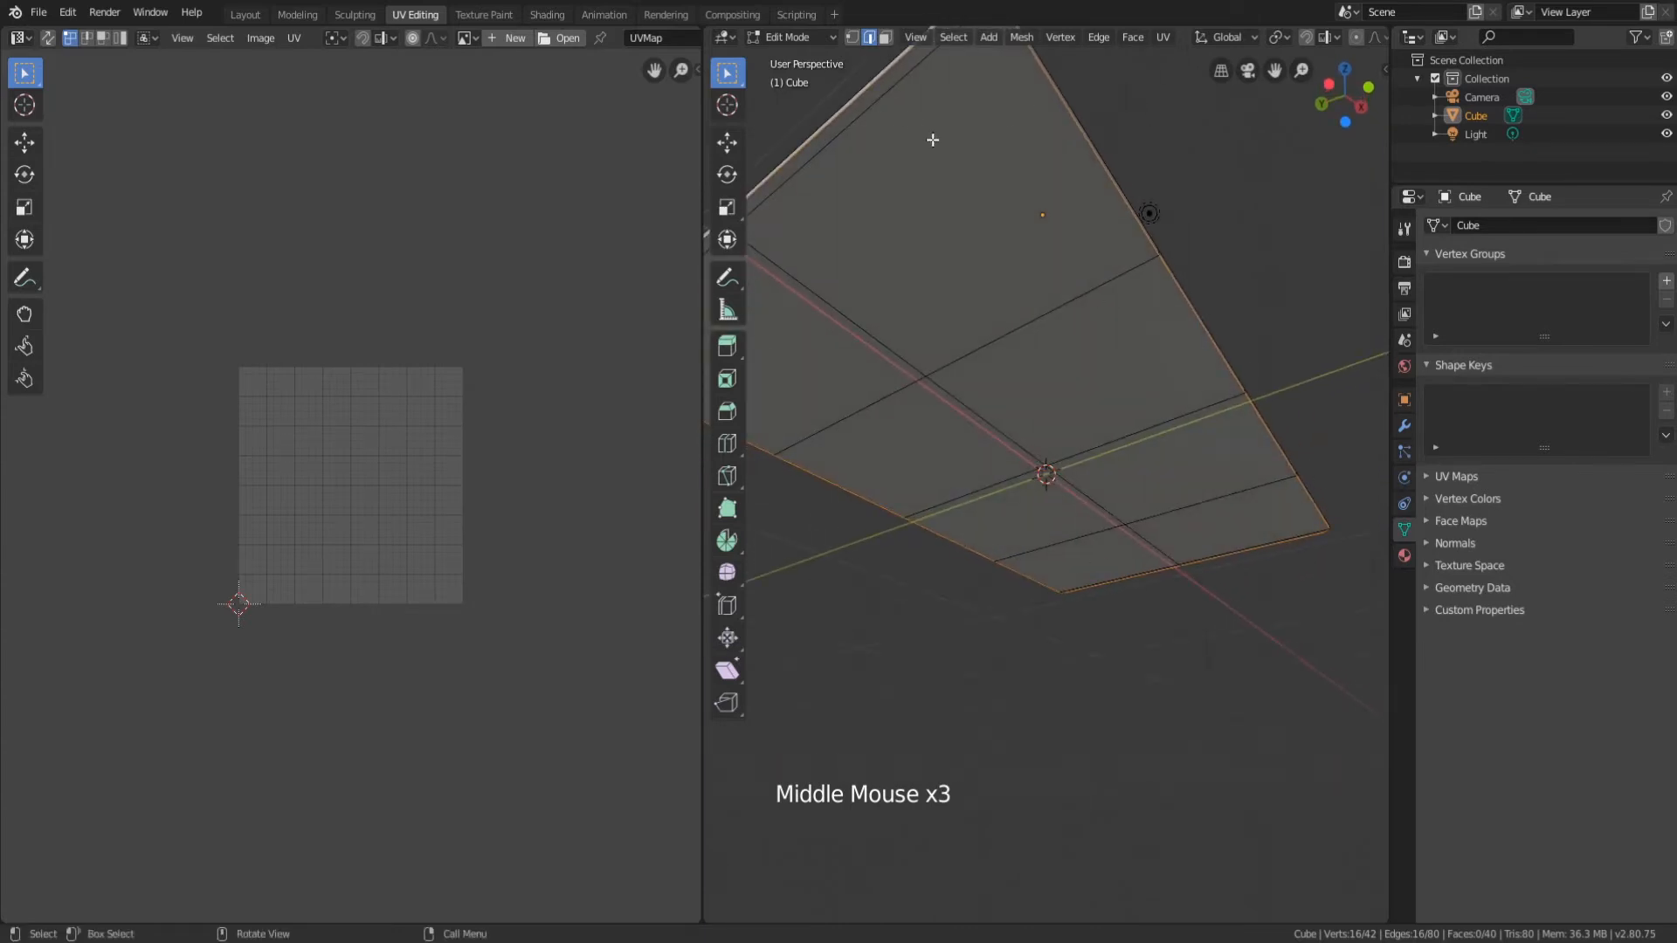
click(1163, 36)
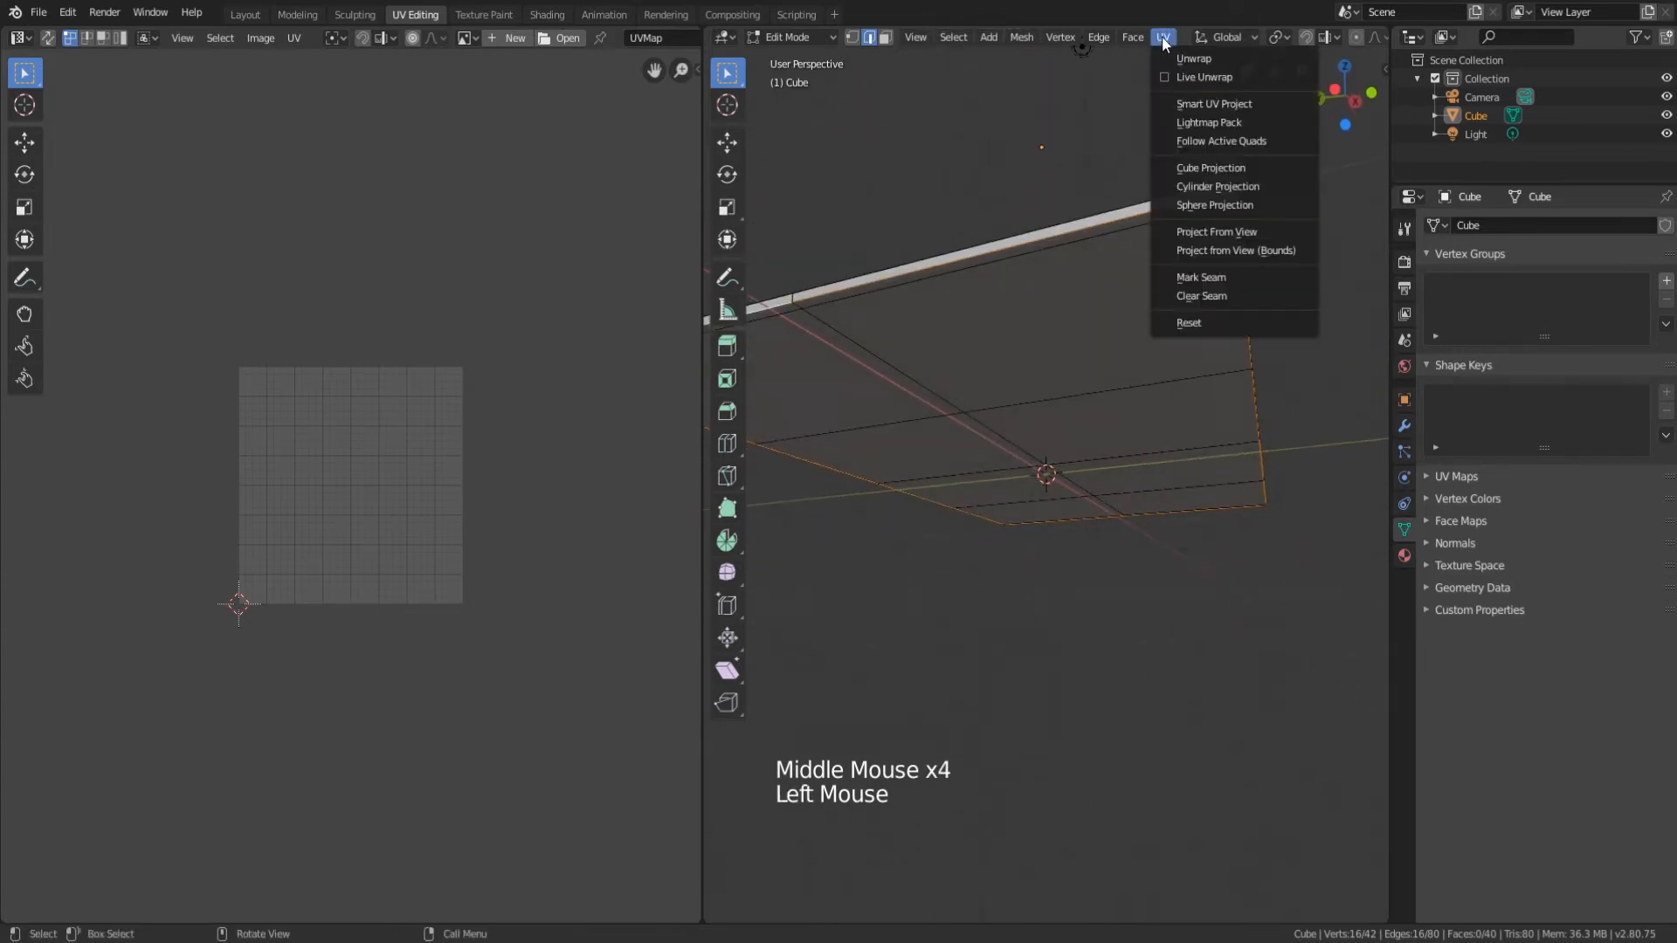
mouse_move(1235, 249)
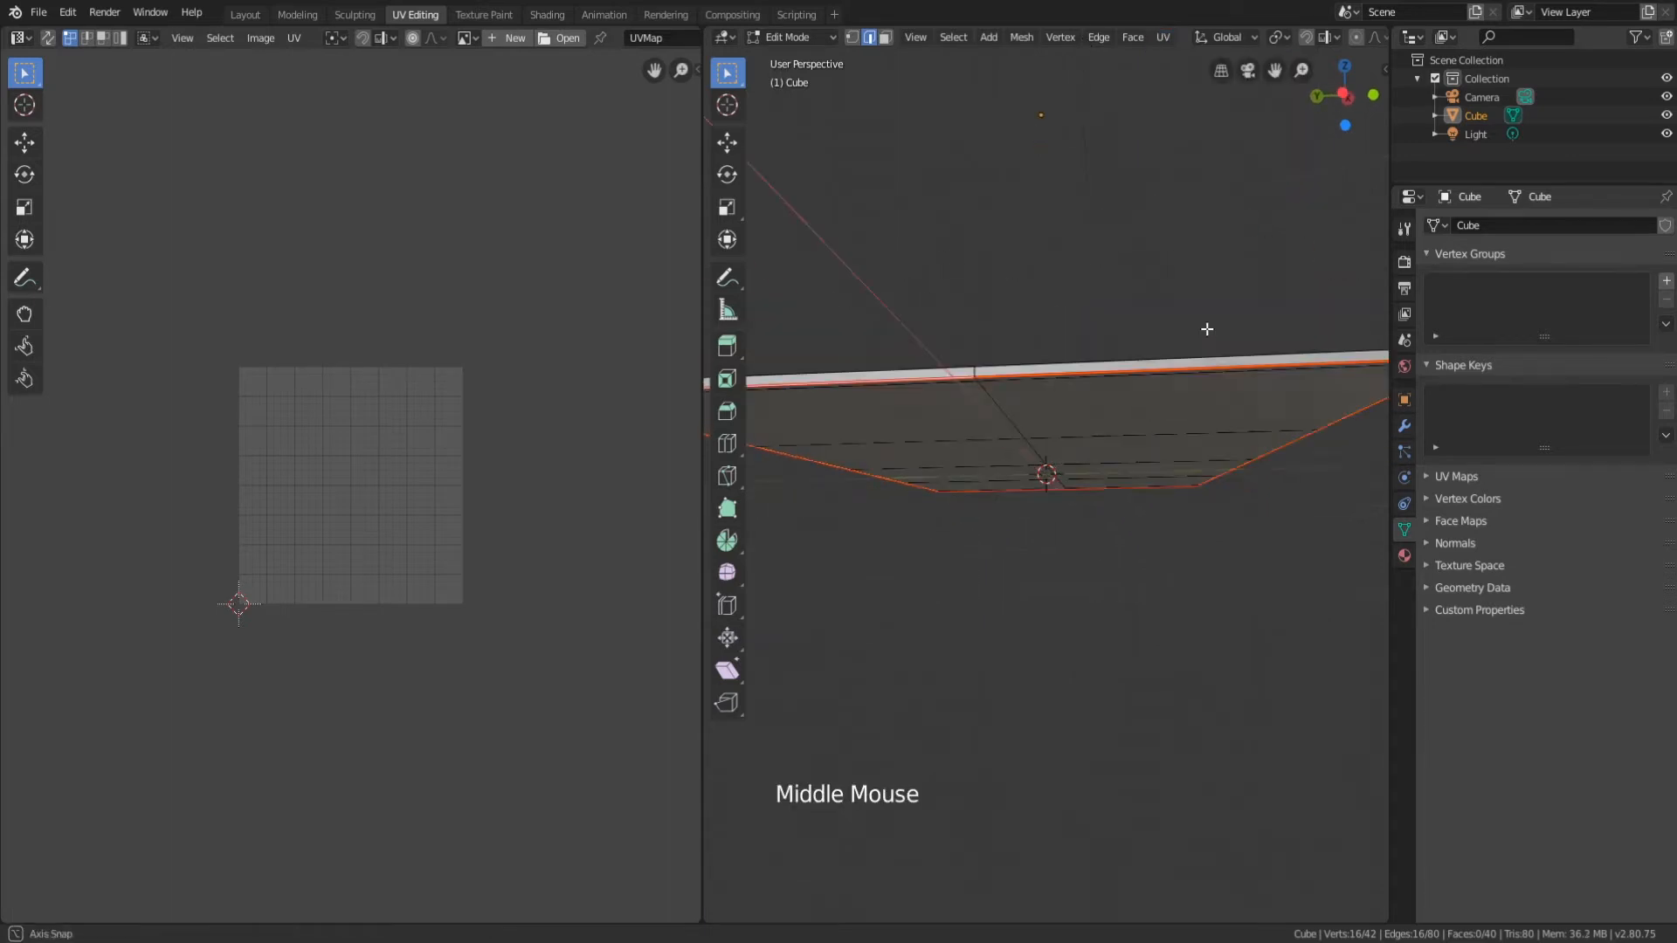
scroll(down, 3)
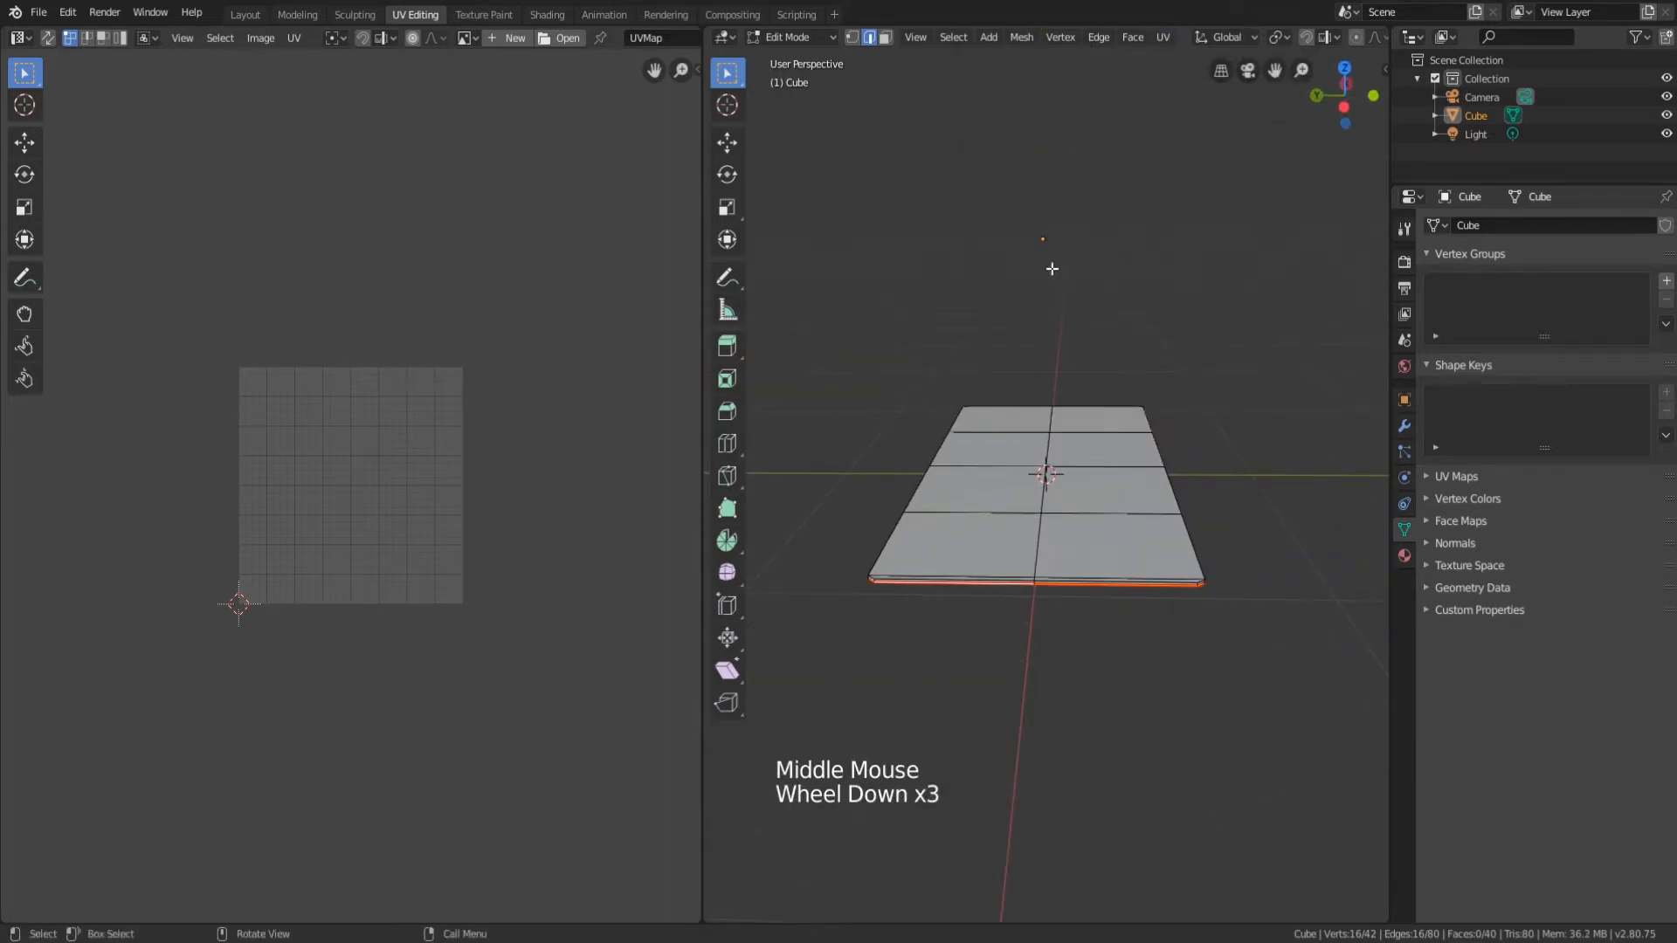
key(Tab)
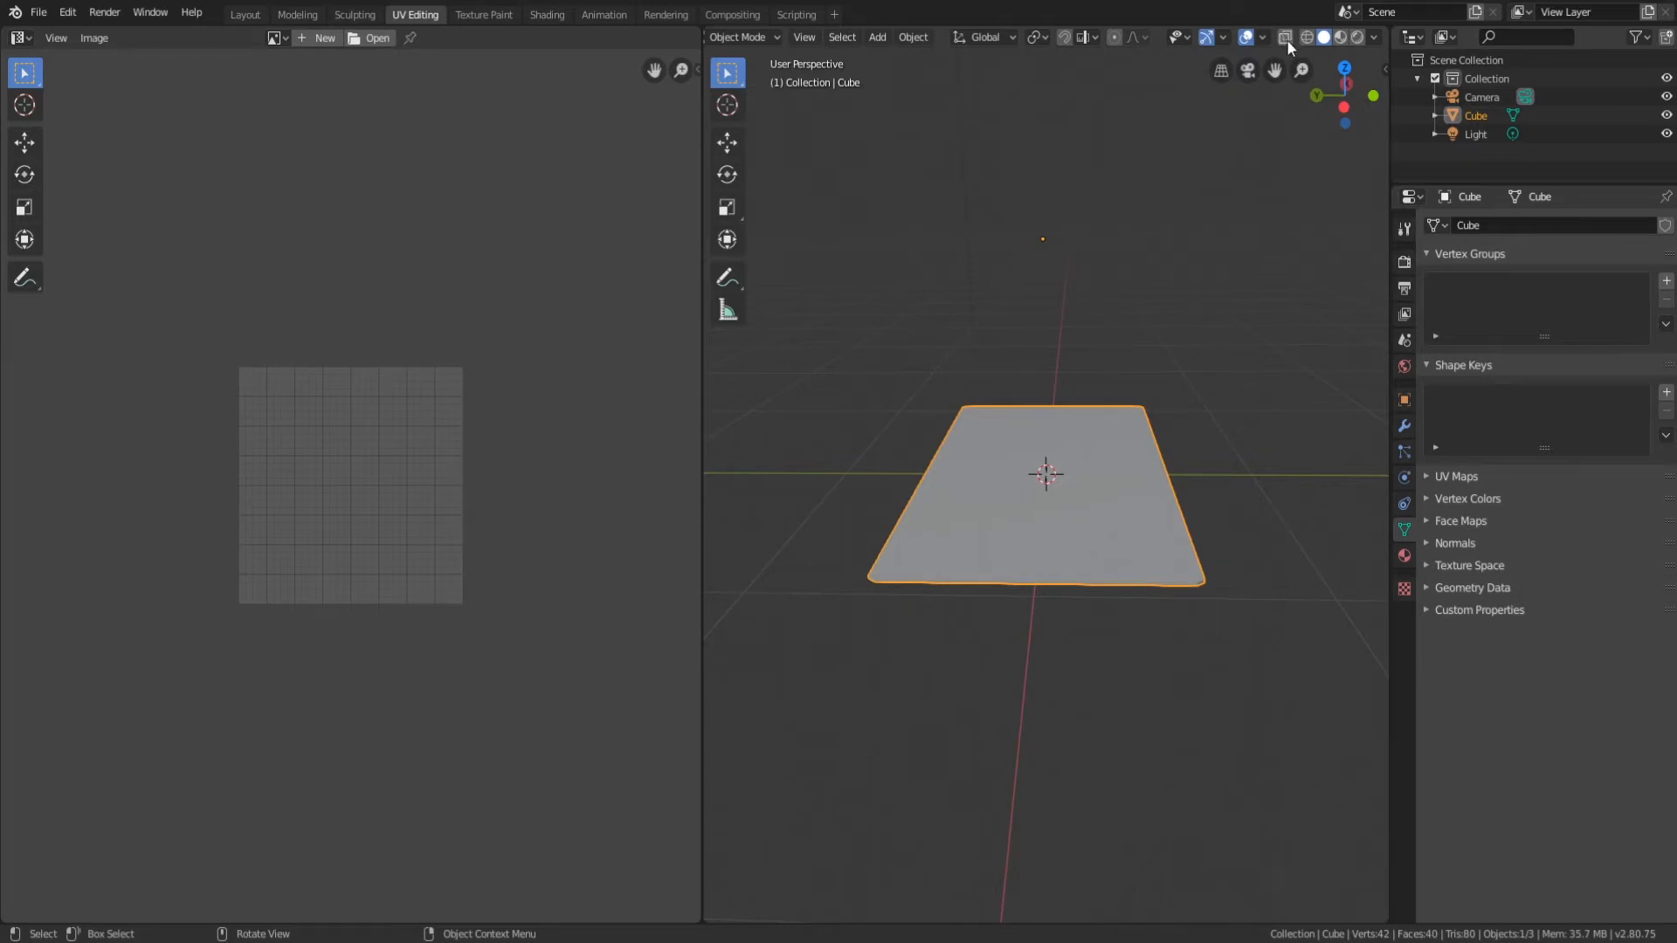
Enter Edit Mode on the card slab and unwrap all its faces onto the UV grid.
double_click(1043, 482)
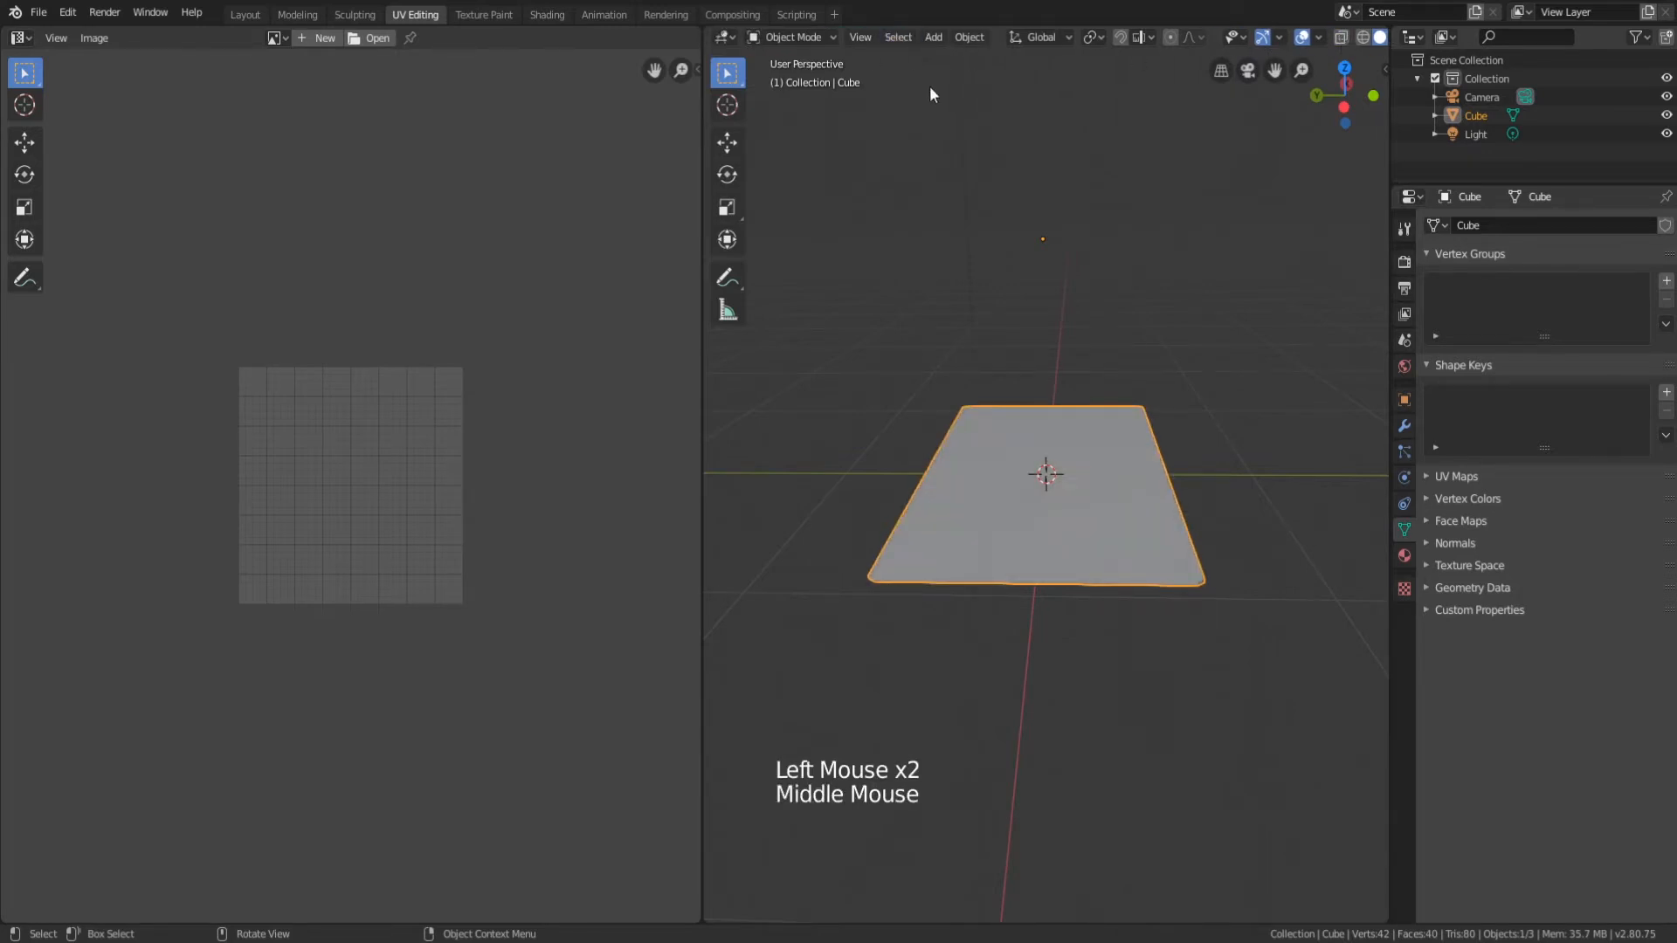
key(Tab)
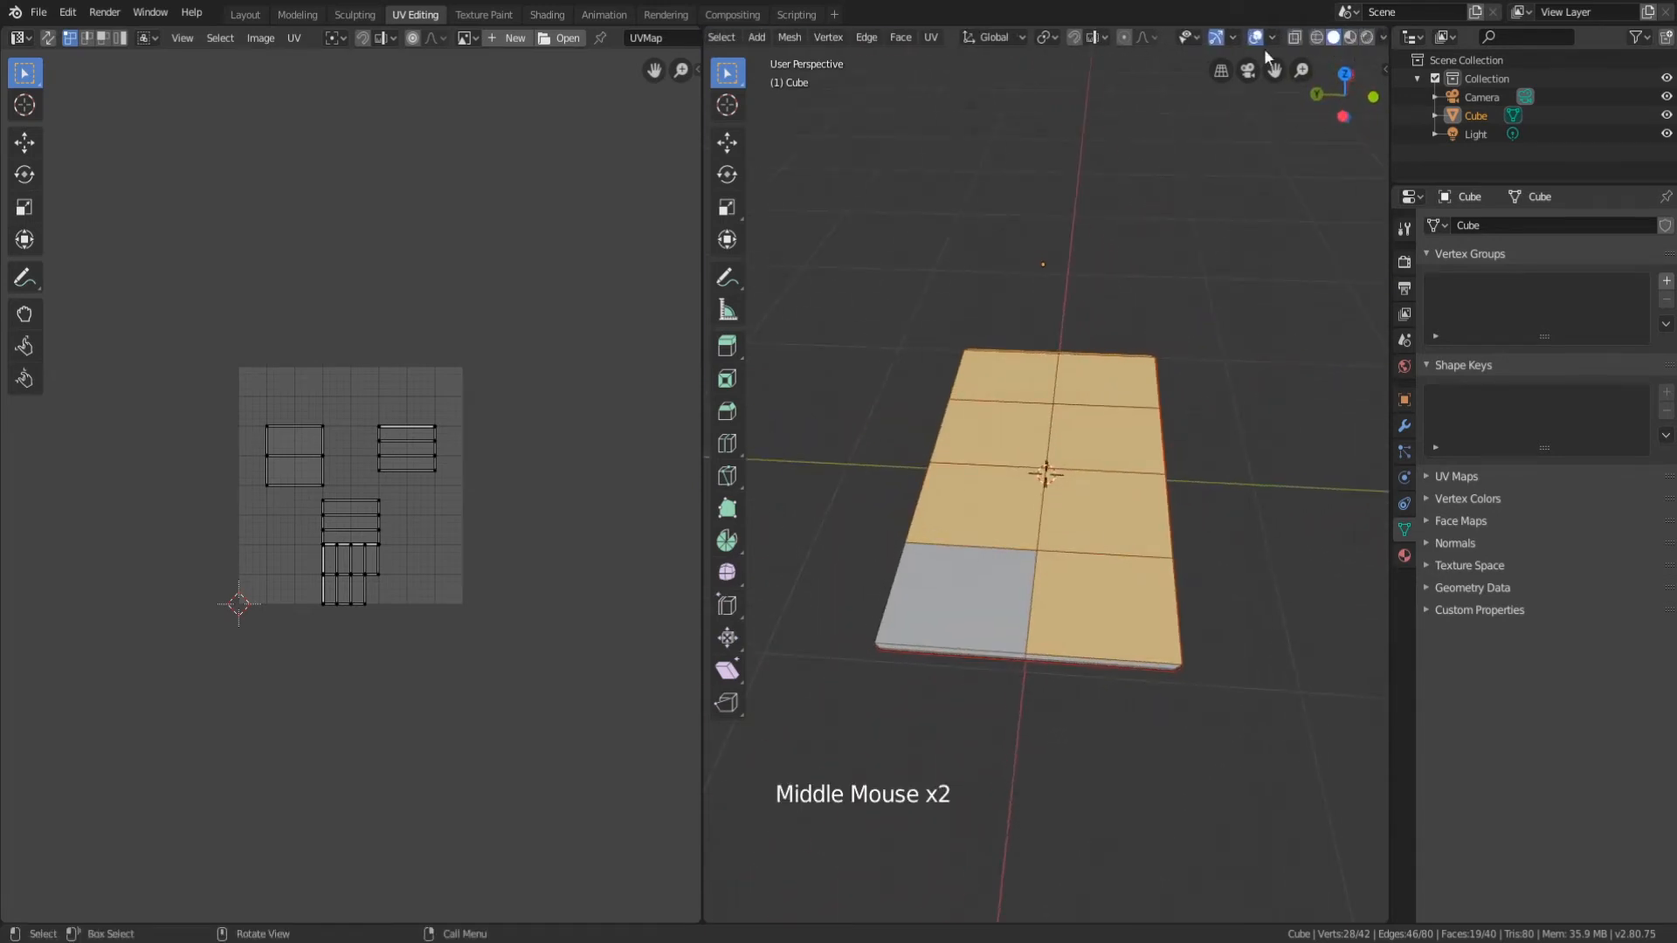
mouse_move(1294, 36)
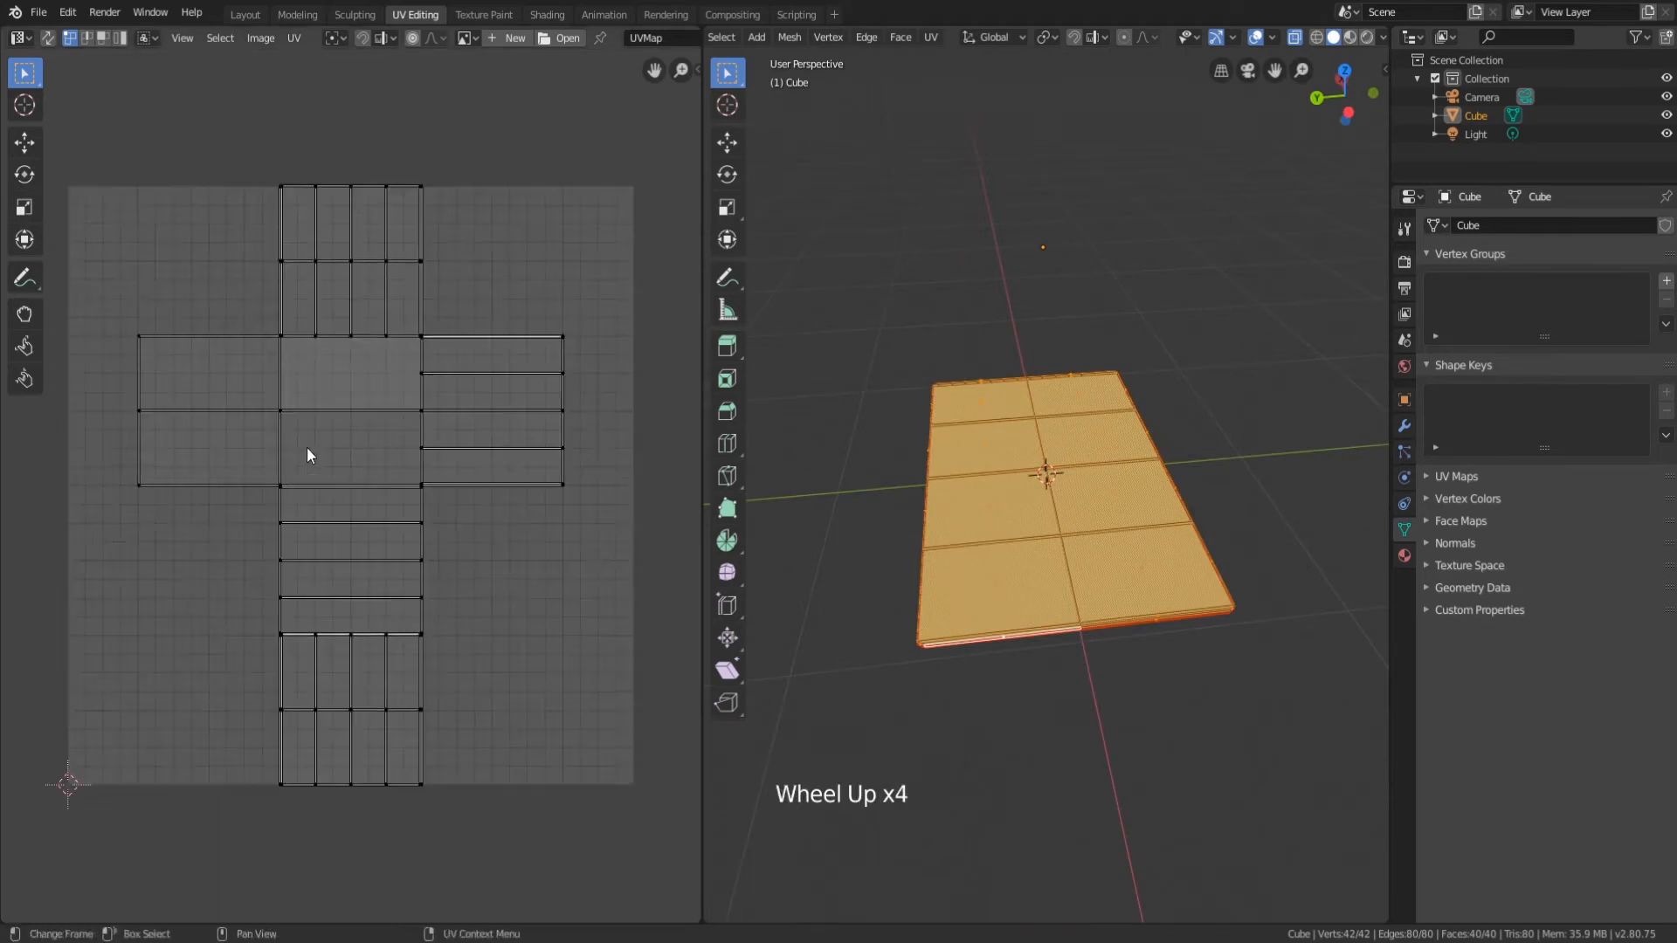
mouse_move(190, 541)
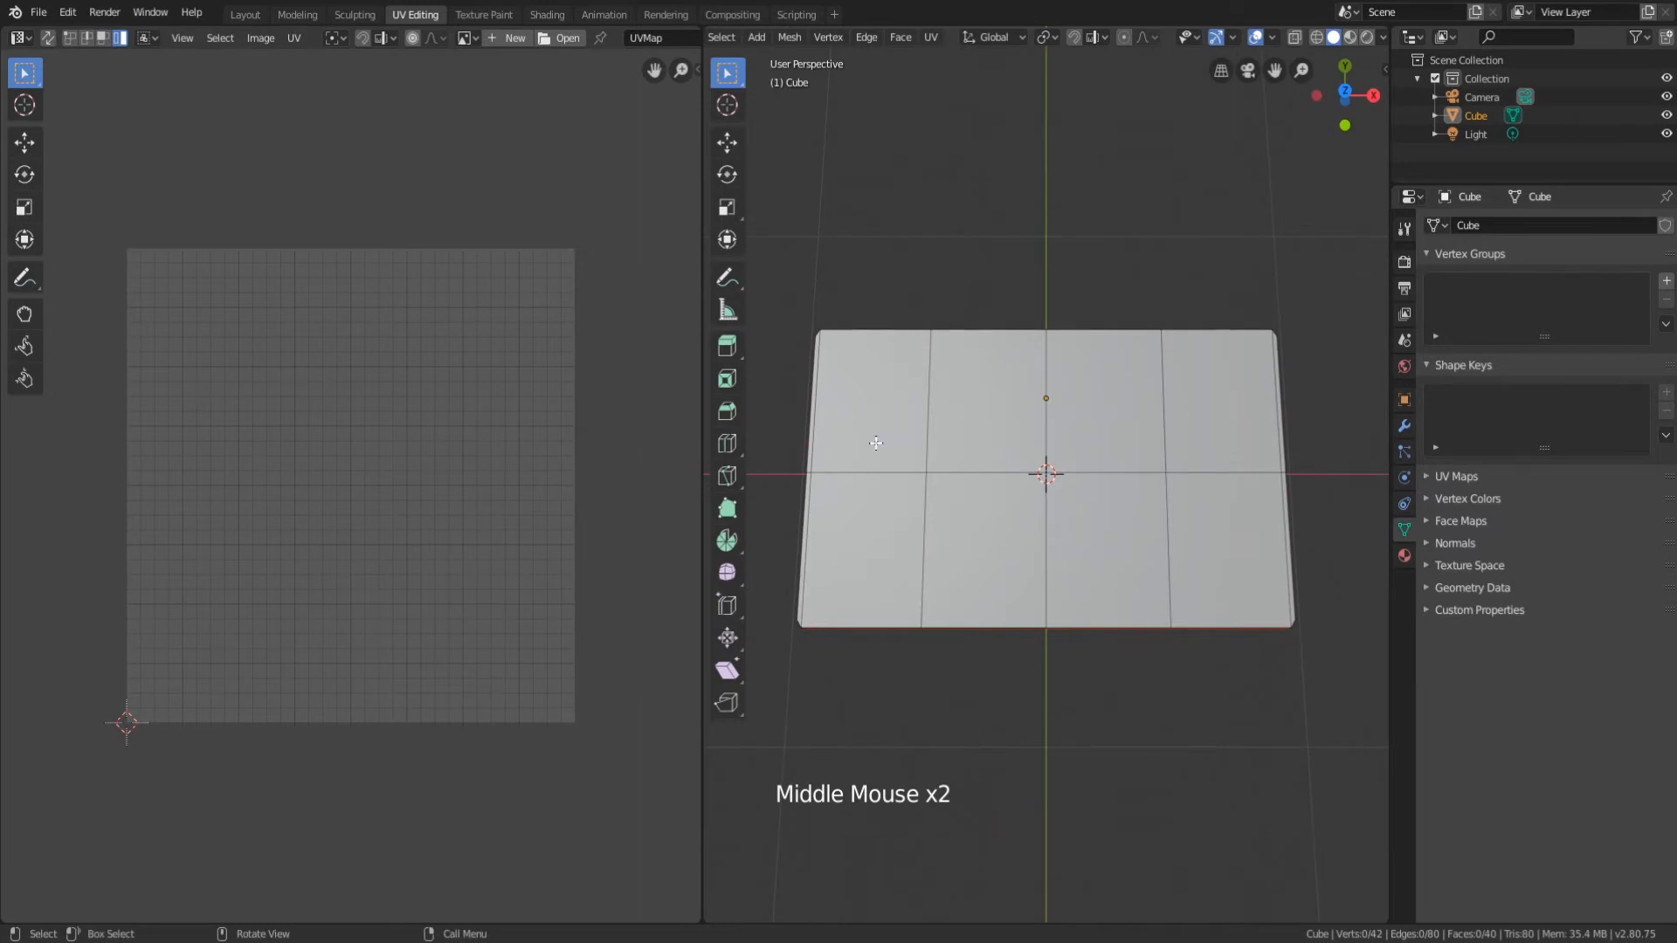
Select the slab's eight top faces, view from above, and bring up the UV unwrap options.
click(868, 401)
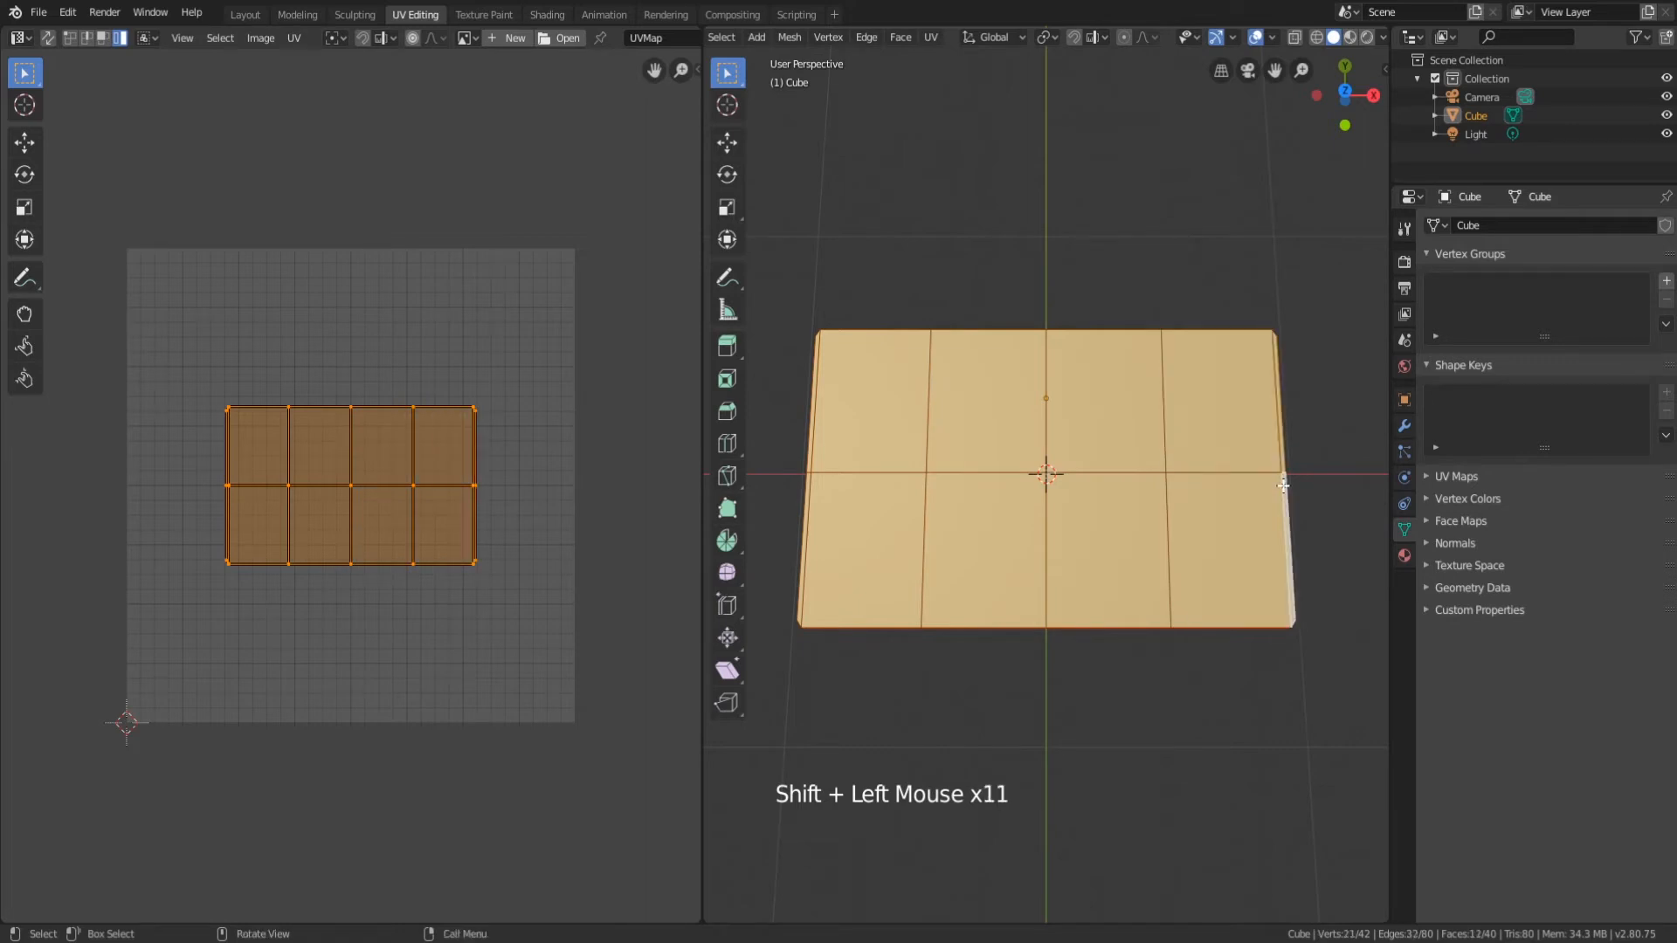
key(ctrl)
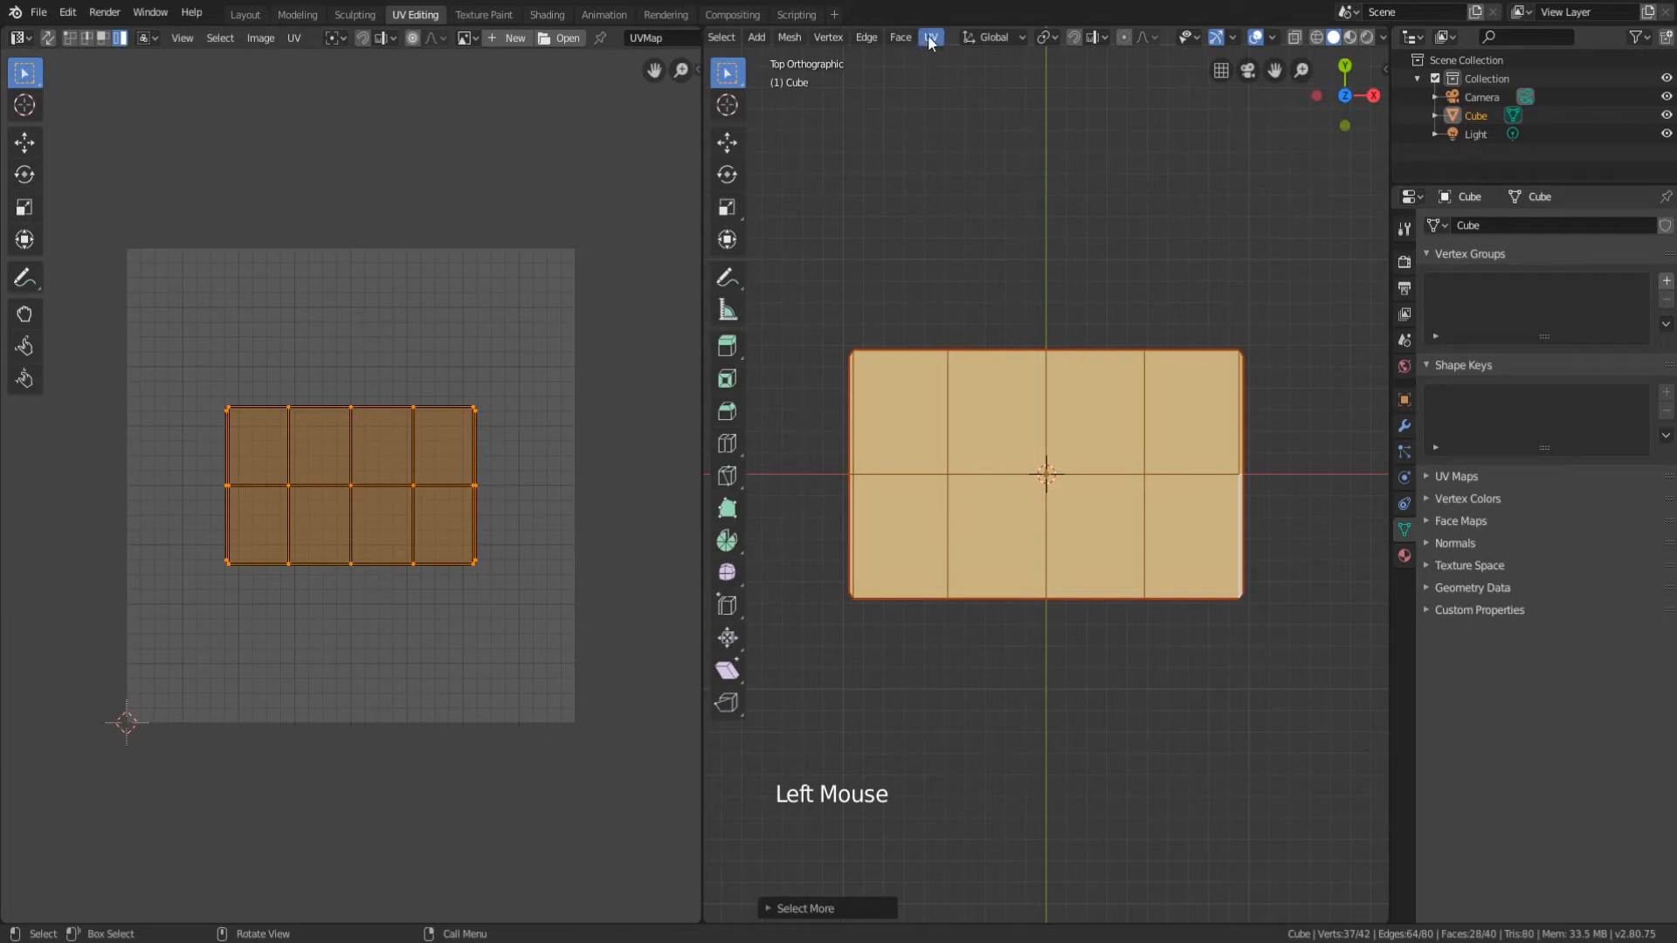
click(929, 37)
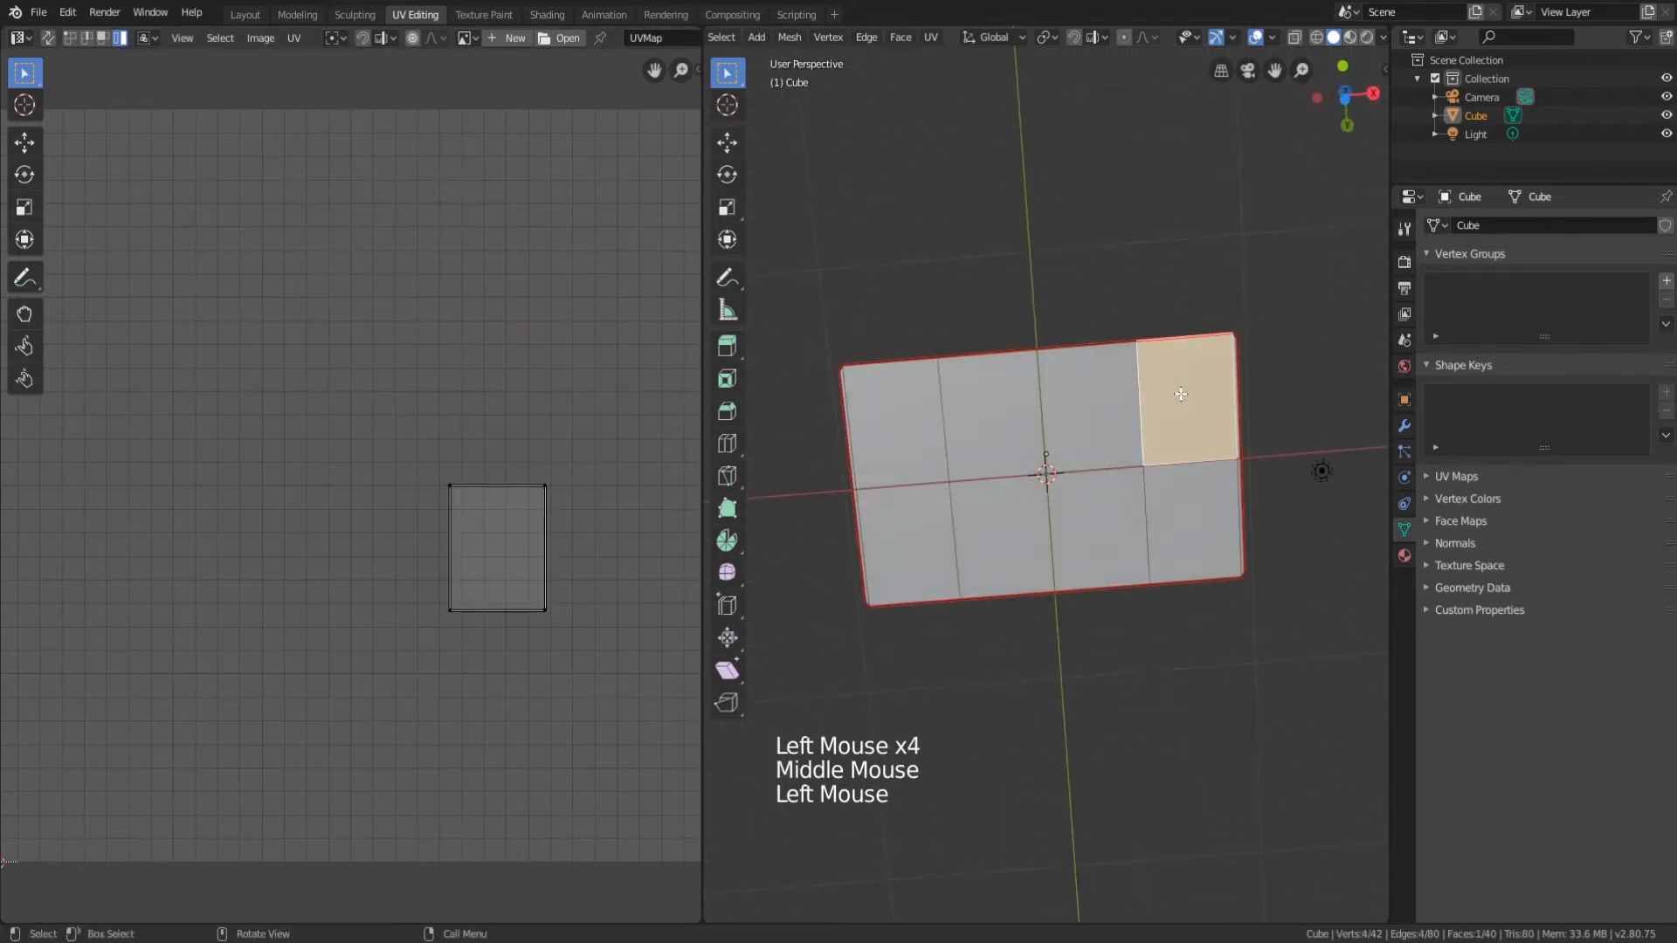
Shift-select the top and bottom face sets of the slab.
click(892, 407)
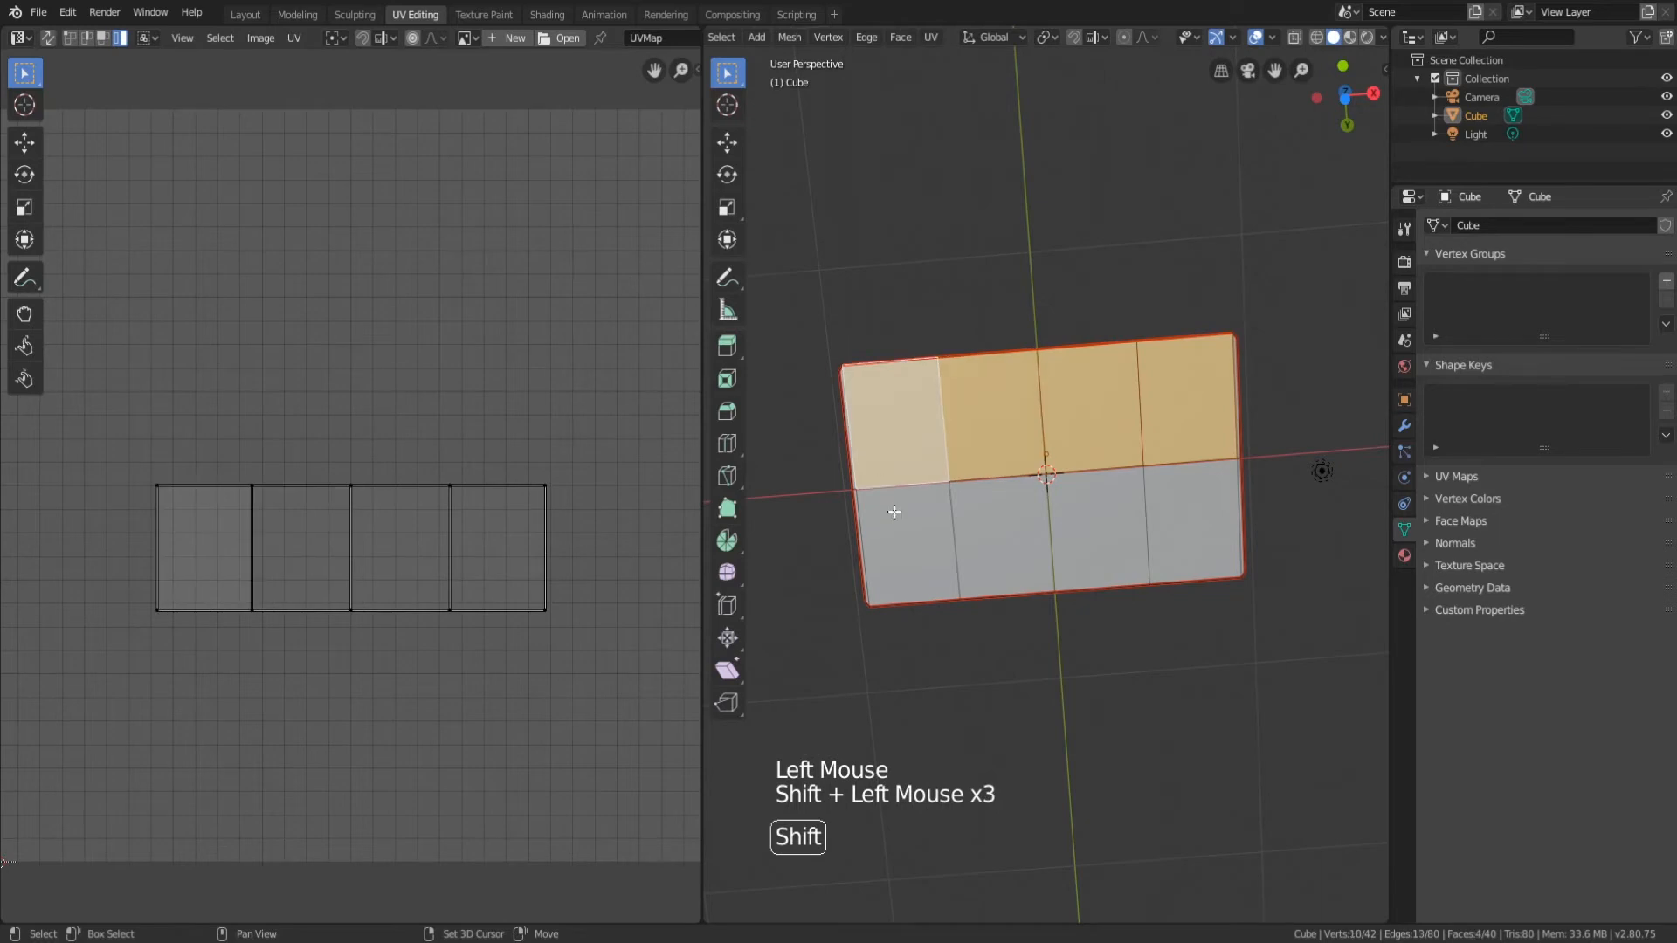
click(892, 512)
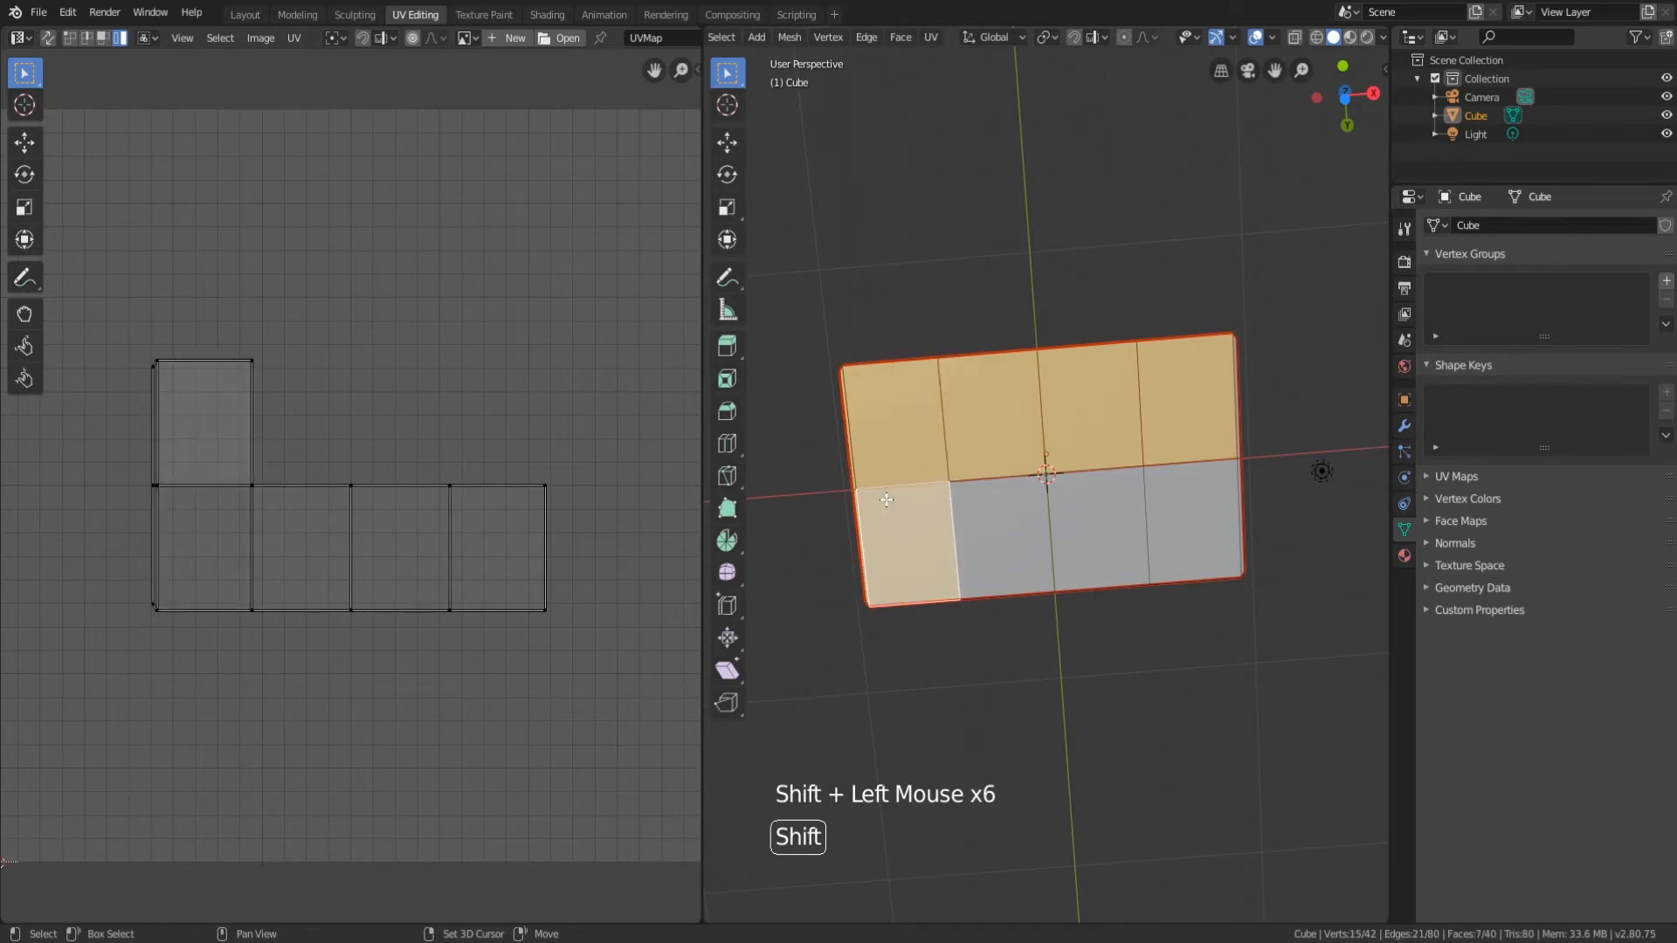
click(1188, 524)
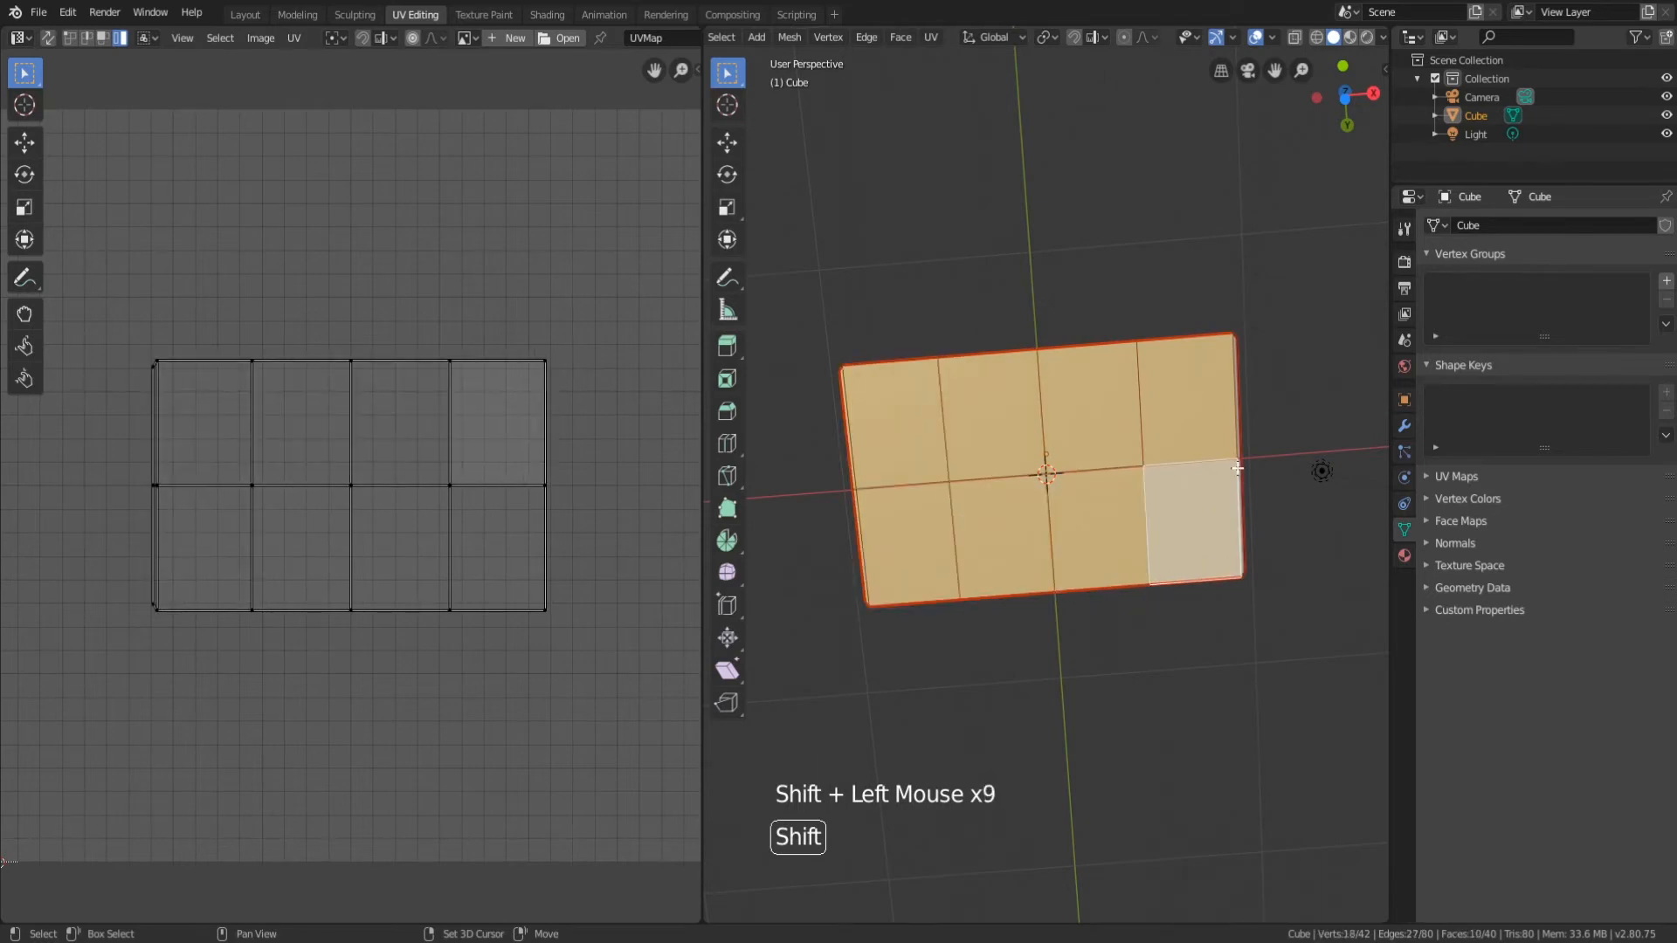
click(1187, 524)
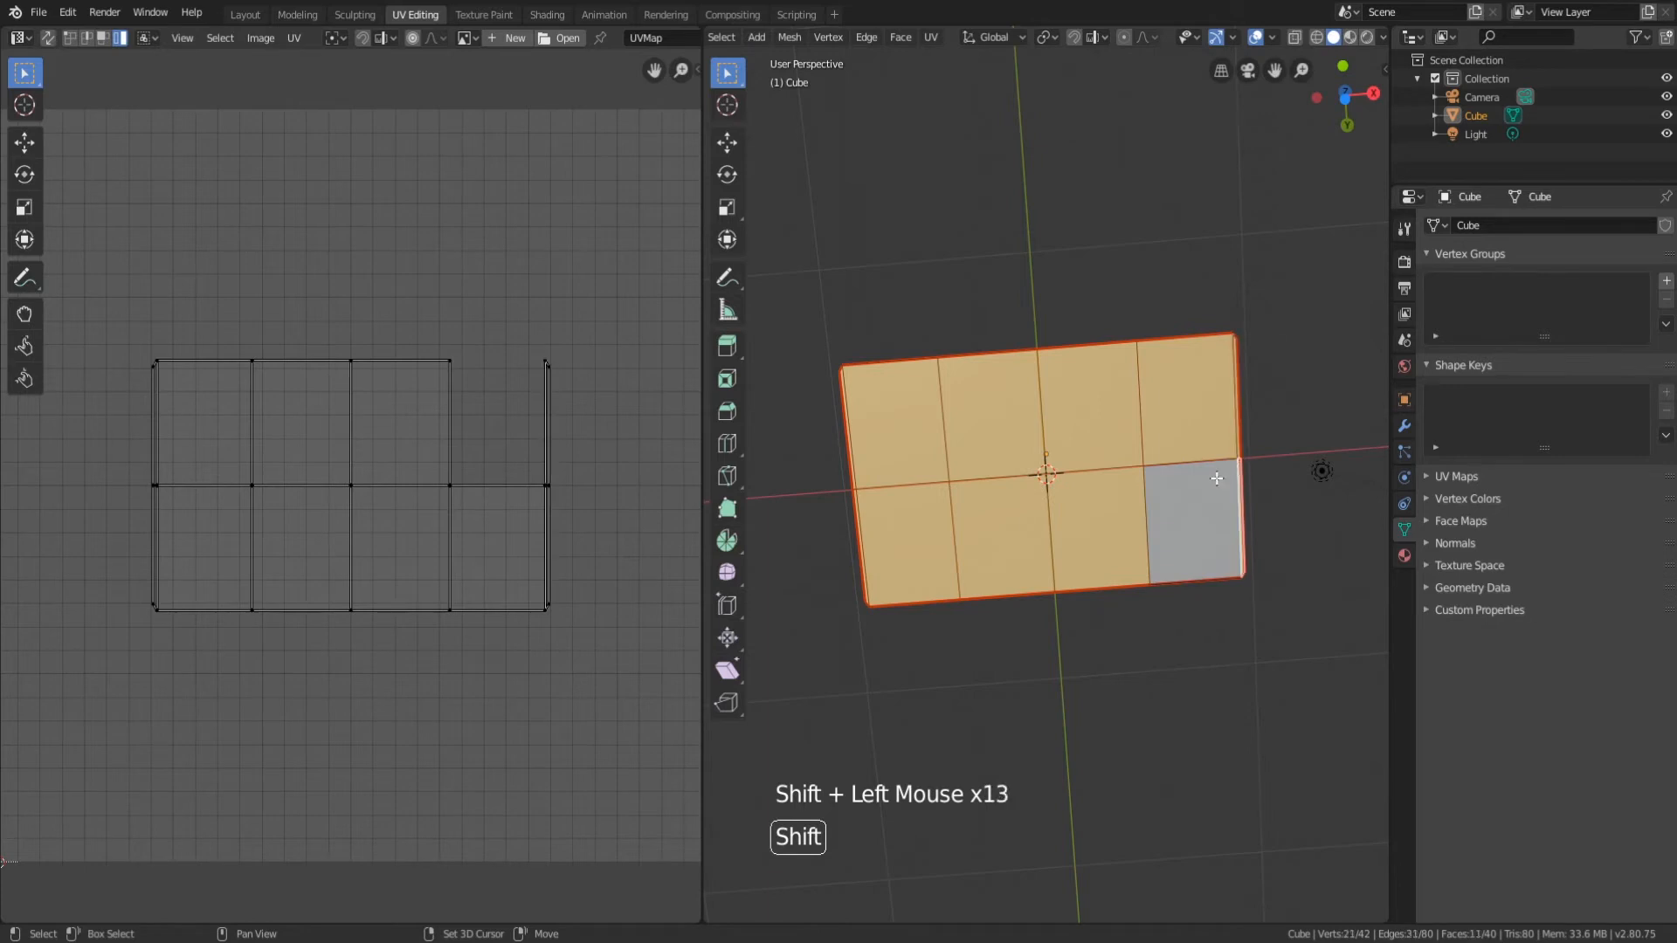
Move one four-by-two UV island below the other so the two blocks sit apart, then deselect.
scroll(down, 3)
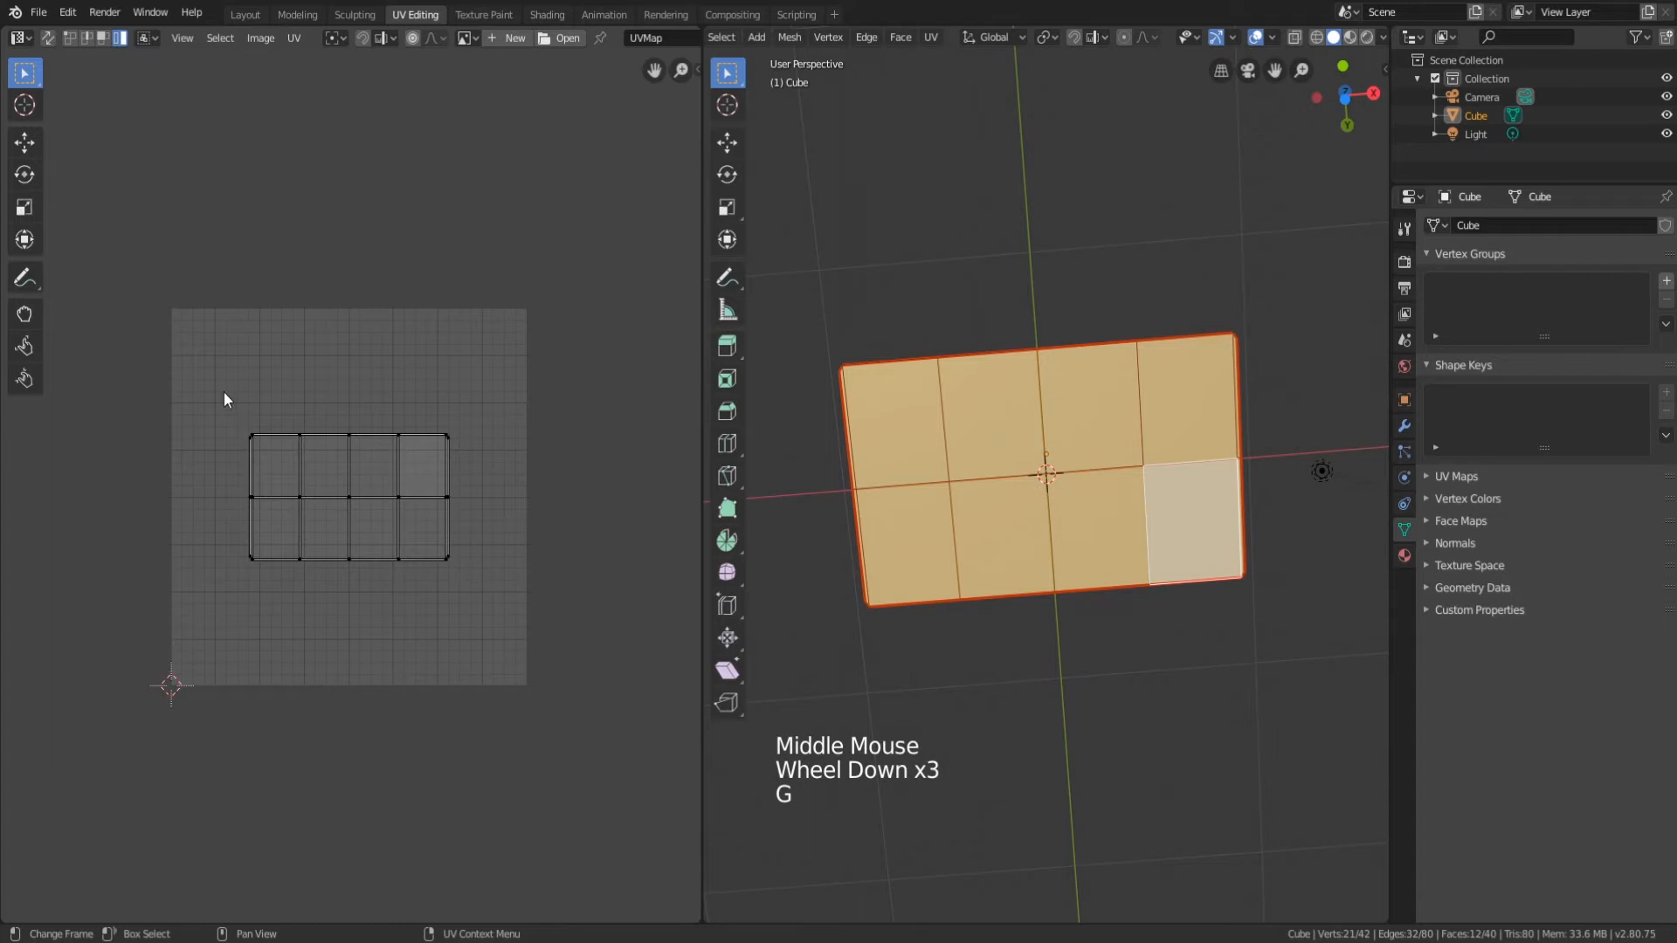
drag(374, 498, 347, 574)
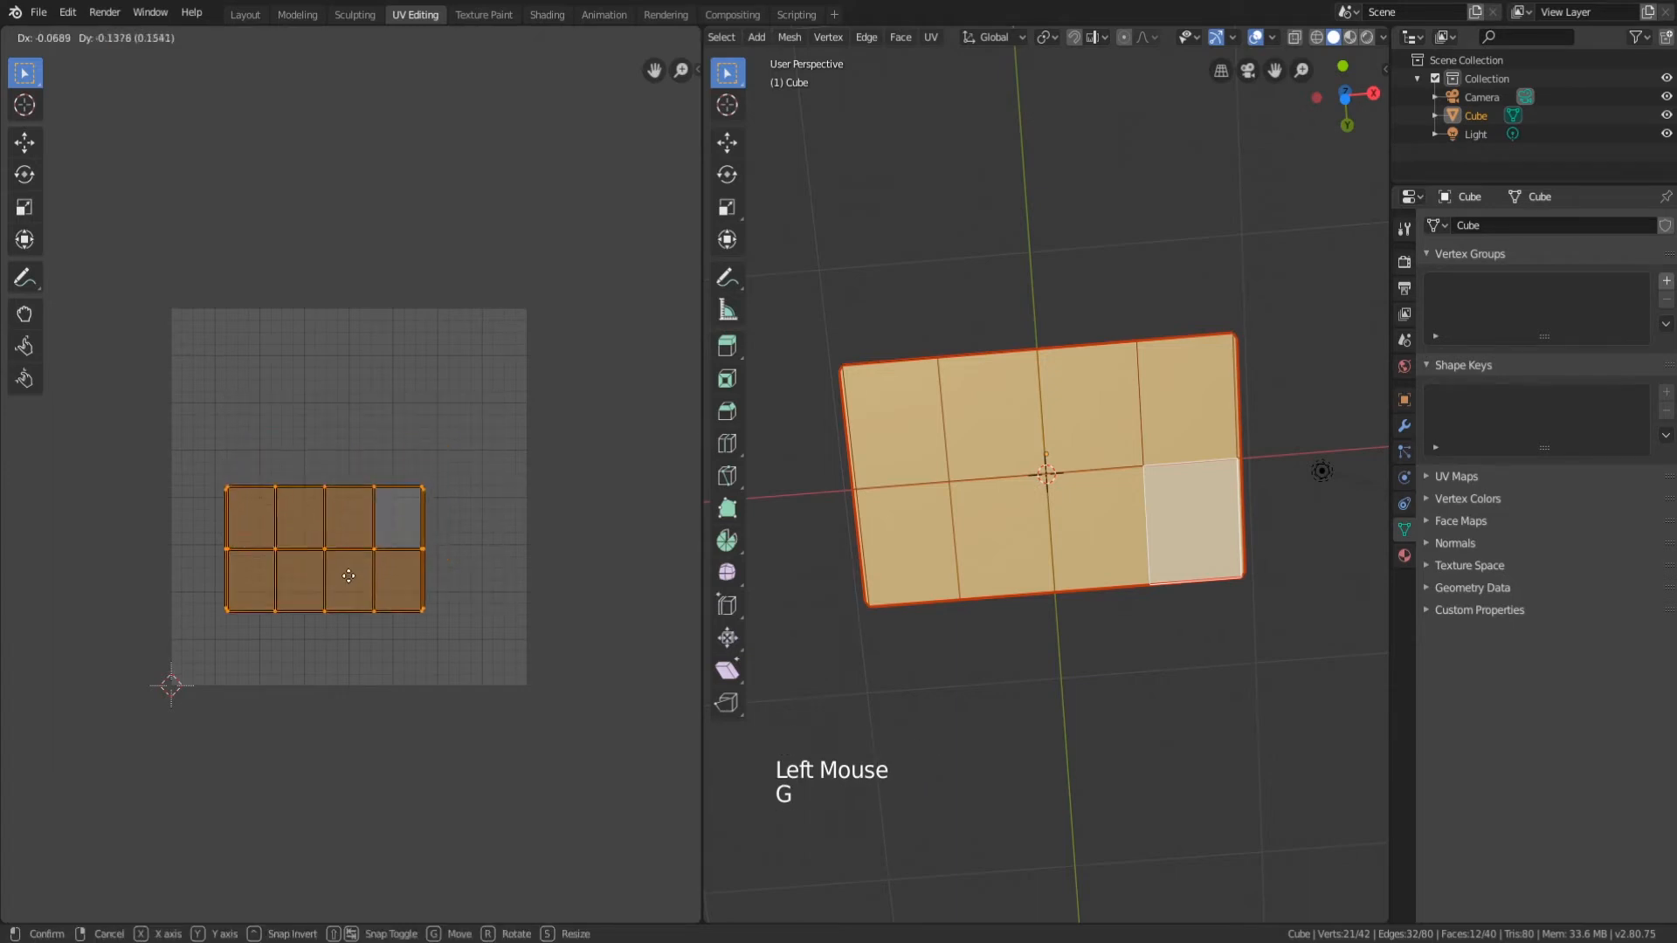
scroll(down, 3)
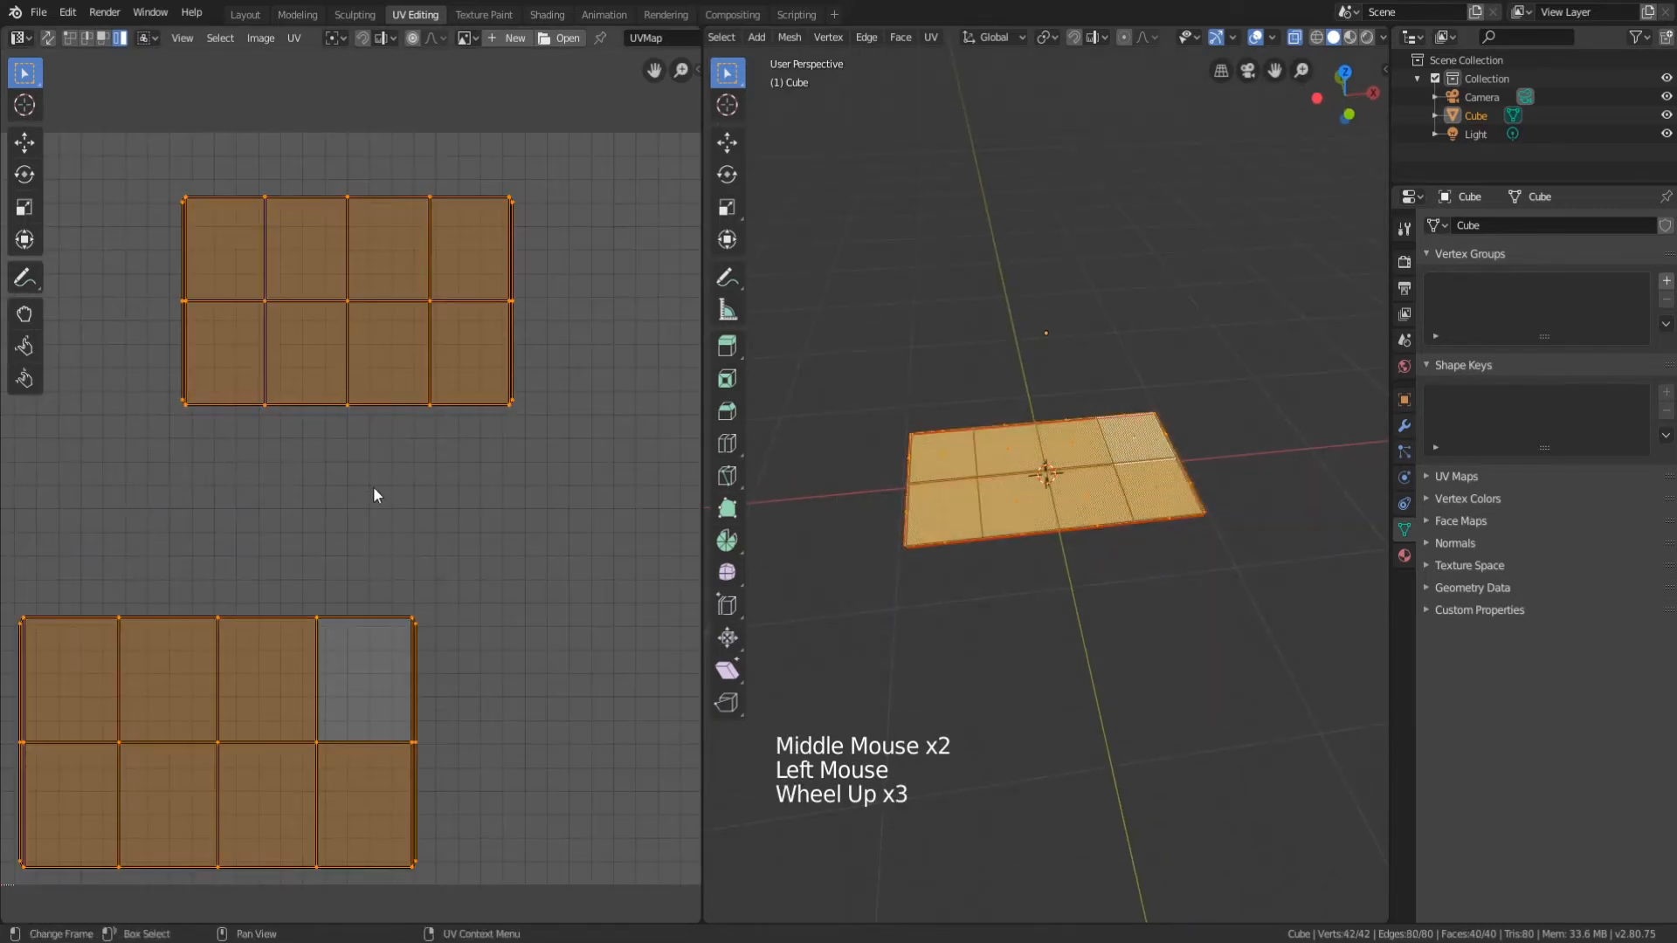
scroll(down, 3)
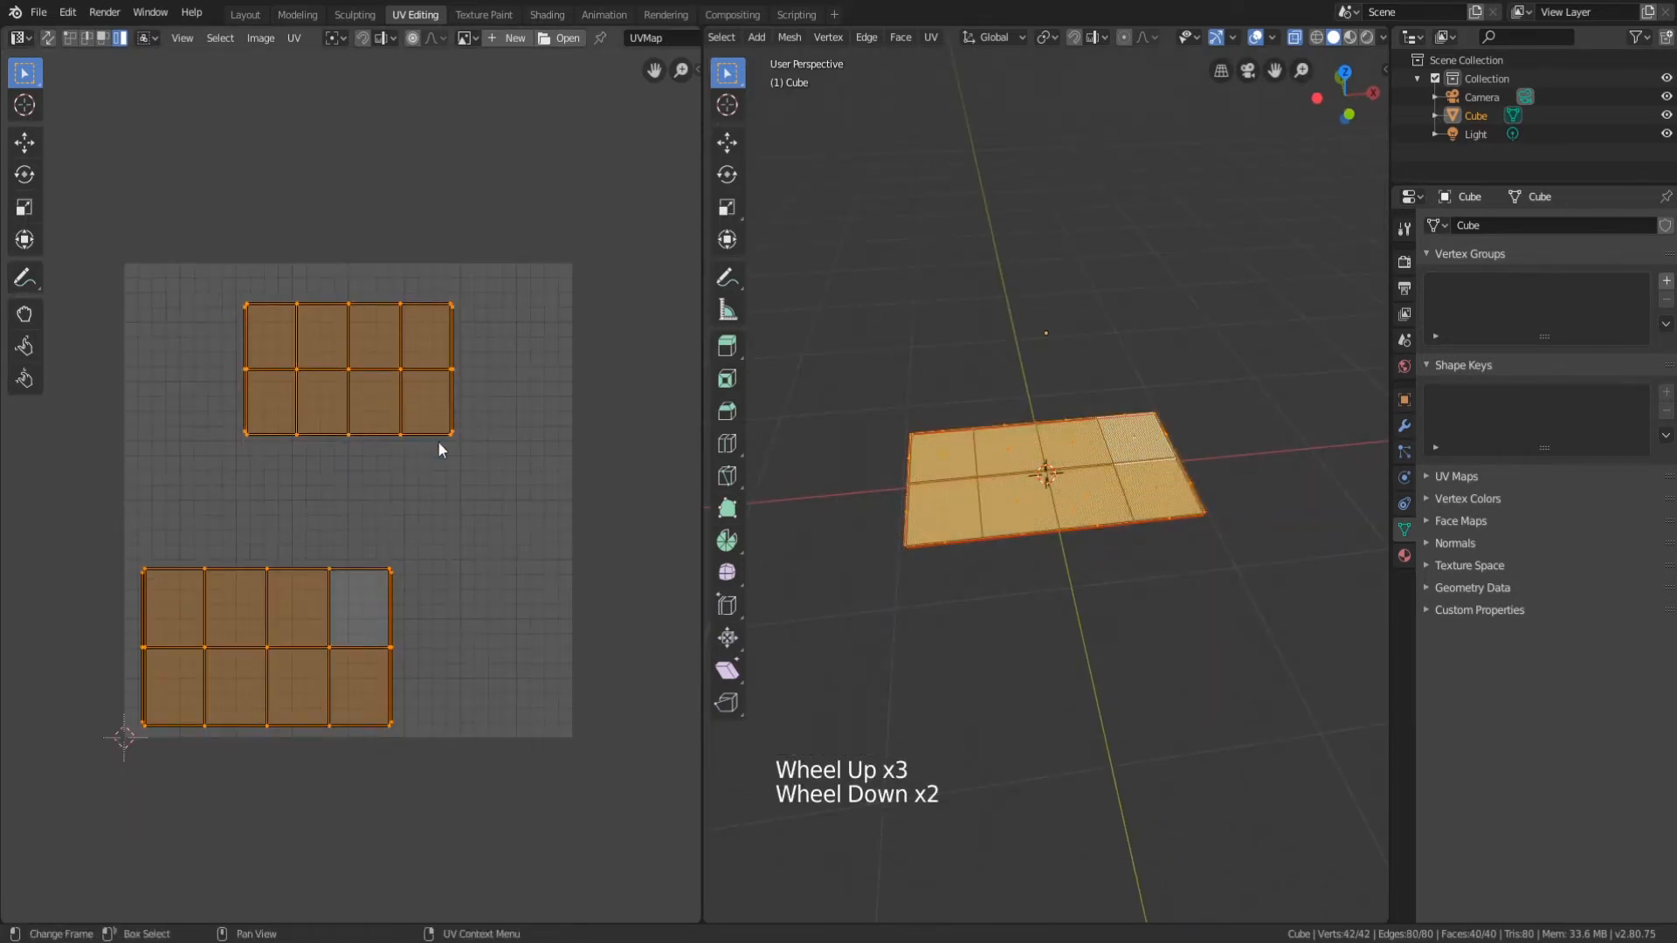
click(438, 497)
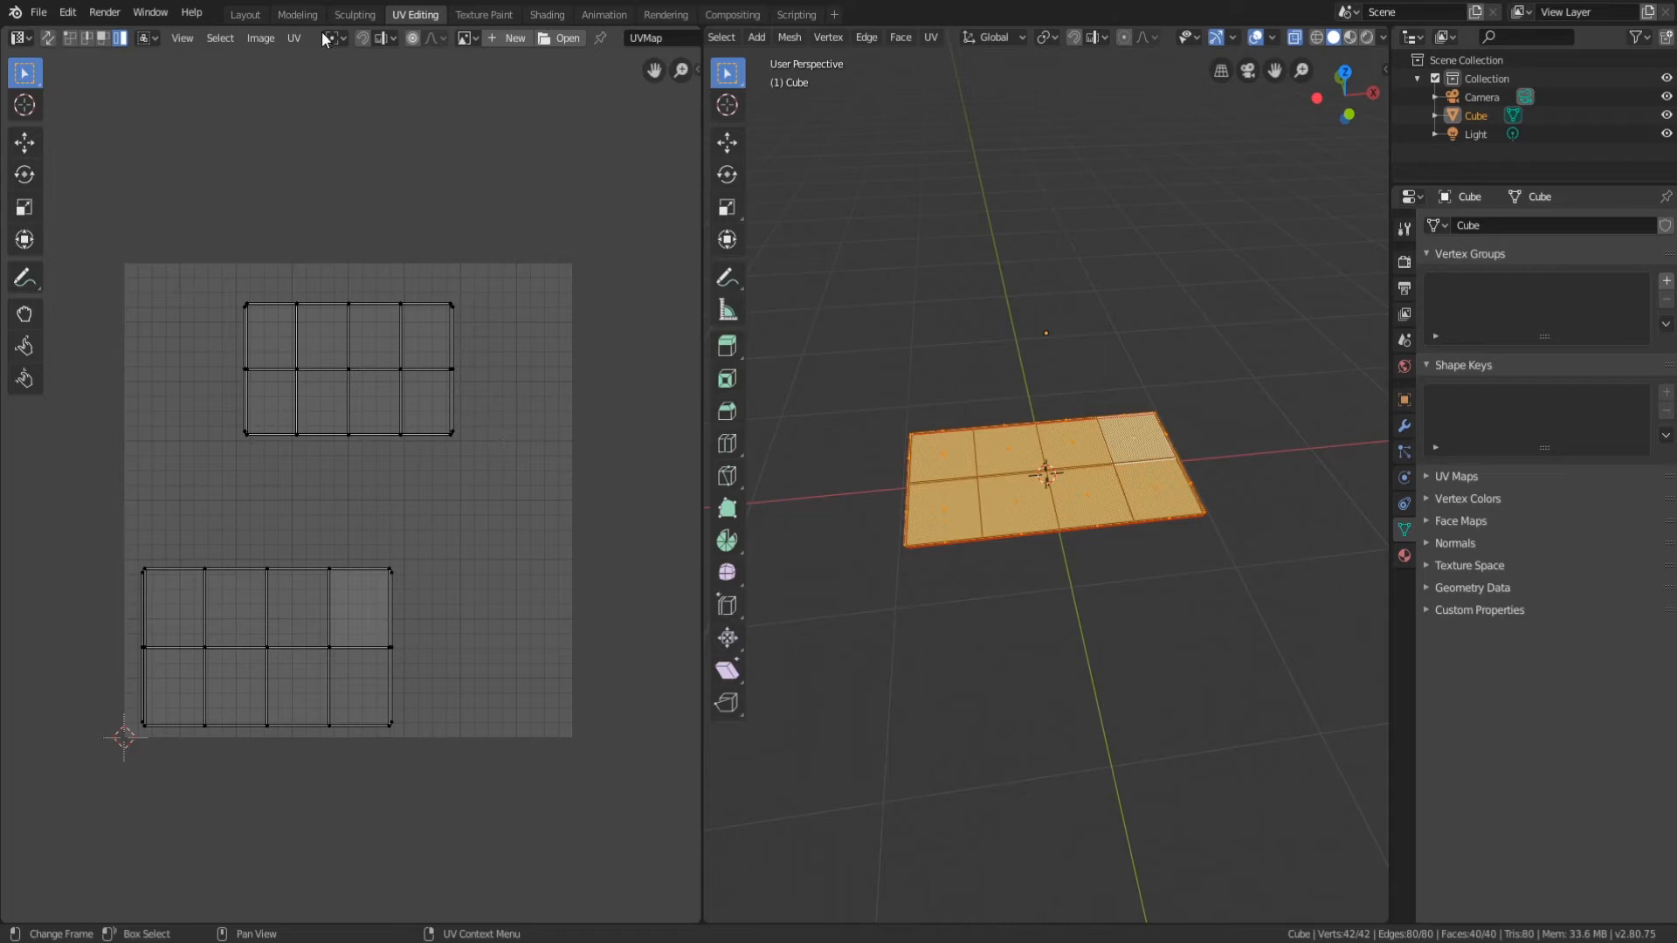
Load cards_grunge_Diffuse.jpg from the Cards tutorial folder into the UV editor.
click(260, 36)
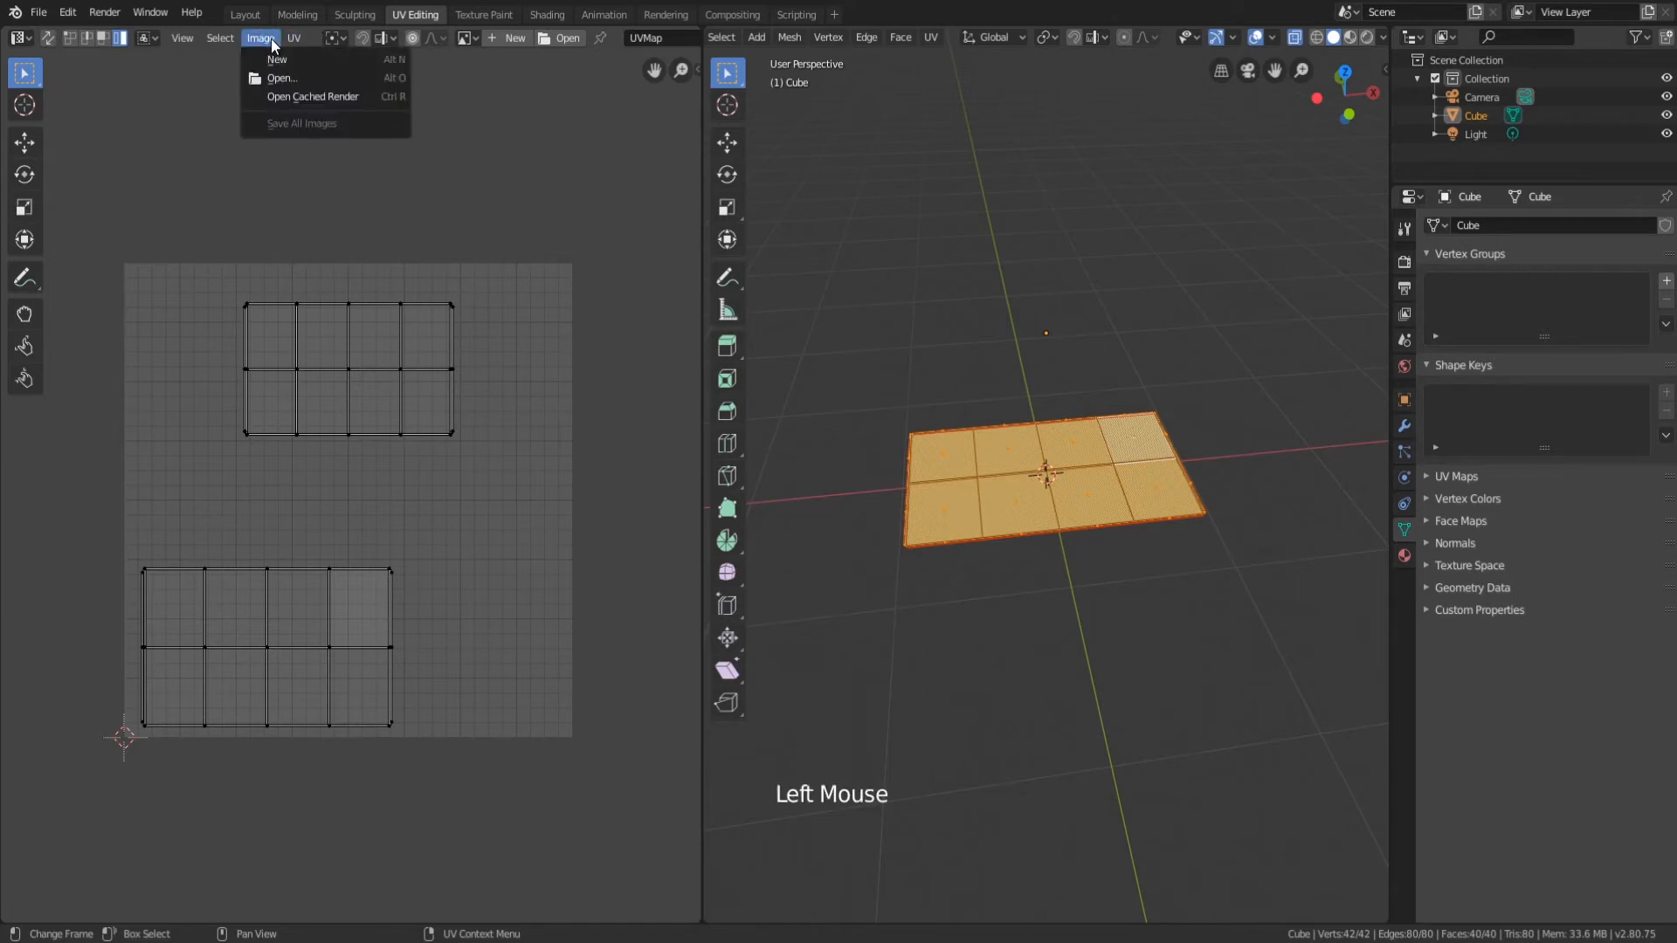
mouse_move(276, 59)
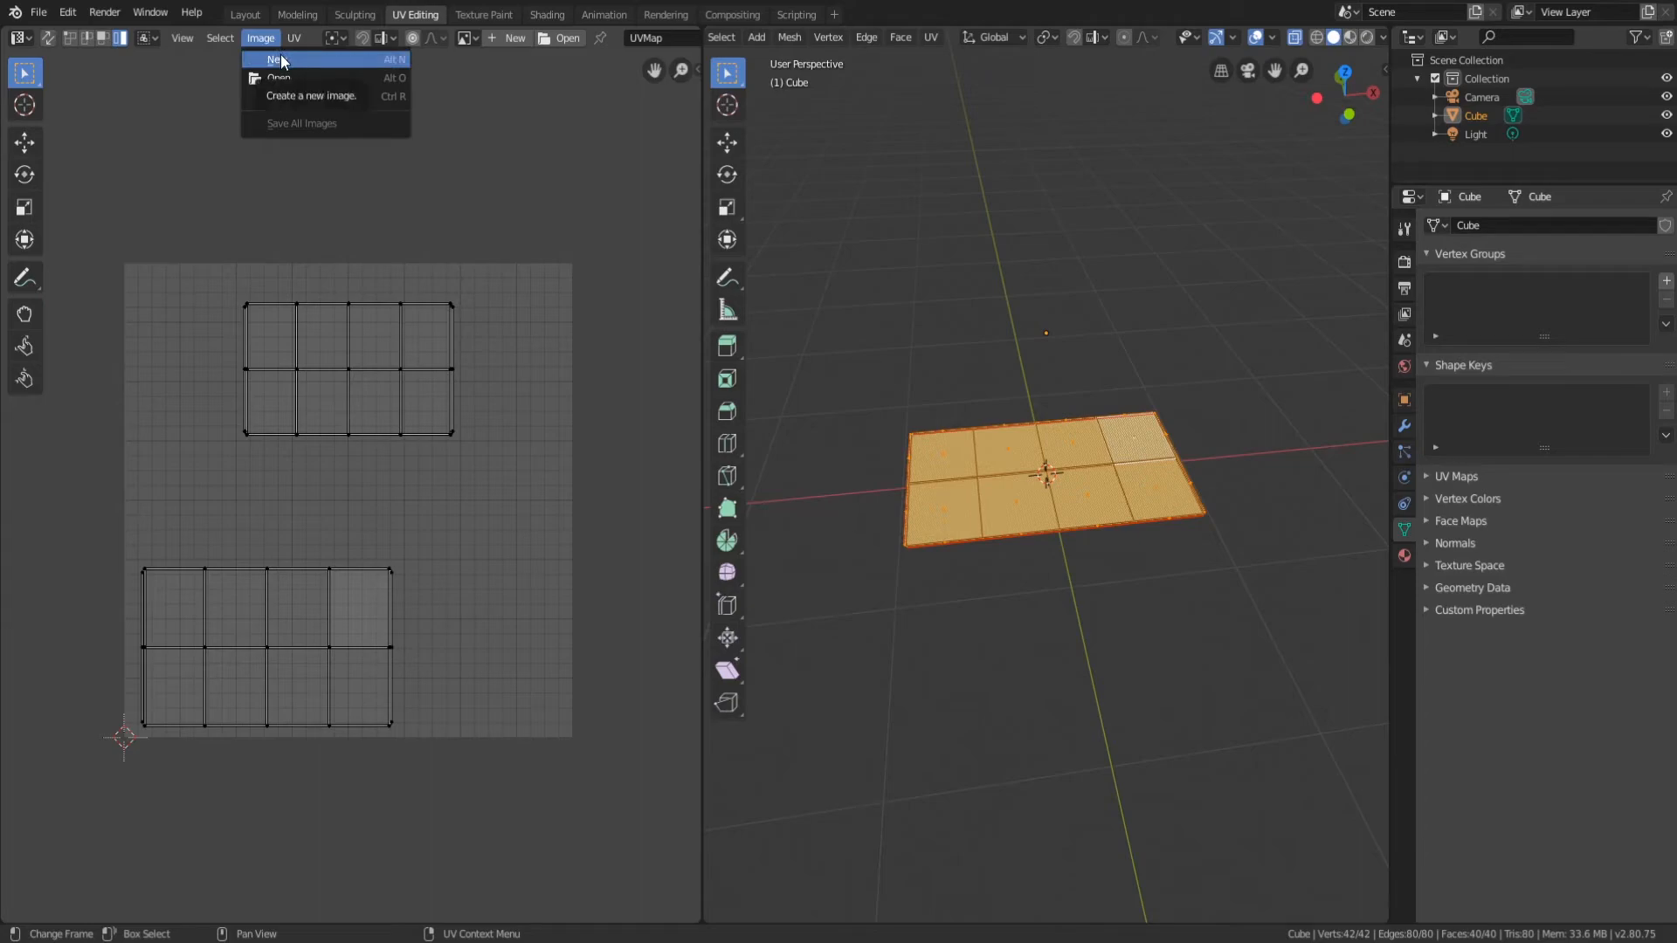
click(279, 77)
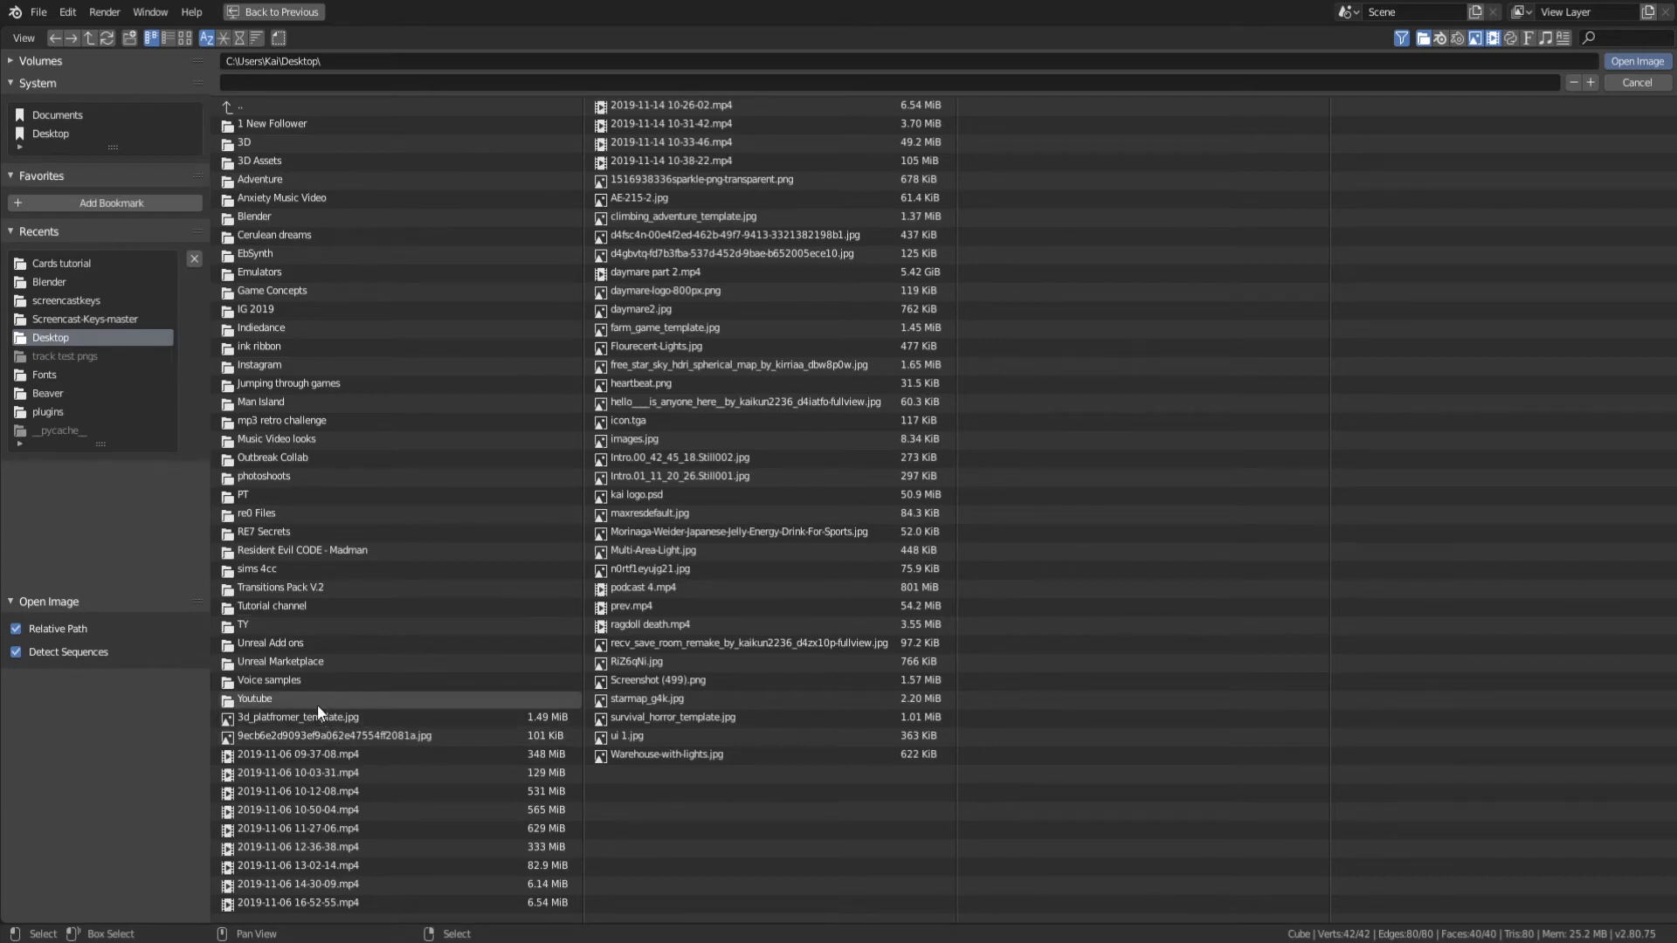
click(62, 264)
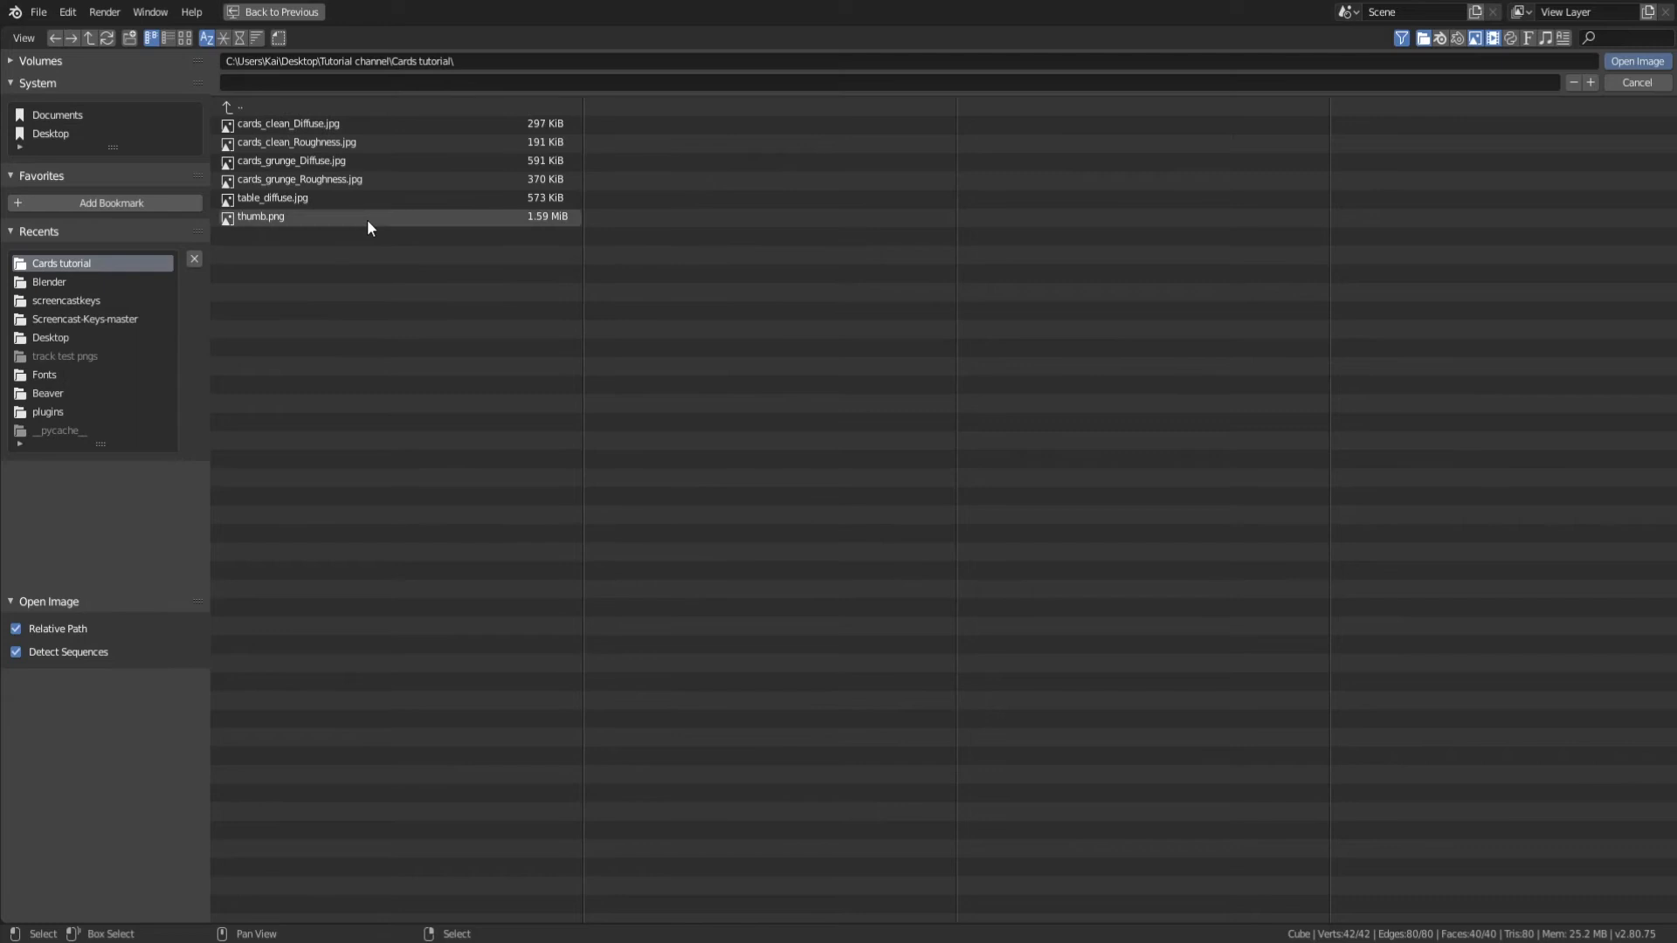
click(290, 161)
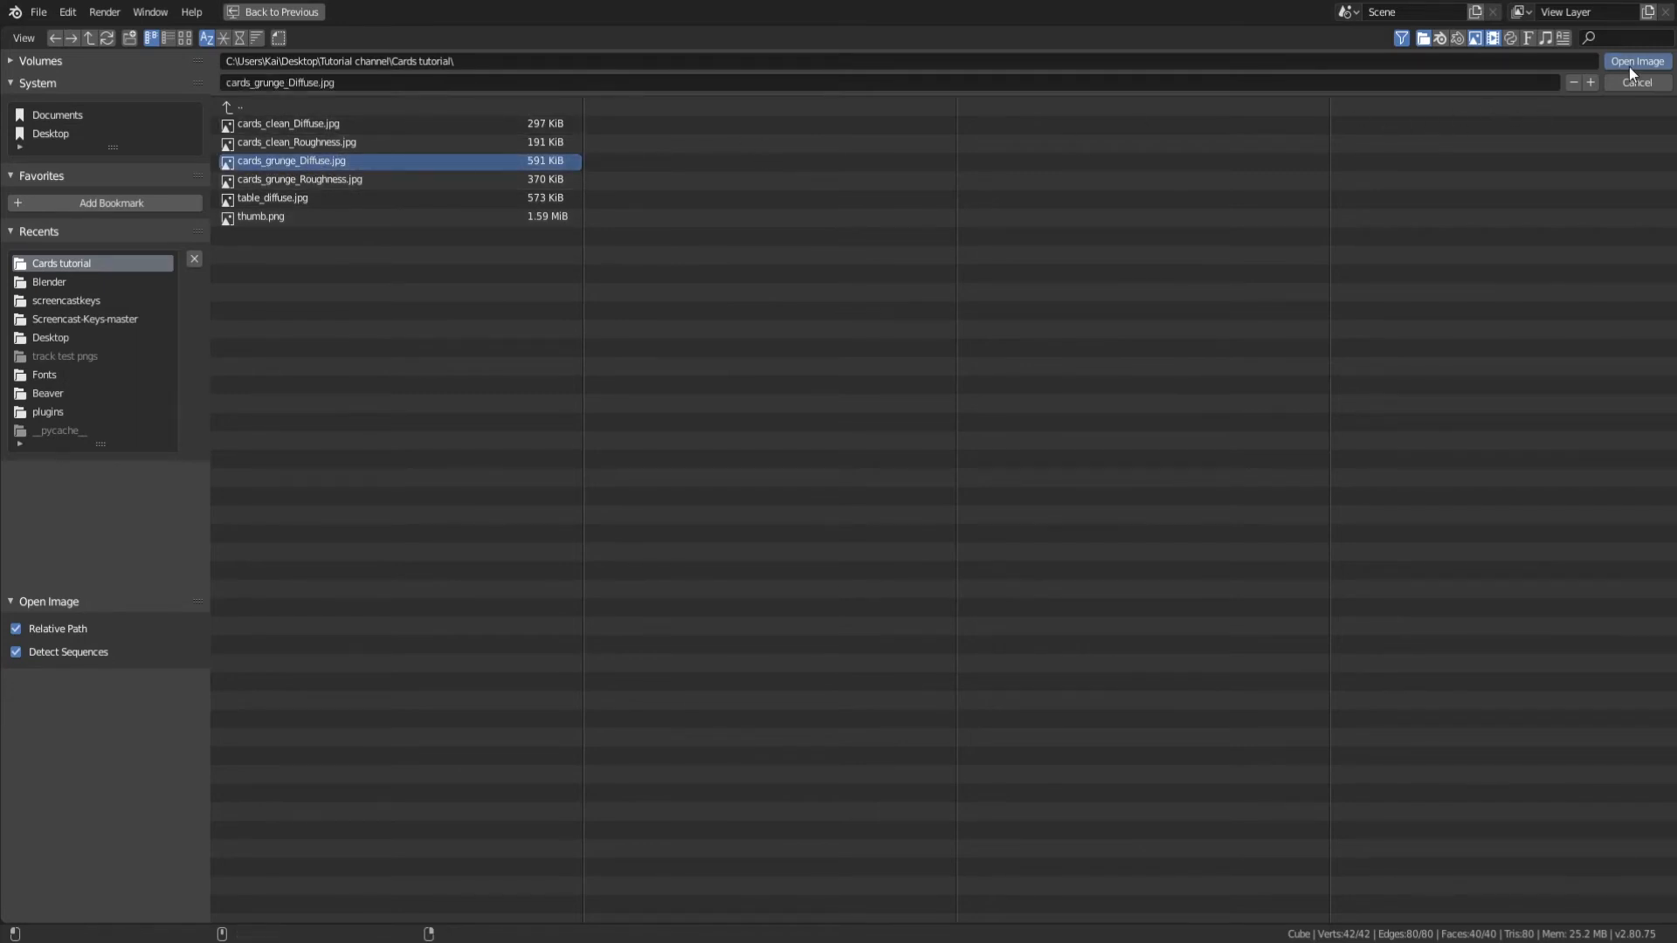
click(1635, 62)
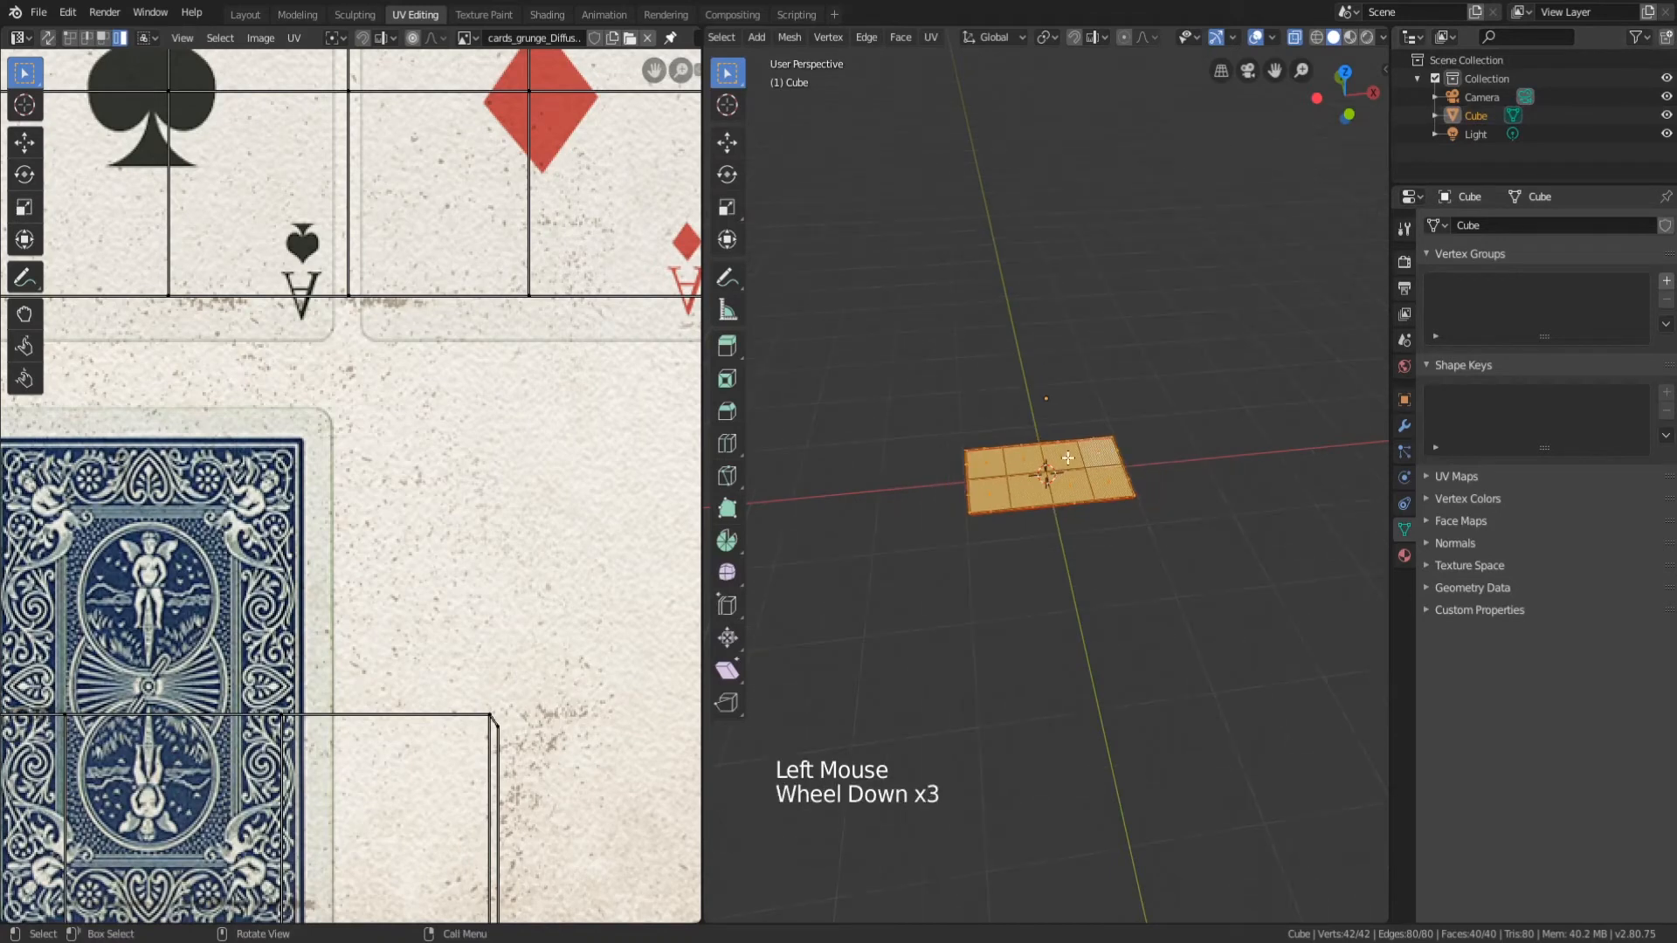
Return to Object Mode, switch shading to Look Dev, and show the slab's Material Properties.
click(1107, 318)
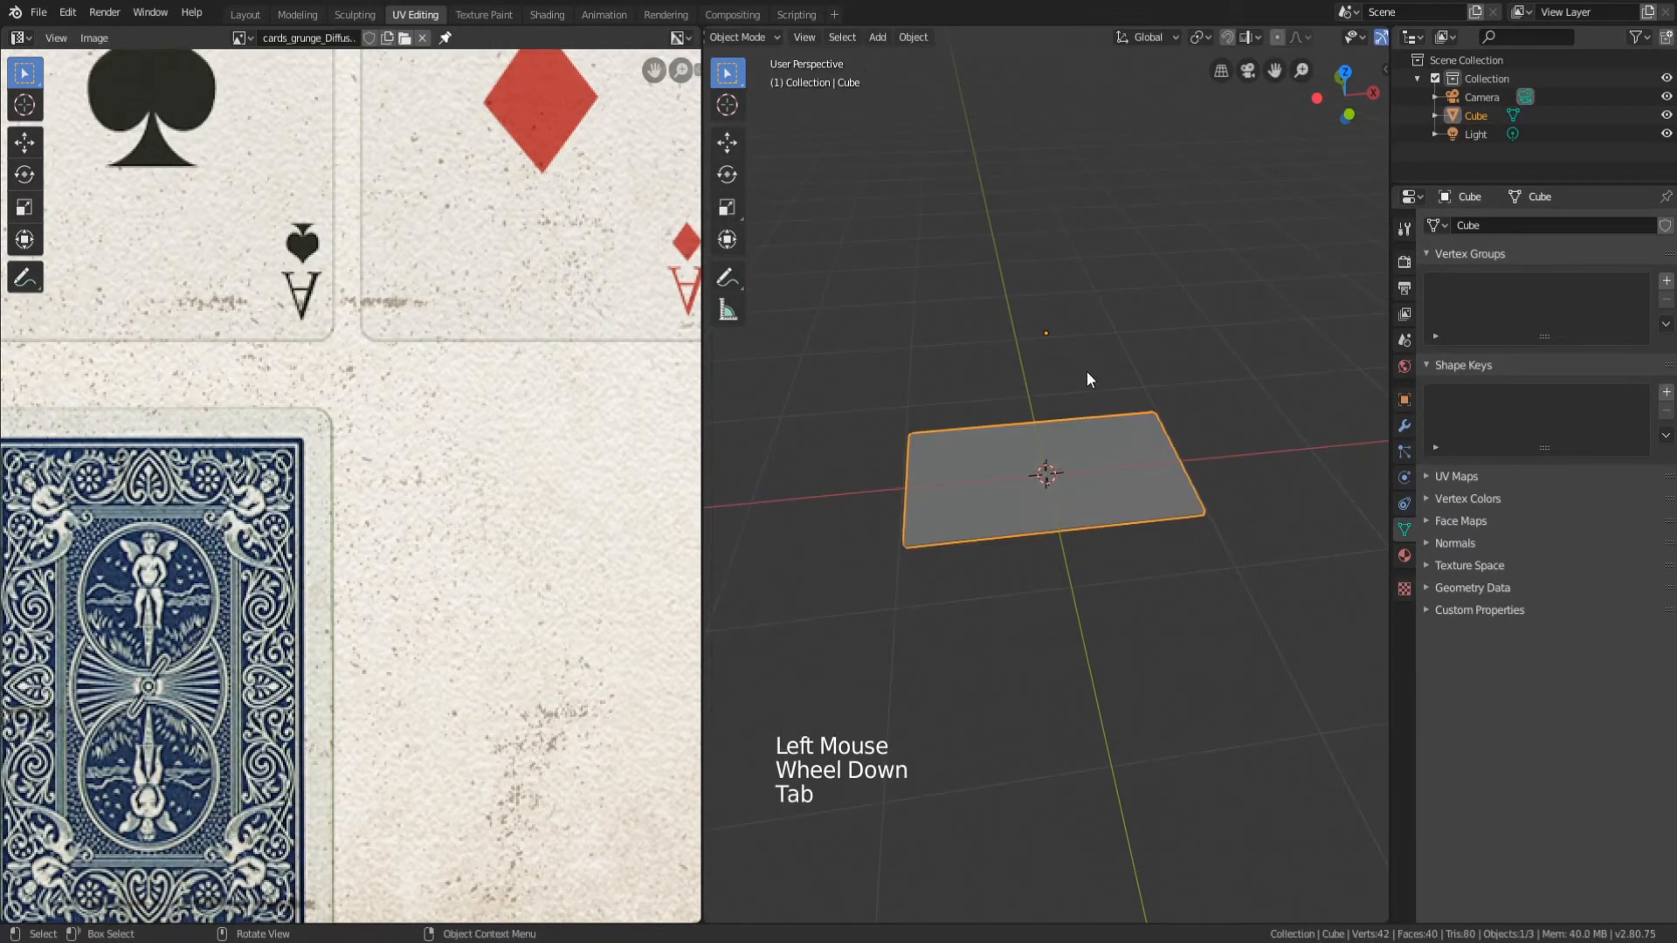
scroll(down, 3)
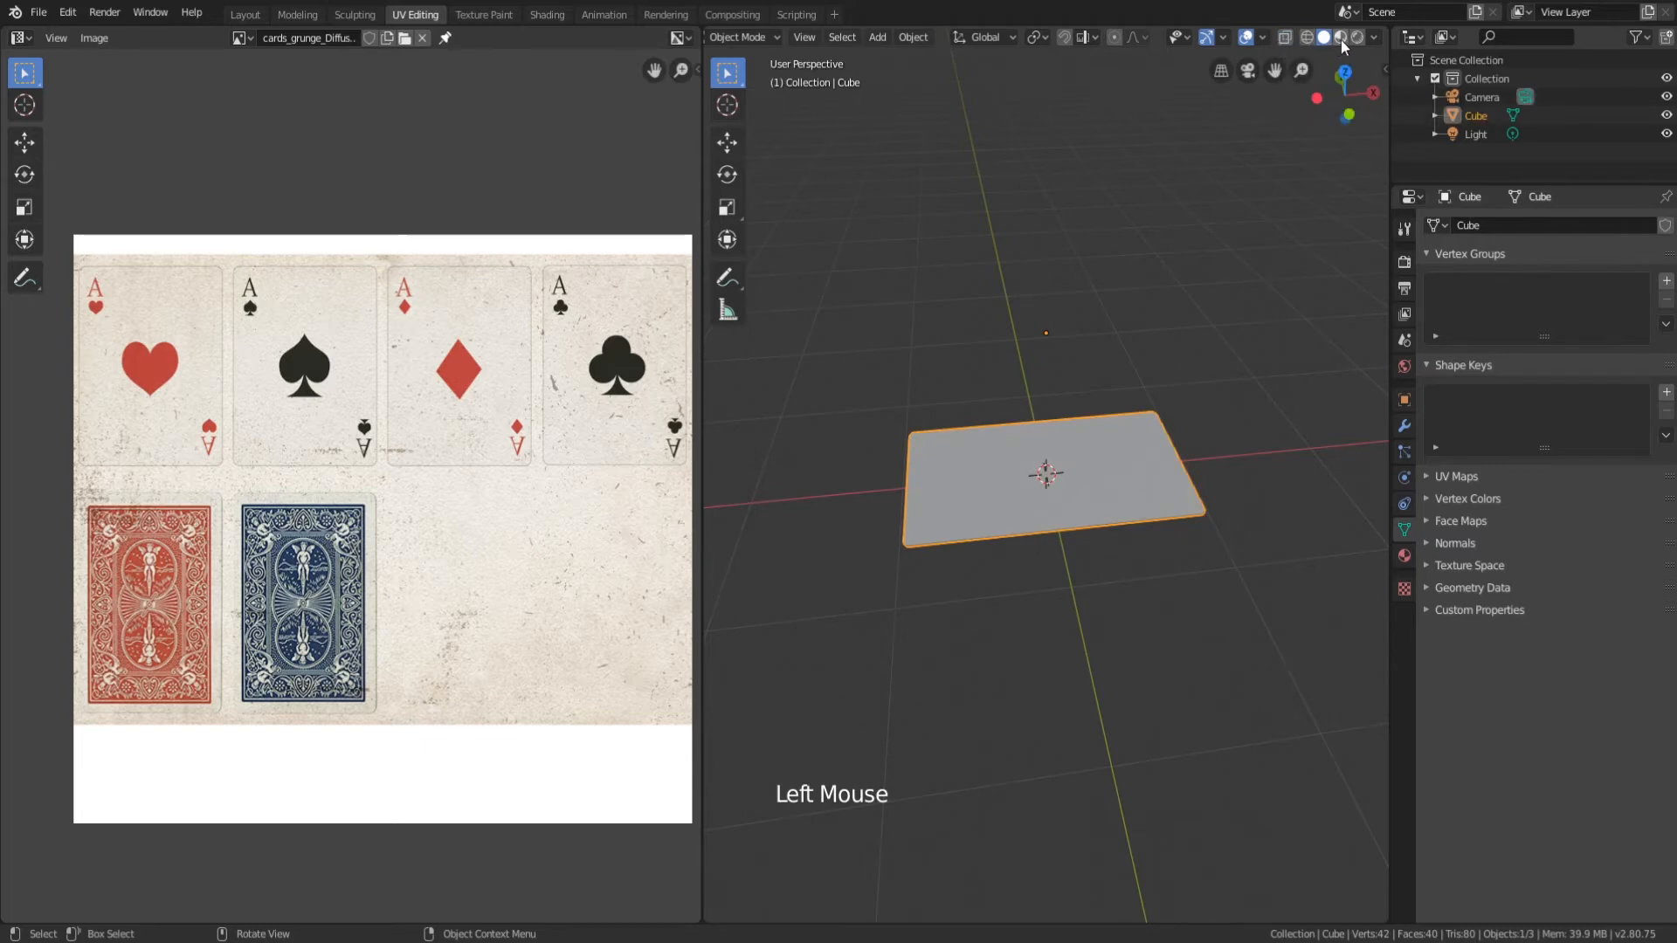
mouse_move(1341, 37)
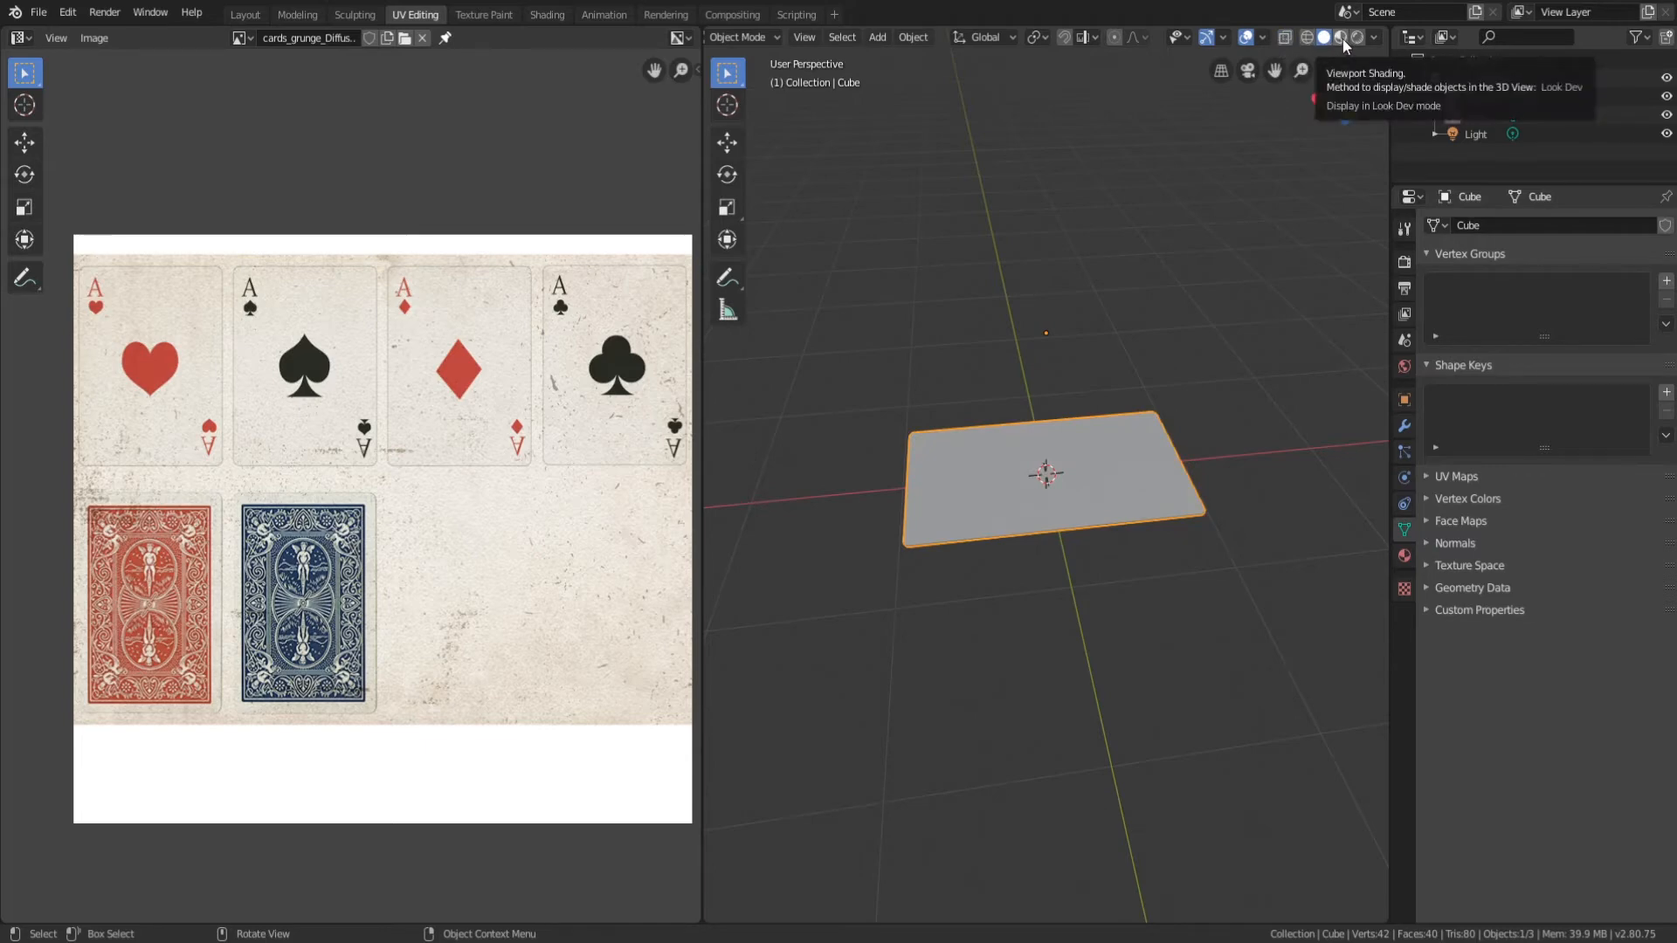
click(1355, 36)
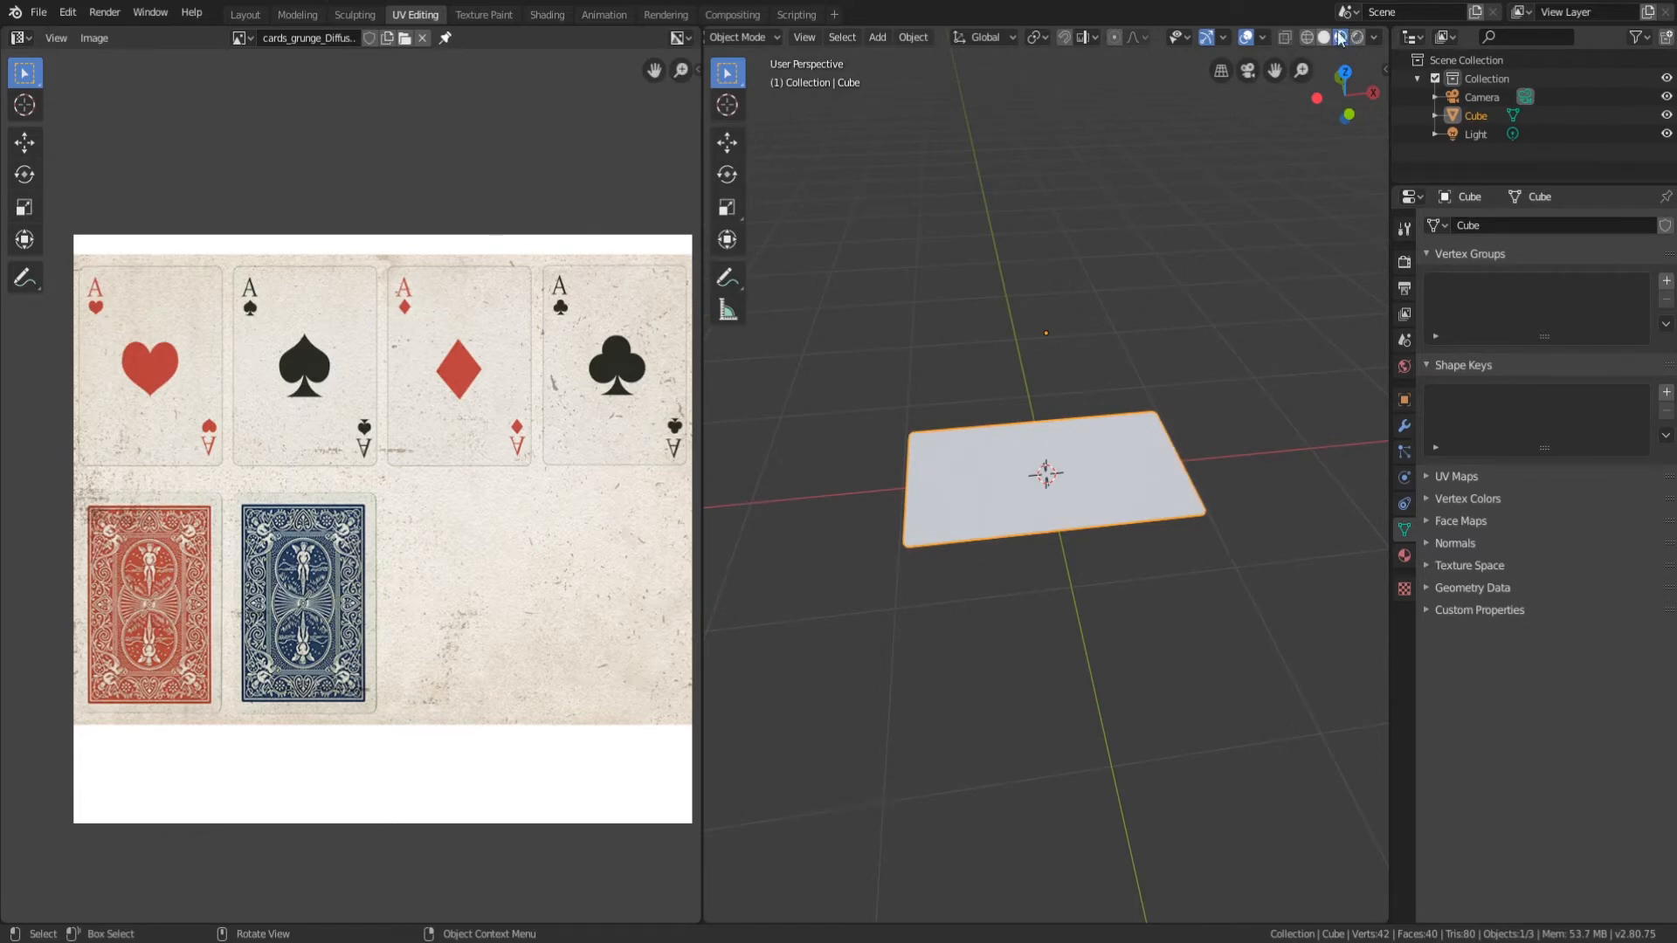
scroll(up, 3)
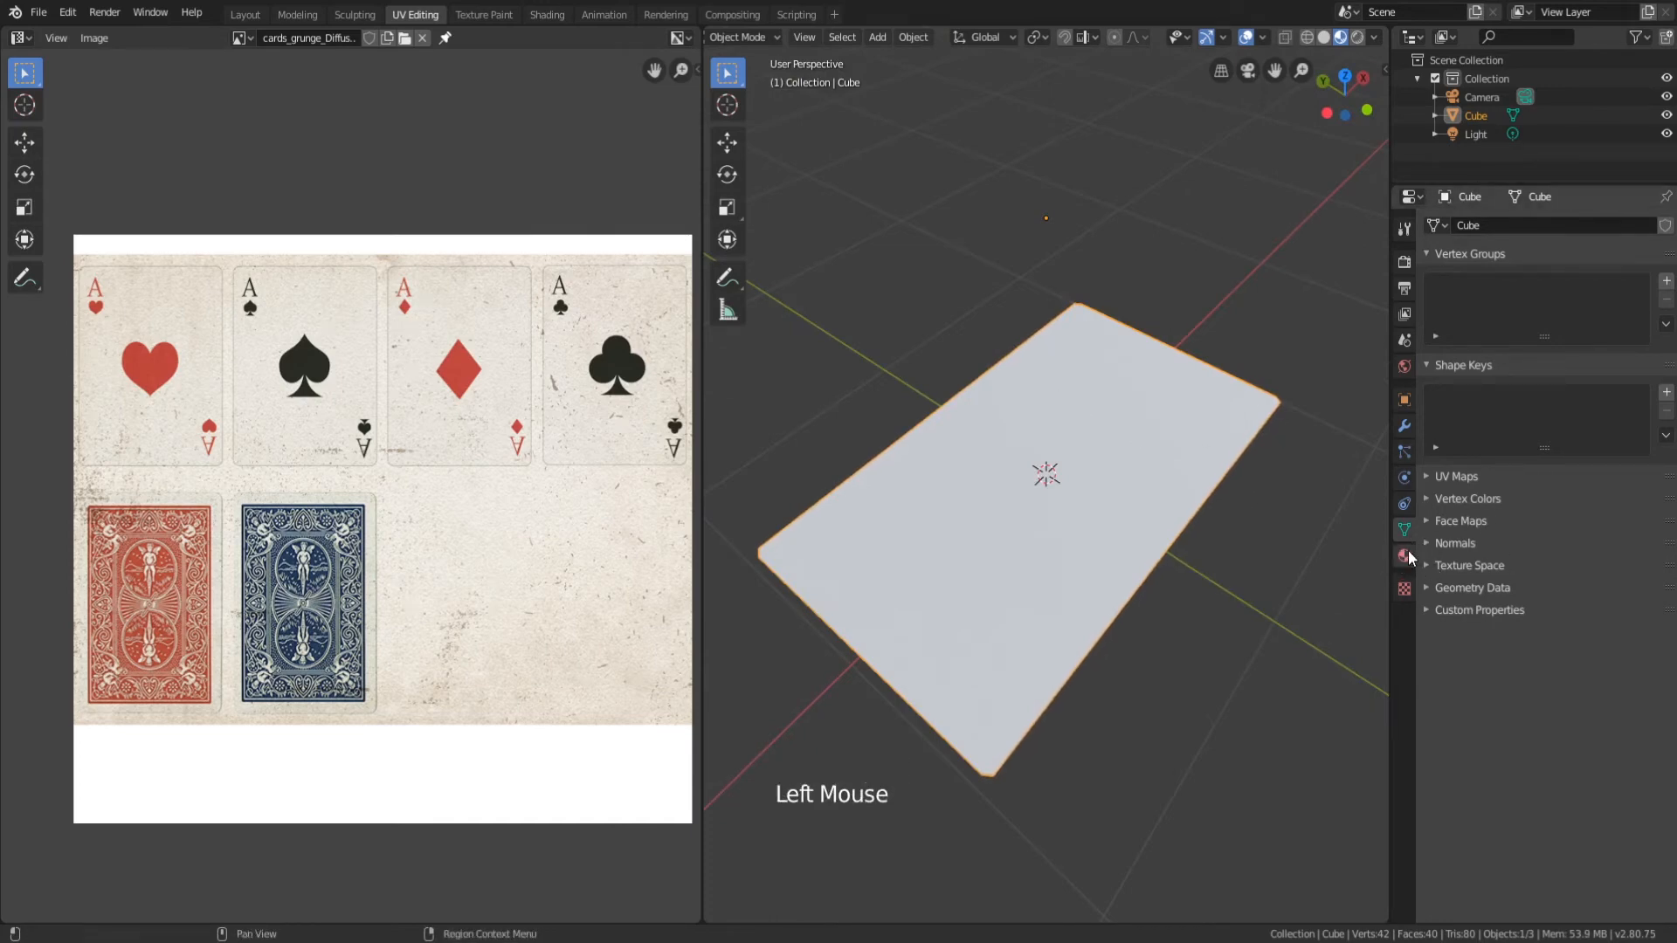
click(1404, 553)
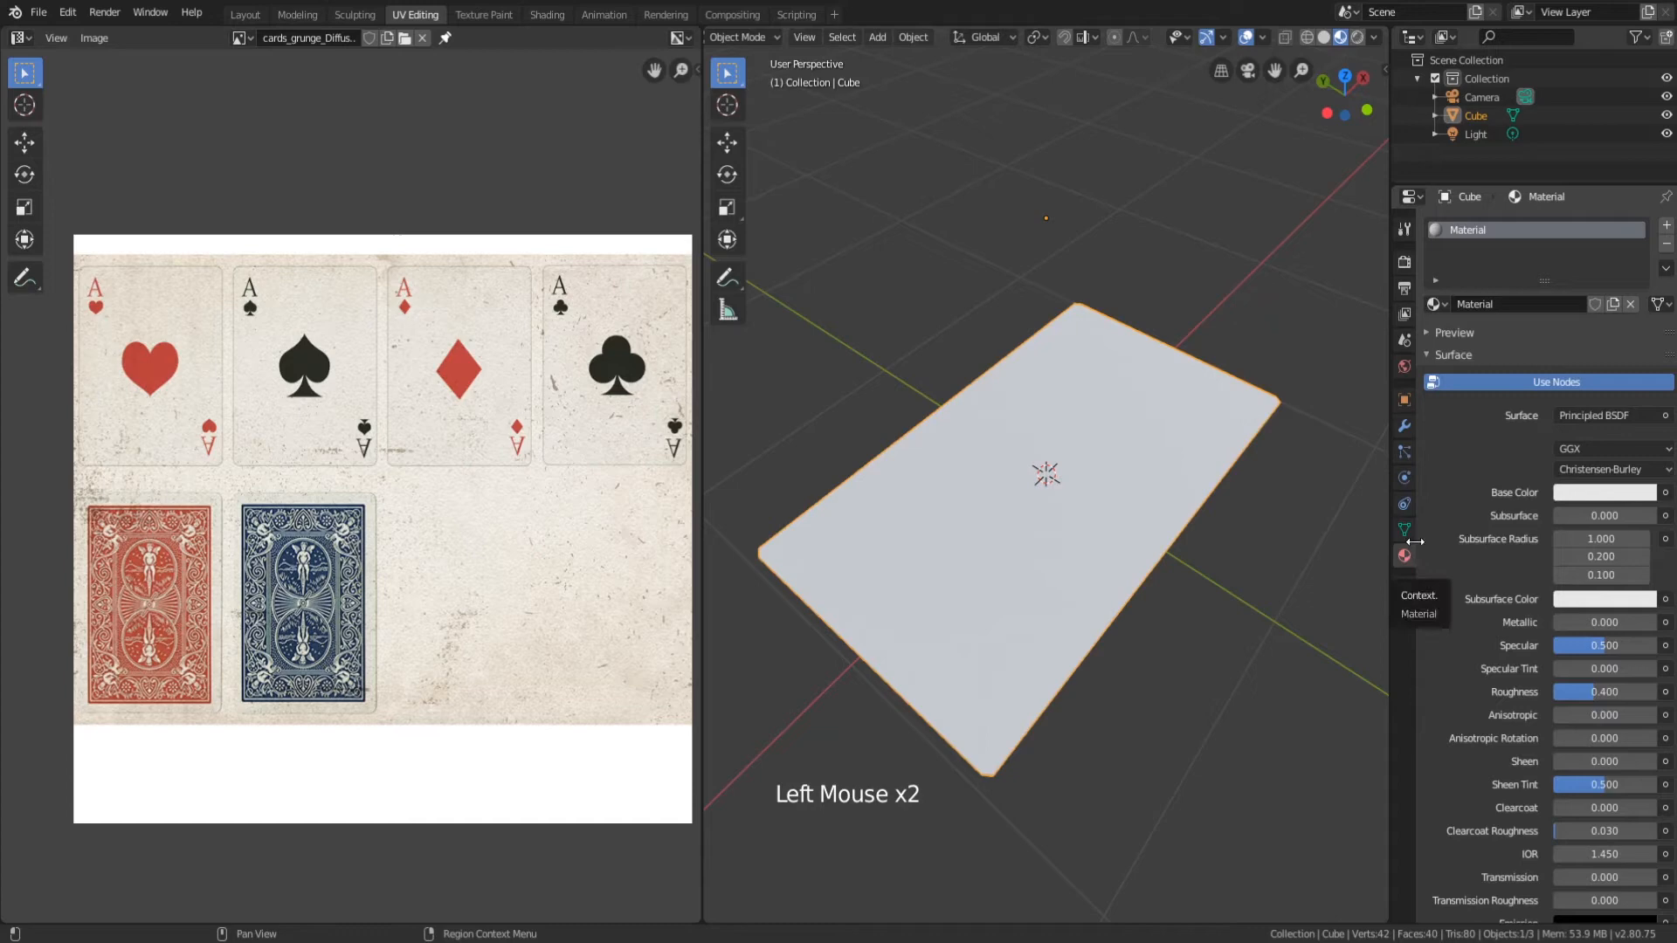
mouse_move(1451, 510)
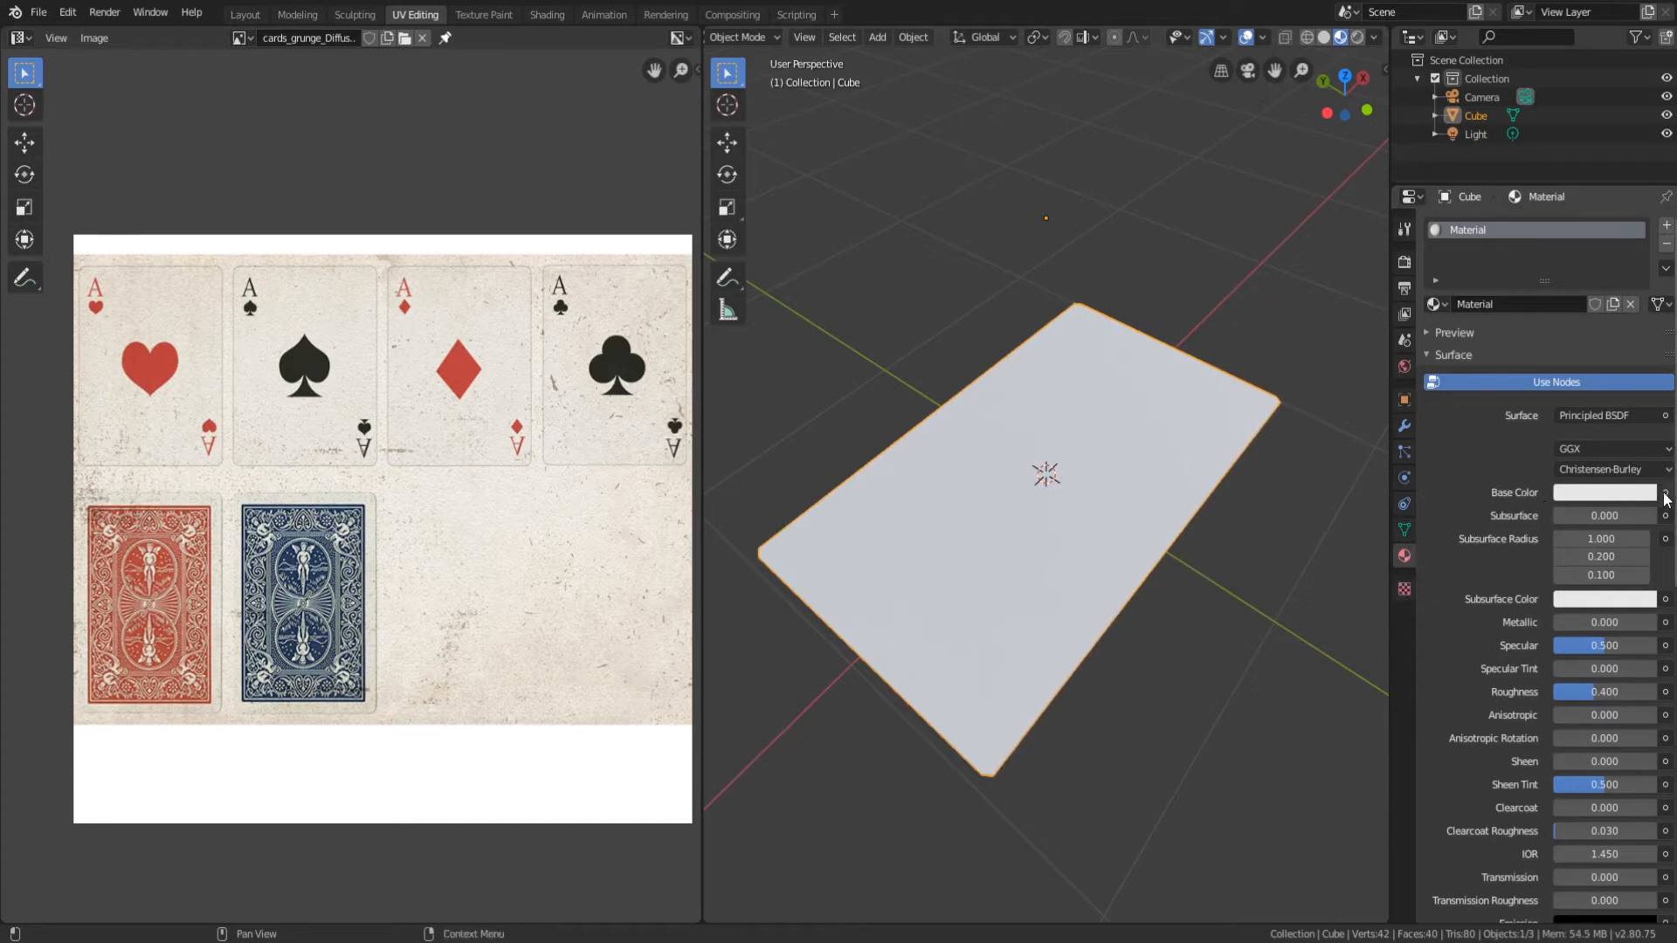
Set the material's Base Color to an Image Texture using cards_grunge_Diffuse.jpg.
click(1664, 493)
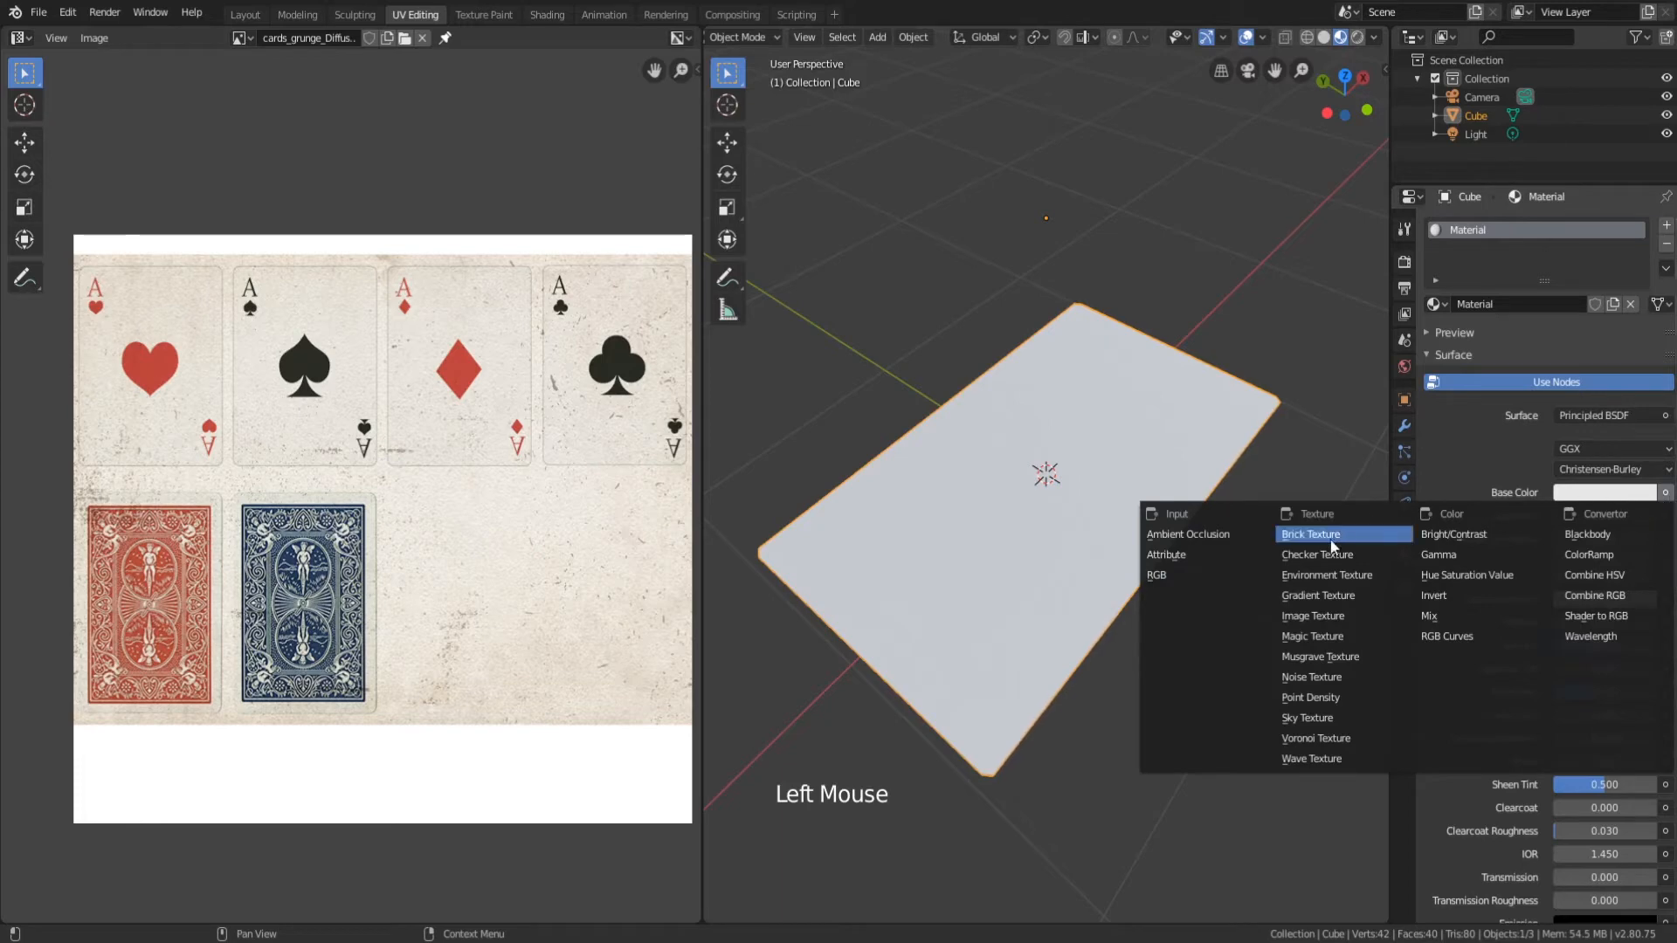
click(1311, 615)
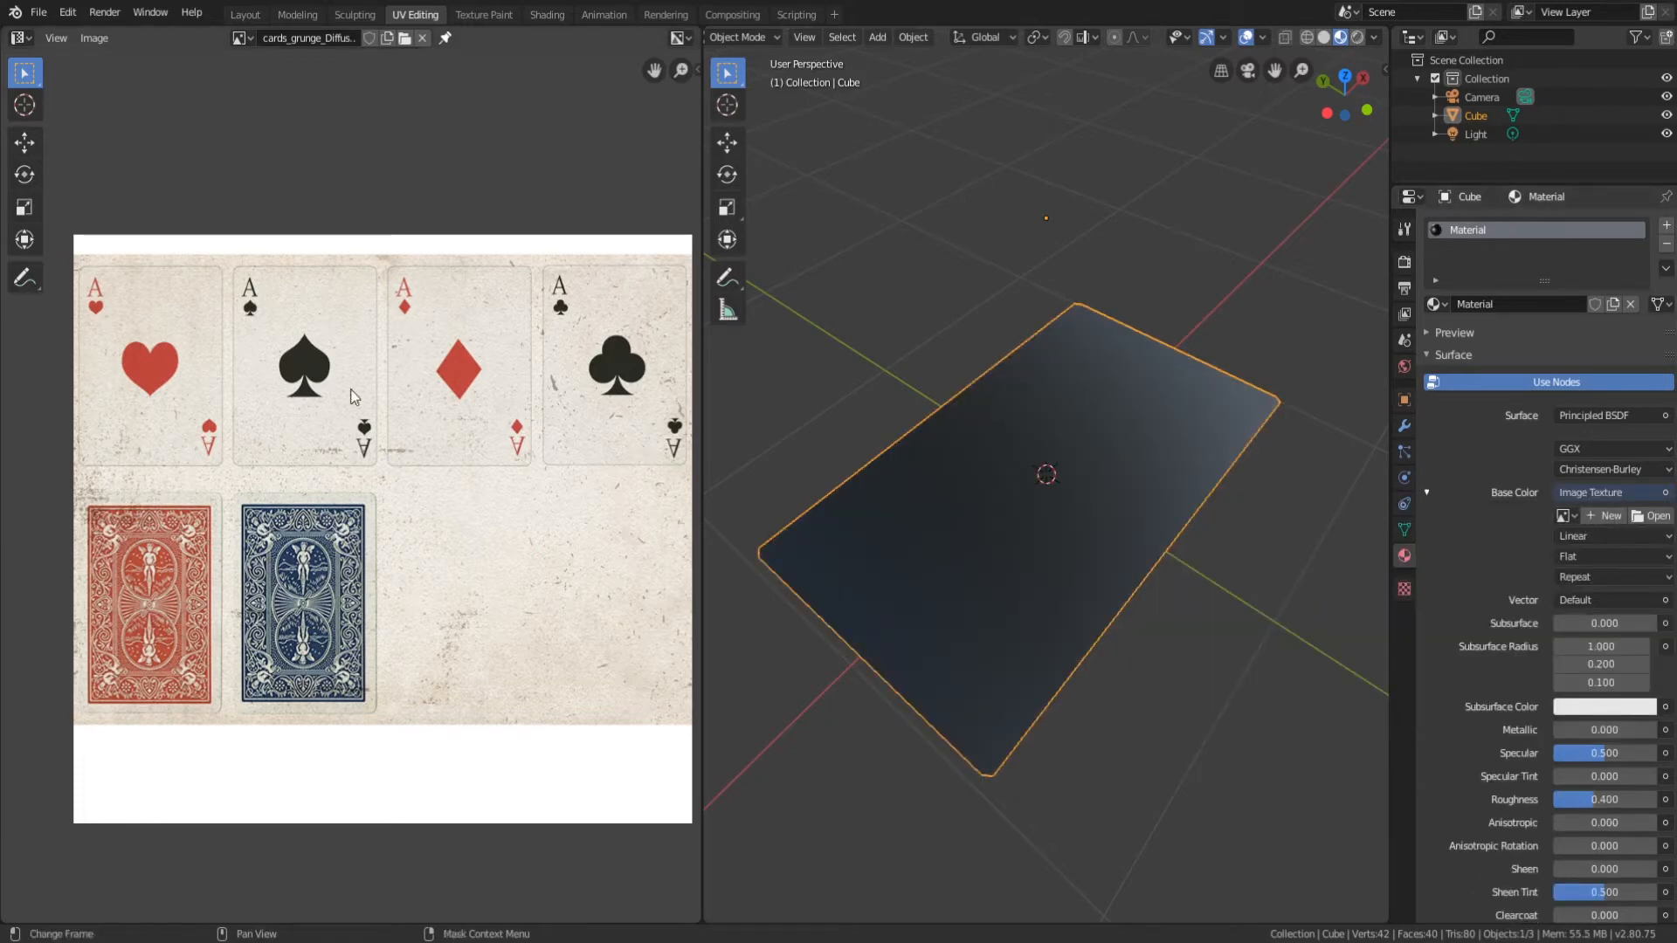
click(1563, 515)
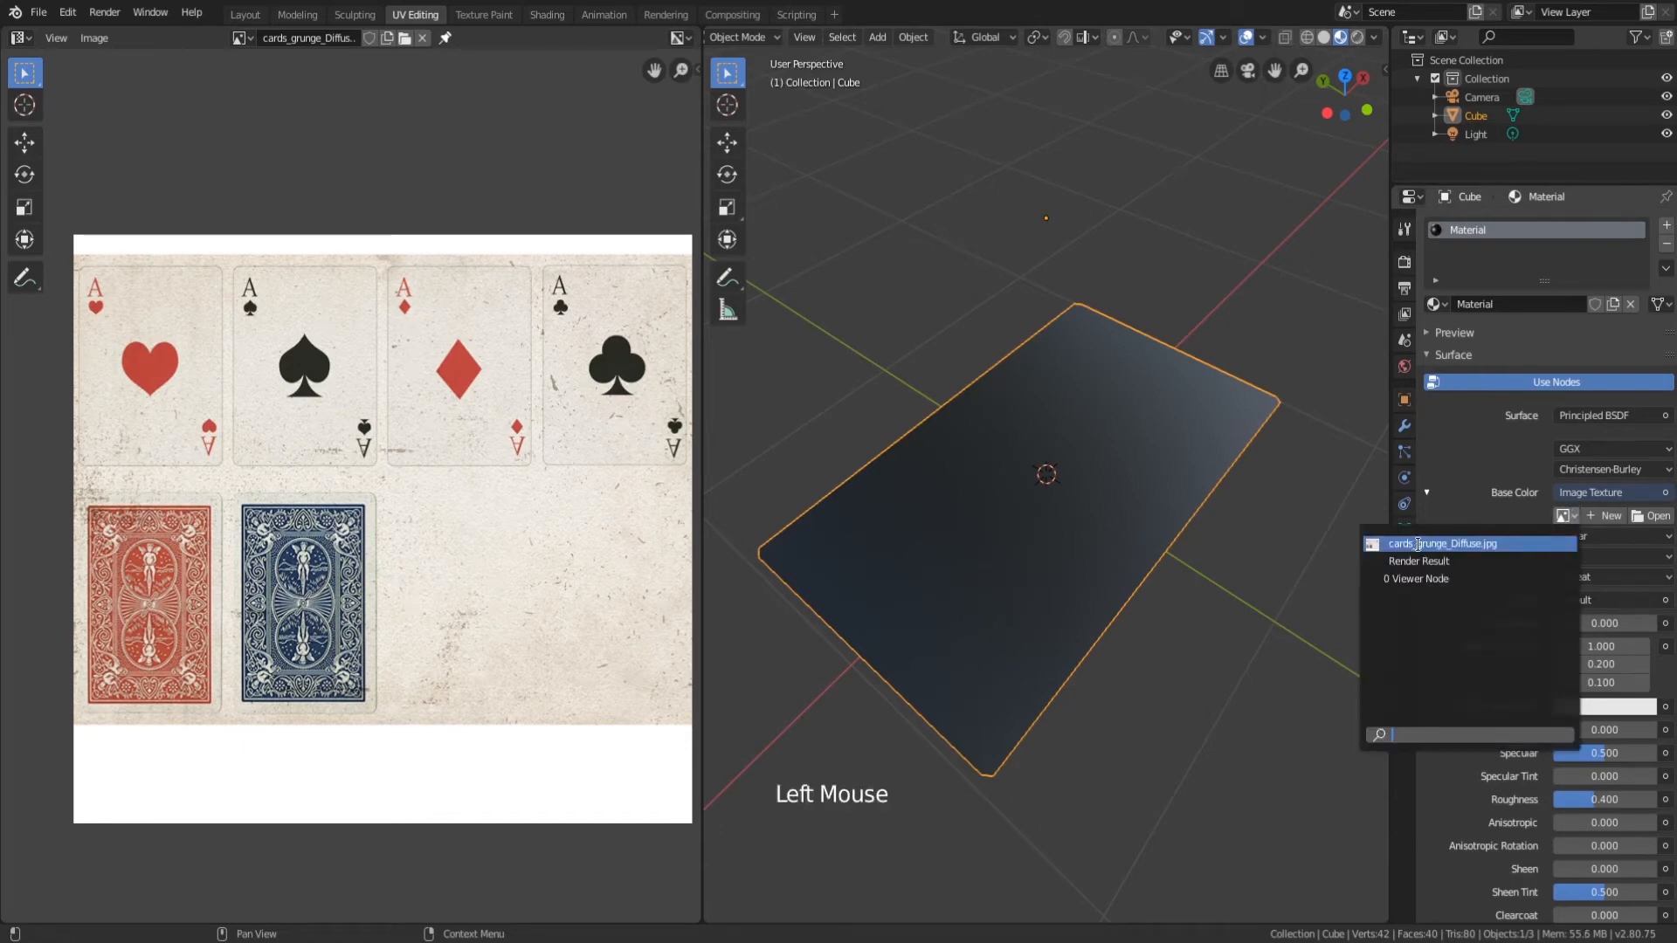
click(1441, 543)
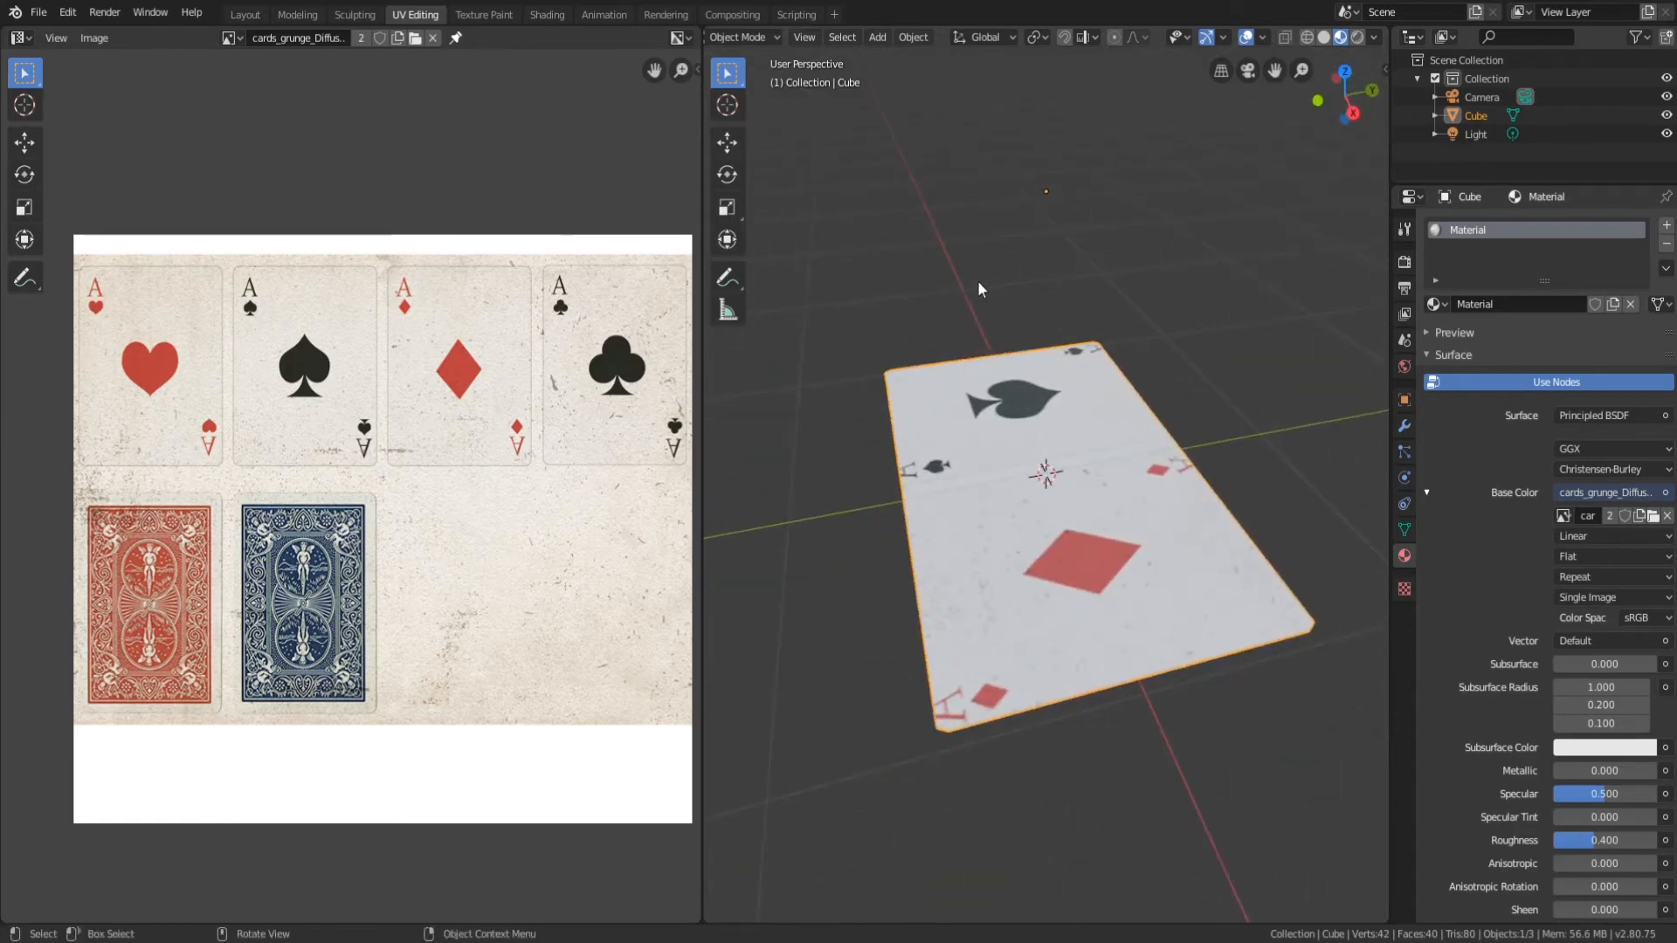
Enter Edit Mode and select the top-face UV block in the UV editor.
scroll(down, 3)
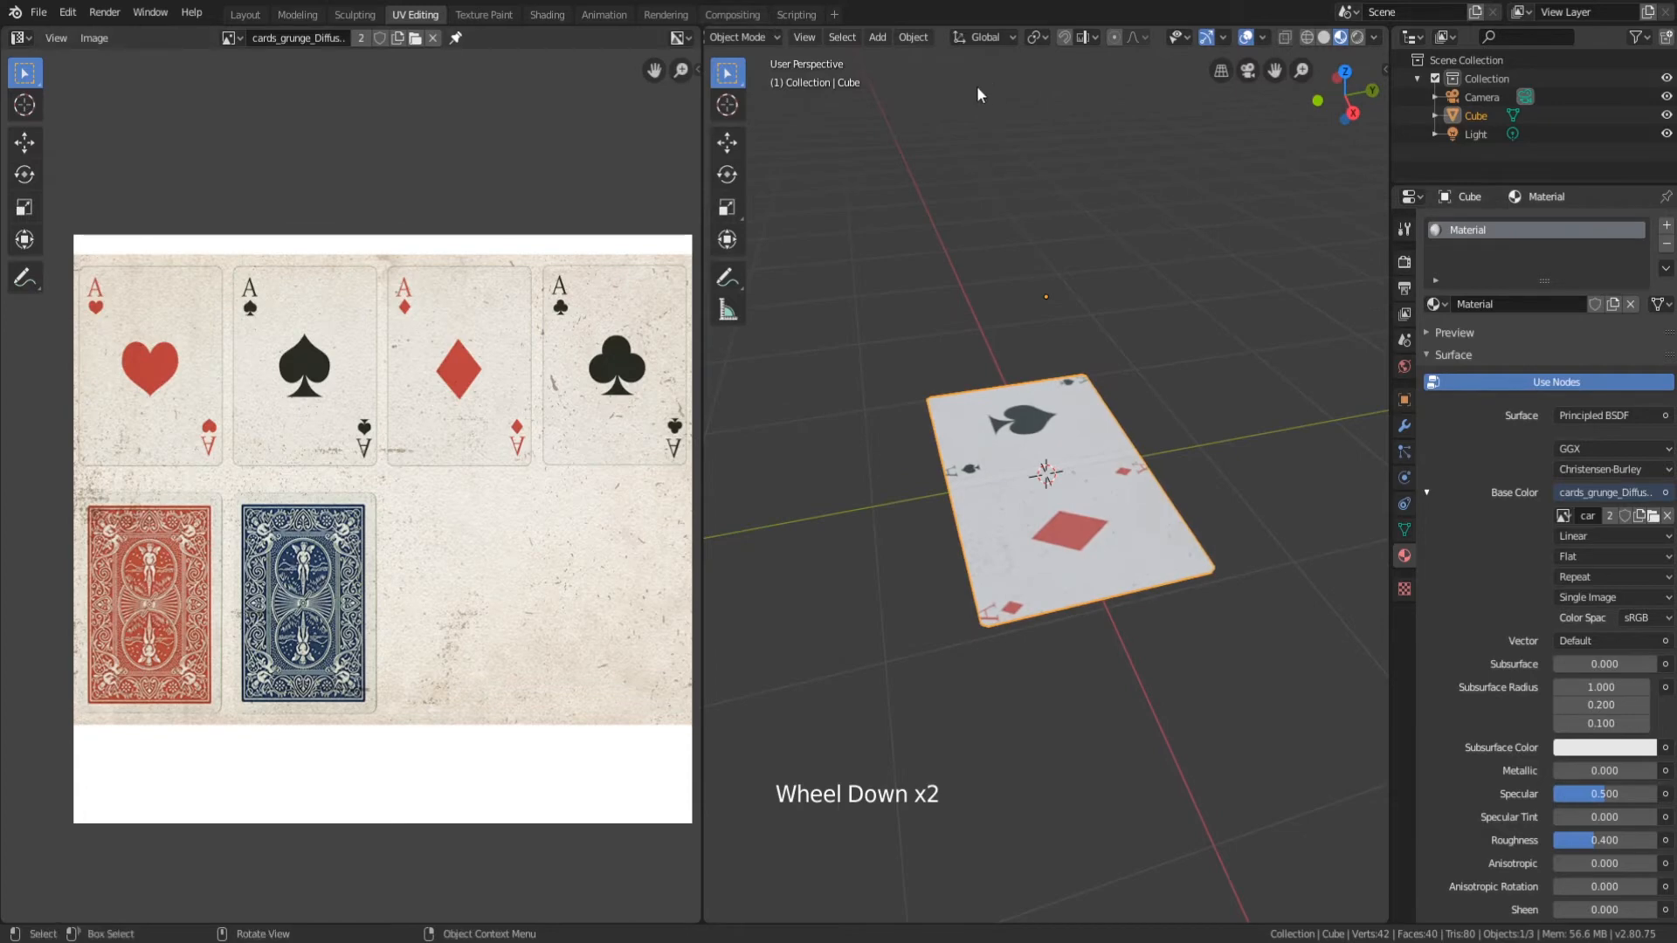
key(Tab)
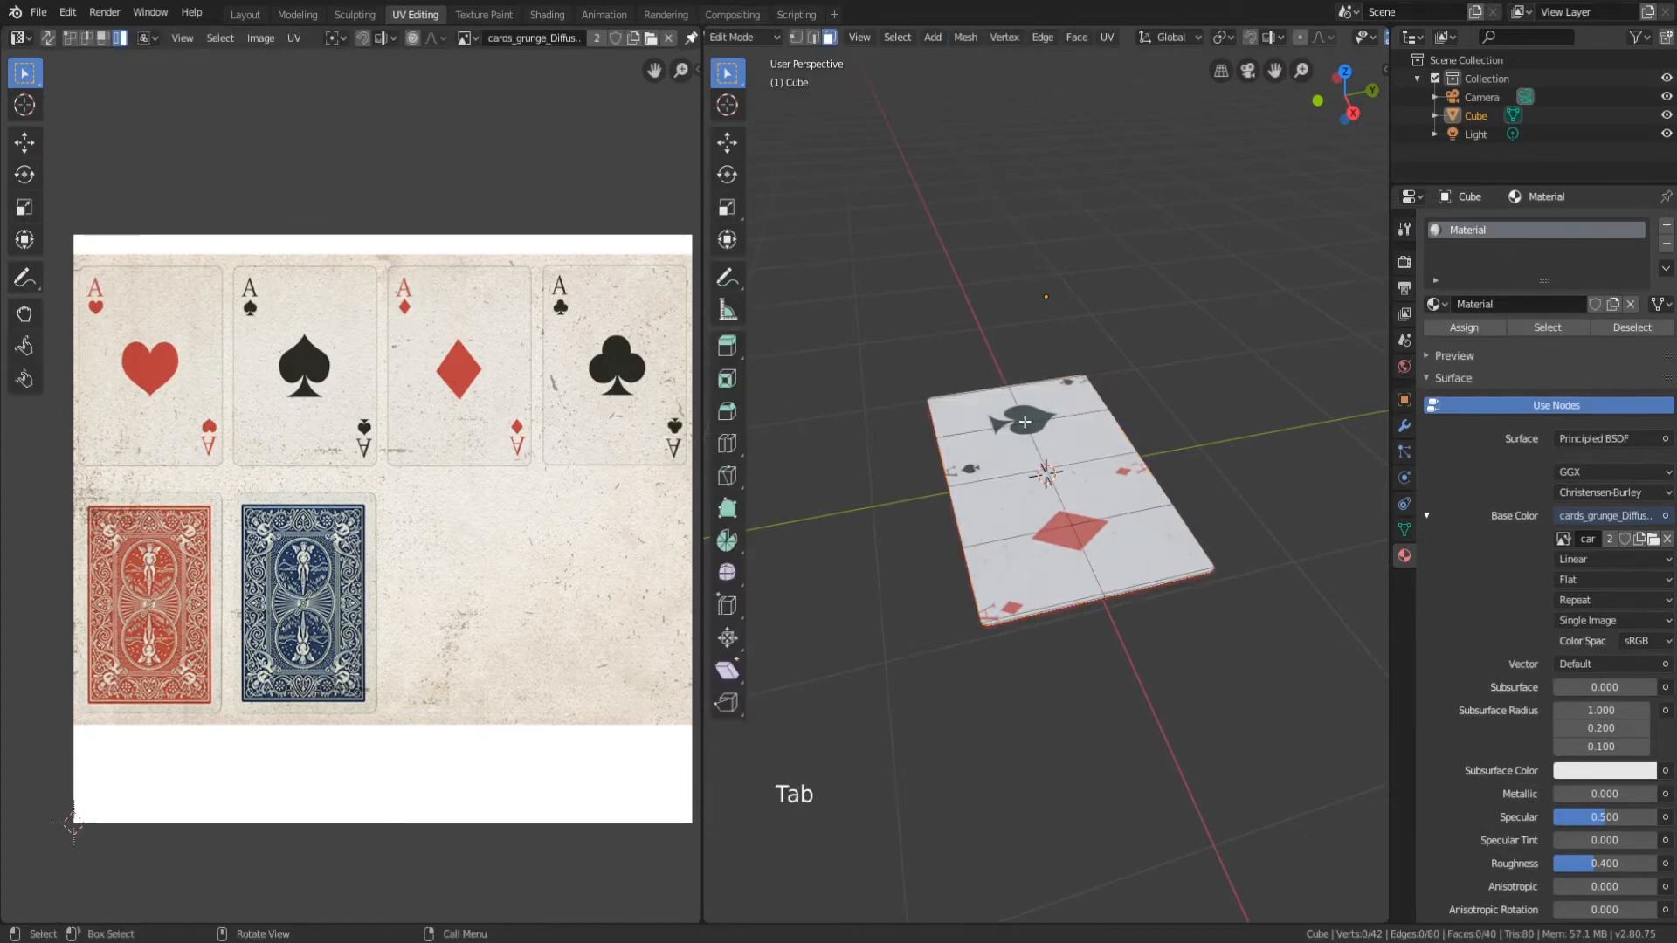
scroll(down, 3)
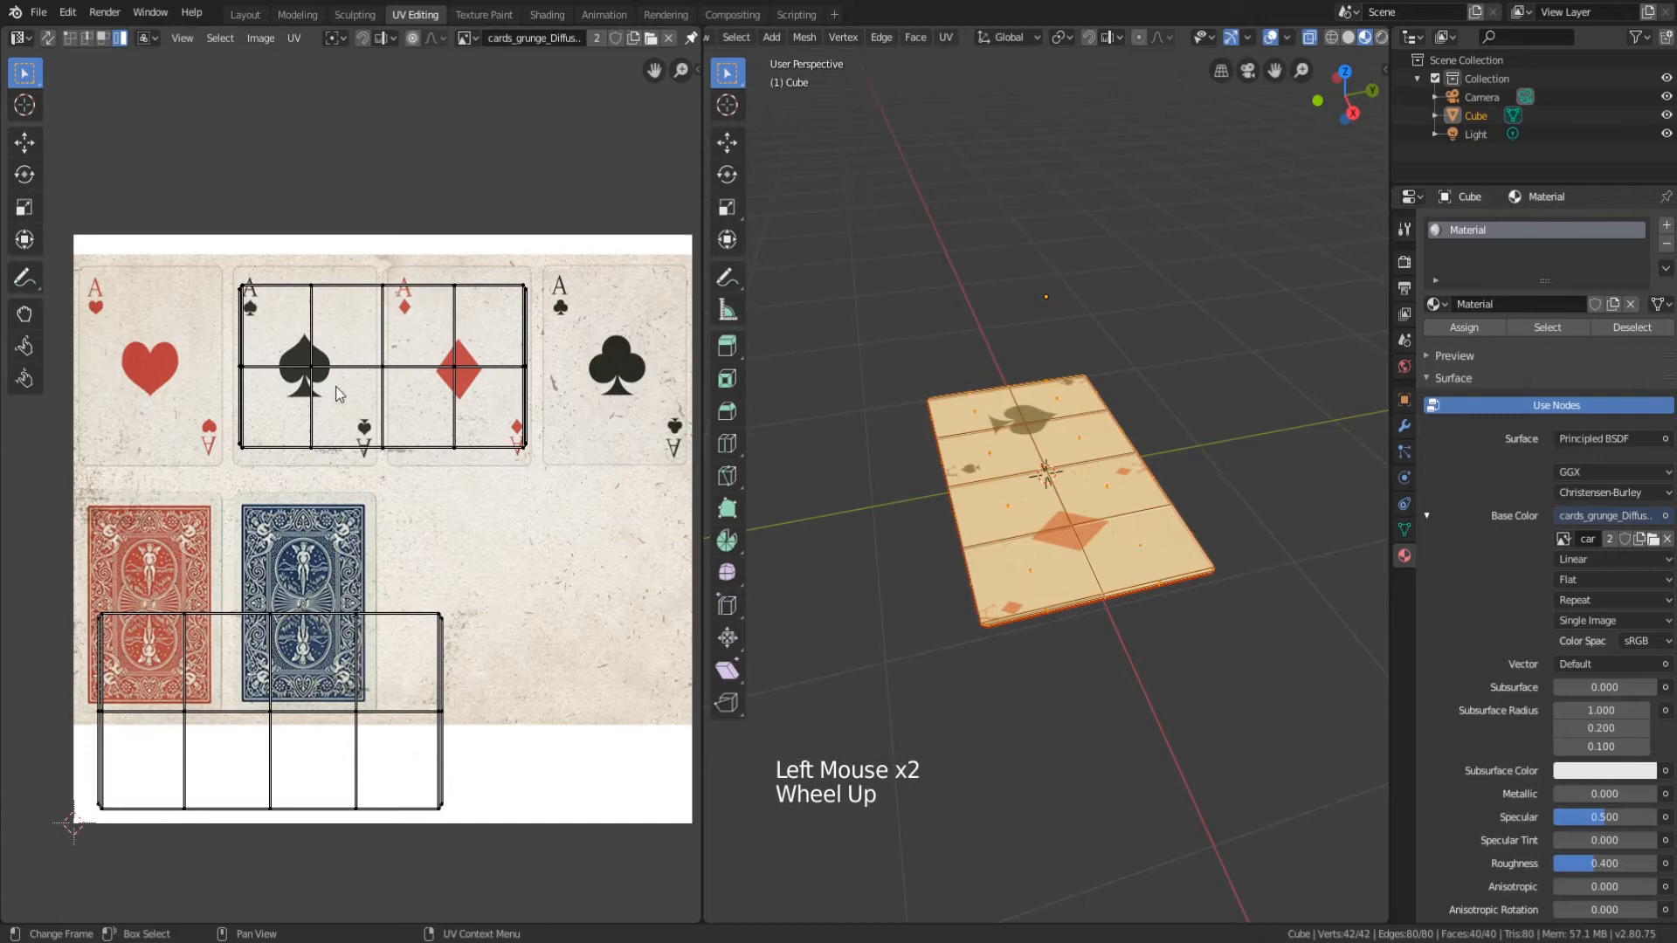
click(337, 393)
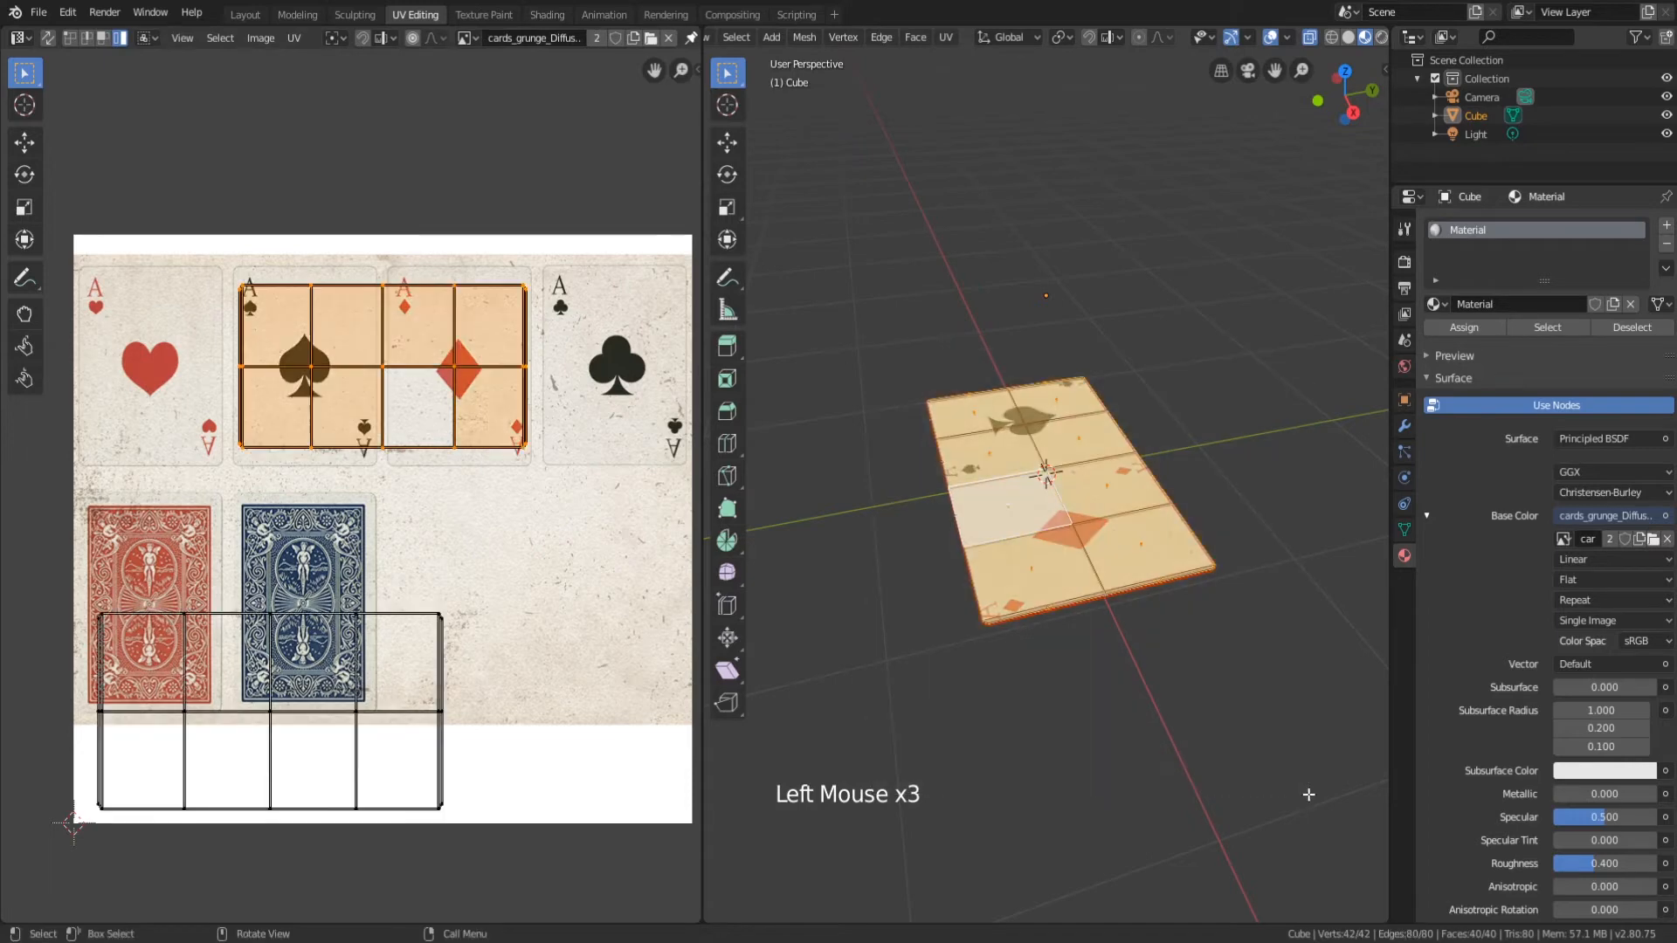
click(422, 388)
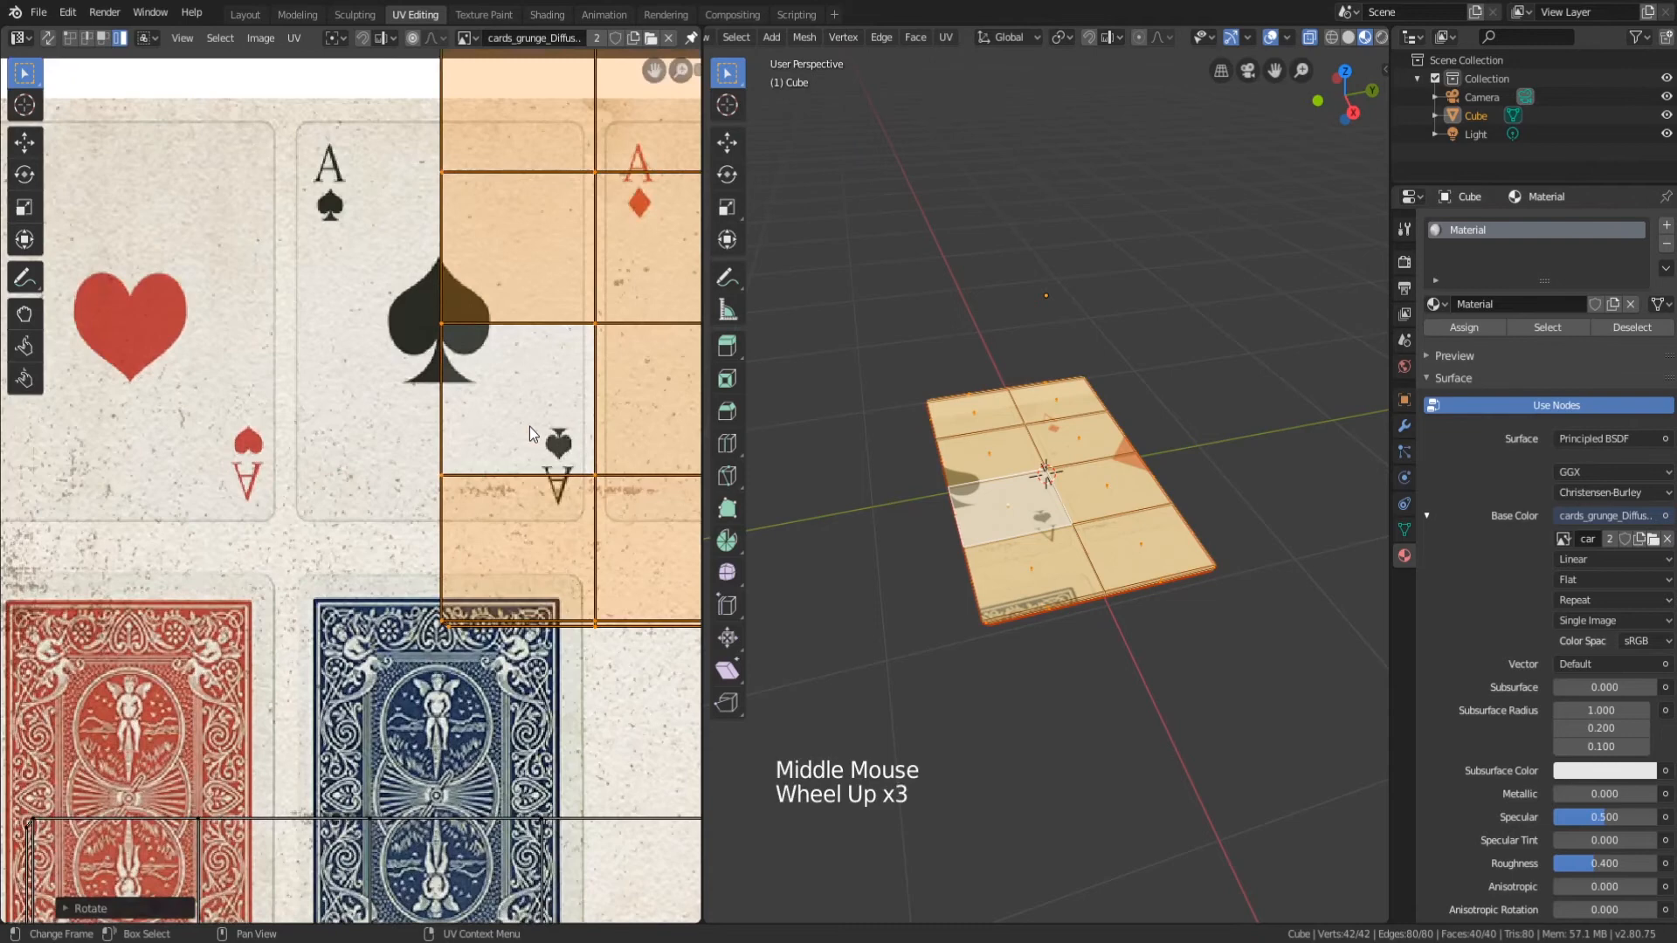
Scale and move the top UVs to fit exactly over the ace of hearts artwork.
scroll(down, 3)
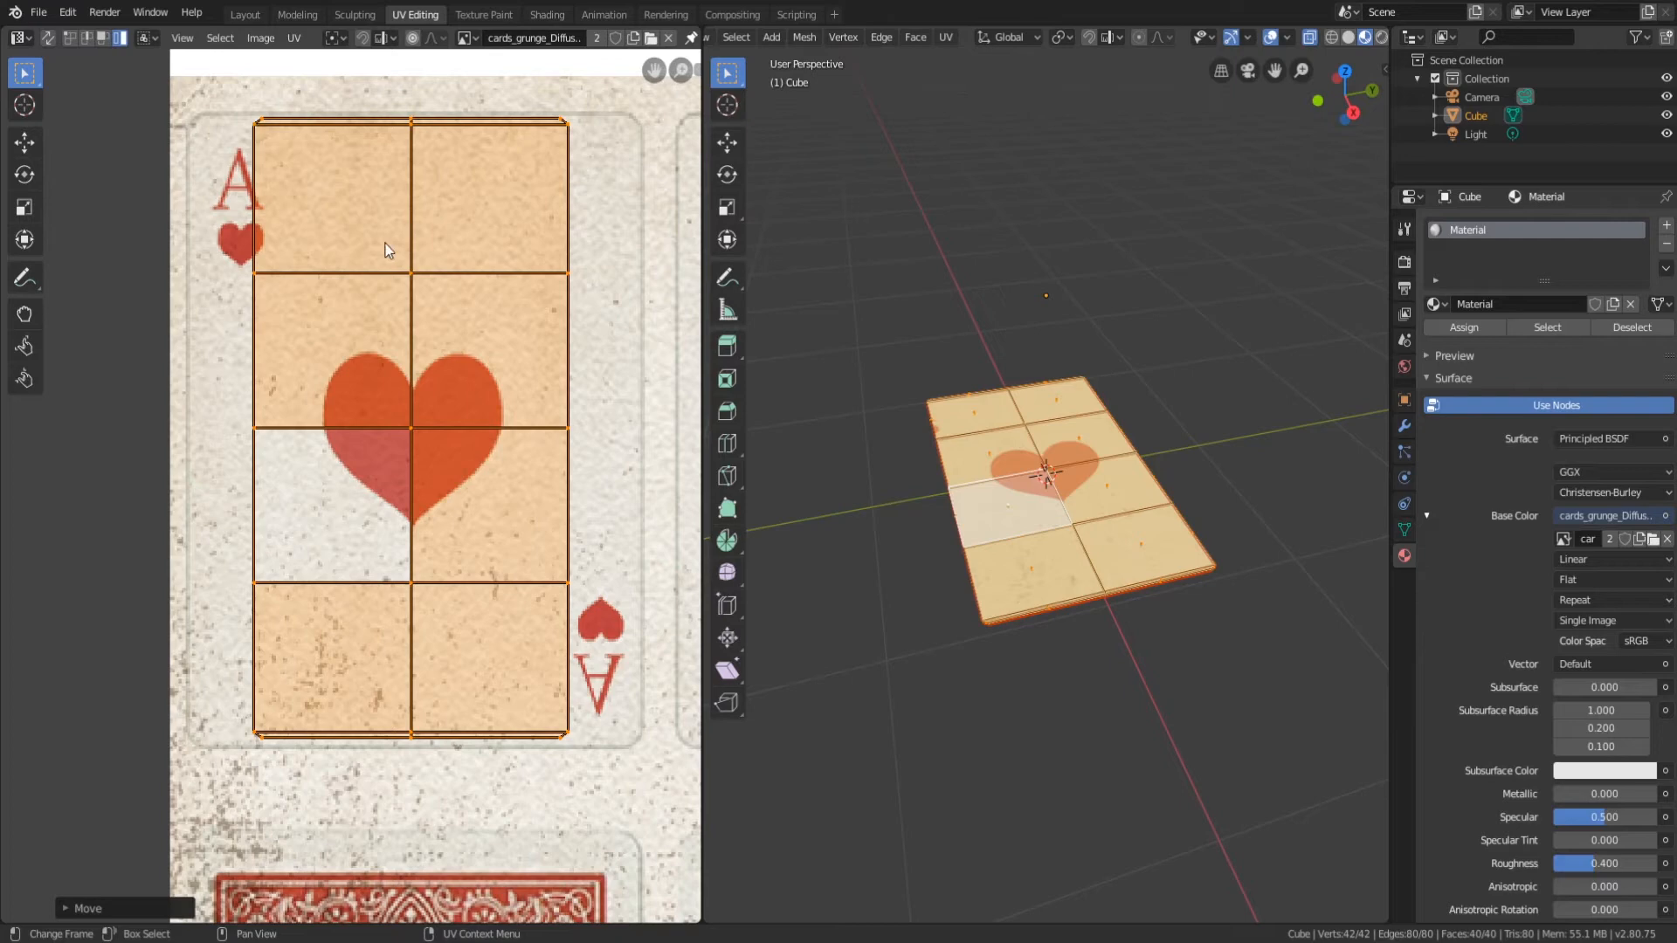
mouse_move(369, 325)
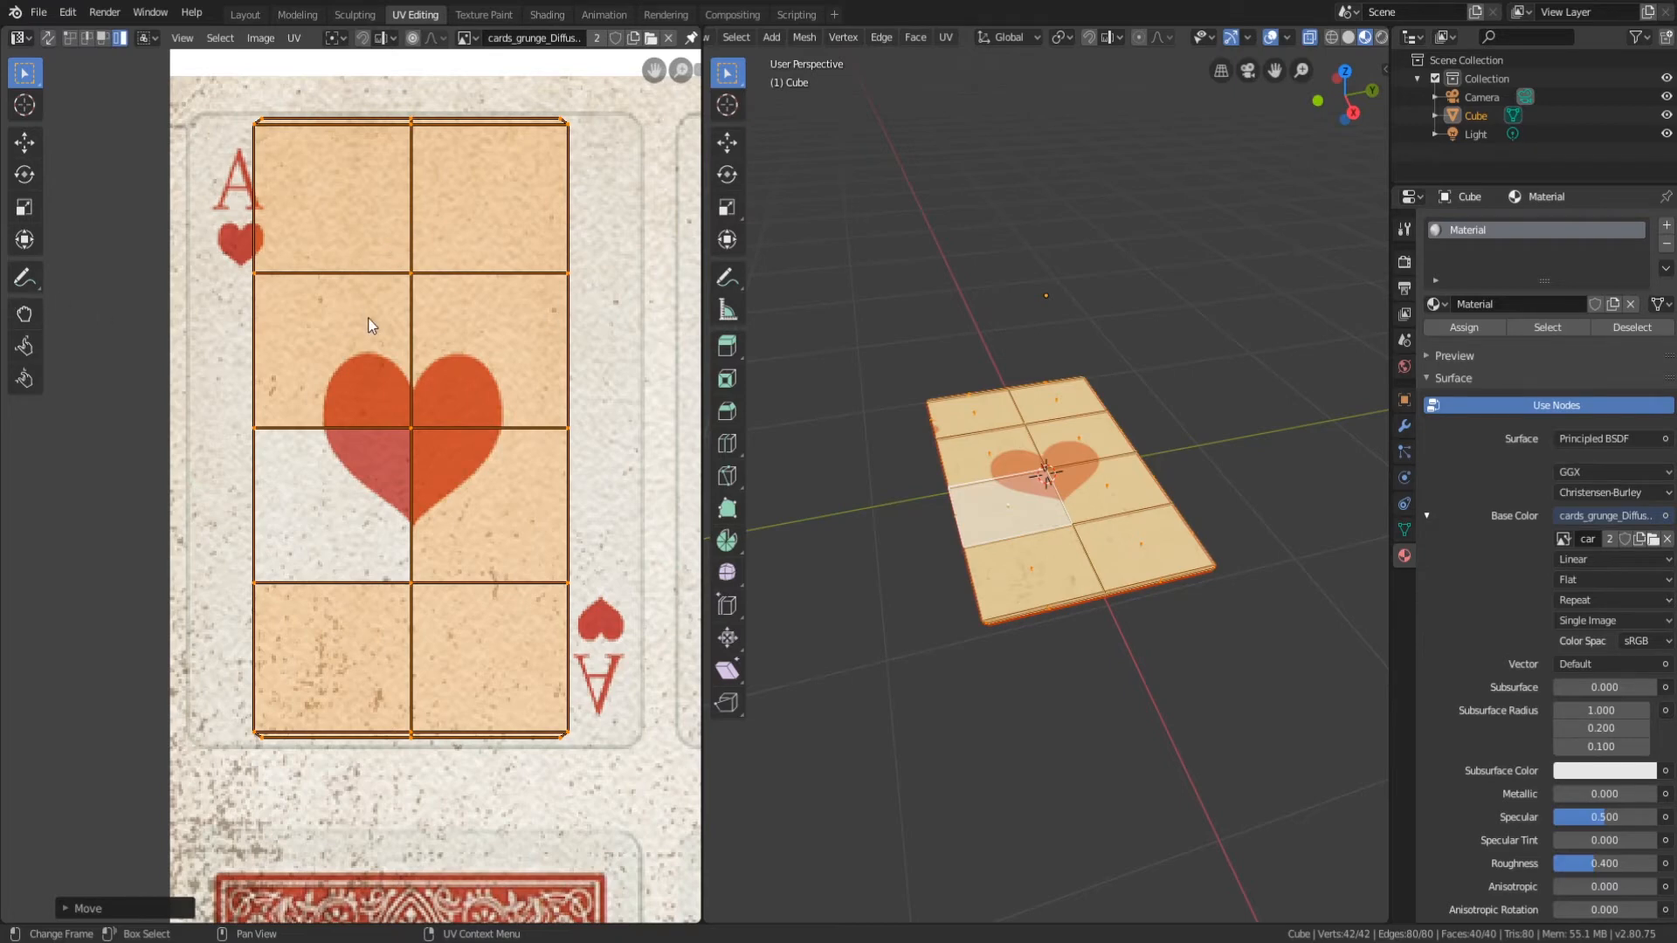
key(s)
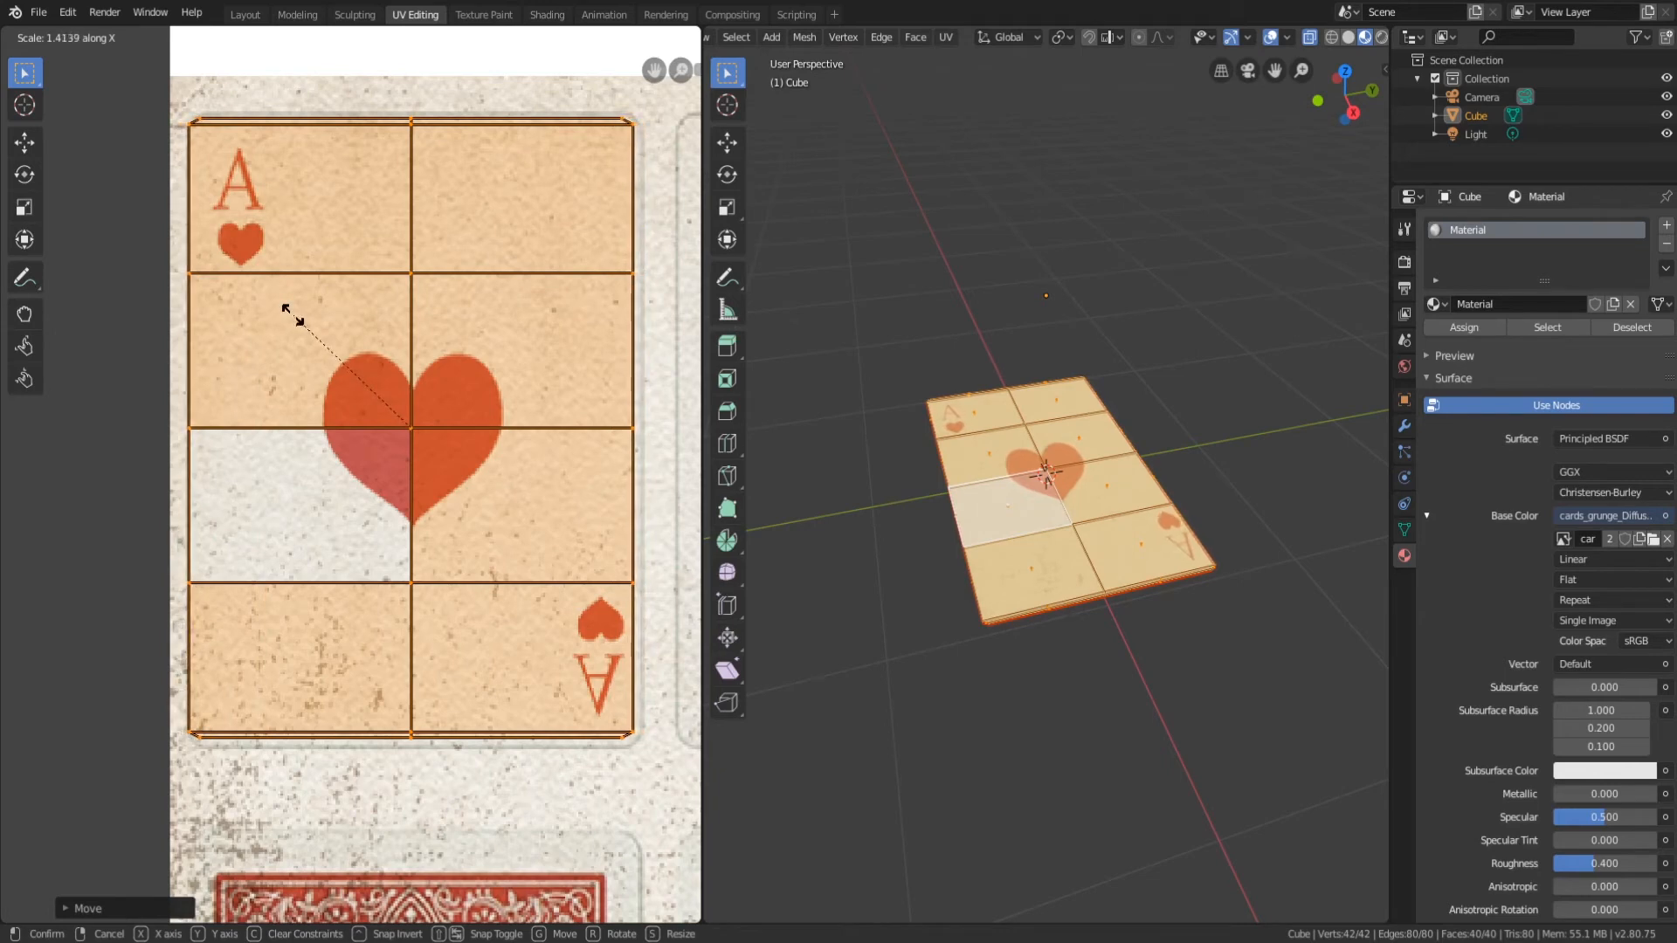
key(g)
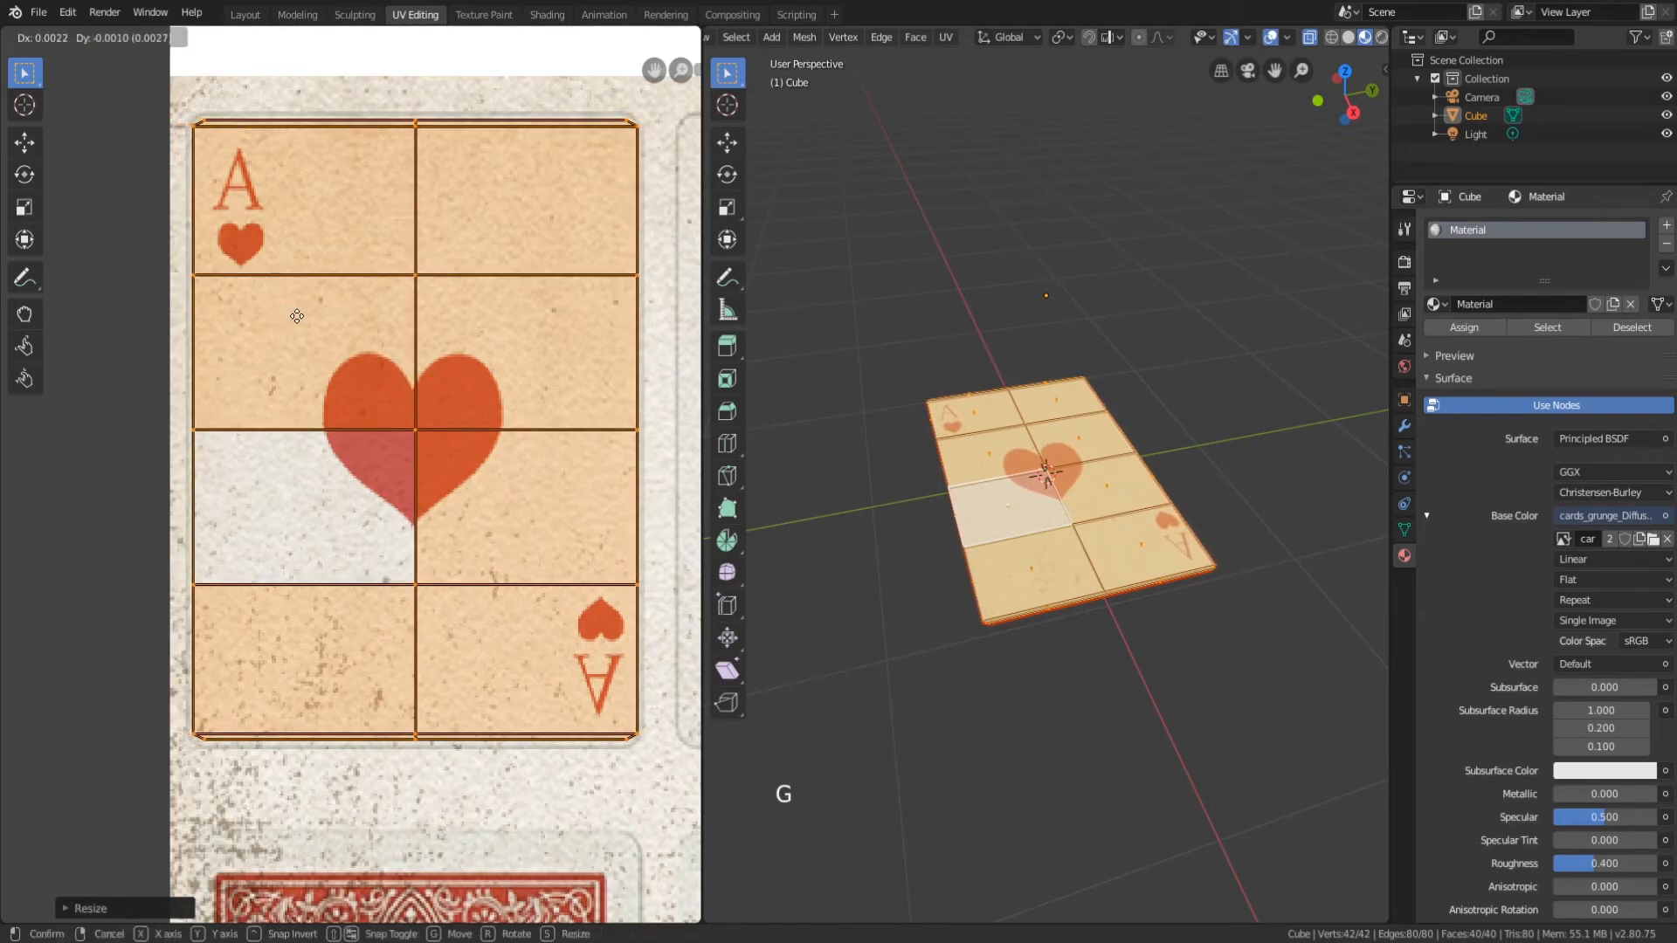
scroll(down, 3)
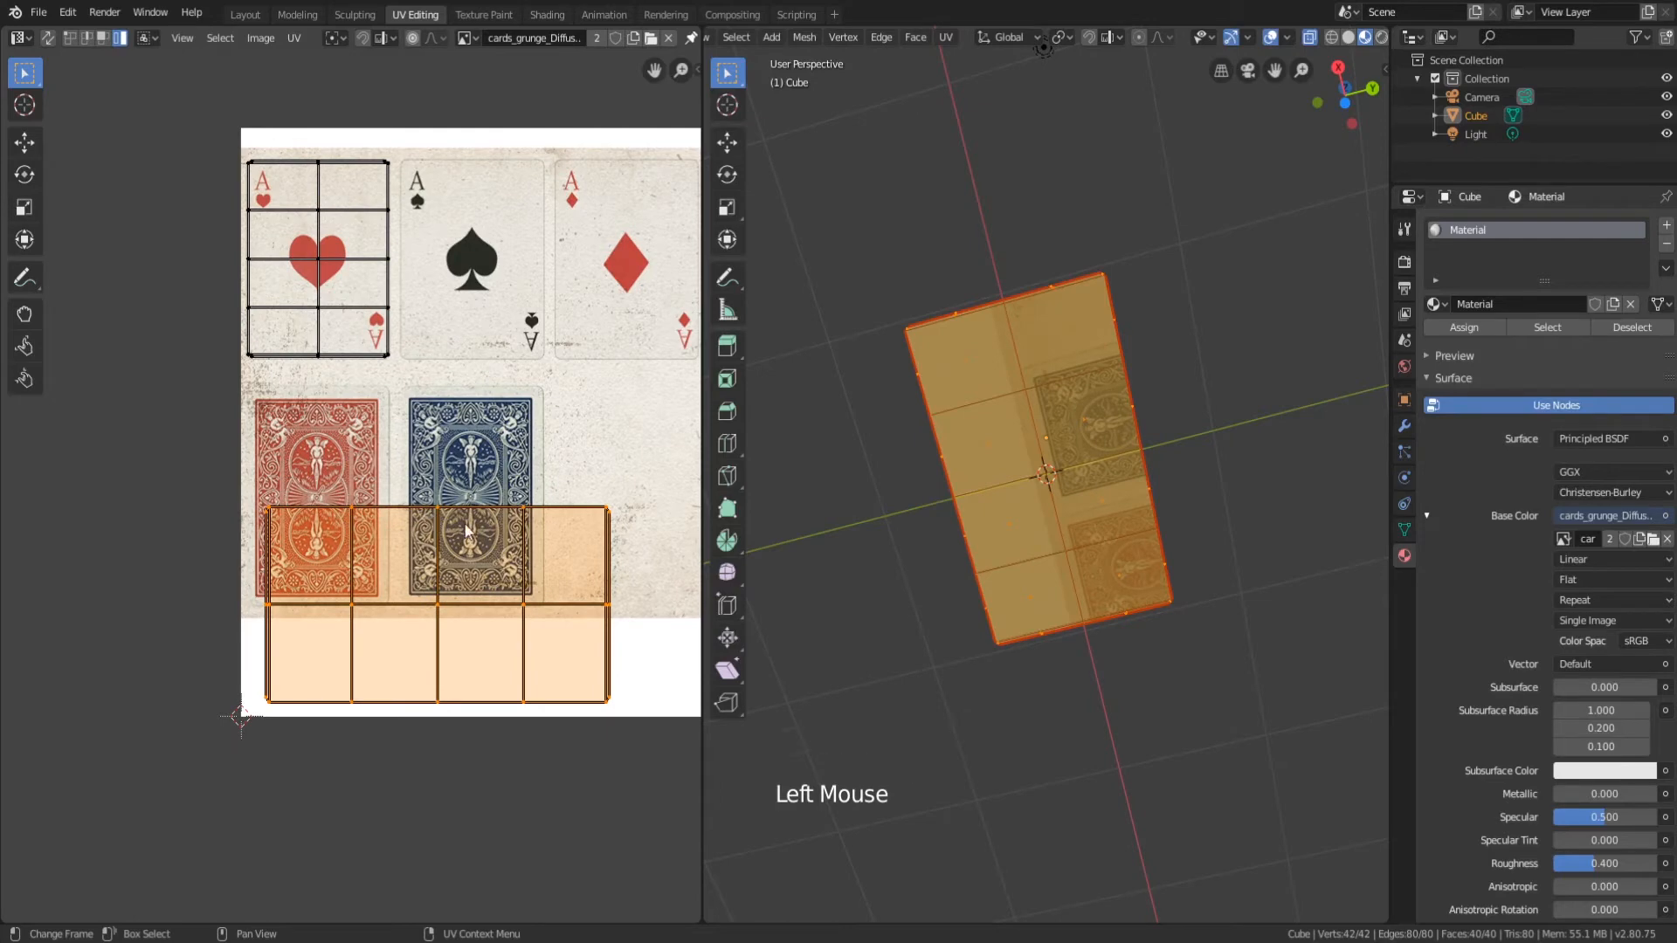
Rotate the underside UVs upright and reselect the whole underside block.
key(r)
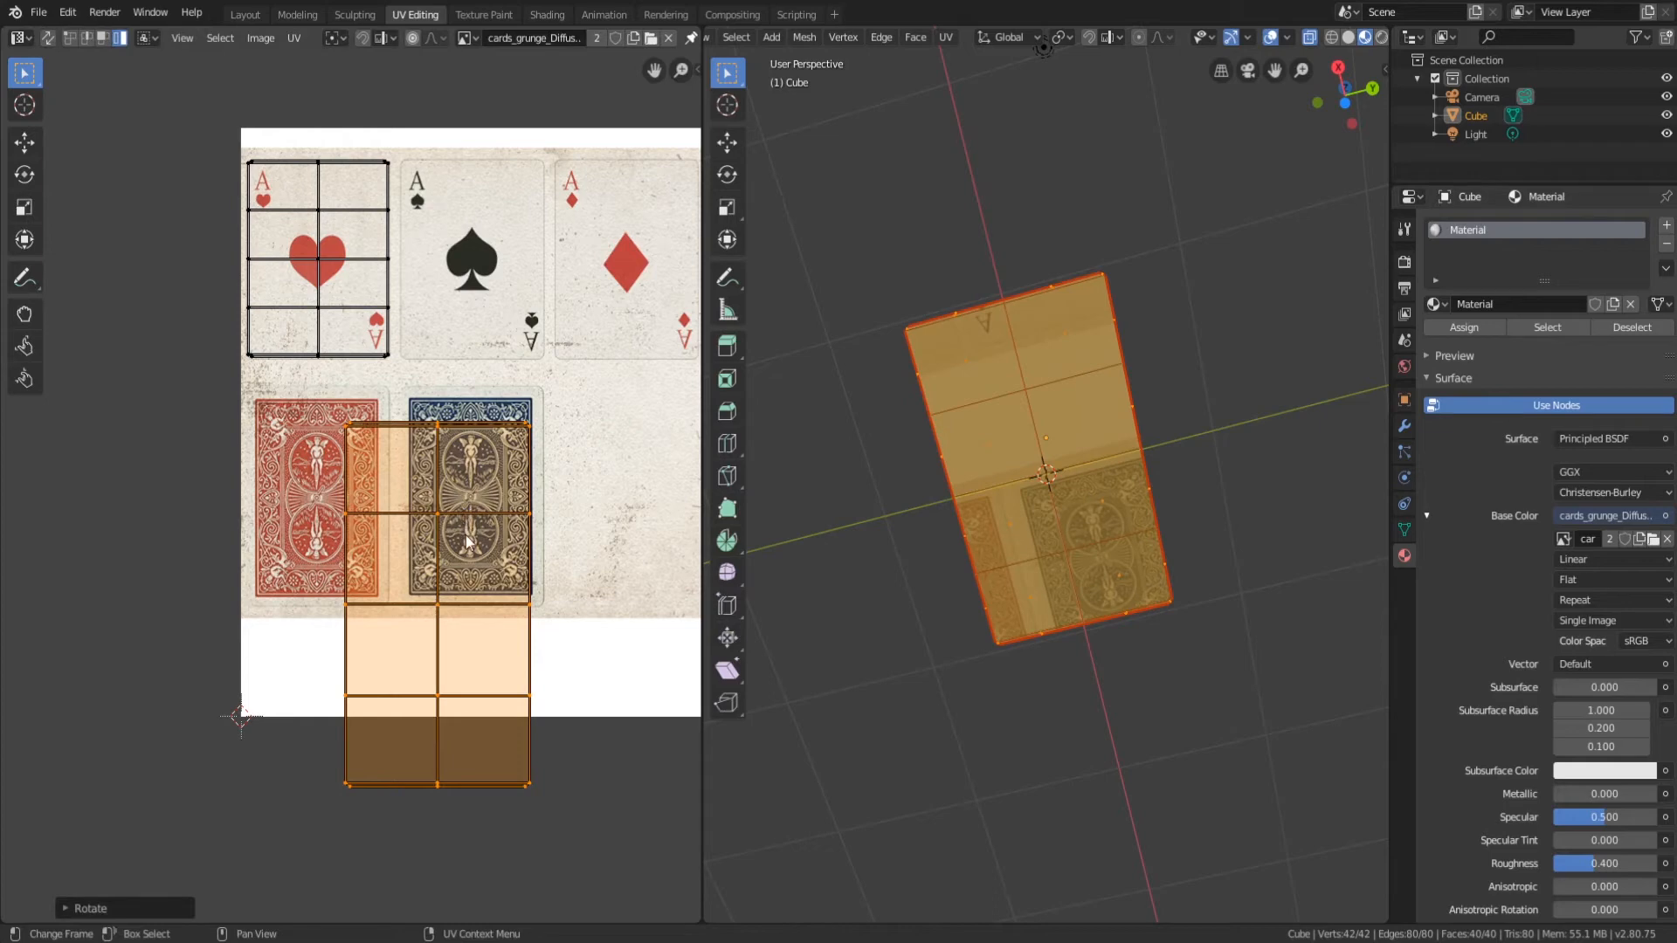
mouse_move(460, 663)
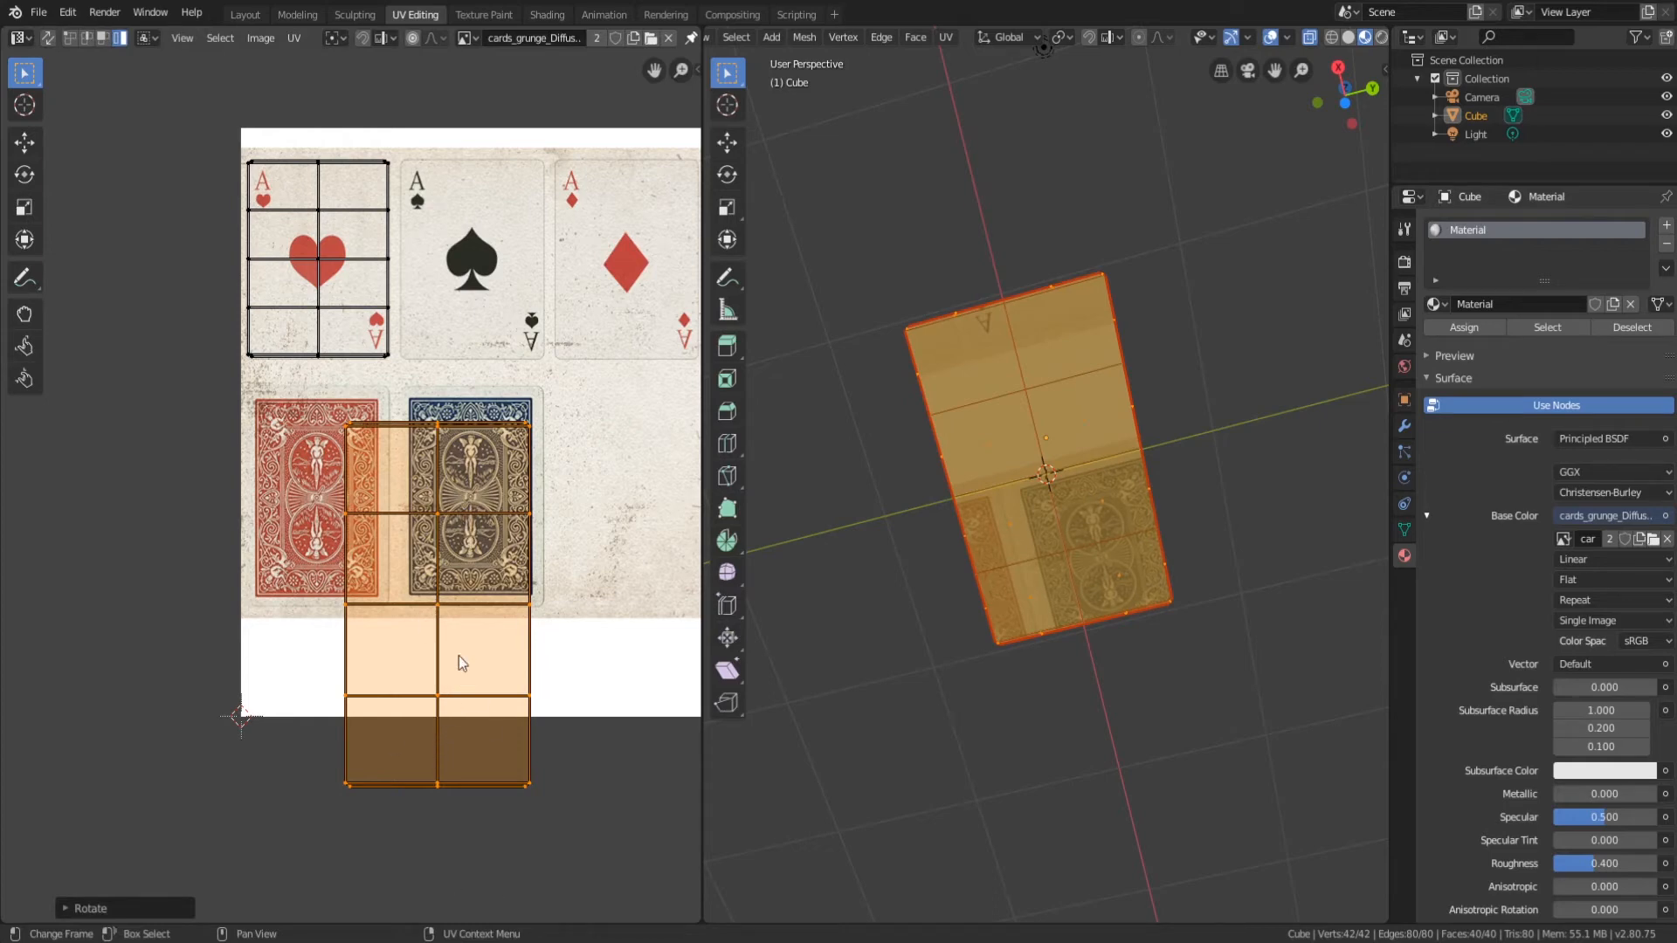
click(569, 487)
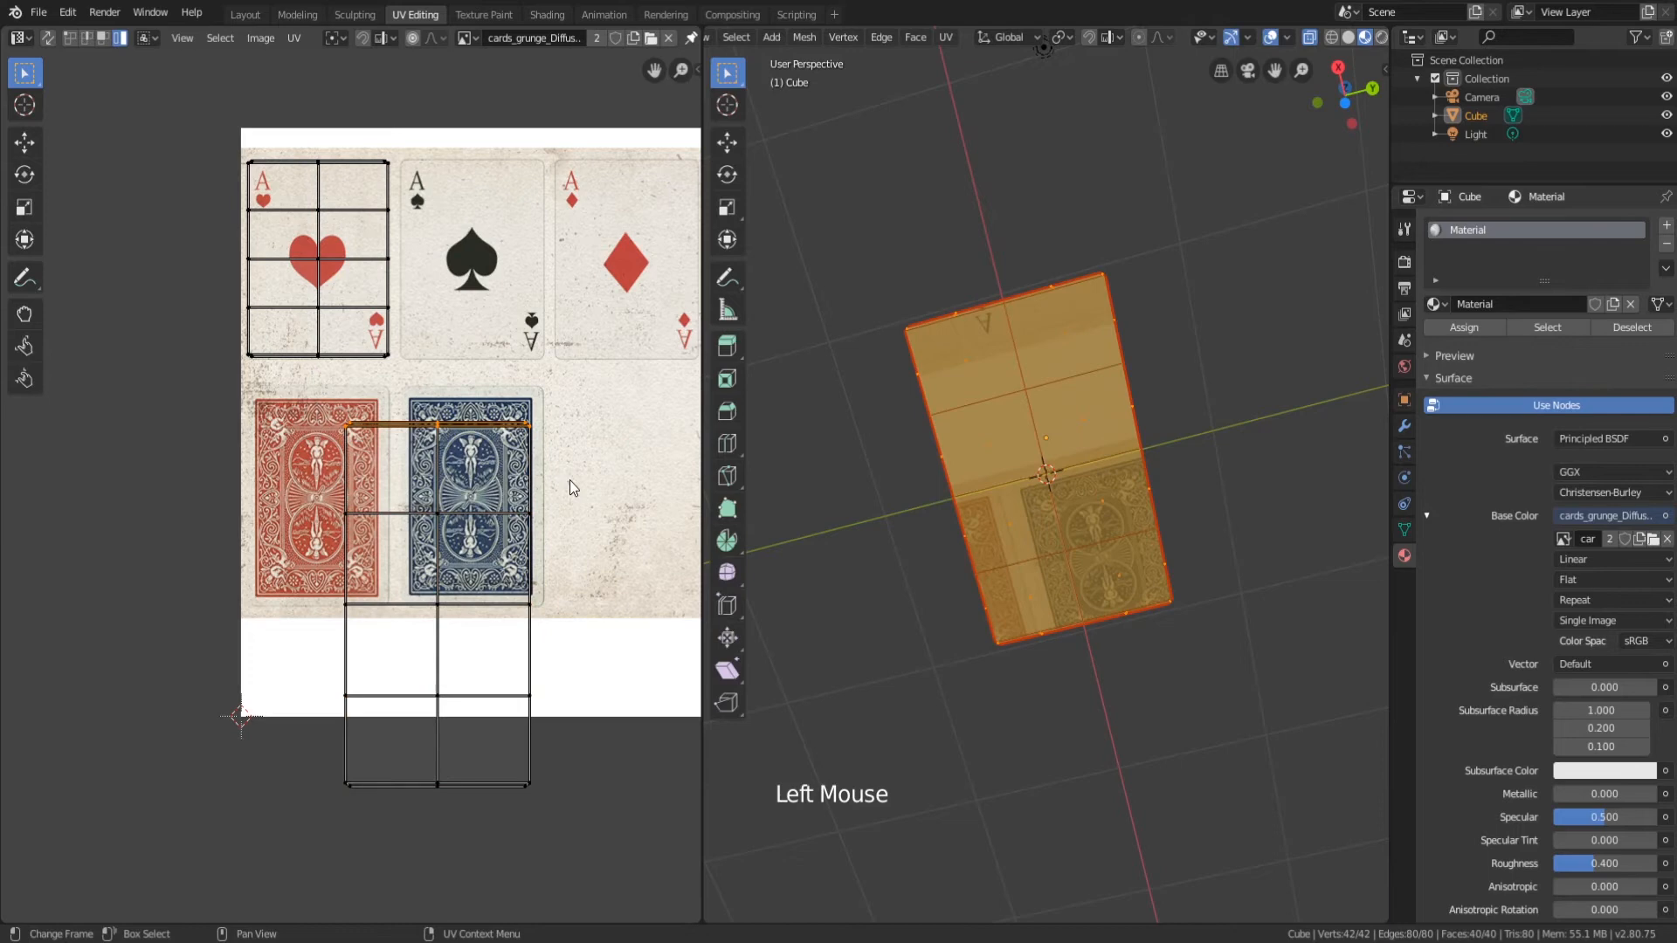
drag(308, 409, 573, 801)
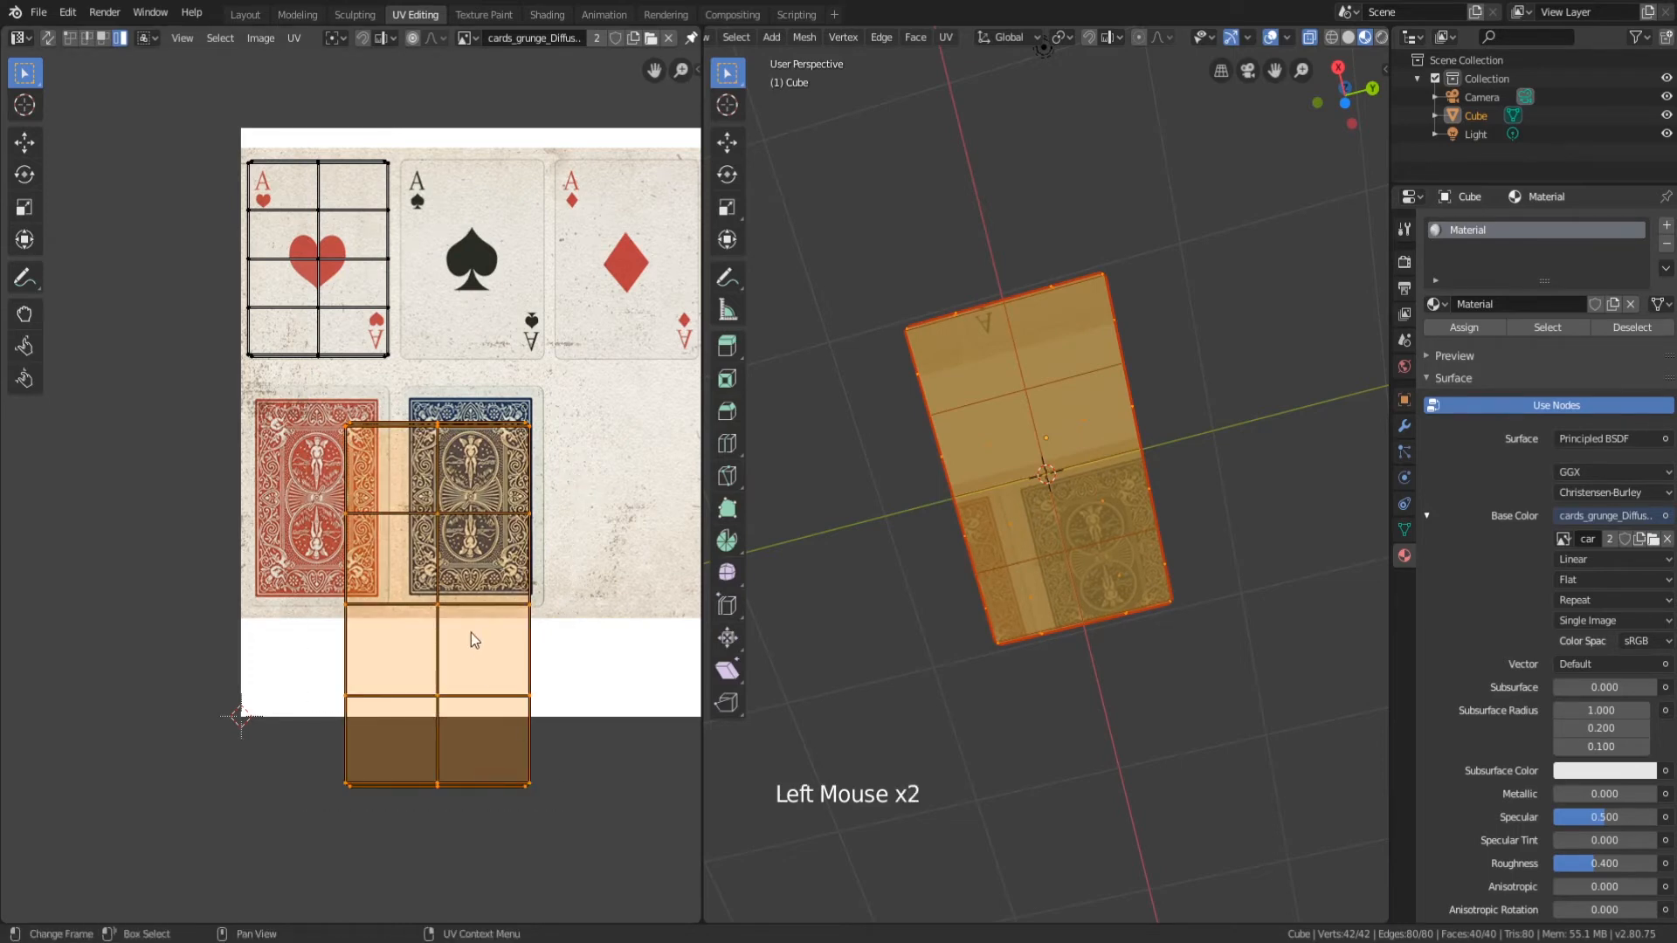
Move and scale the underside UVs to cover the blue card-back artwork.
key(s)
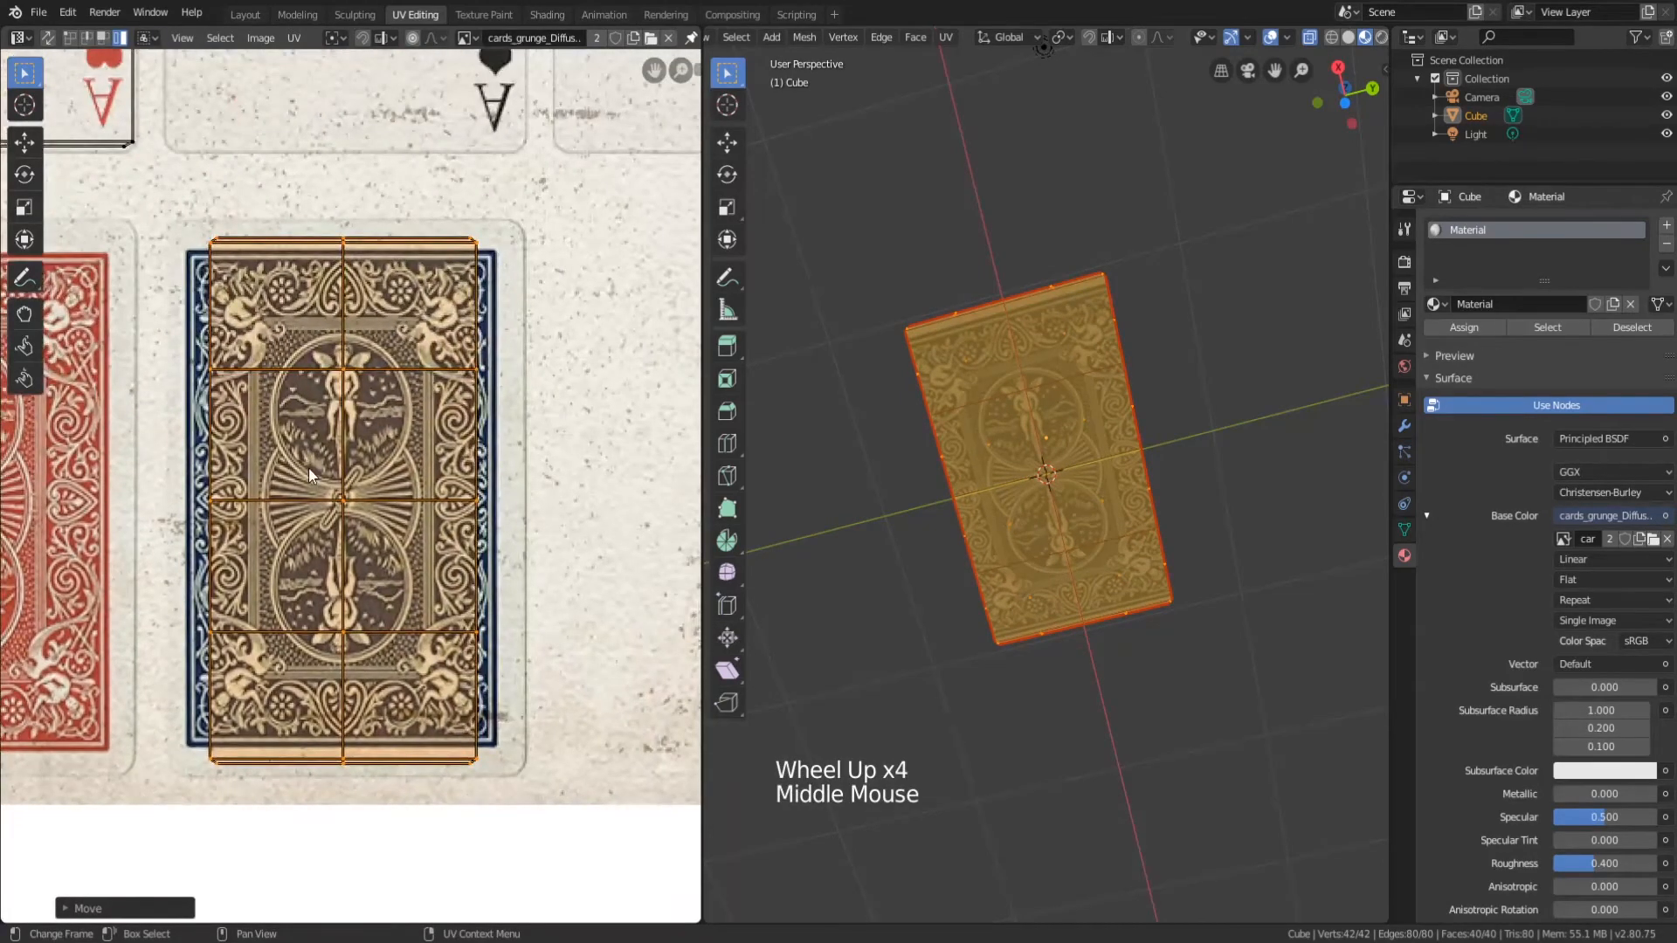
key(s)
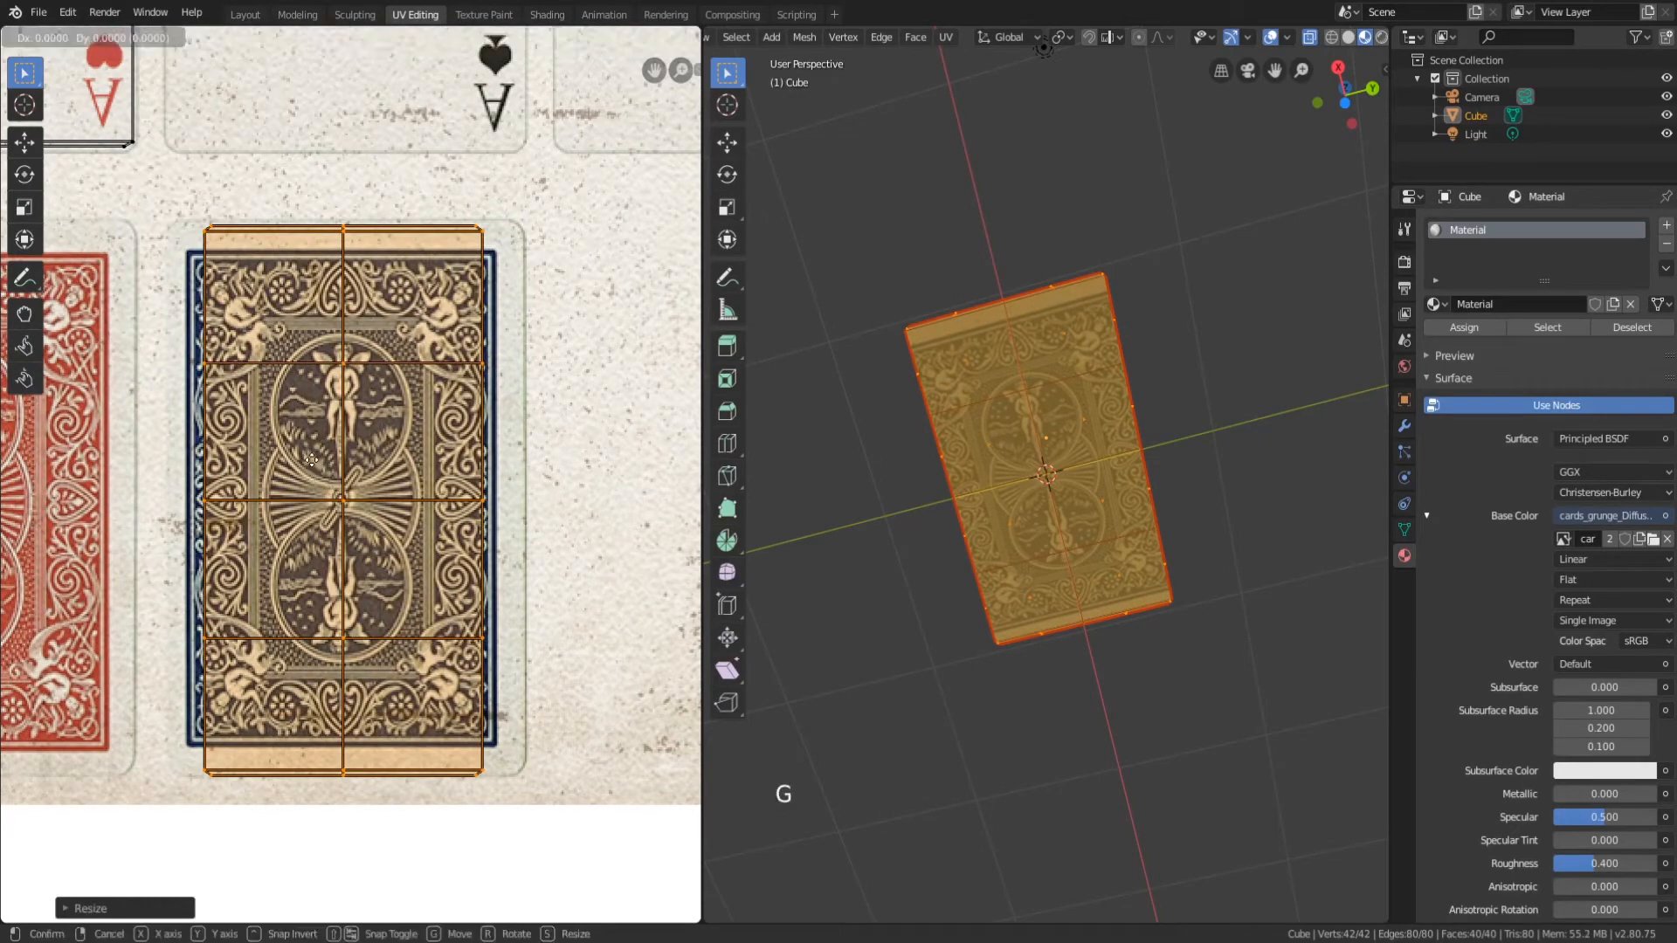
mouse_move(311, 458)
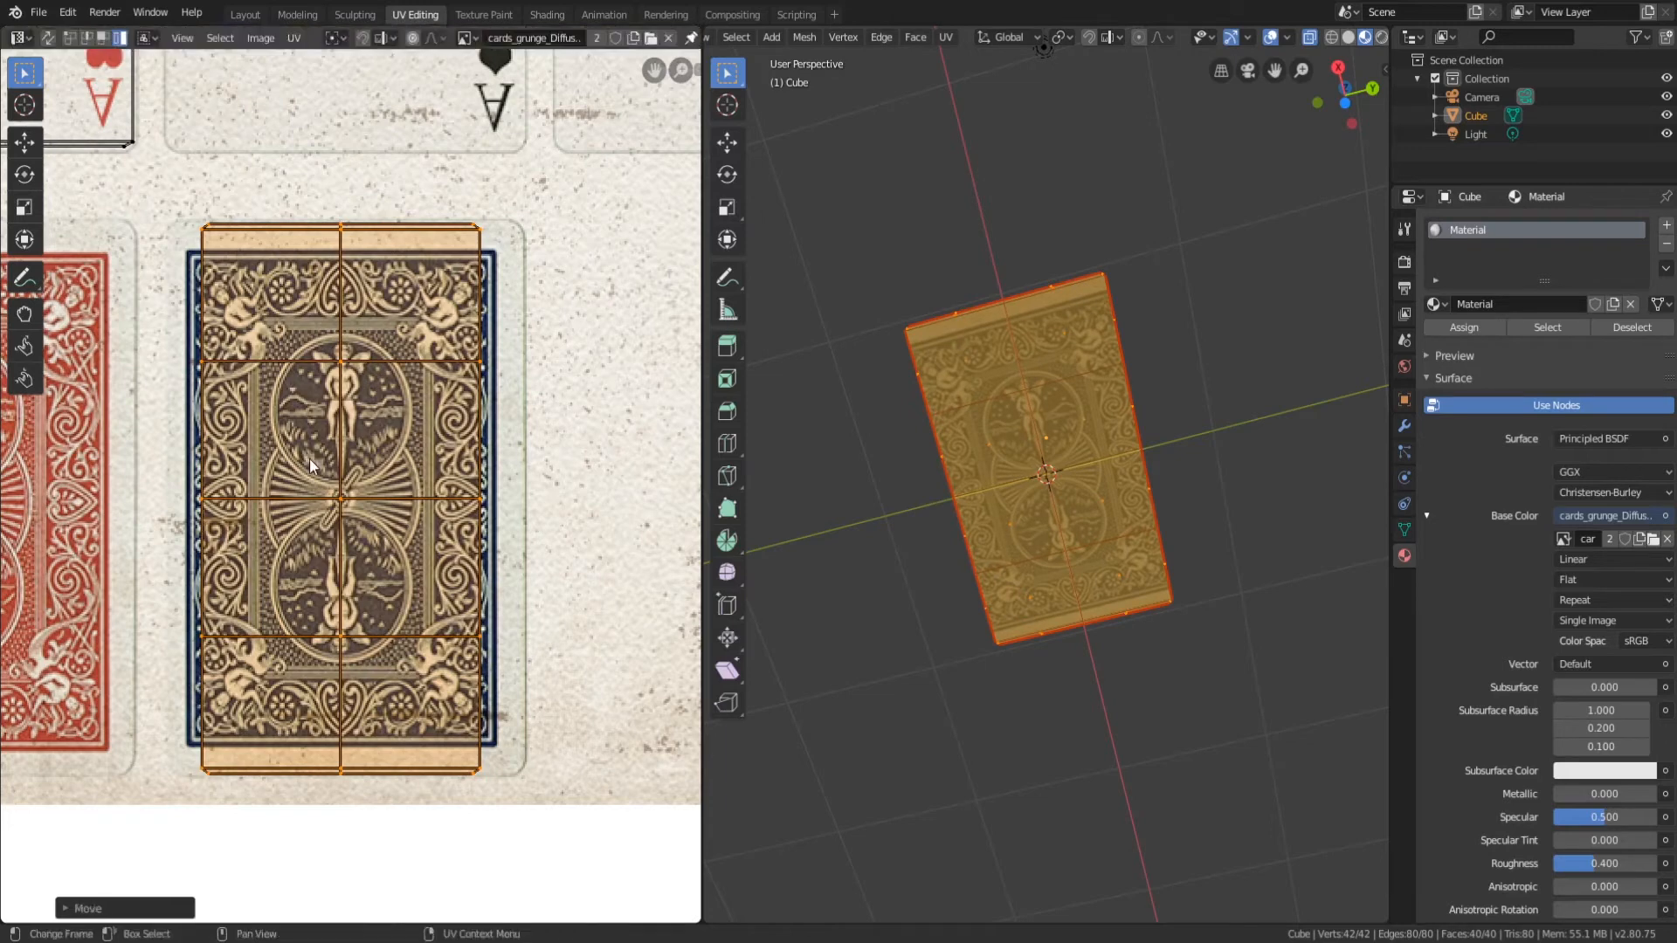
key(s)
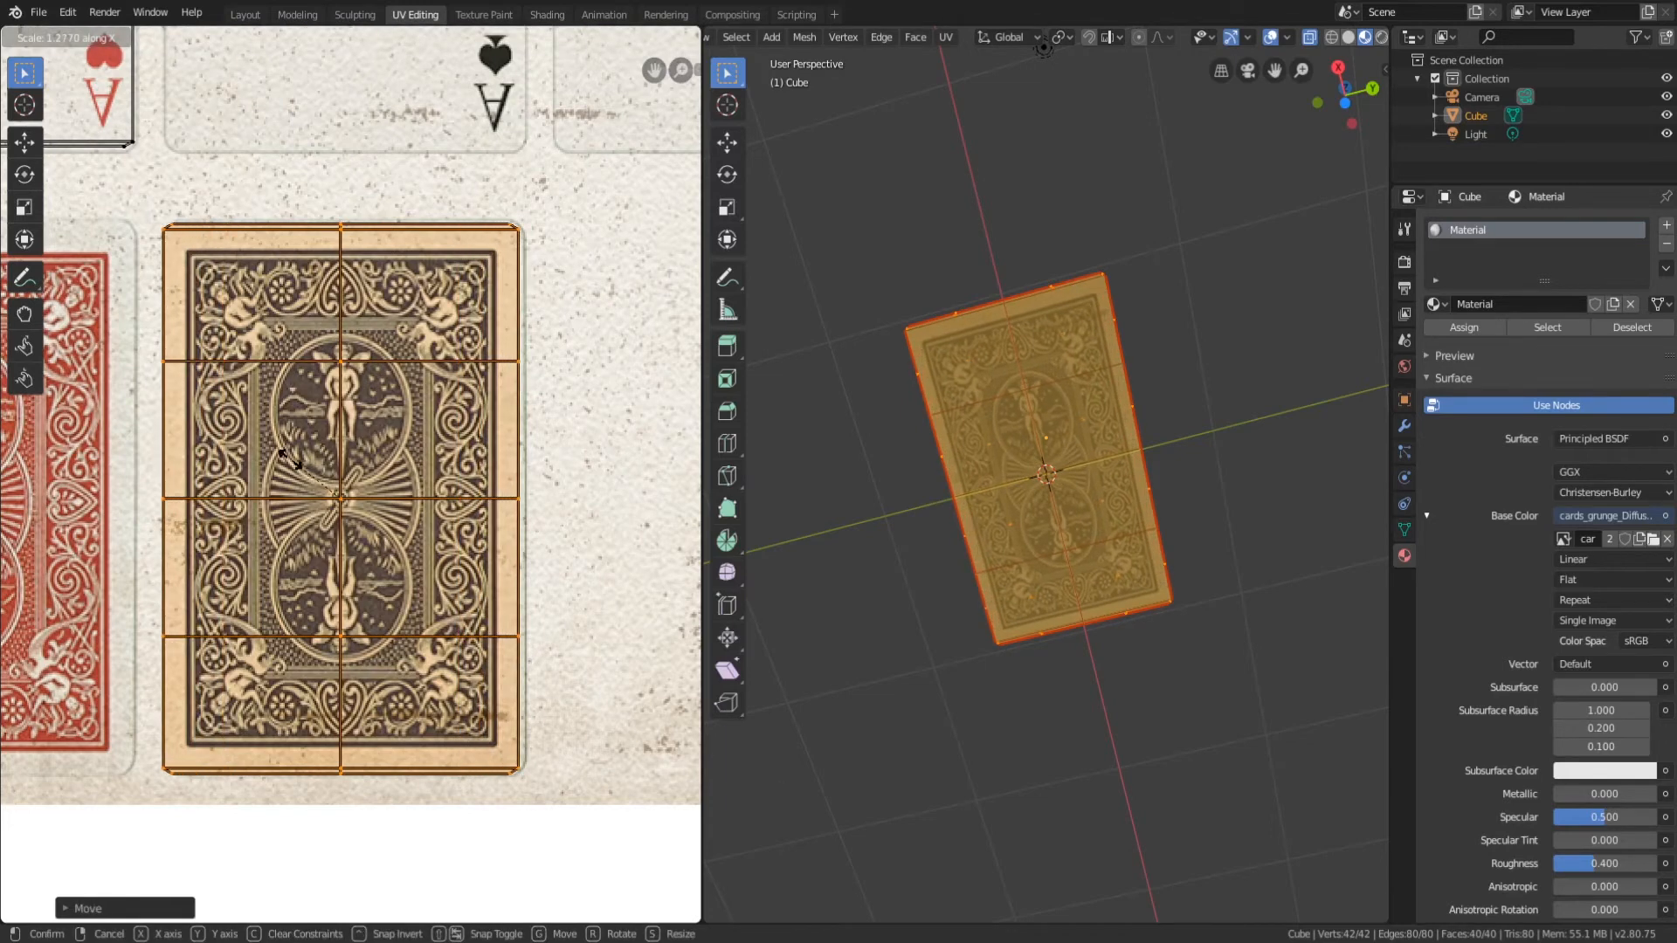
scroll(down, 3)
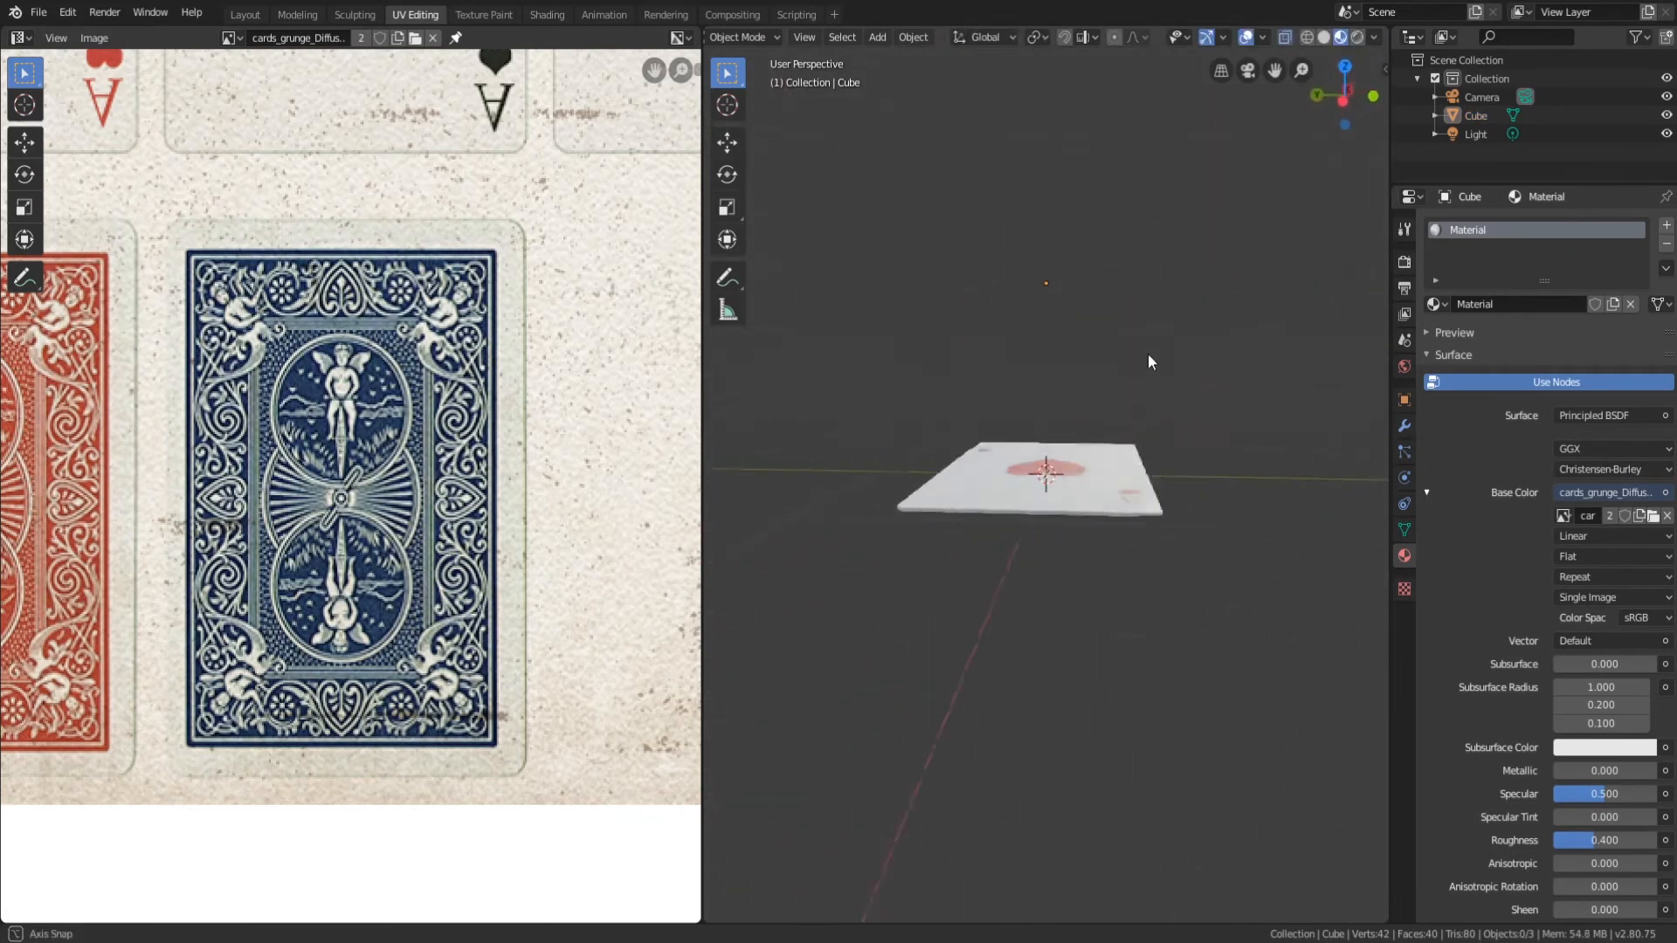
Leave Edit Mode, inspect both card sides, switch to the Layout workspace and show Material Properties.
scroll(up, 3)
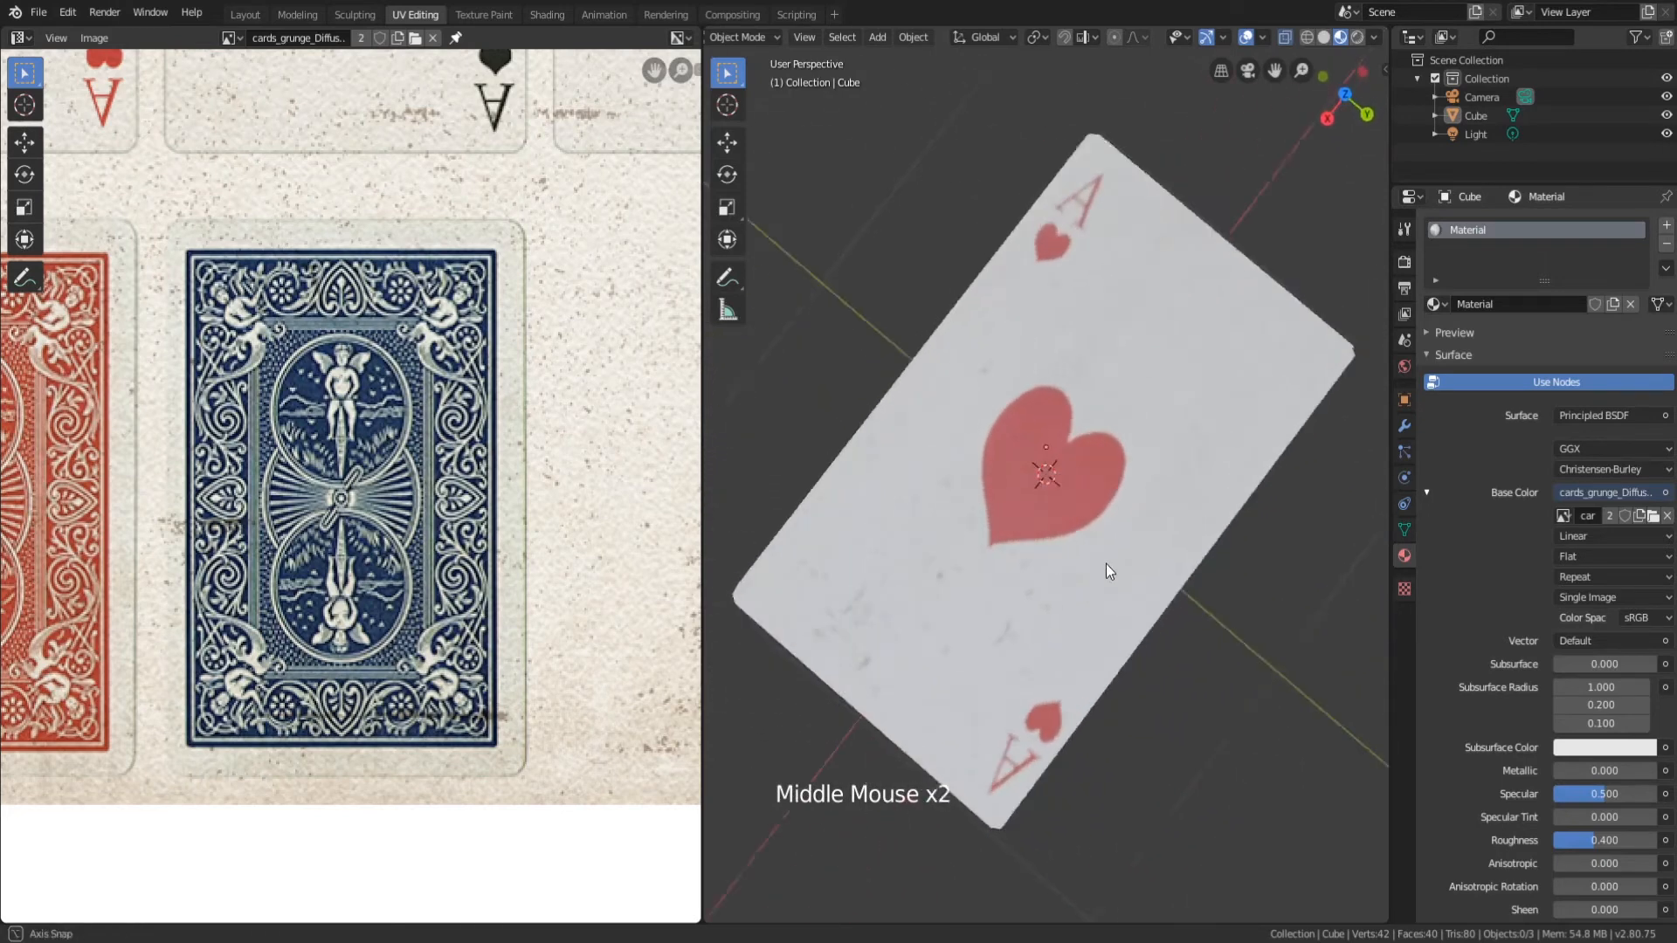
drag(1109, 572, 1228, 357)
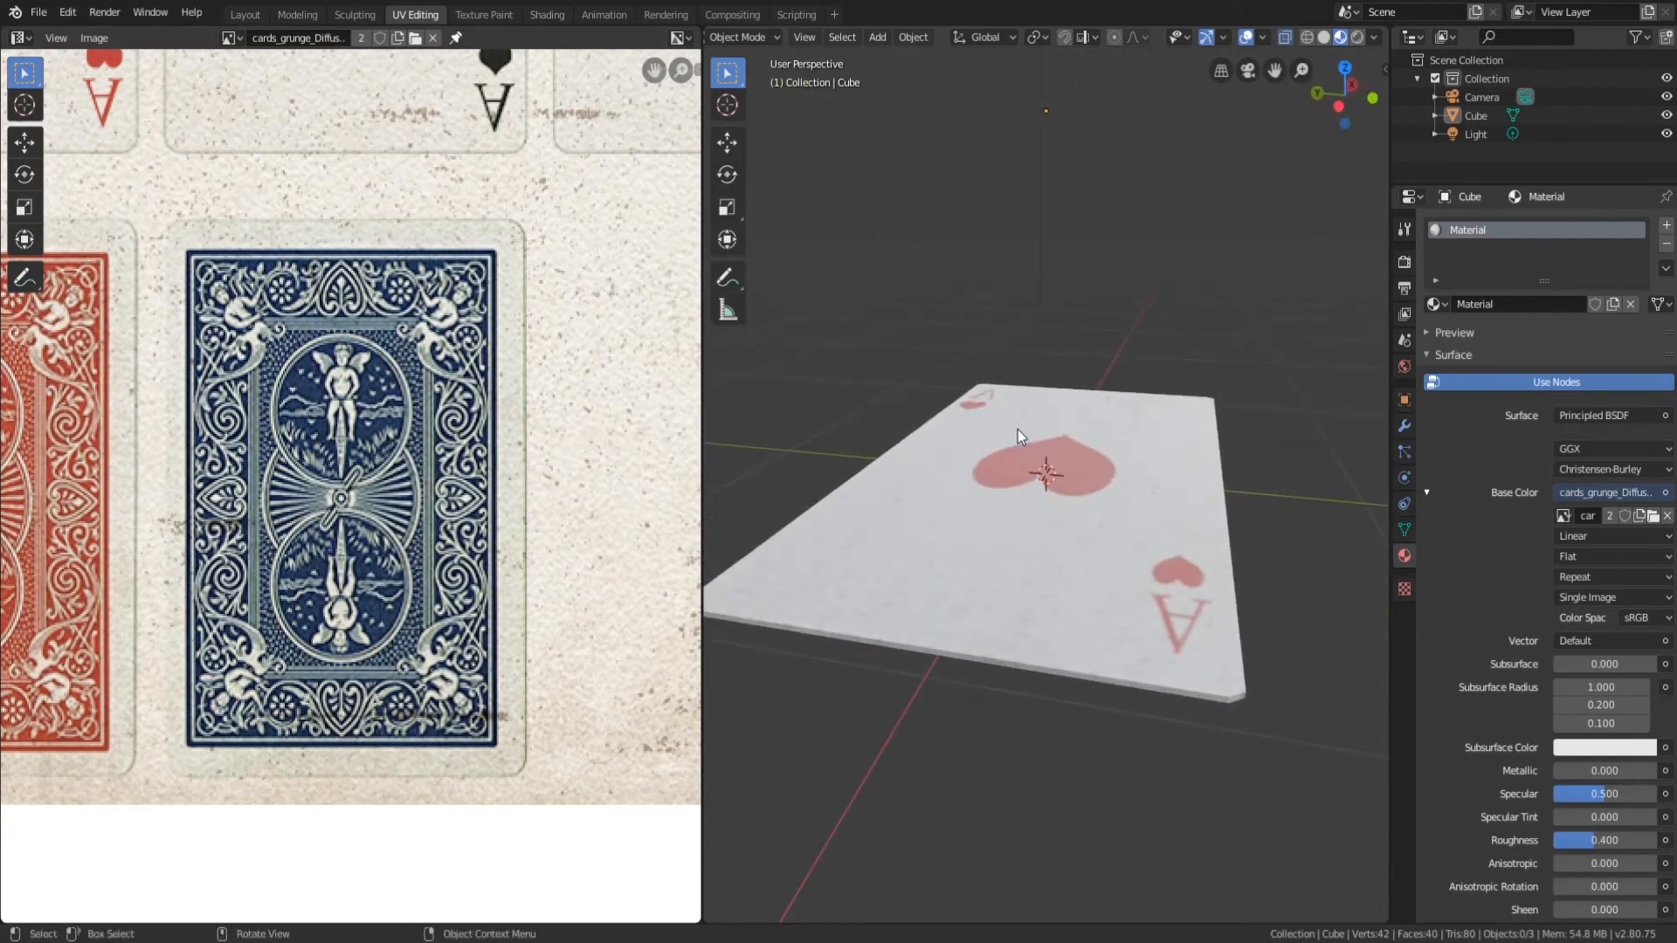
key(Tab)
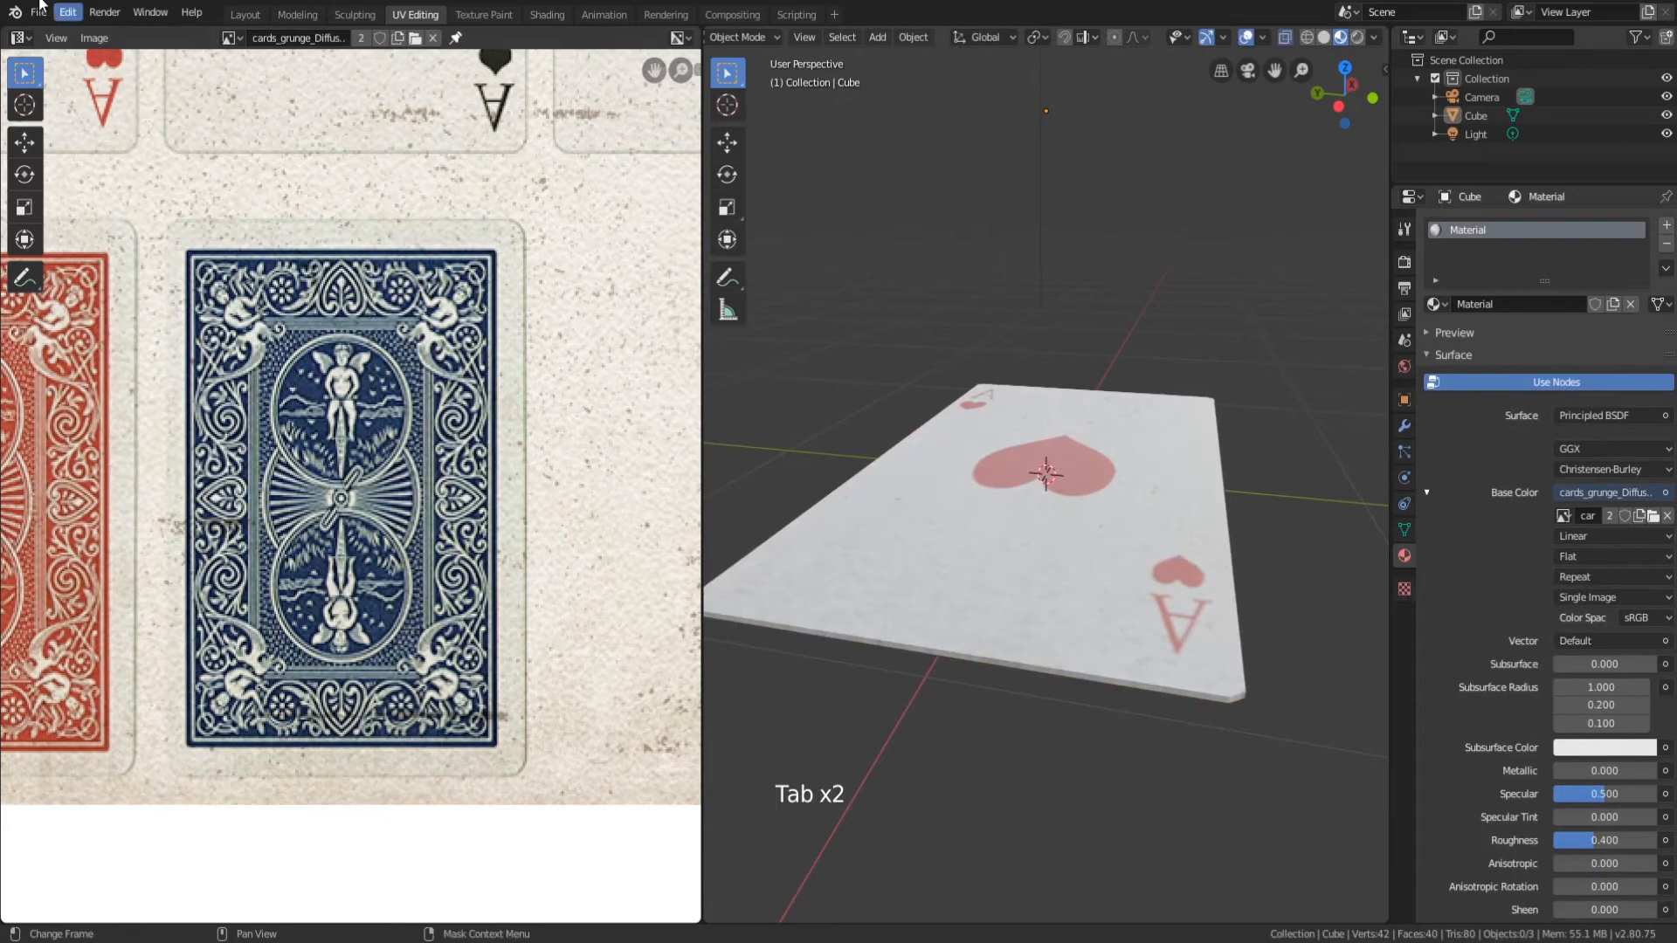
click(245, 14)
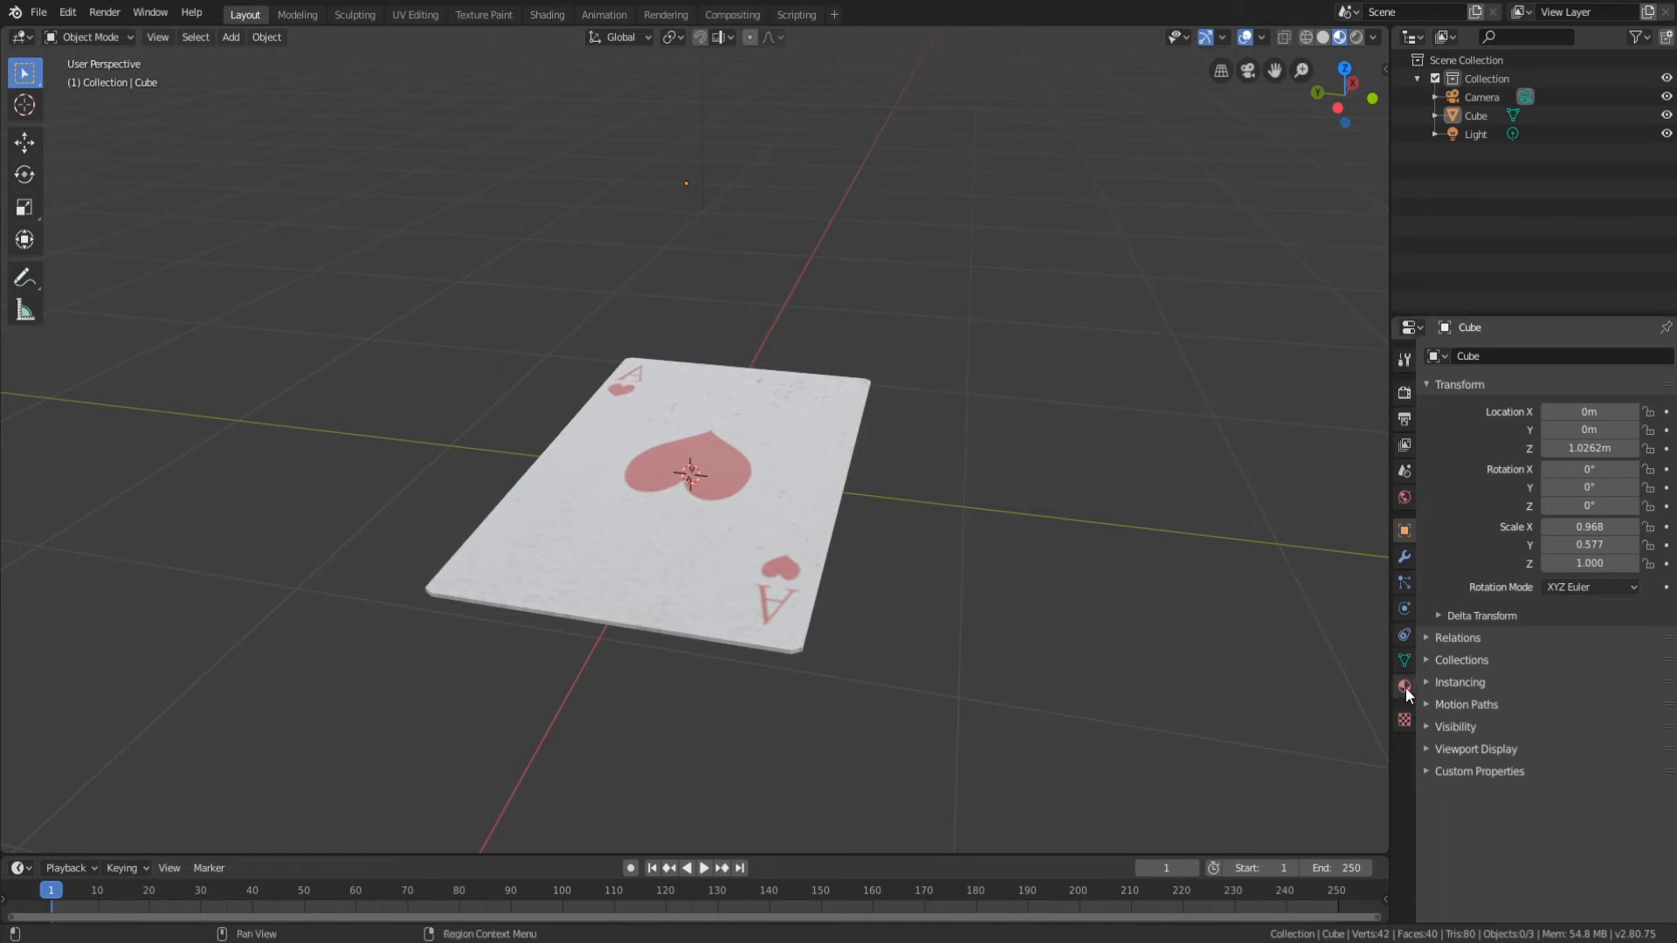
click(1403, 685)
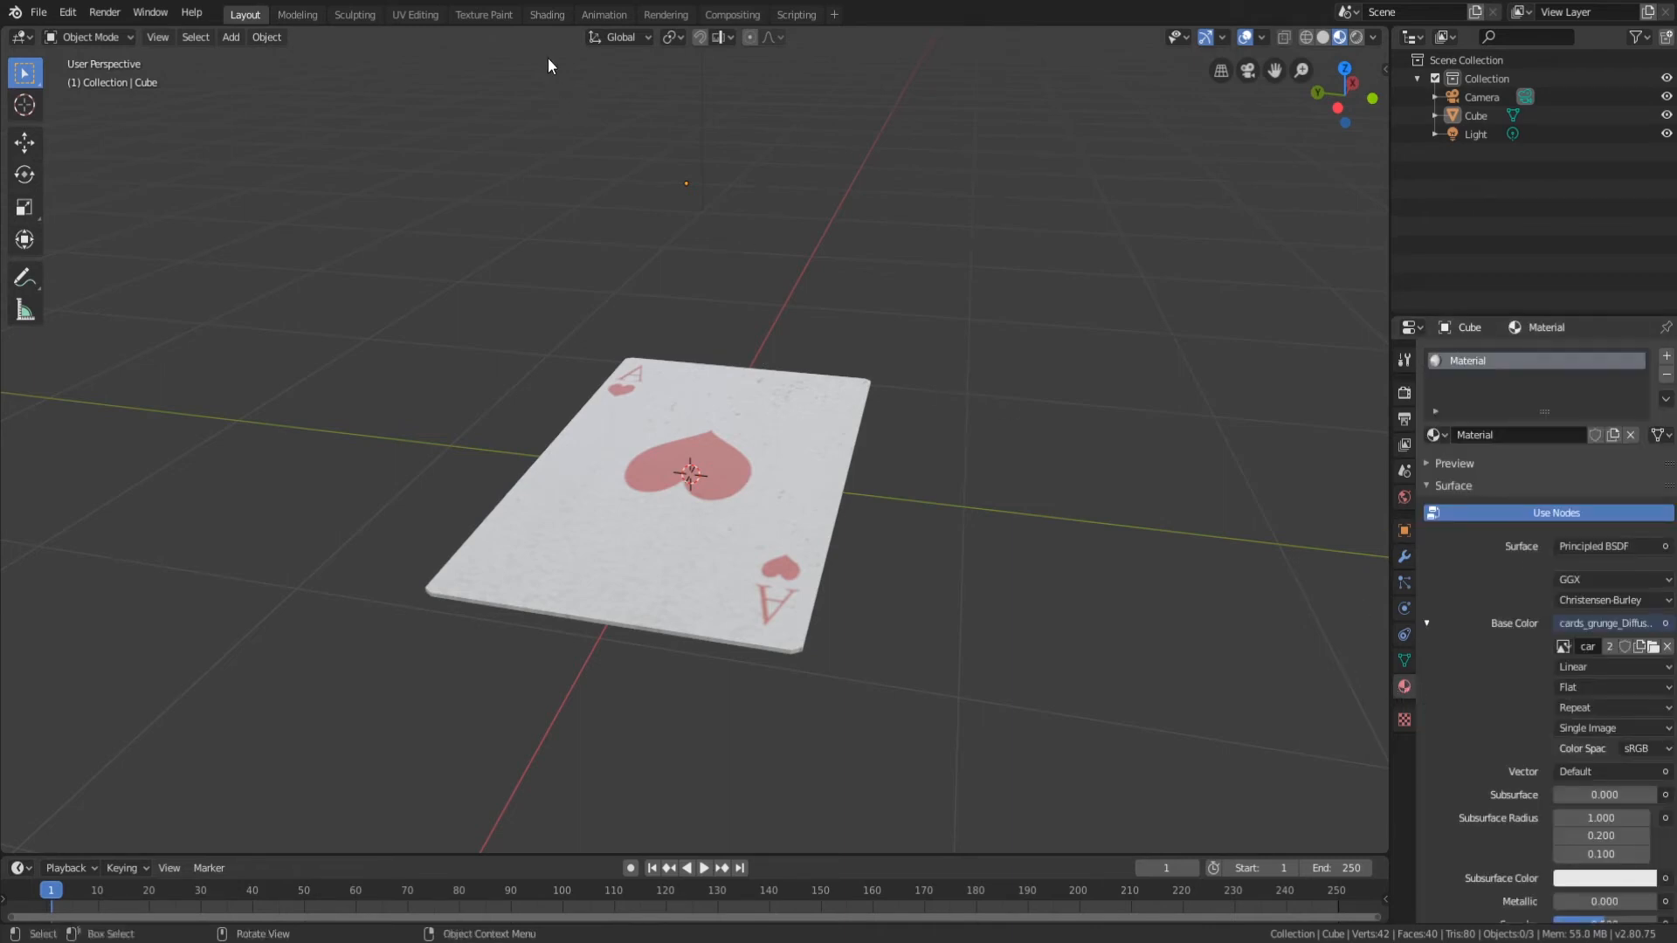
In the Shading workspace, duplicate the cards_grunge_Diffuse Image Texture node and place the copy below.
click(547, 14)
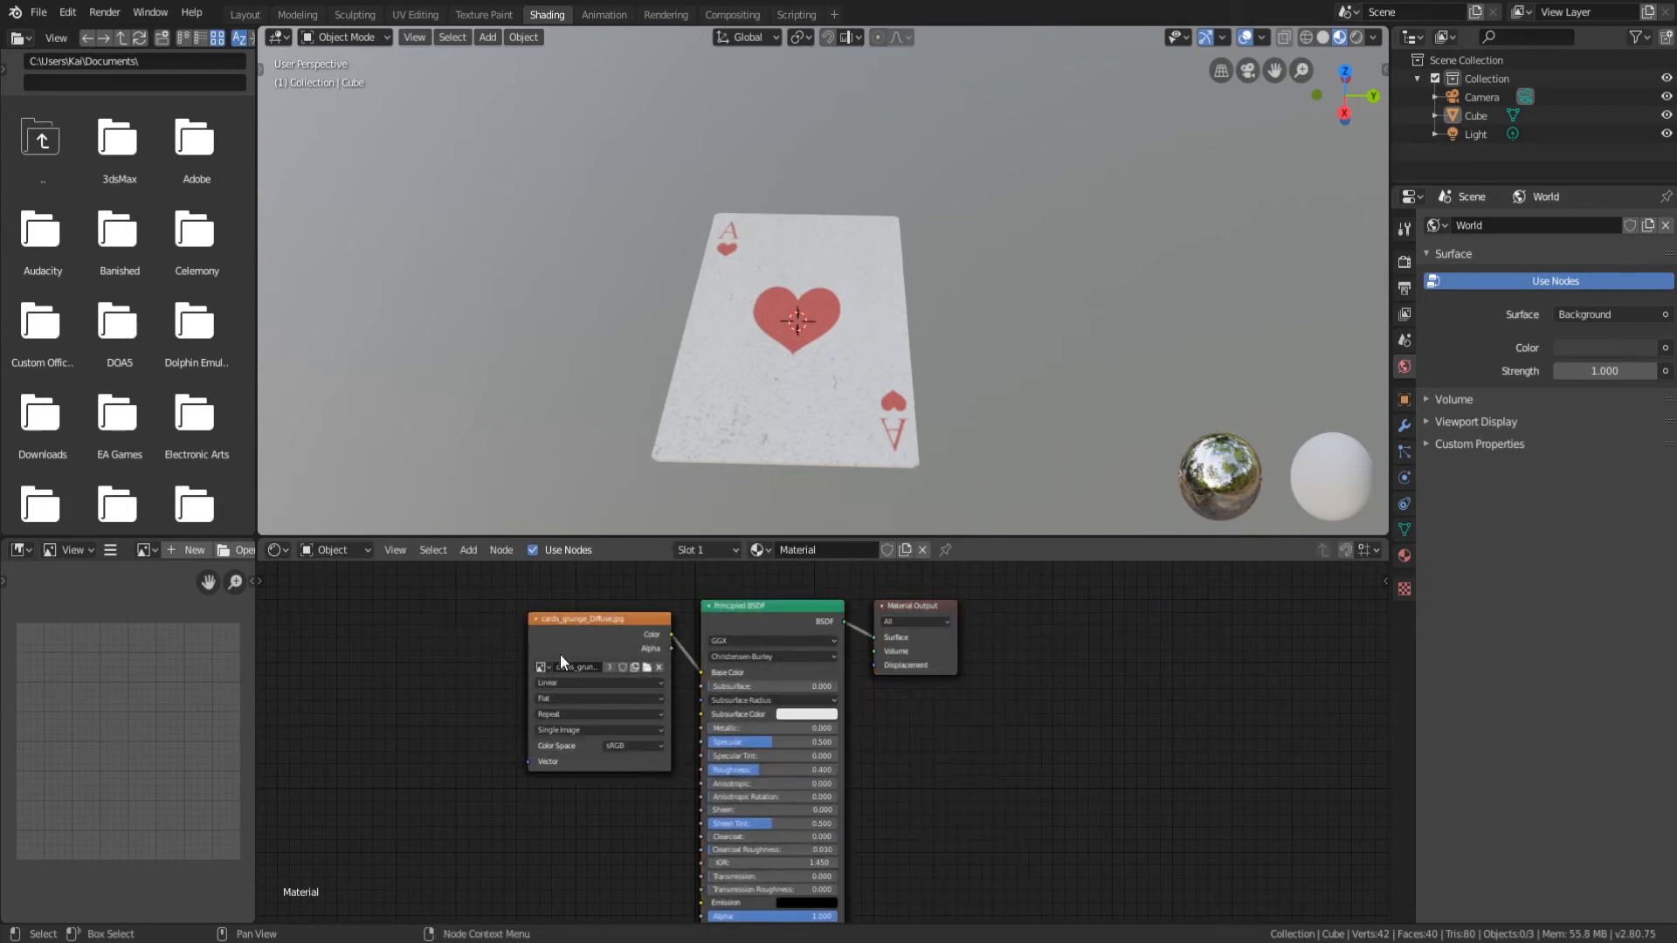
click(596, 618)
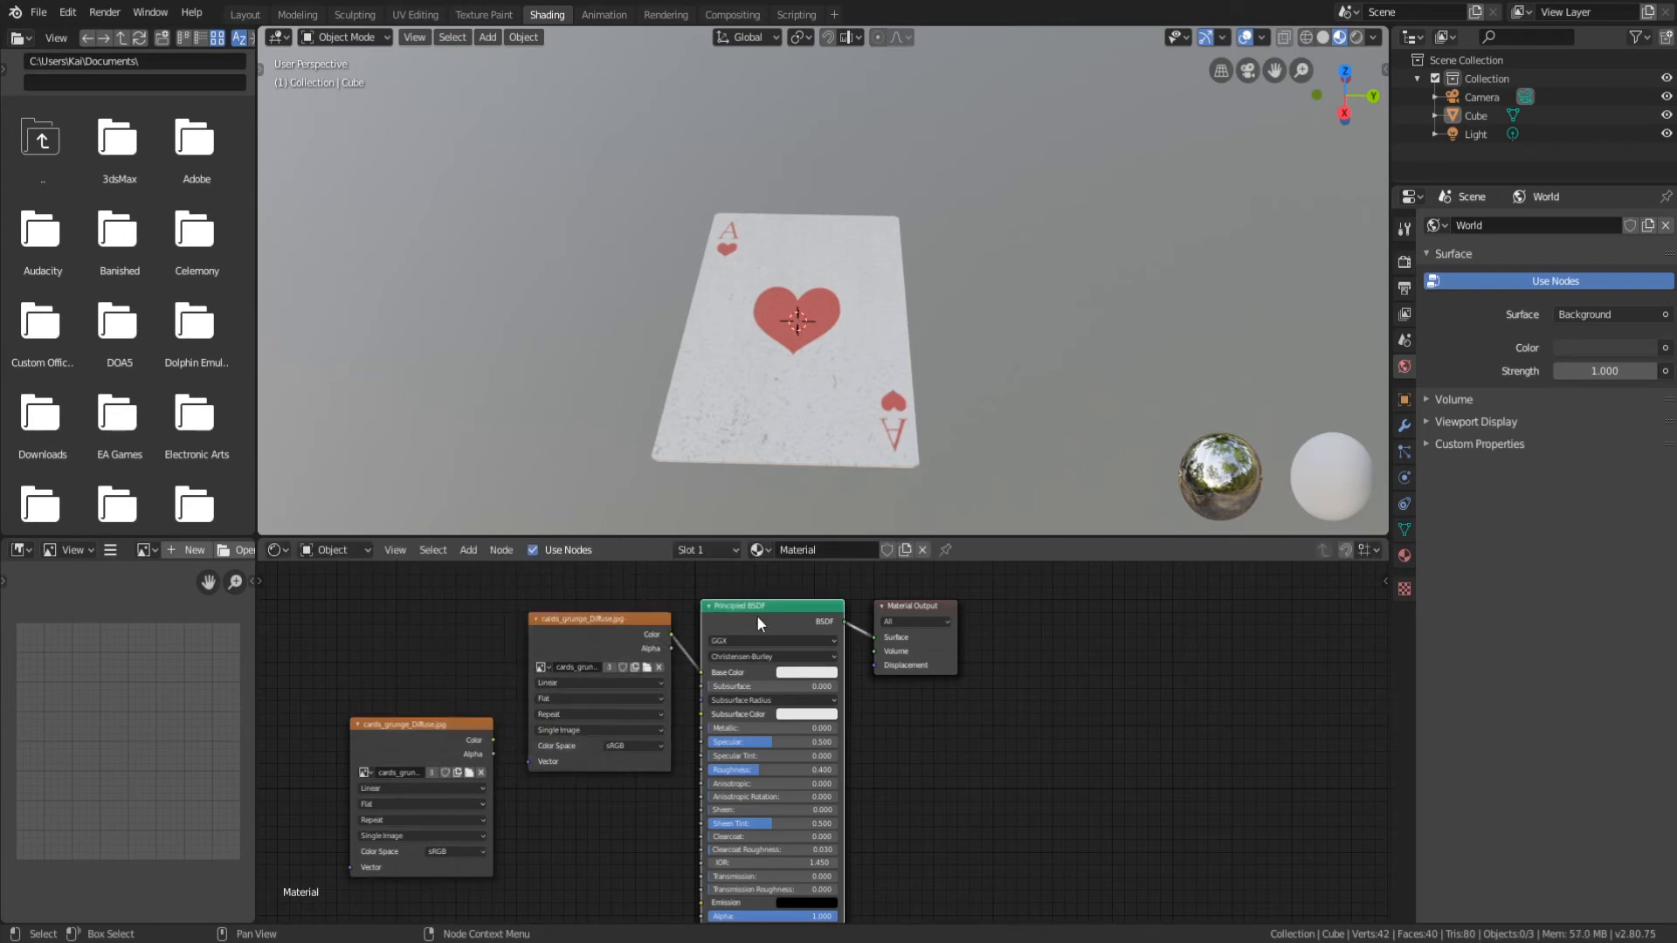
drag(770, 606, 784, 677)
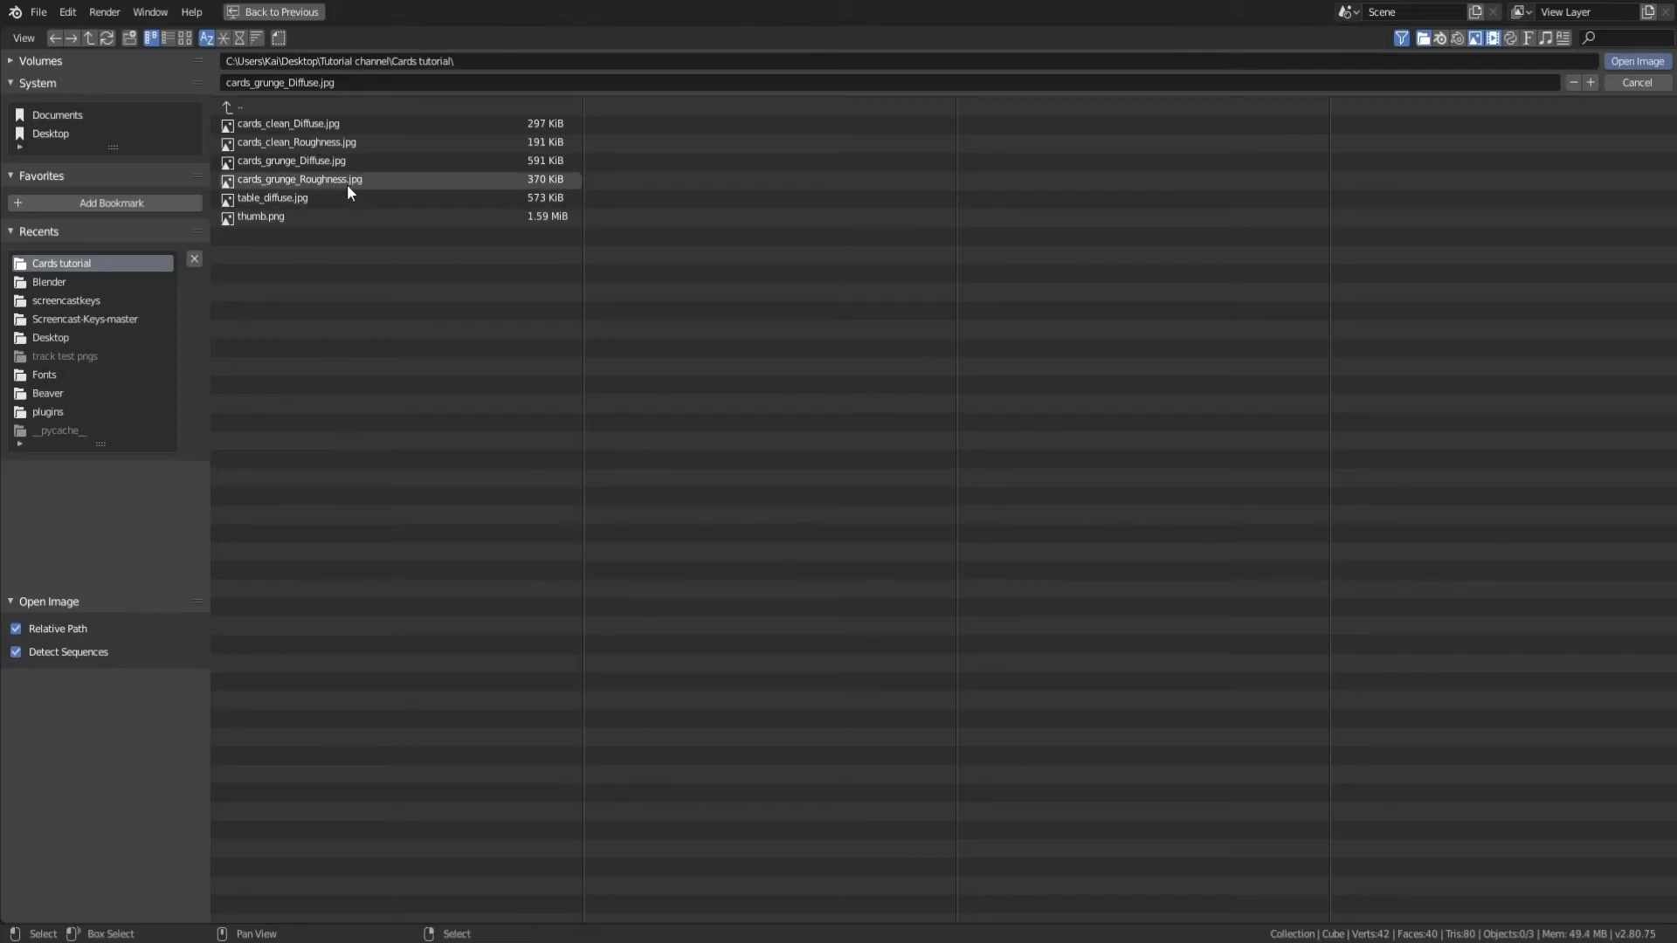
mouse_move(333, 178)
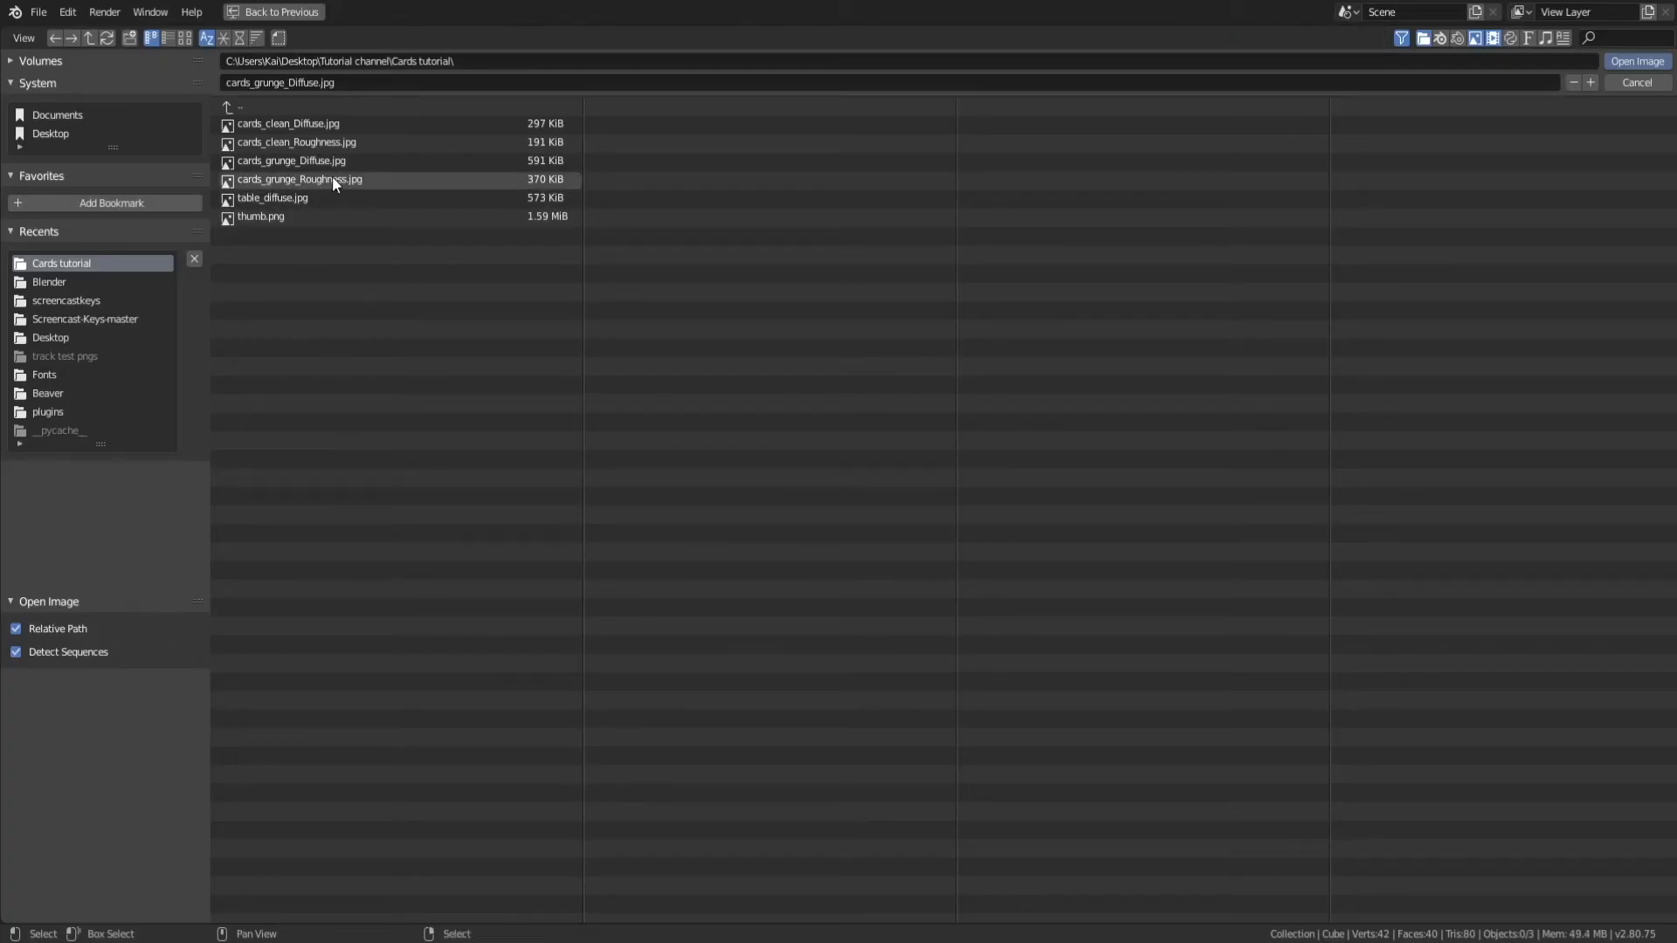
Load cards_grunge_Roughness.jpg into the copied Image Texture node.
click(290, 161)
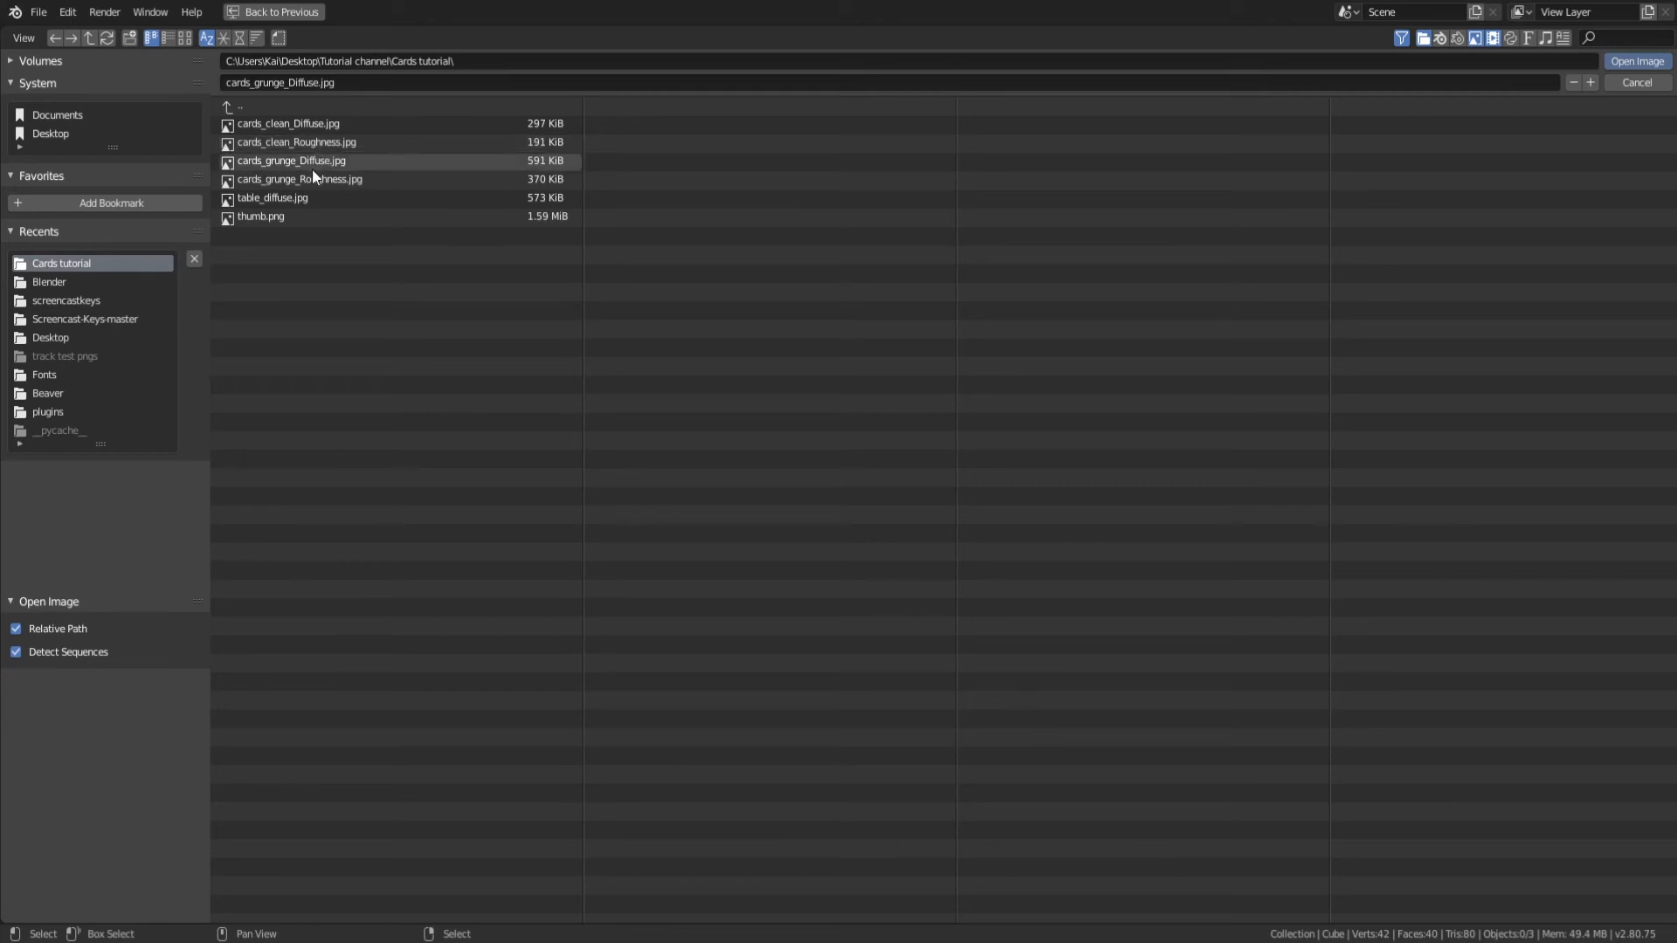
click(298, 178)
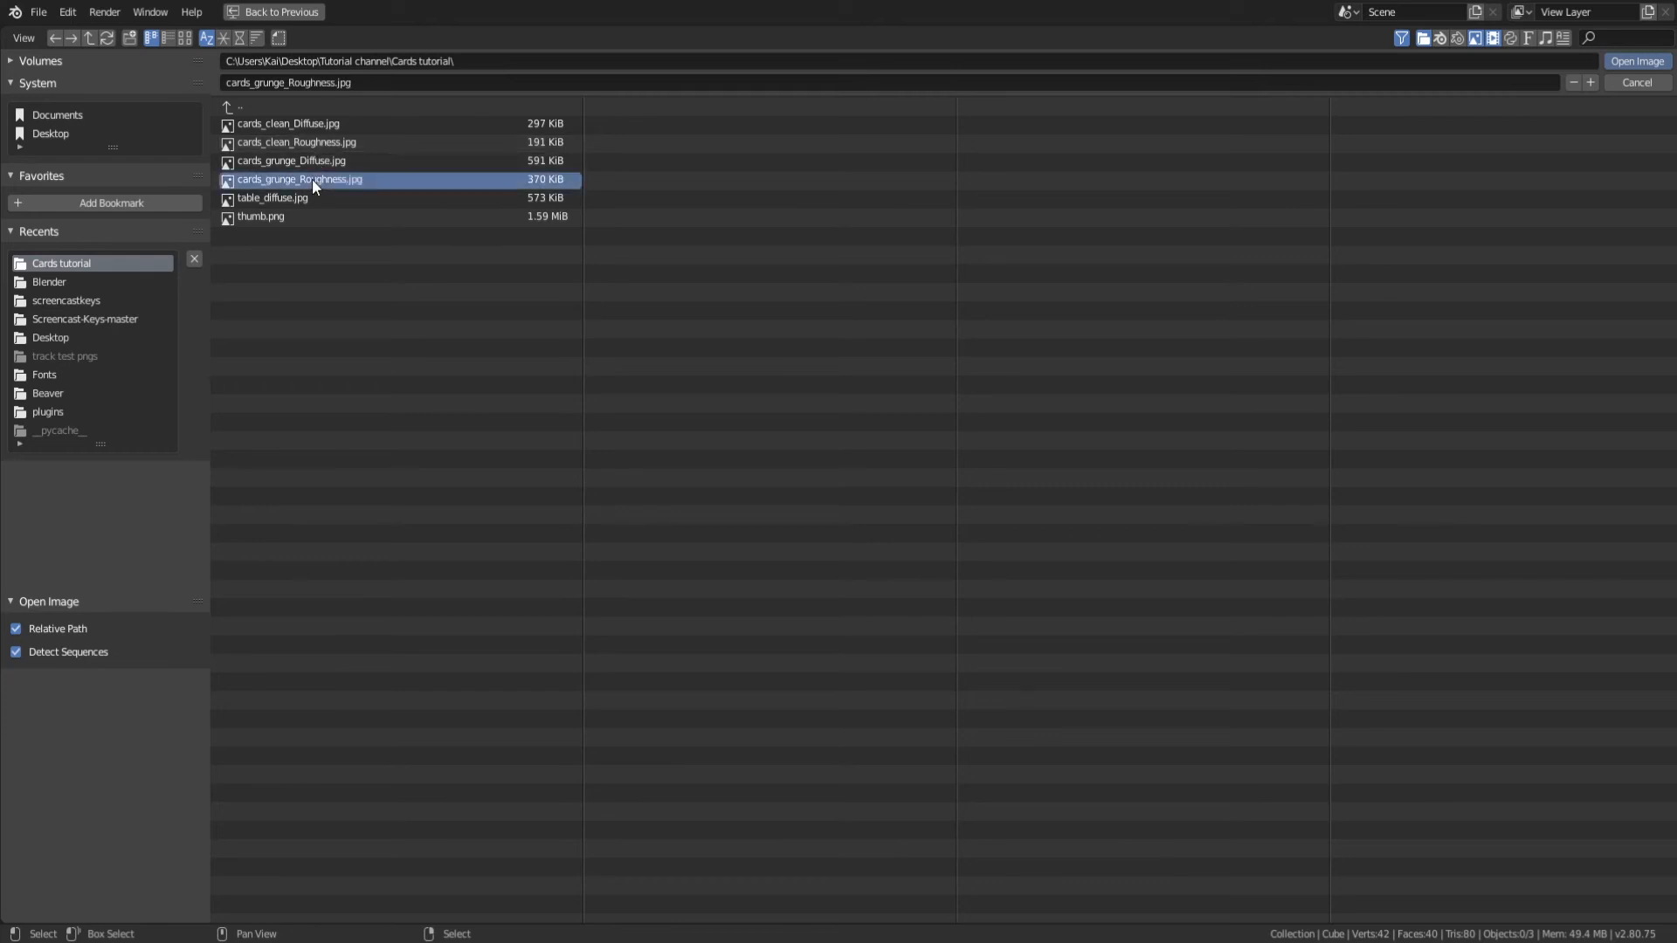
mouse_move(1637, 61)
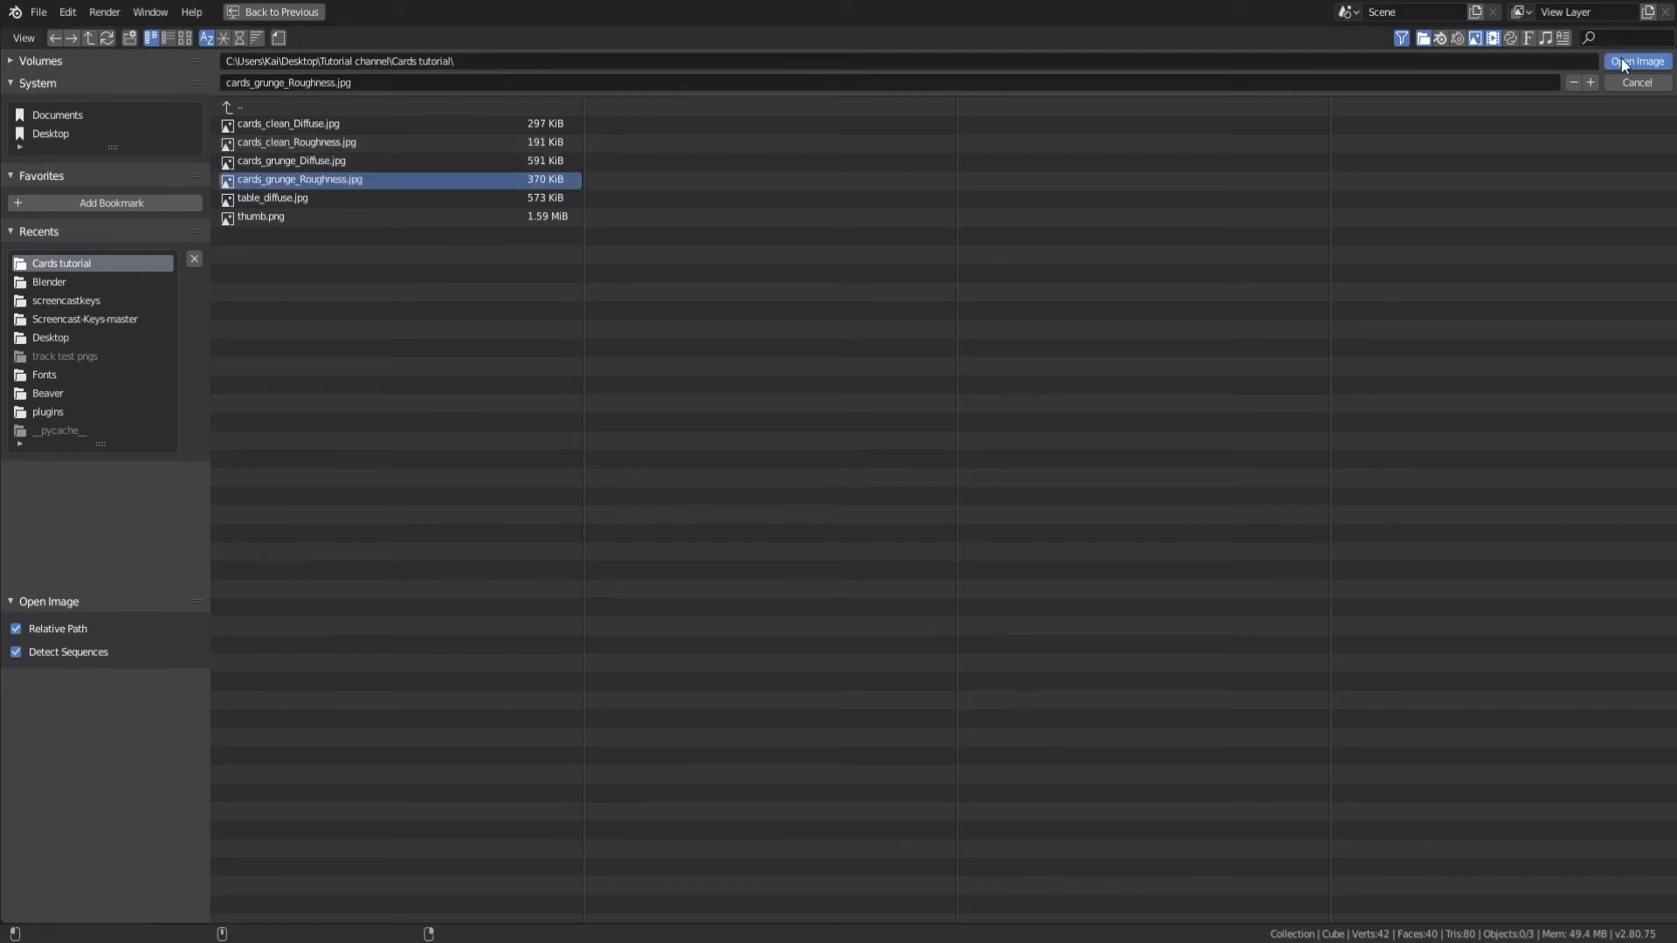
click(1636, 61)
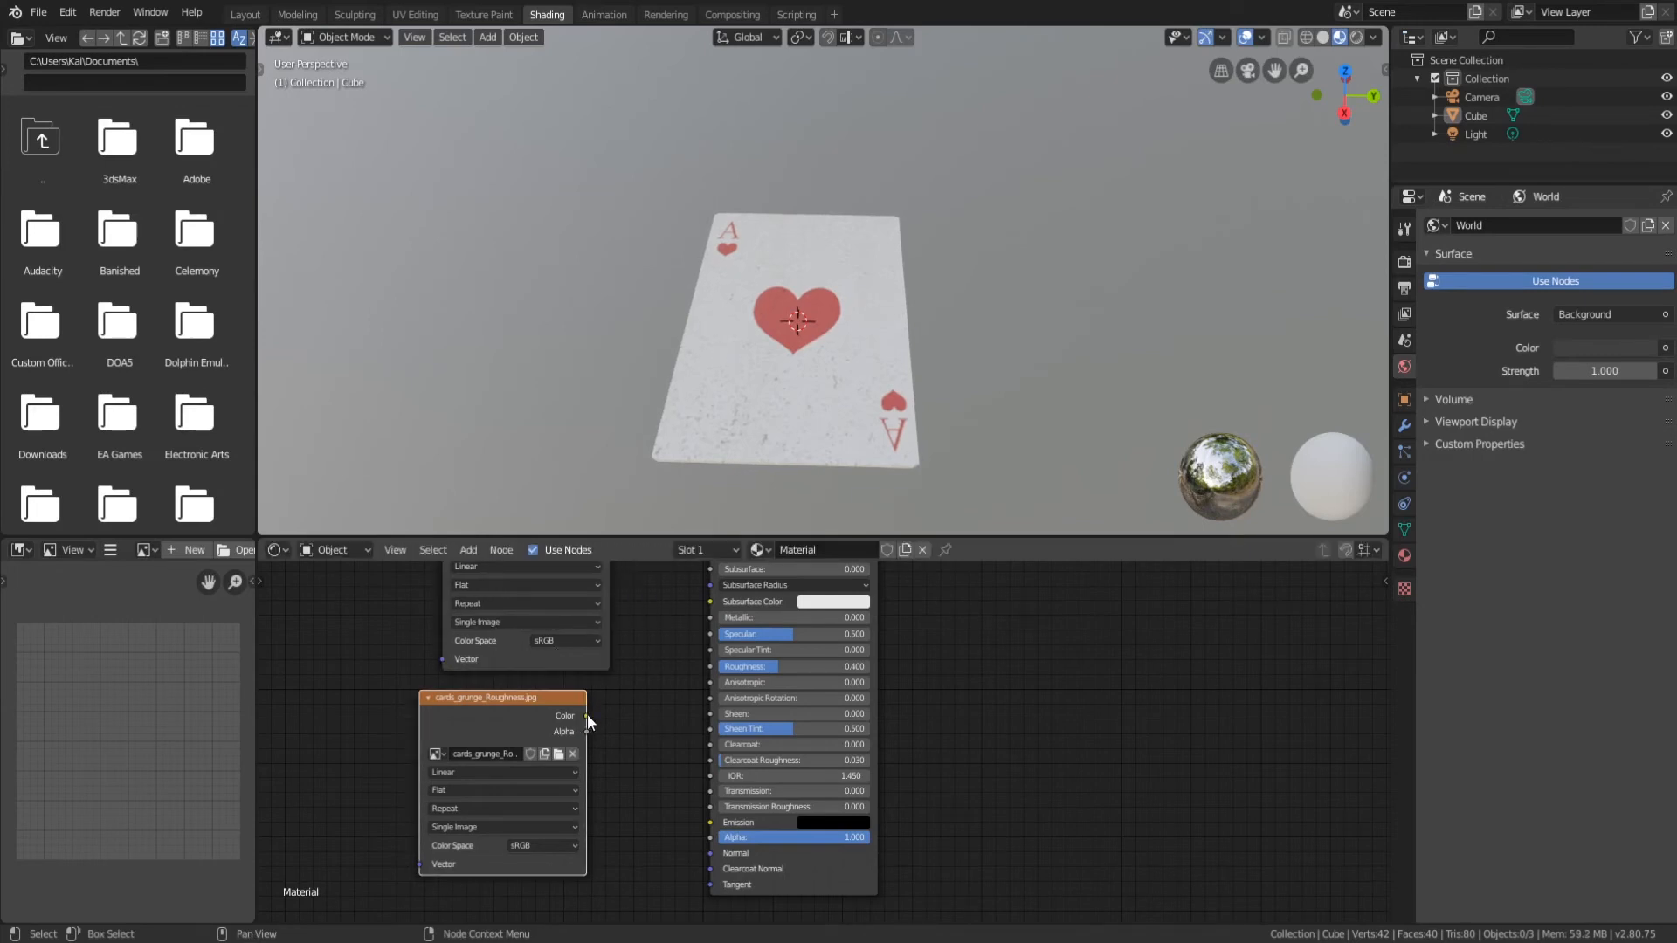
Wire the grunge roughness texture's Color into the Principled BSDF Roughness and inspect the card.
drag(585, 716, 713, 666)
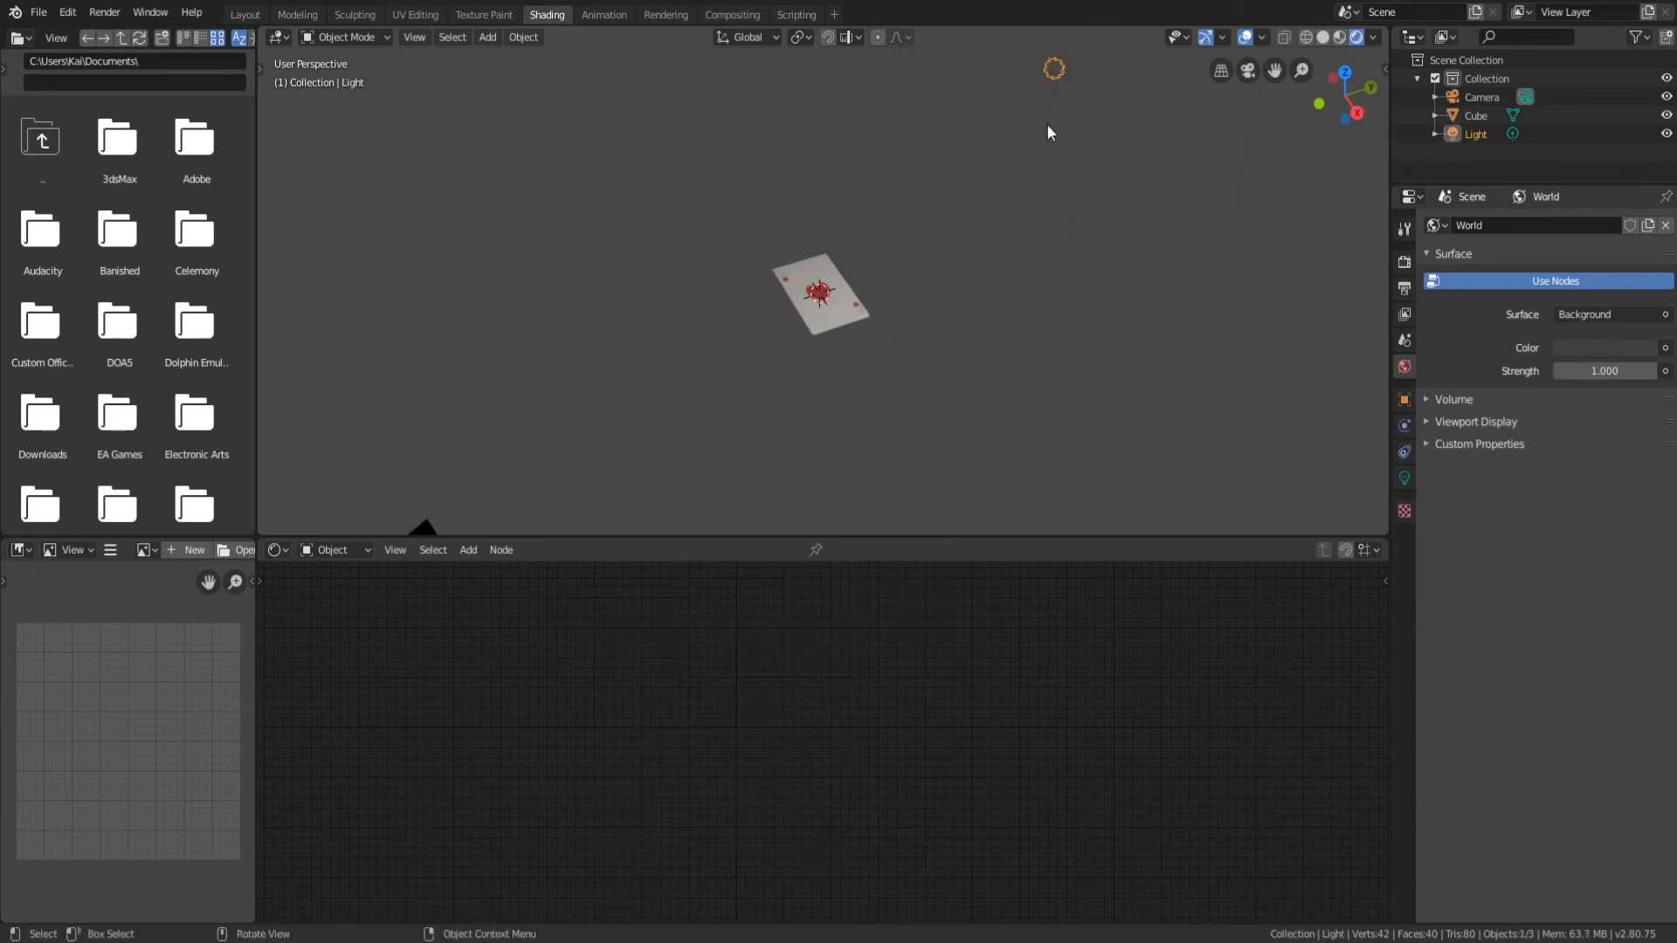
drag(1053, 68, 1006, 321)
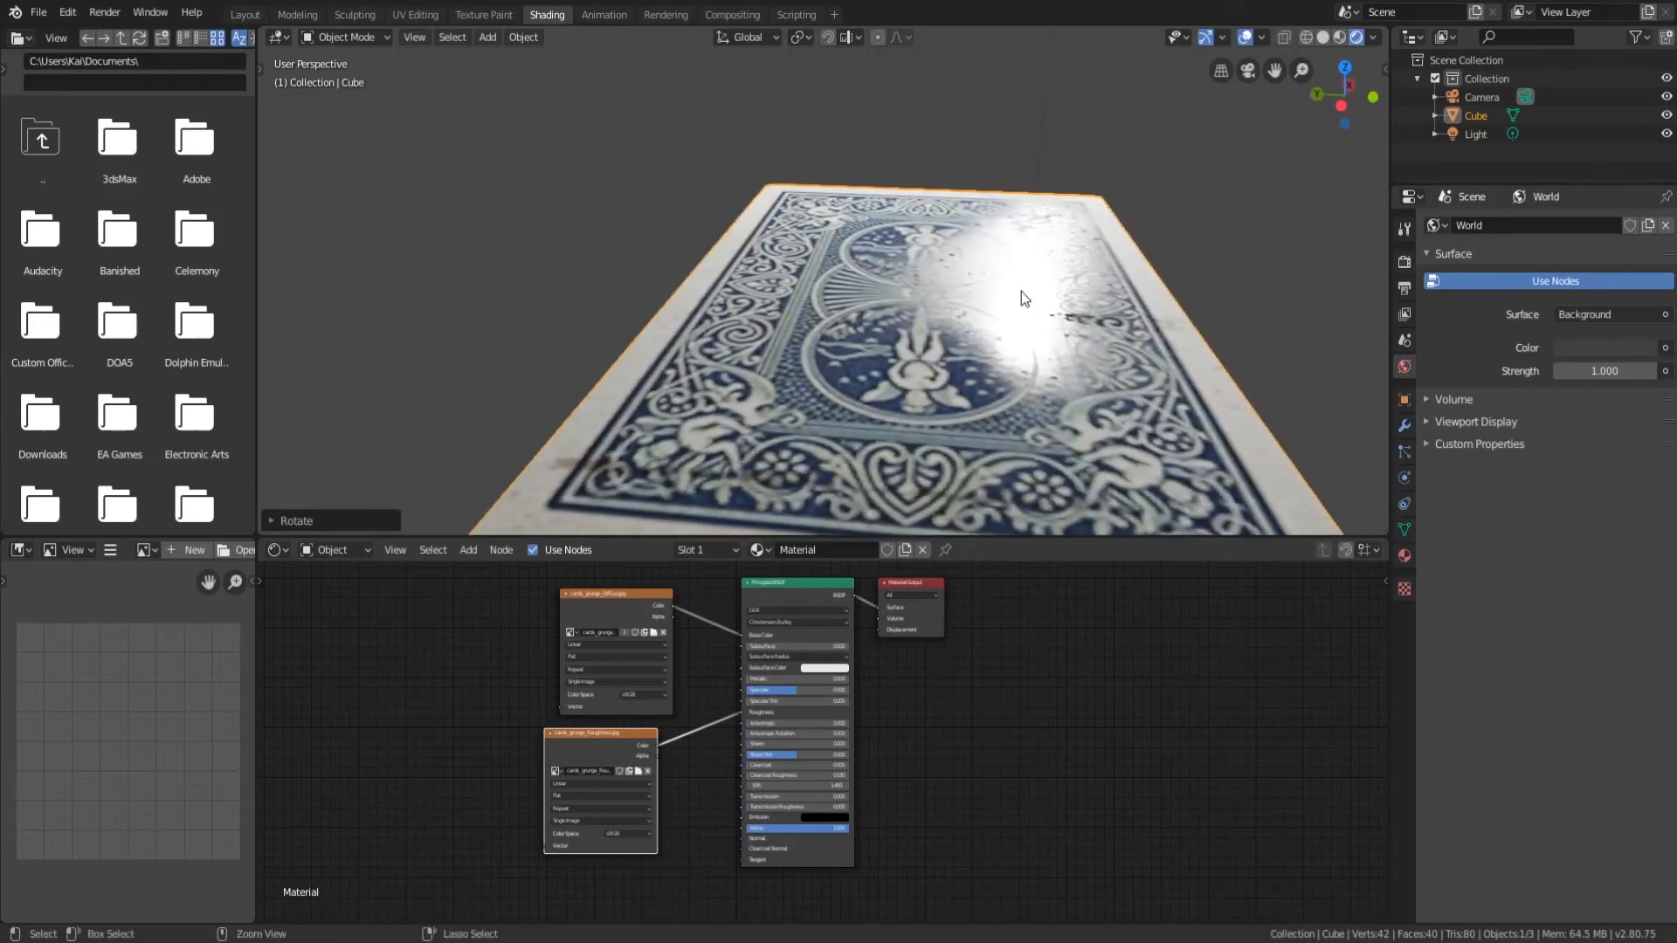
drag(1017, 321, 871, 360)
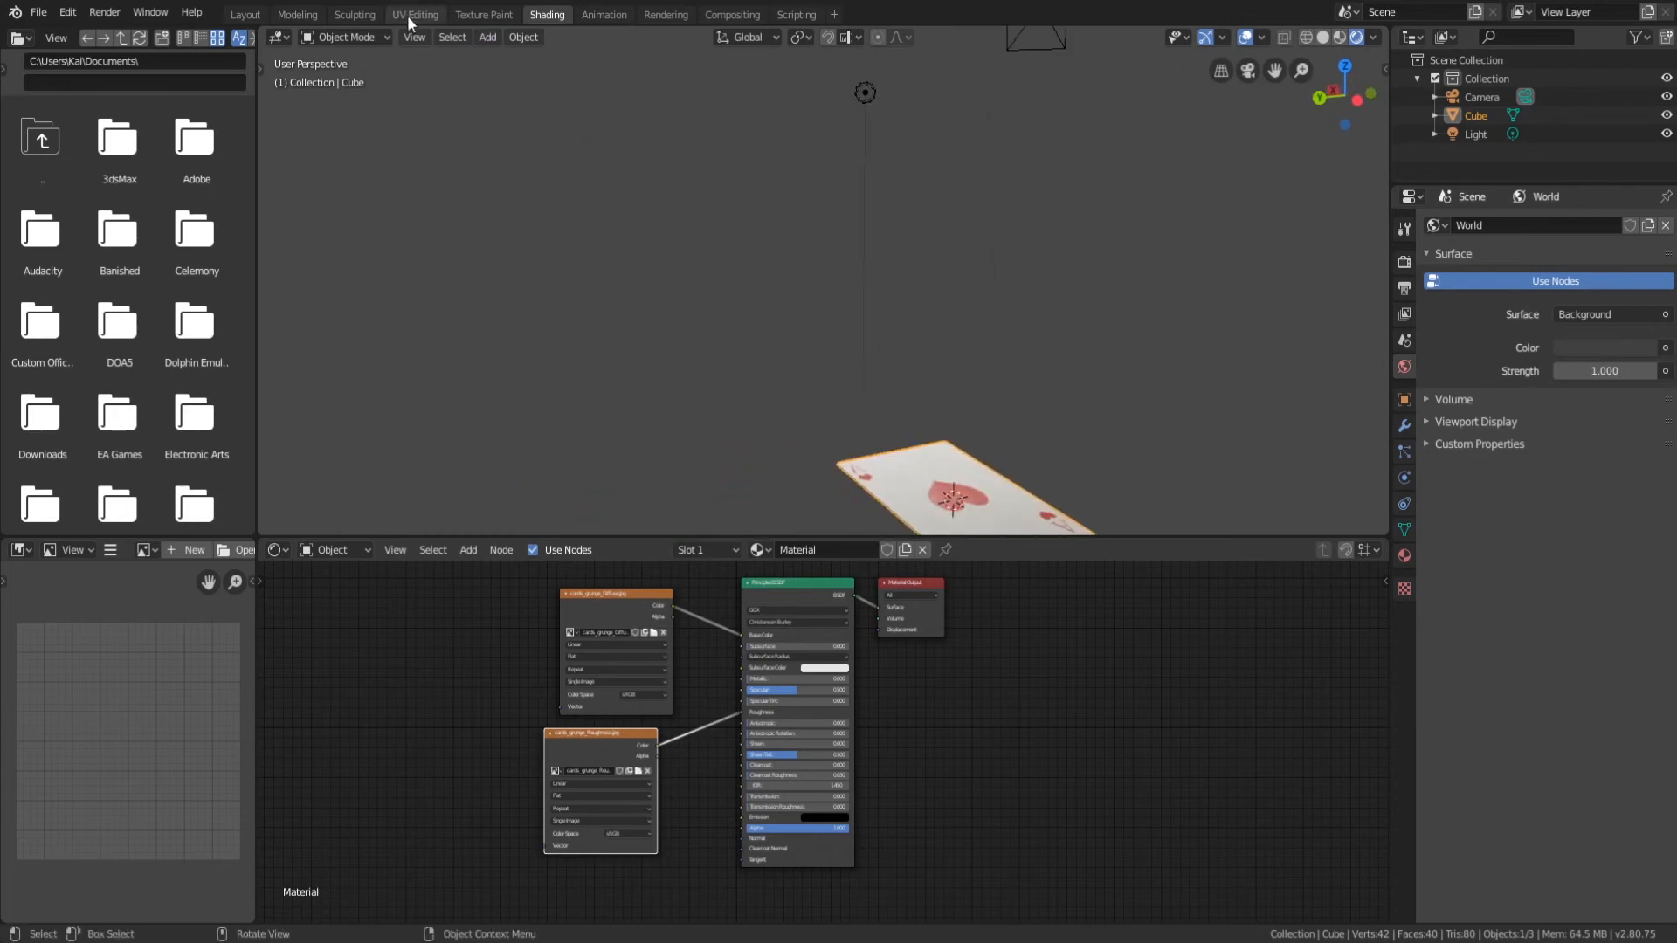
Switch to the UV Editing workspace and leave Edit Mode on the card.
click(414, 14)
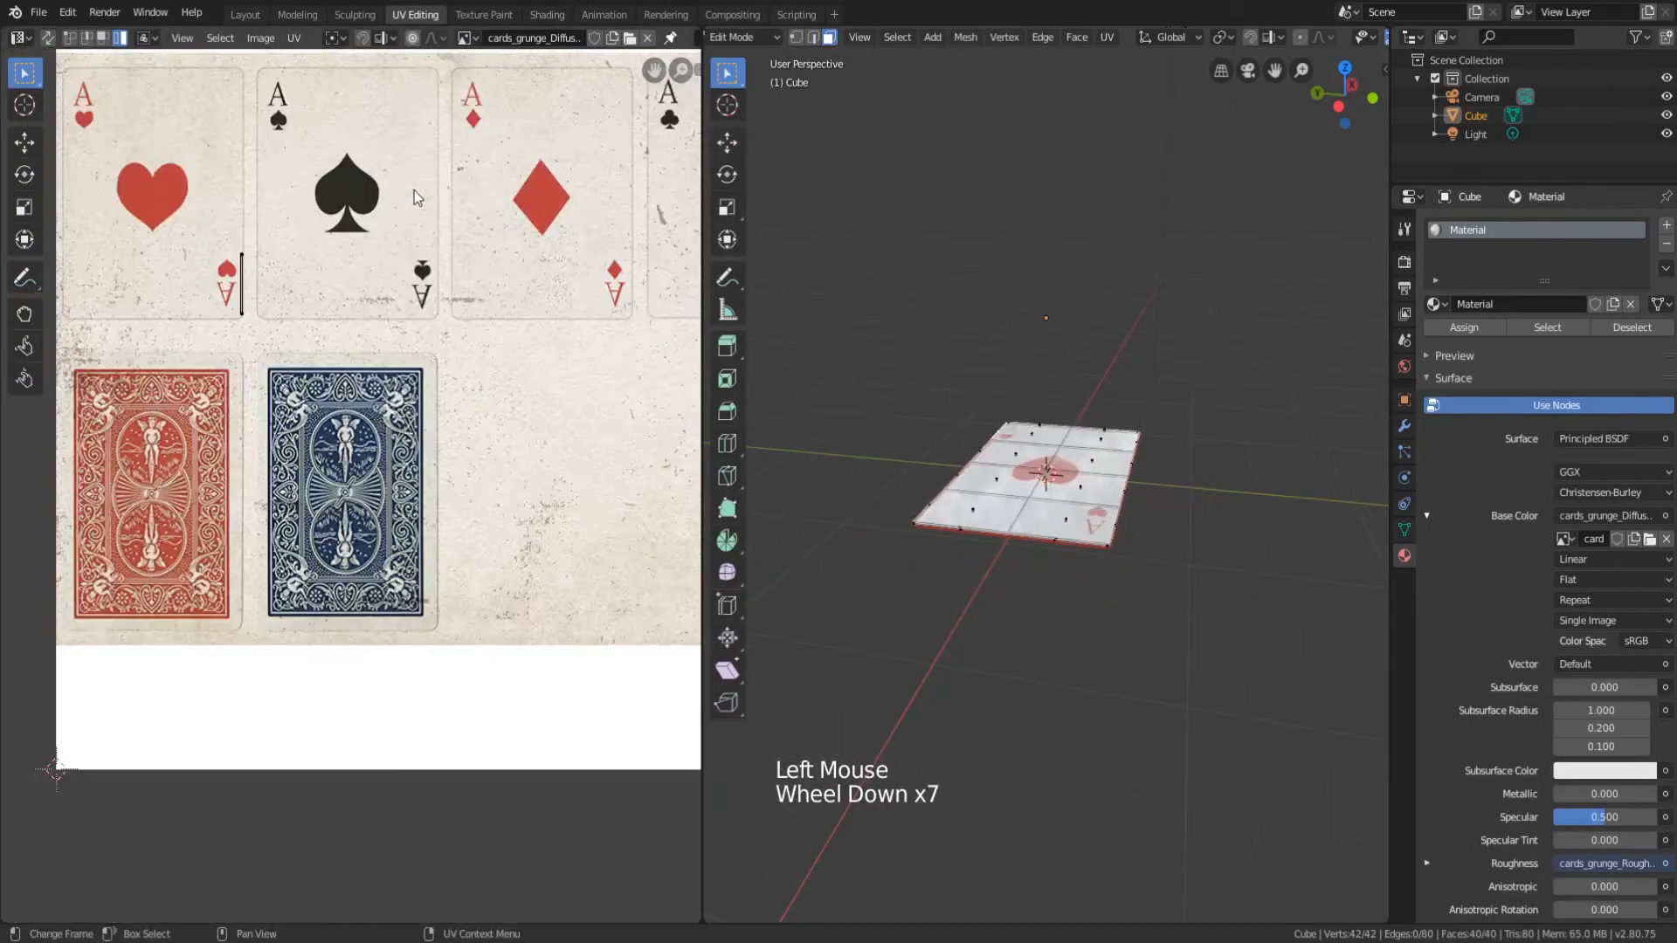
scroll(down, 3)
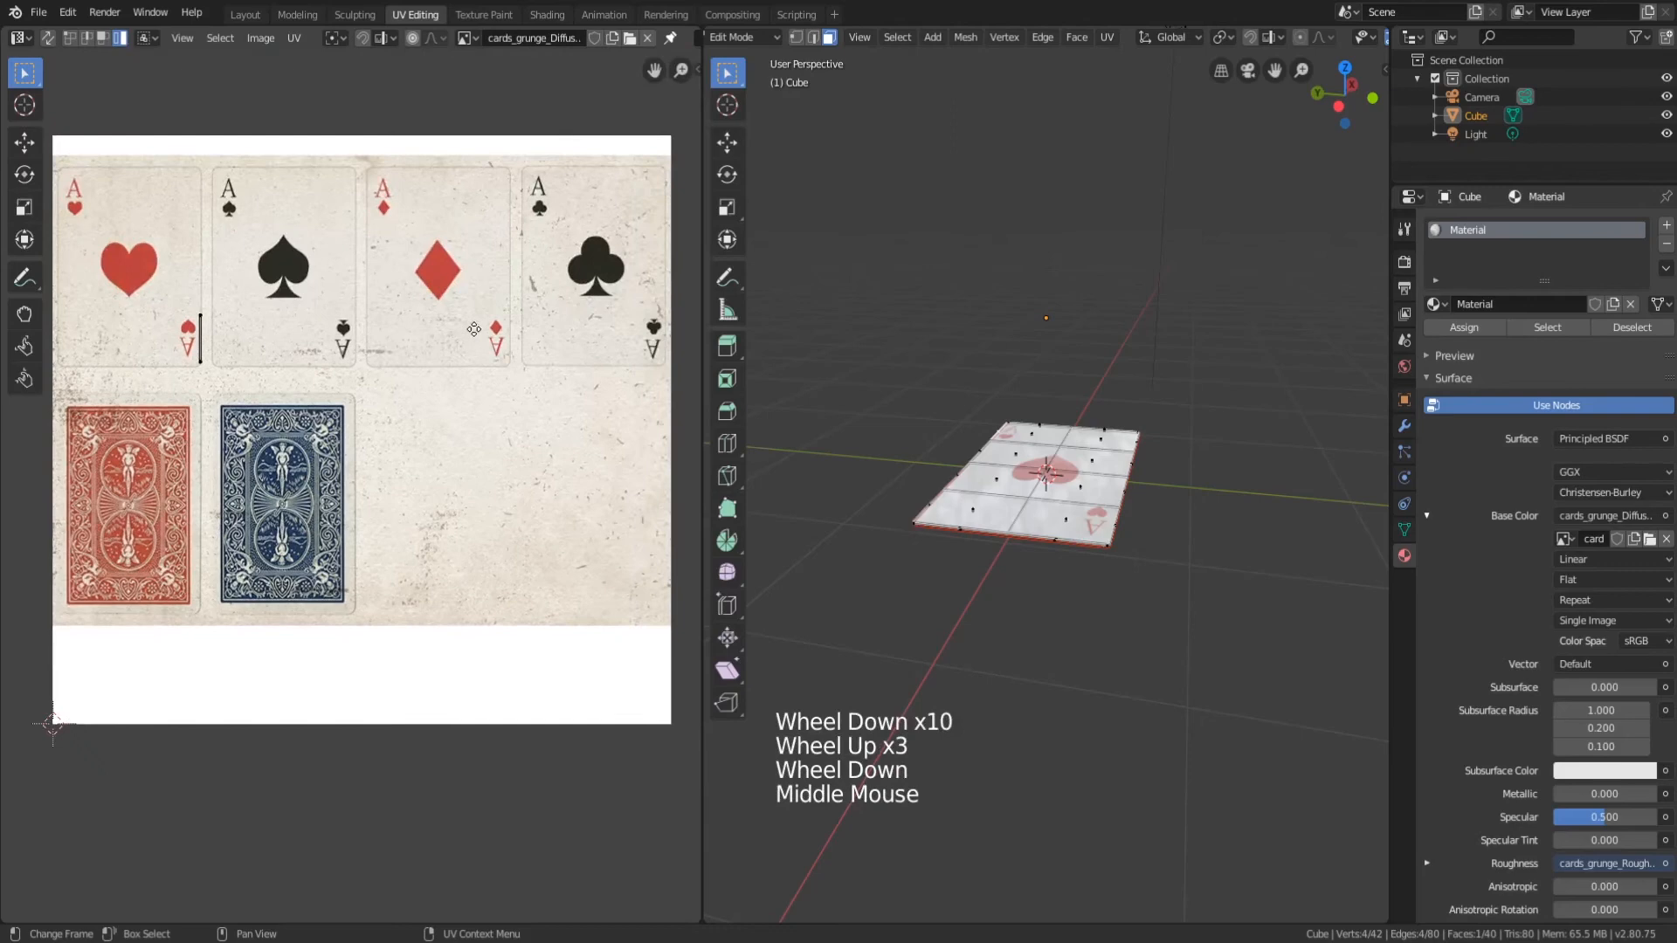
key(Tab)
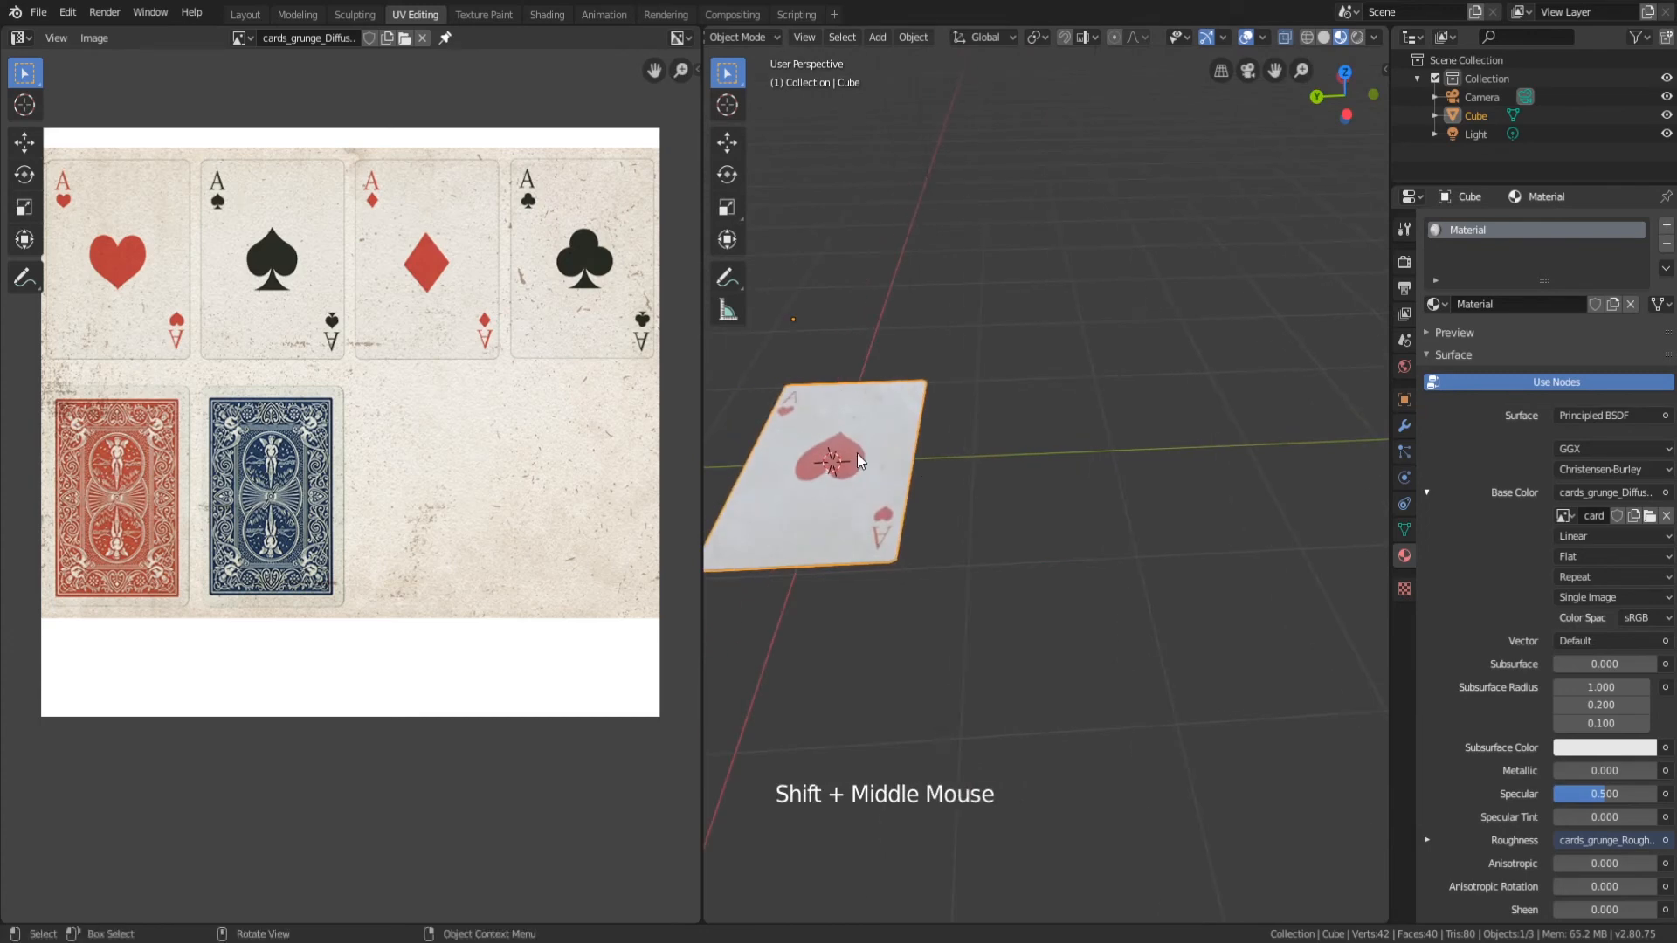
Duplicate the card beside the original and shift its UVs onto the Ace of Spades.
key(shift+d)
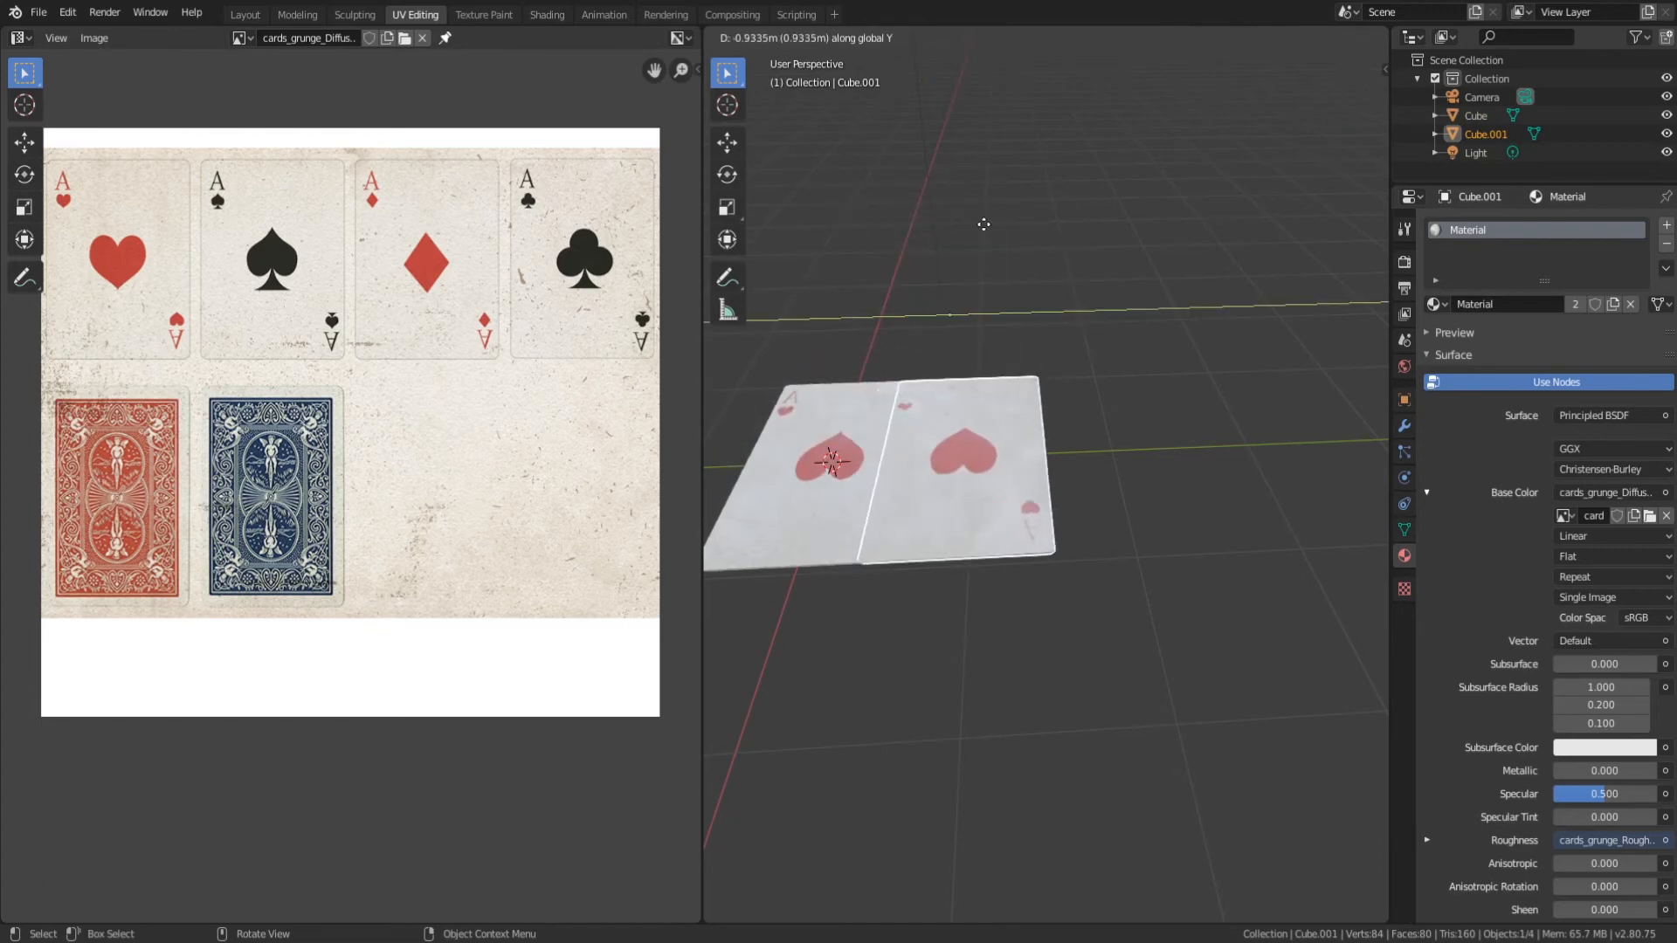
key(Tab)
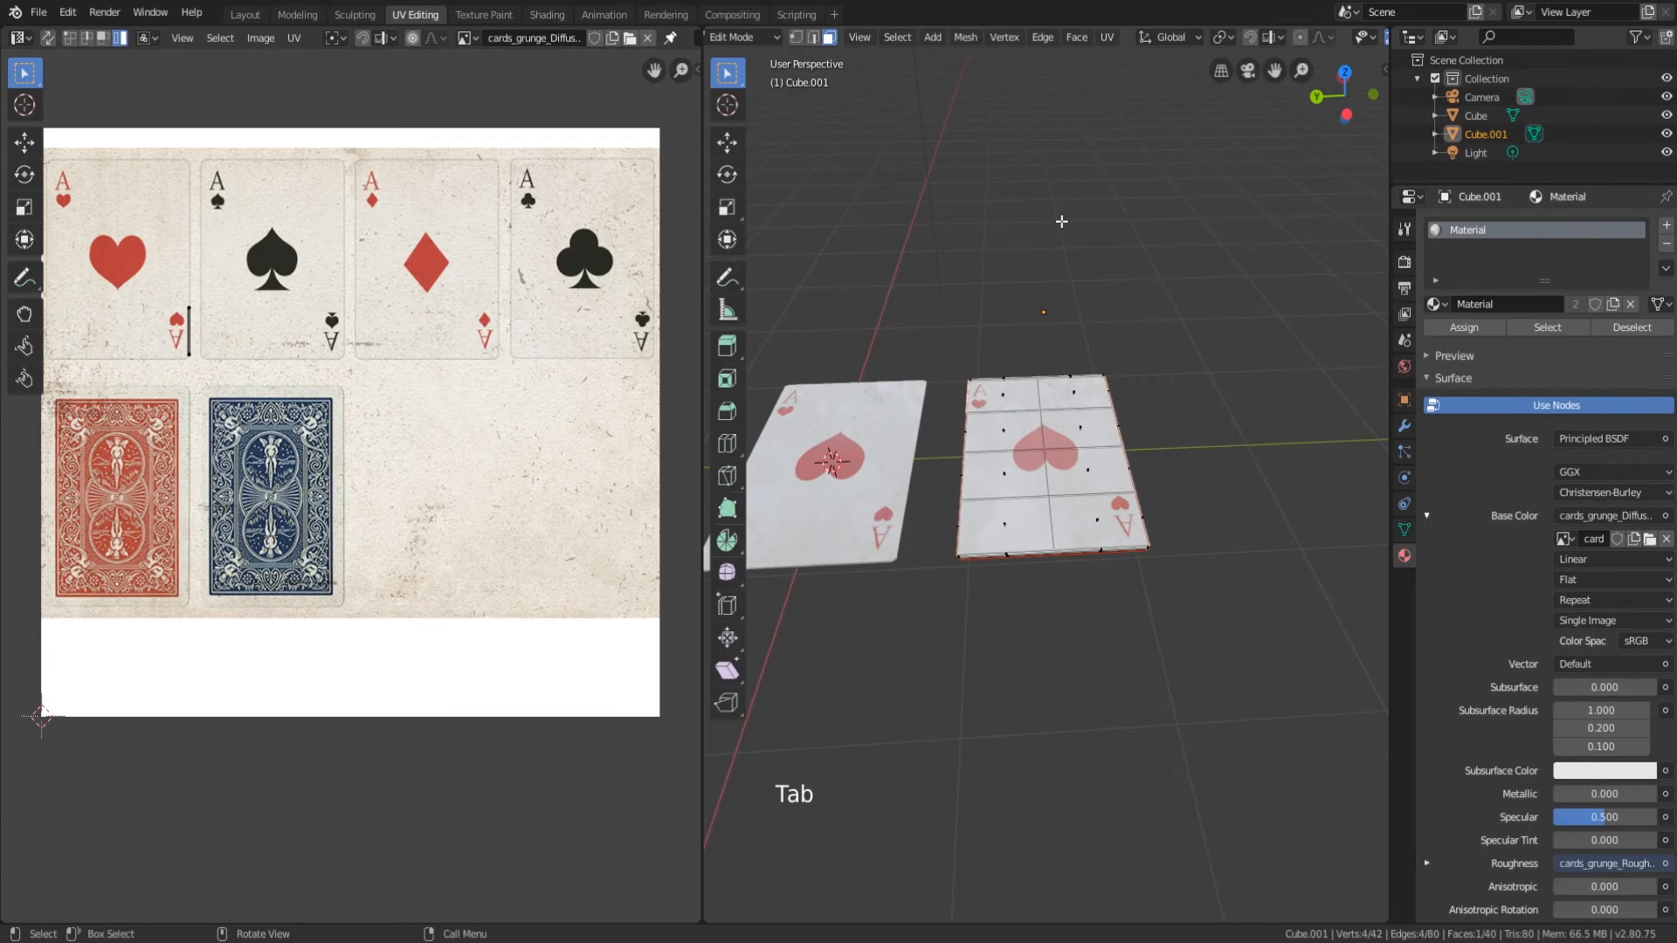
click(1051, 468)
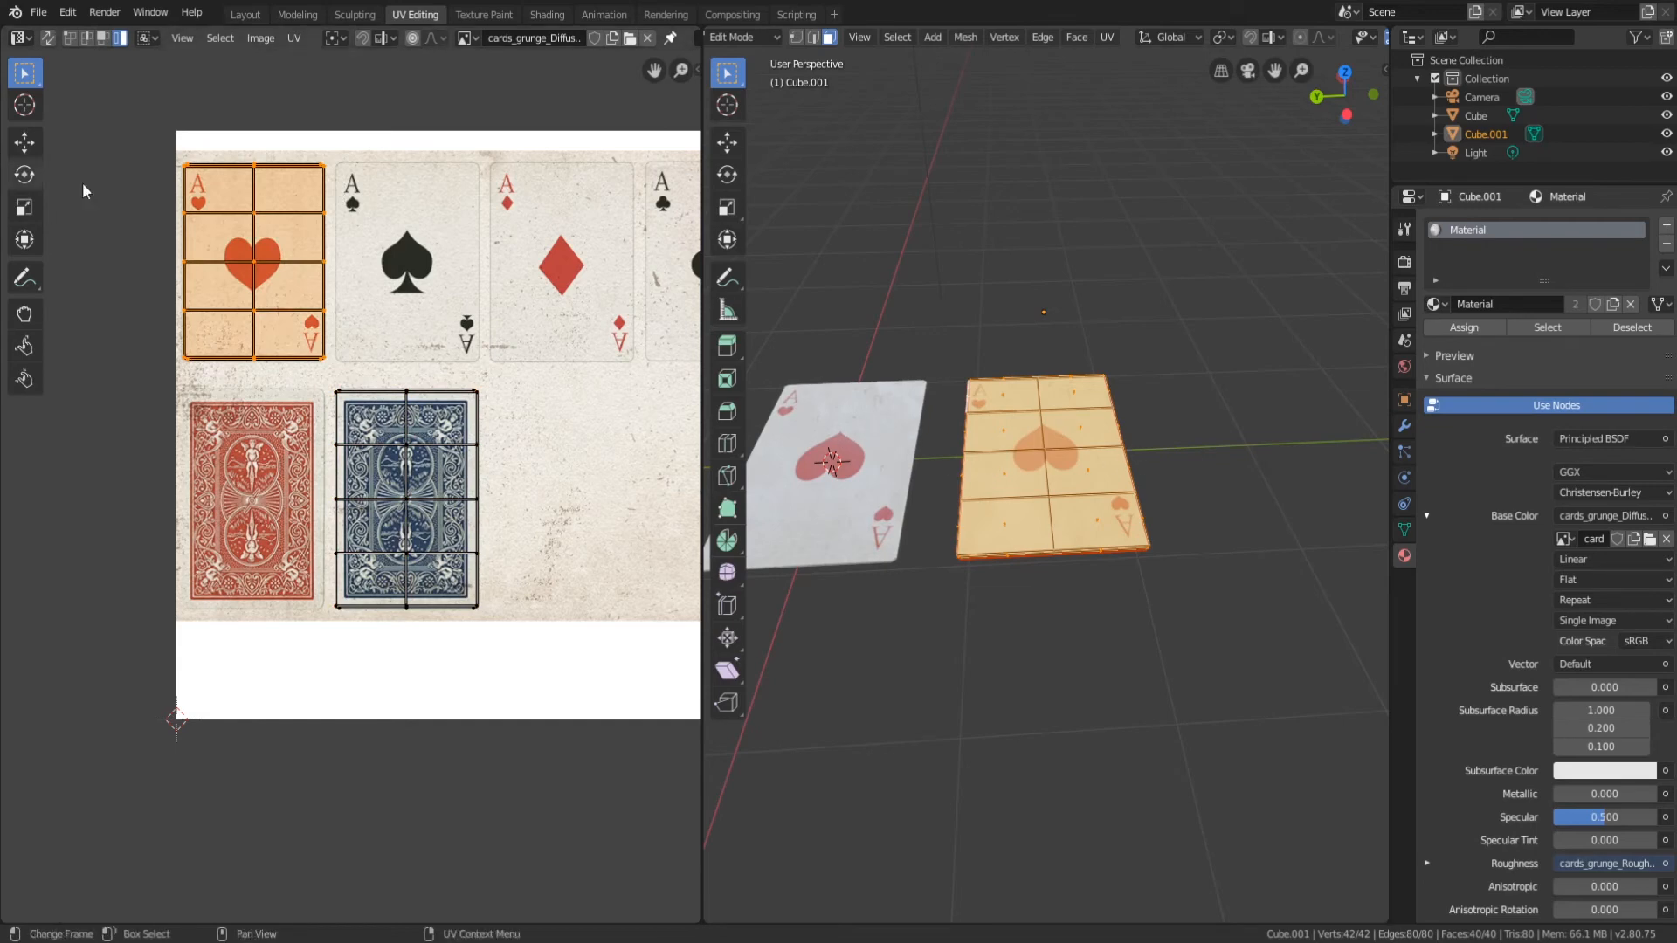
mouse_move(208, 220)
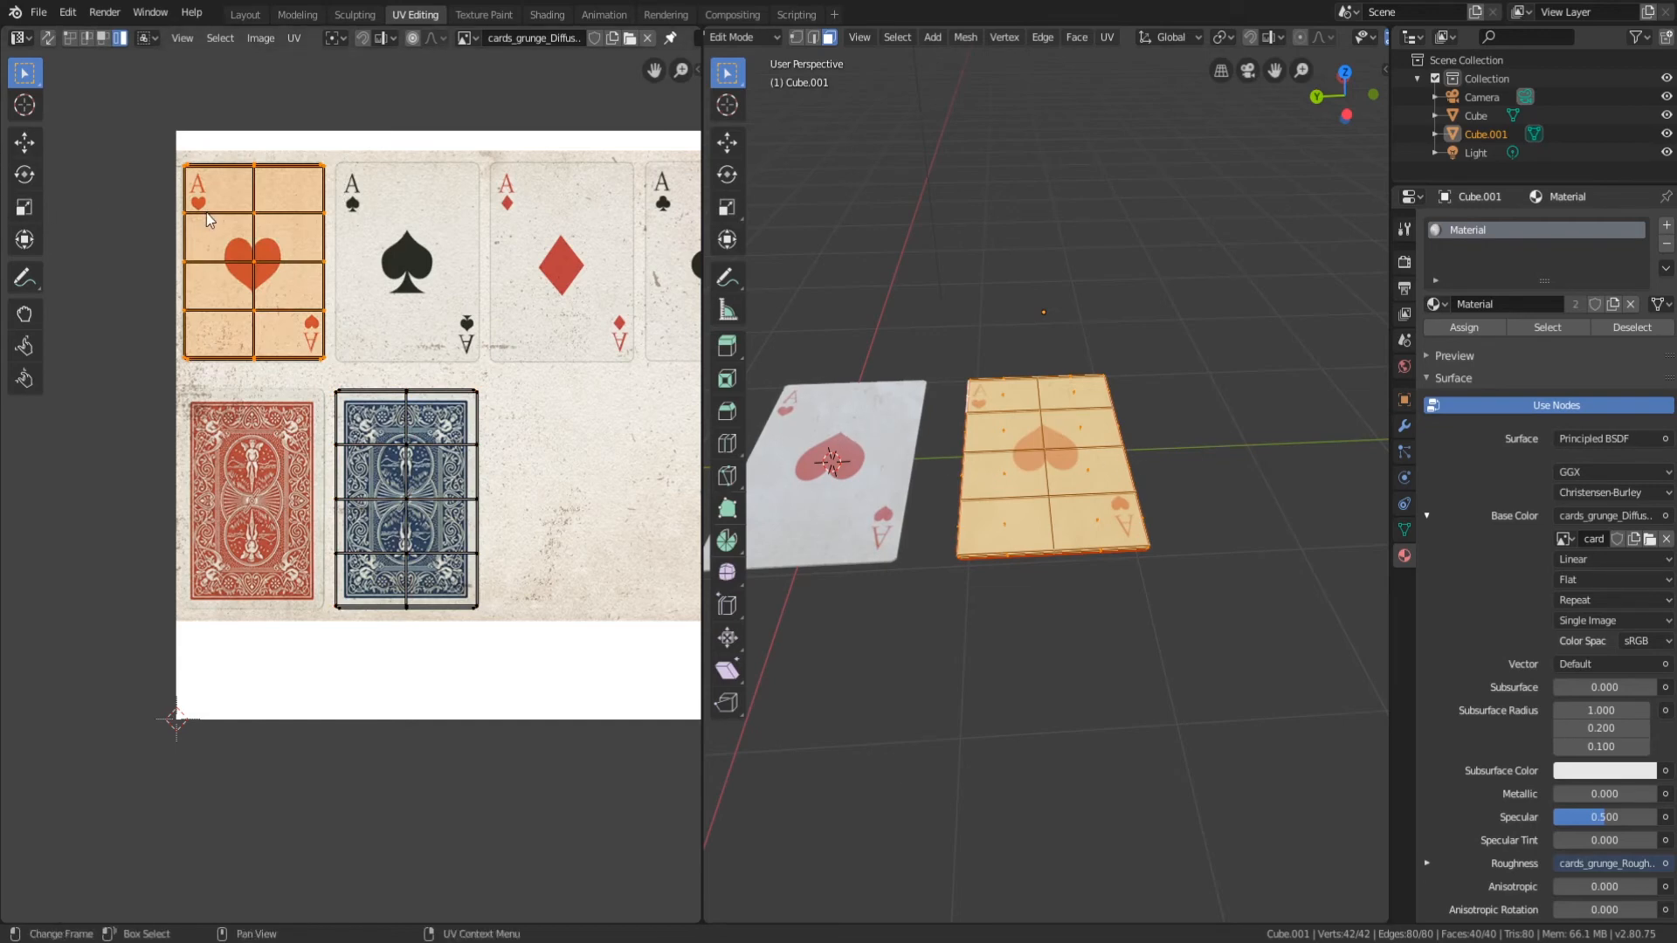
key(g)
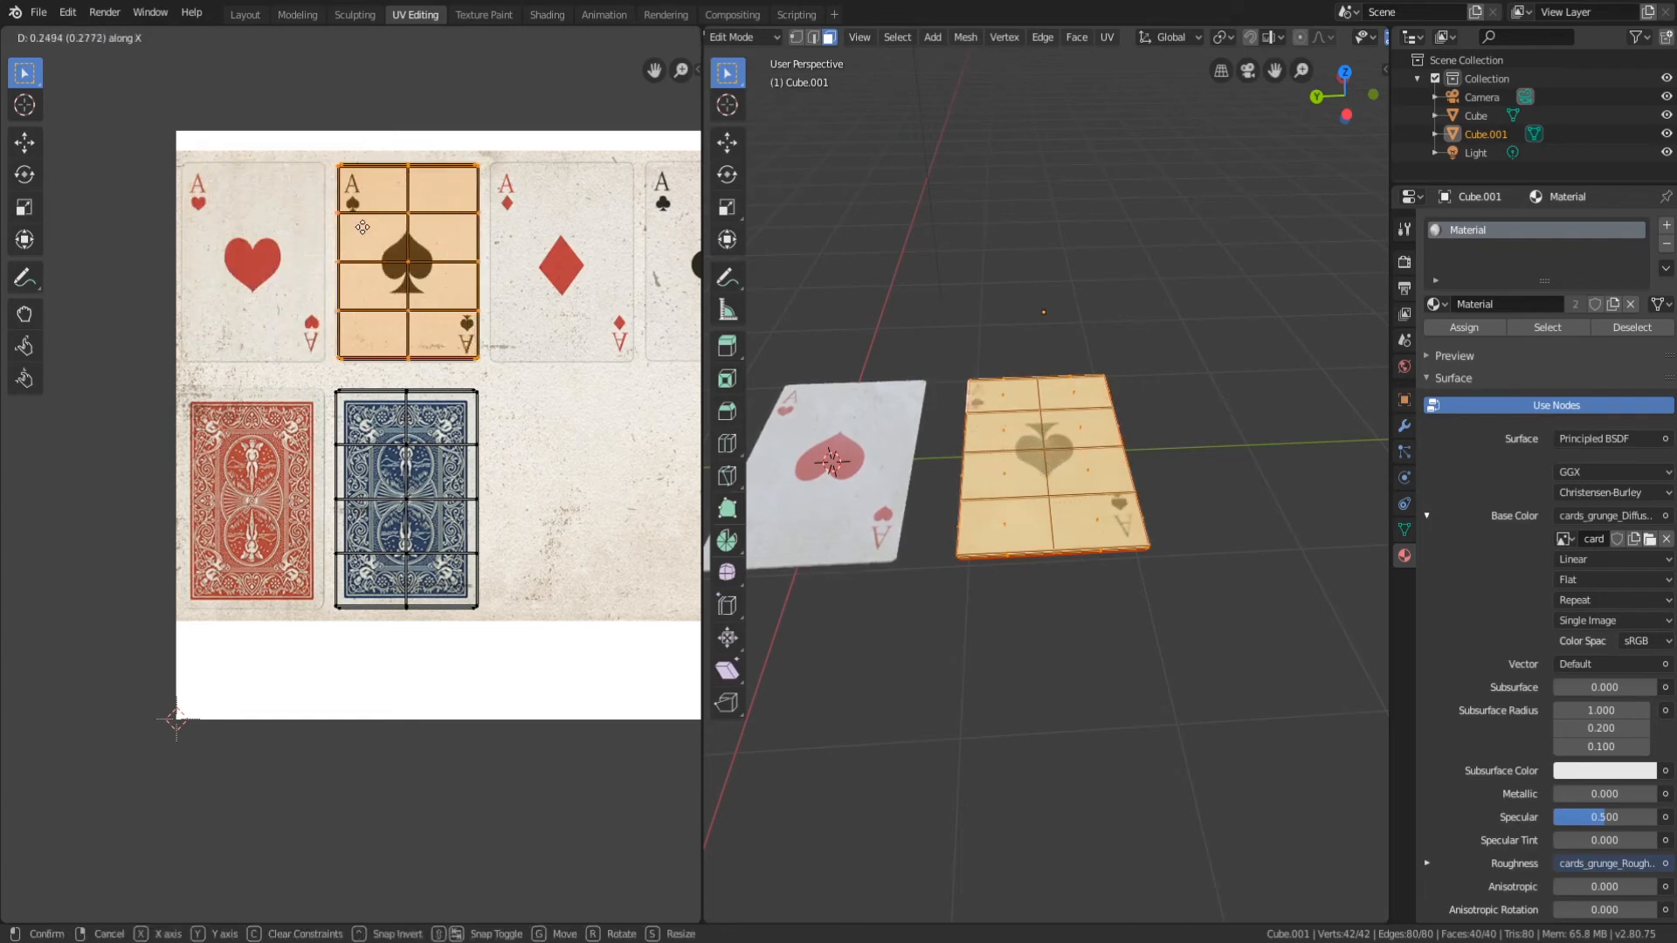
drag(1069, 482, 1198, 492)
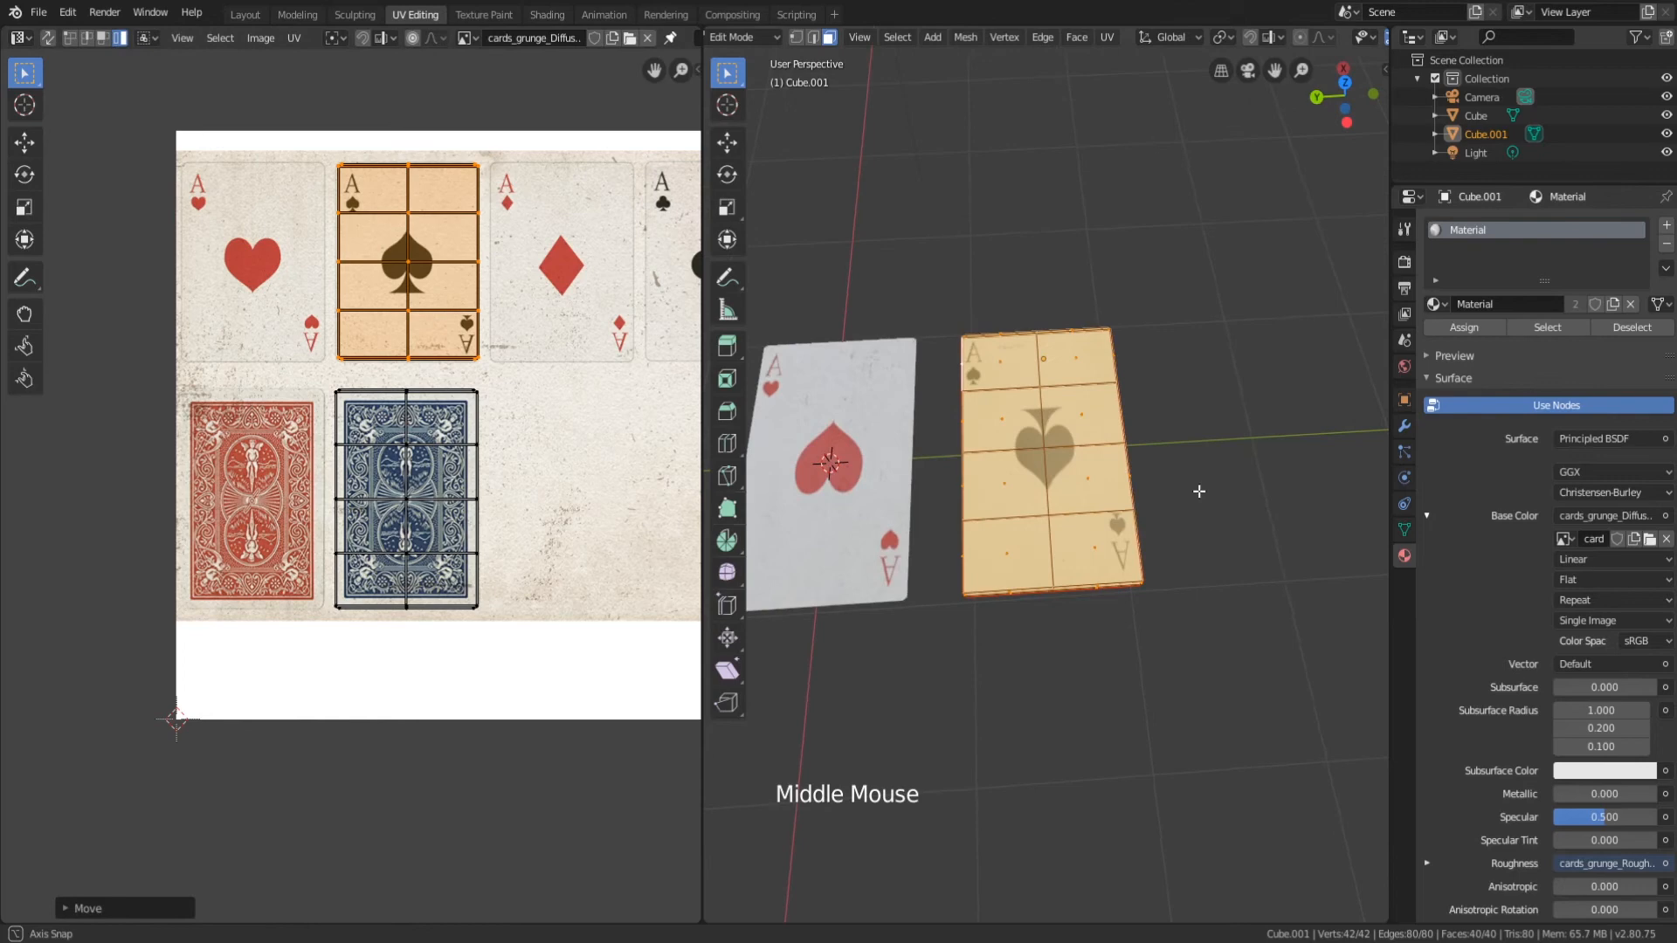
key(Tab)
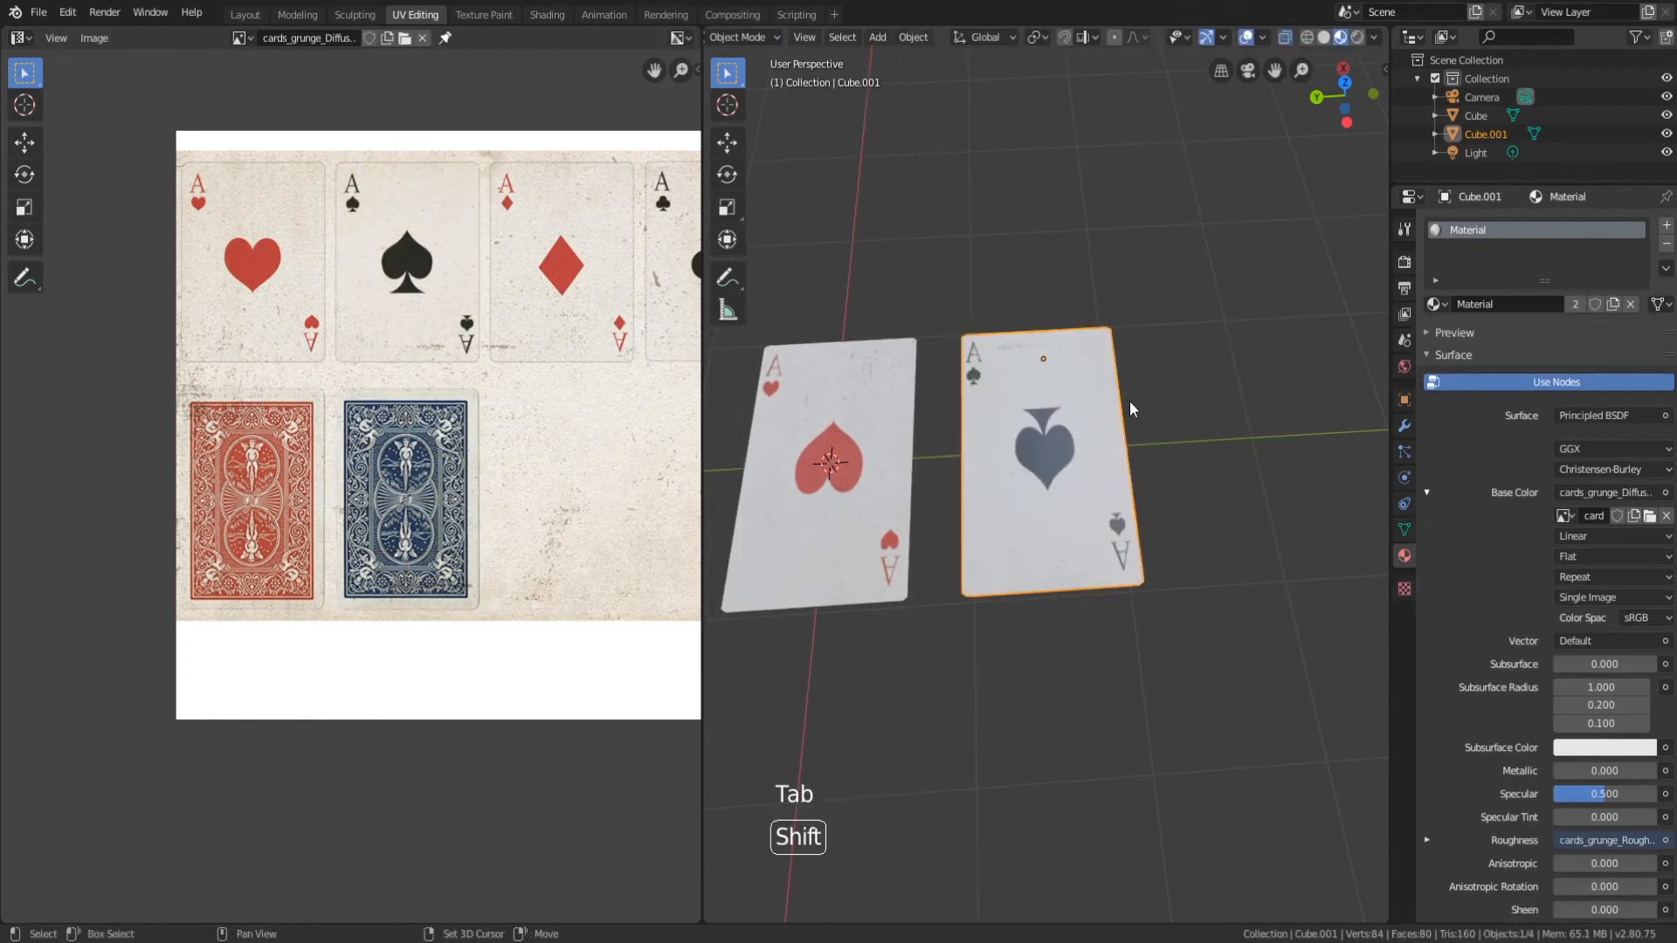
Duplicate the spade card twice and retexture the copies as the Aces of Diamonds and Clubs.
key(shift+d)
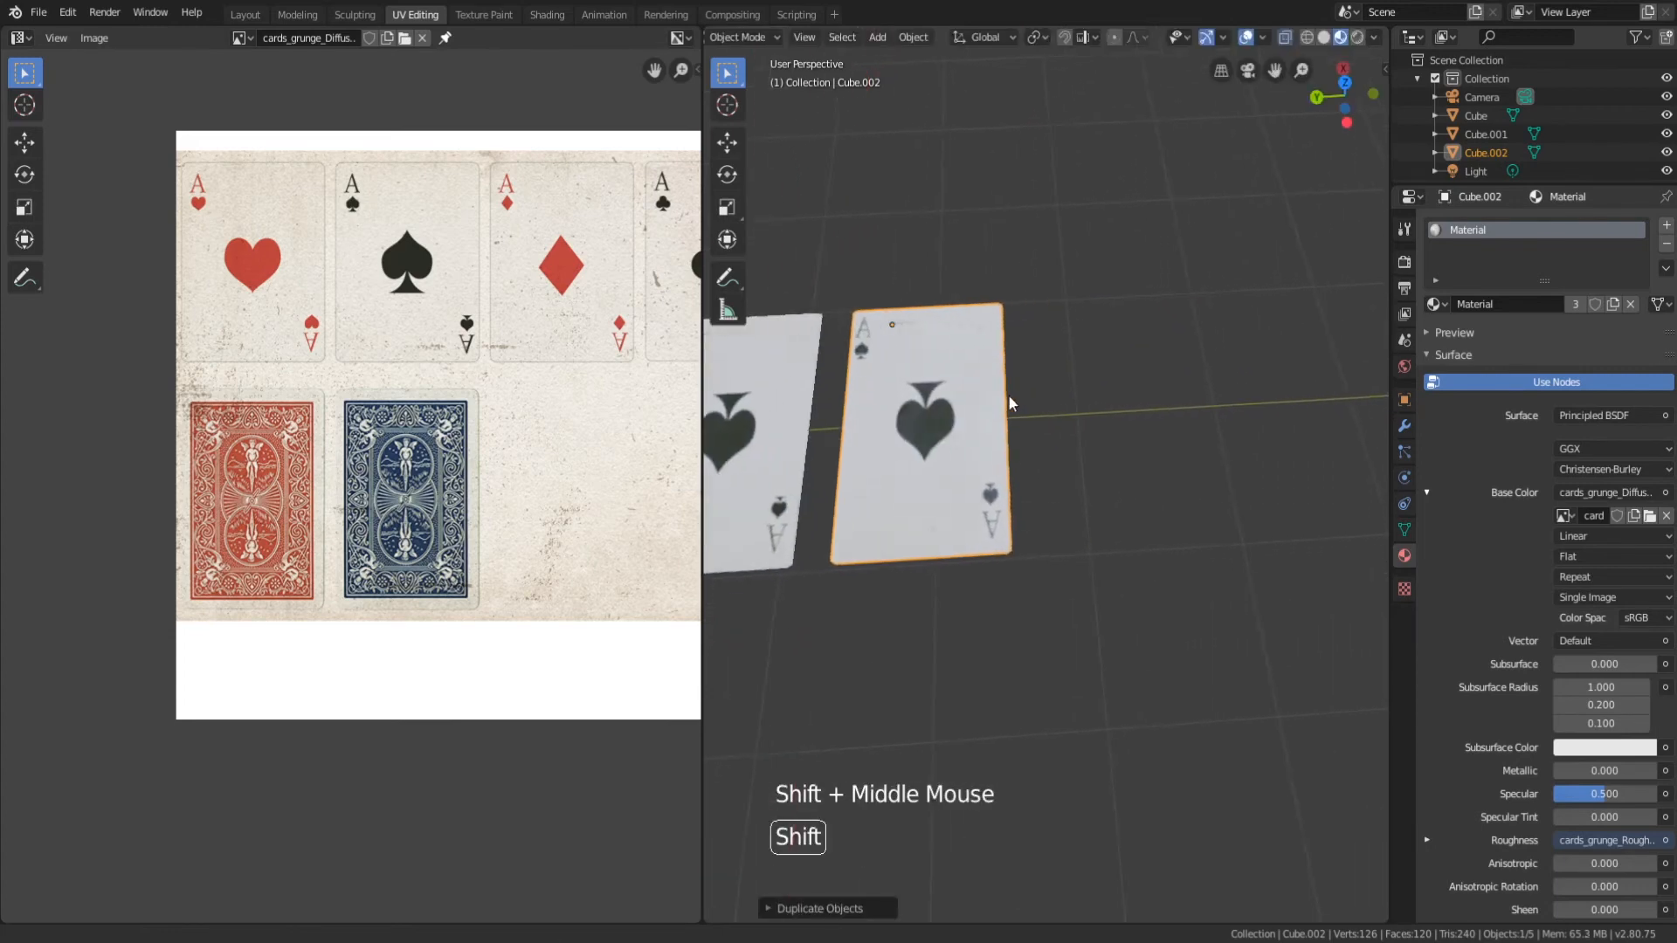
key(shift+d)
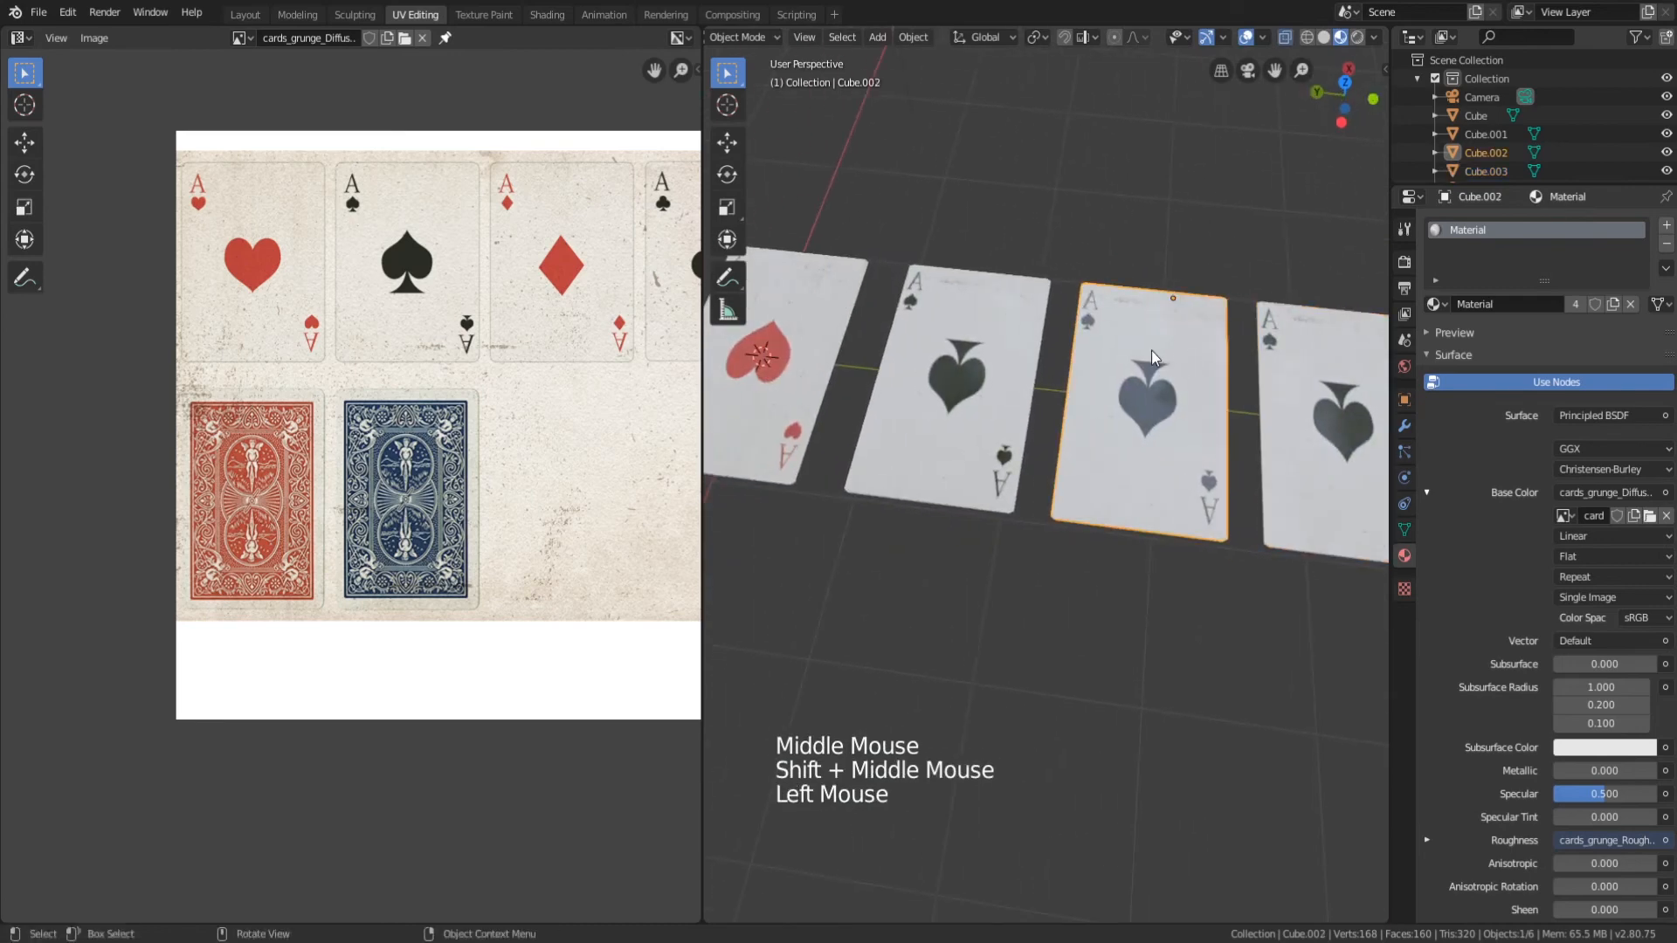
key(Tab)
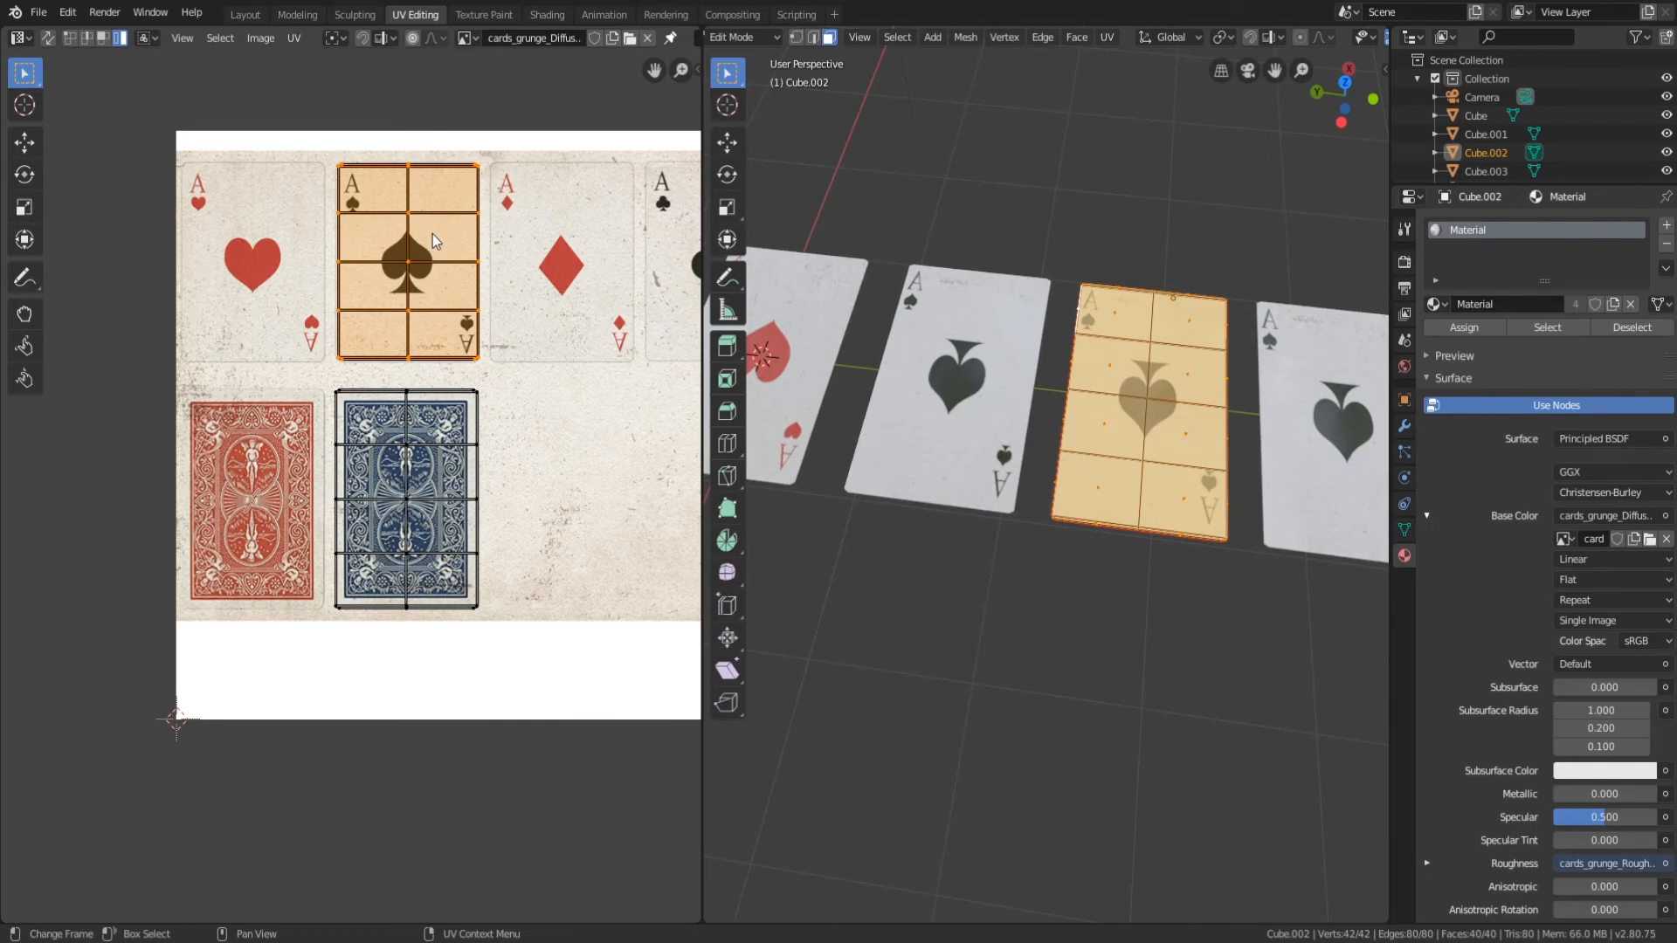
key(g)
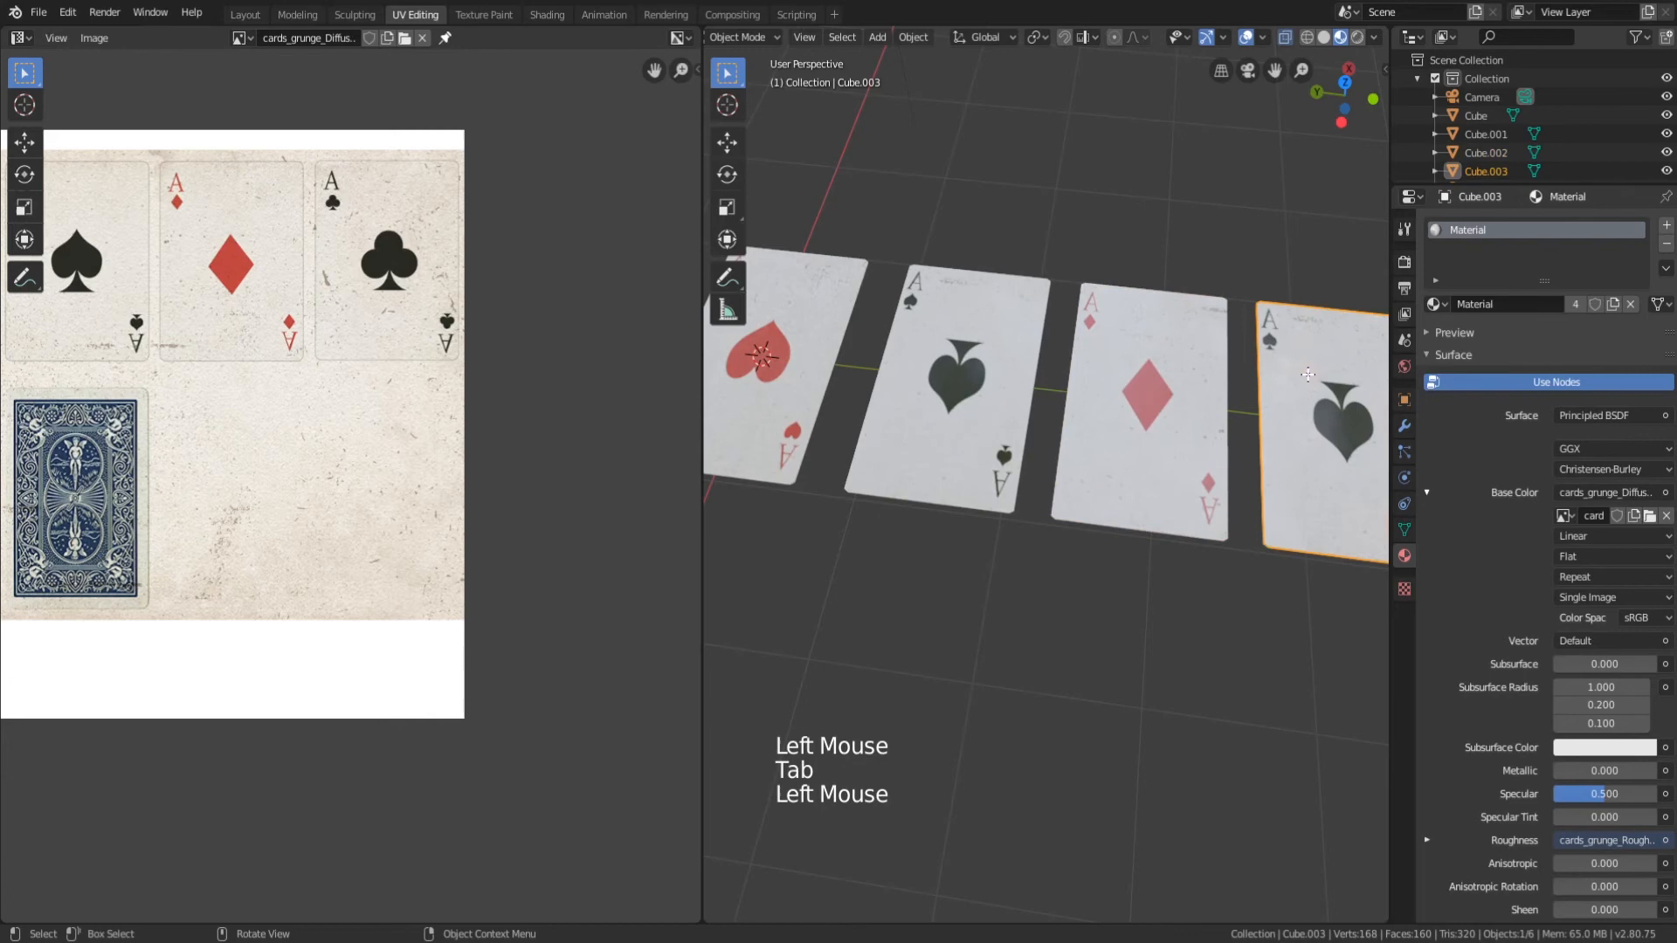
key(Tab)
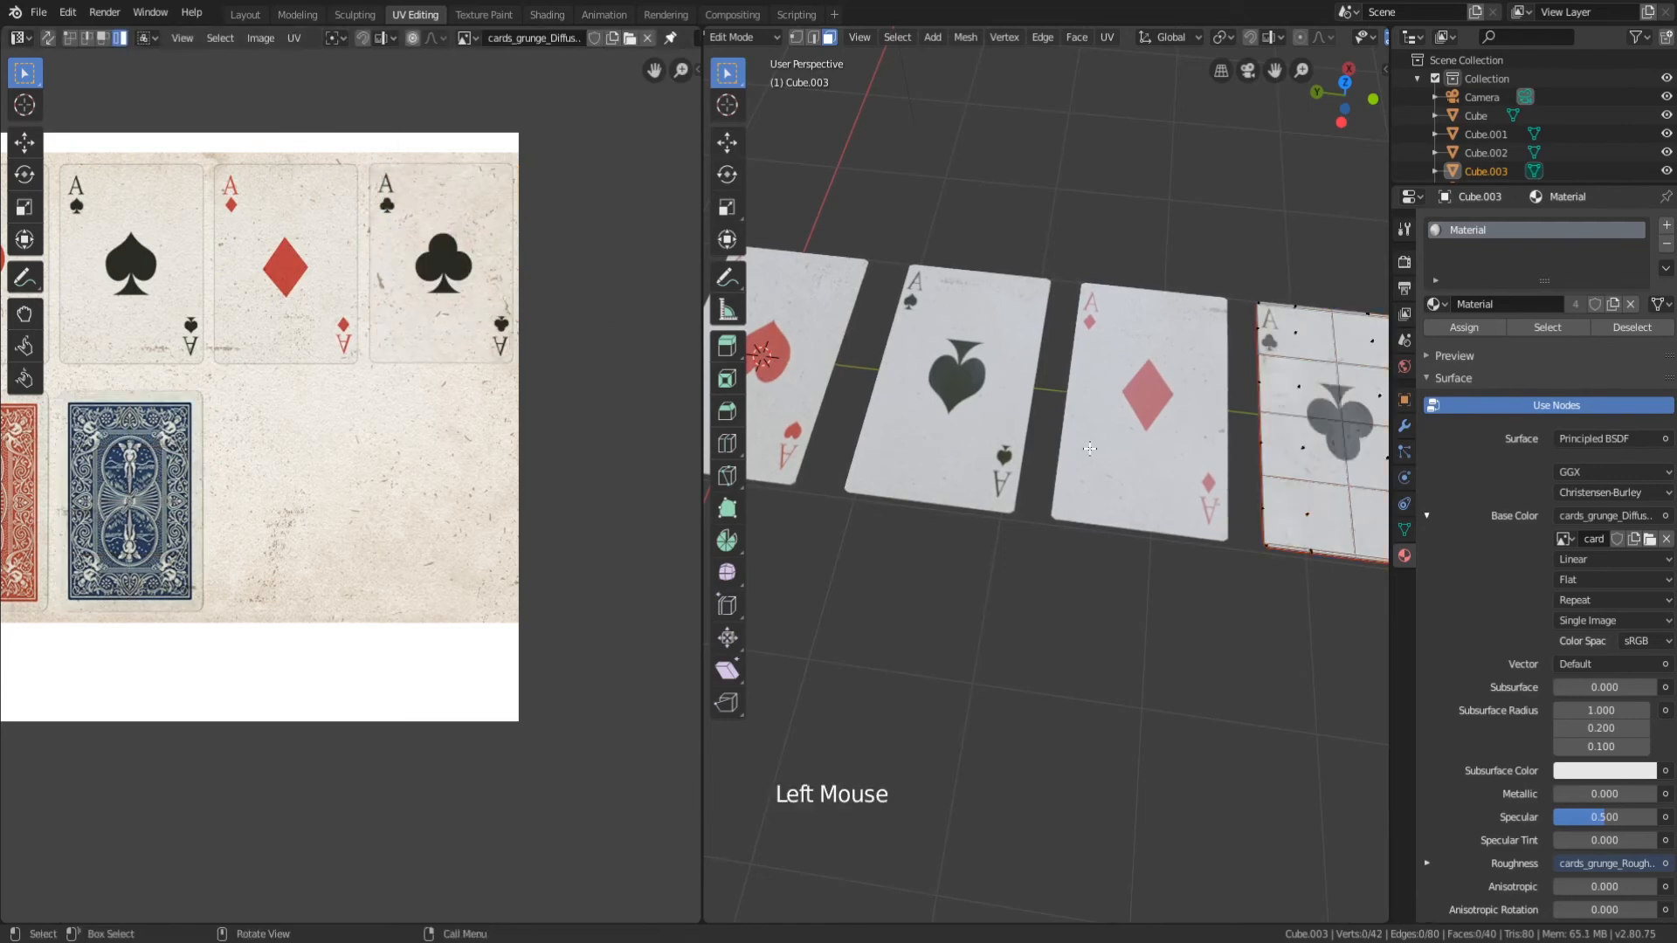
key(Tab)
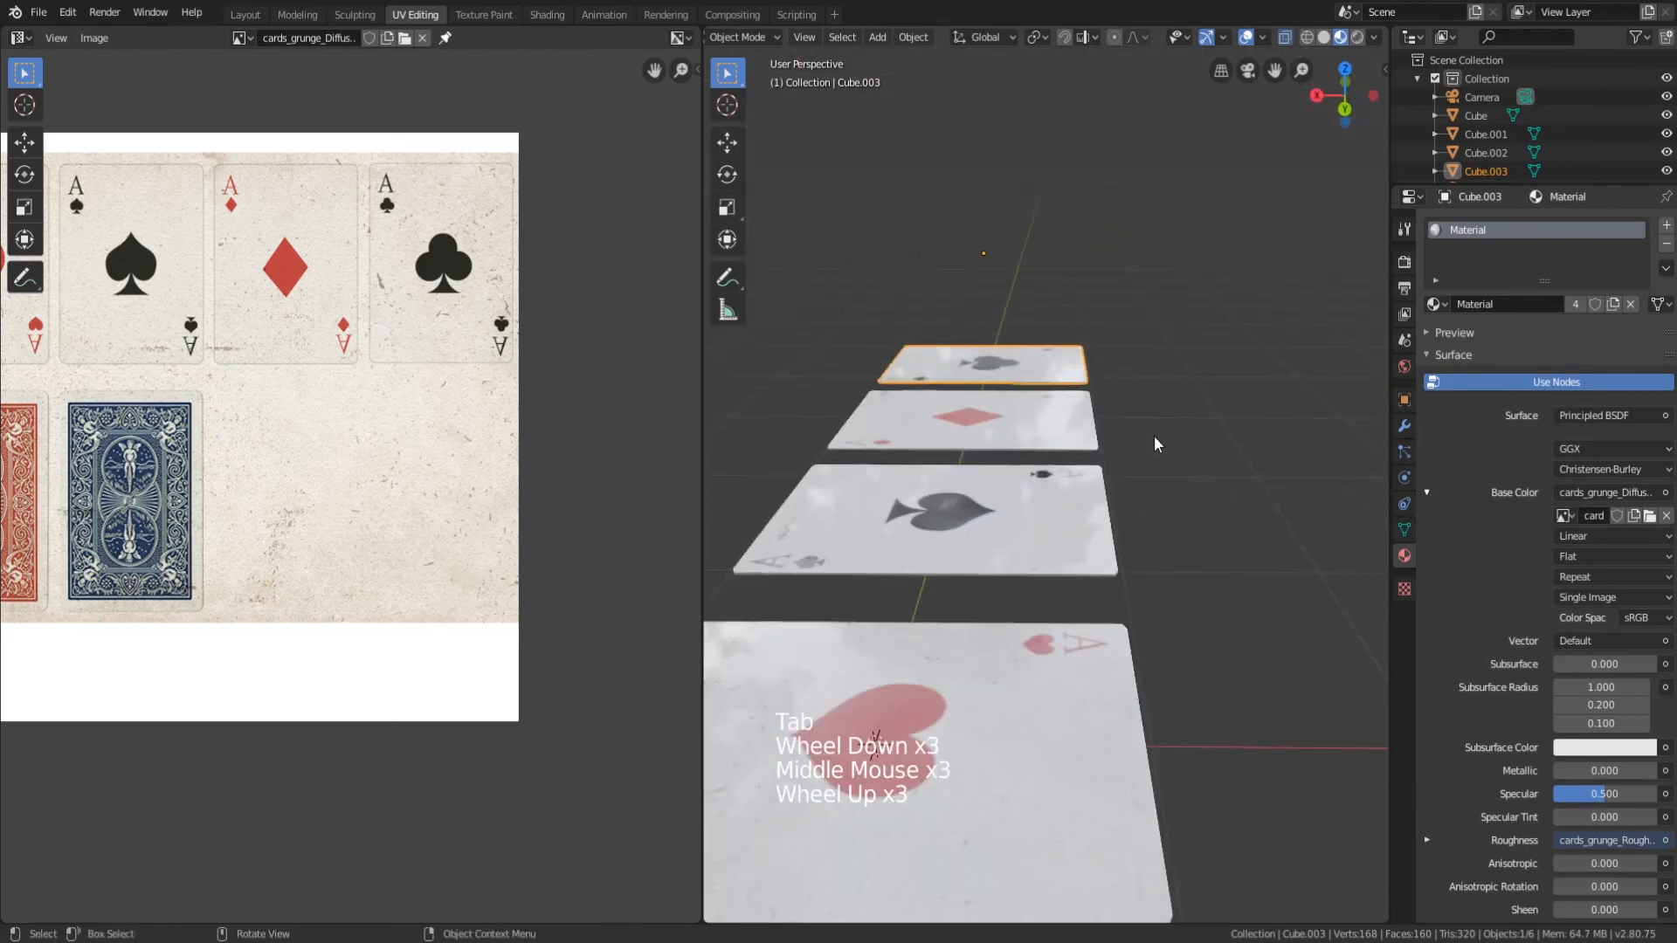
mouse_move(1360, 36)
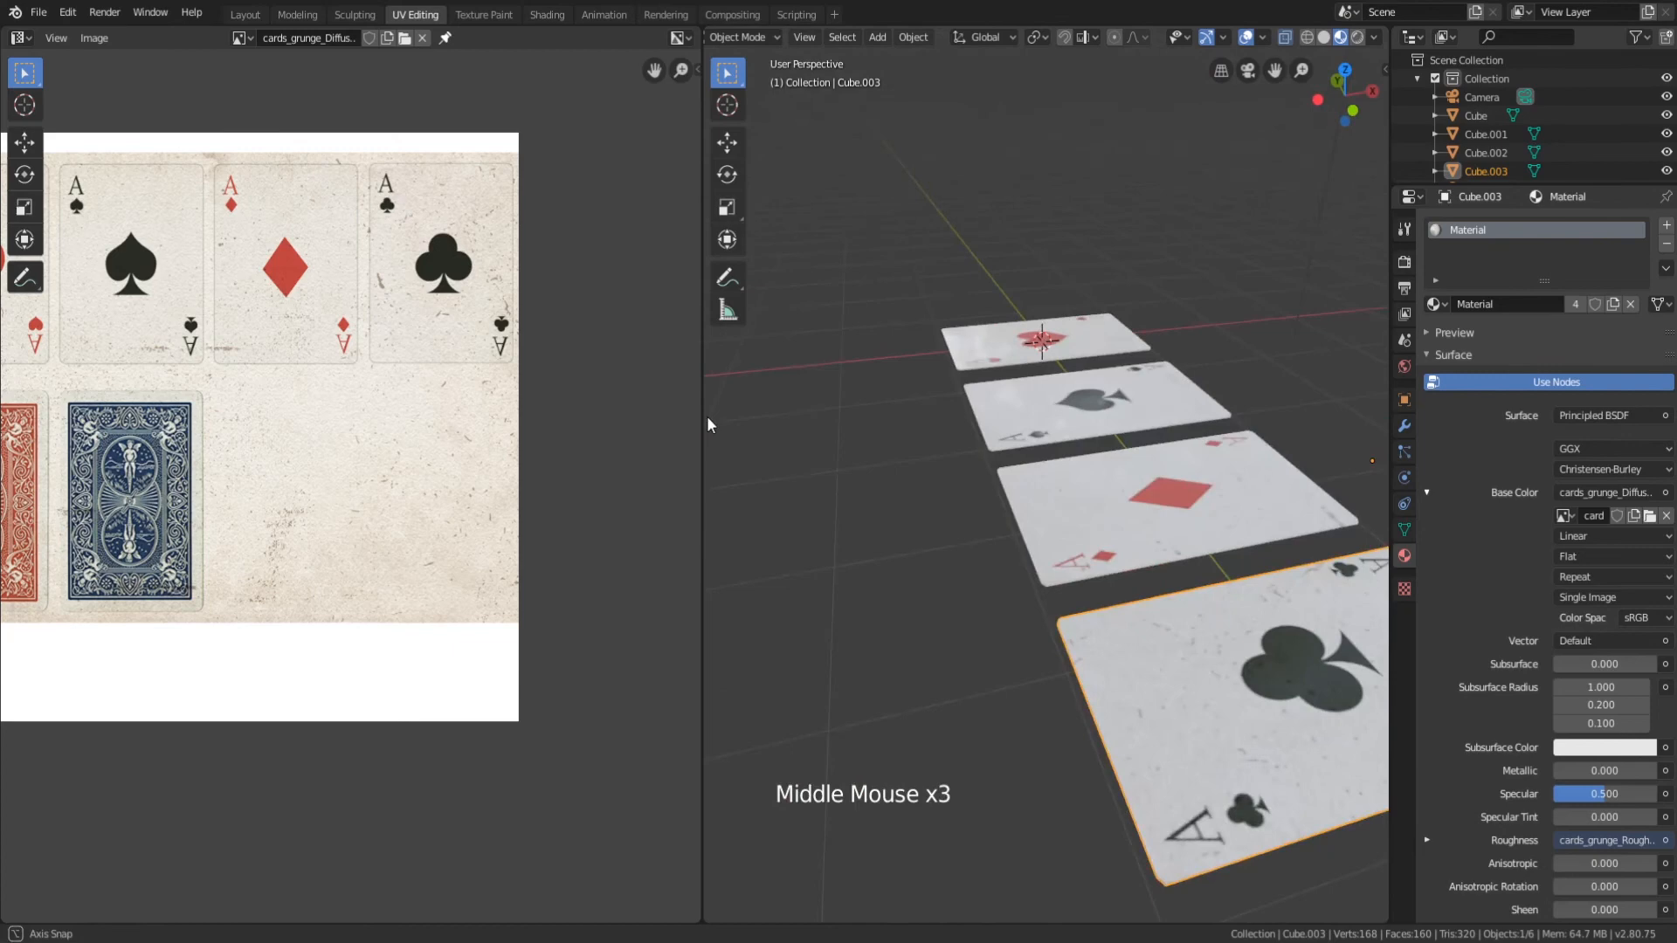
click(245, 14)
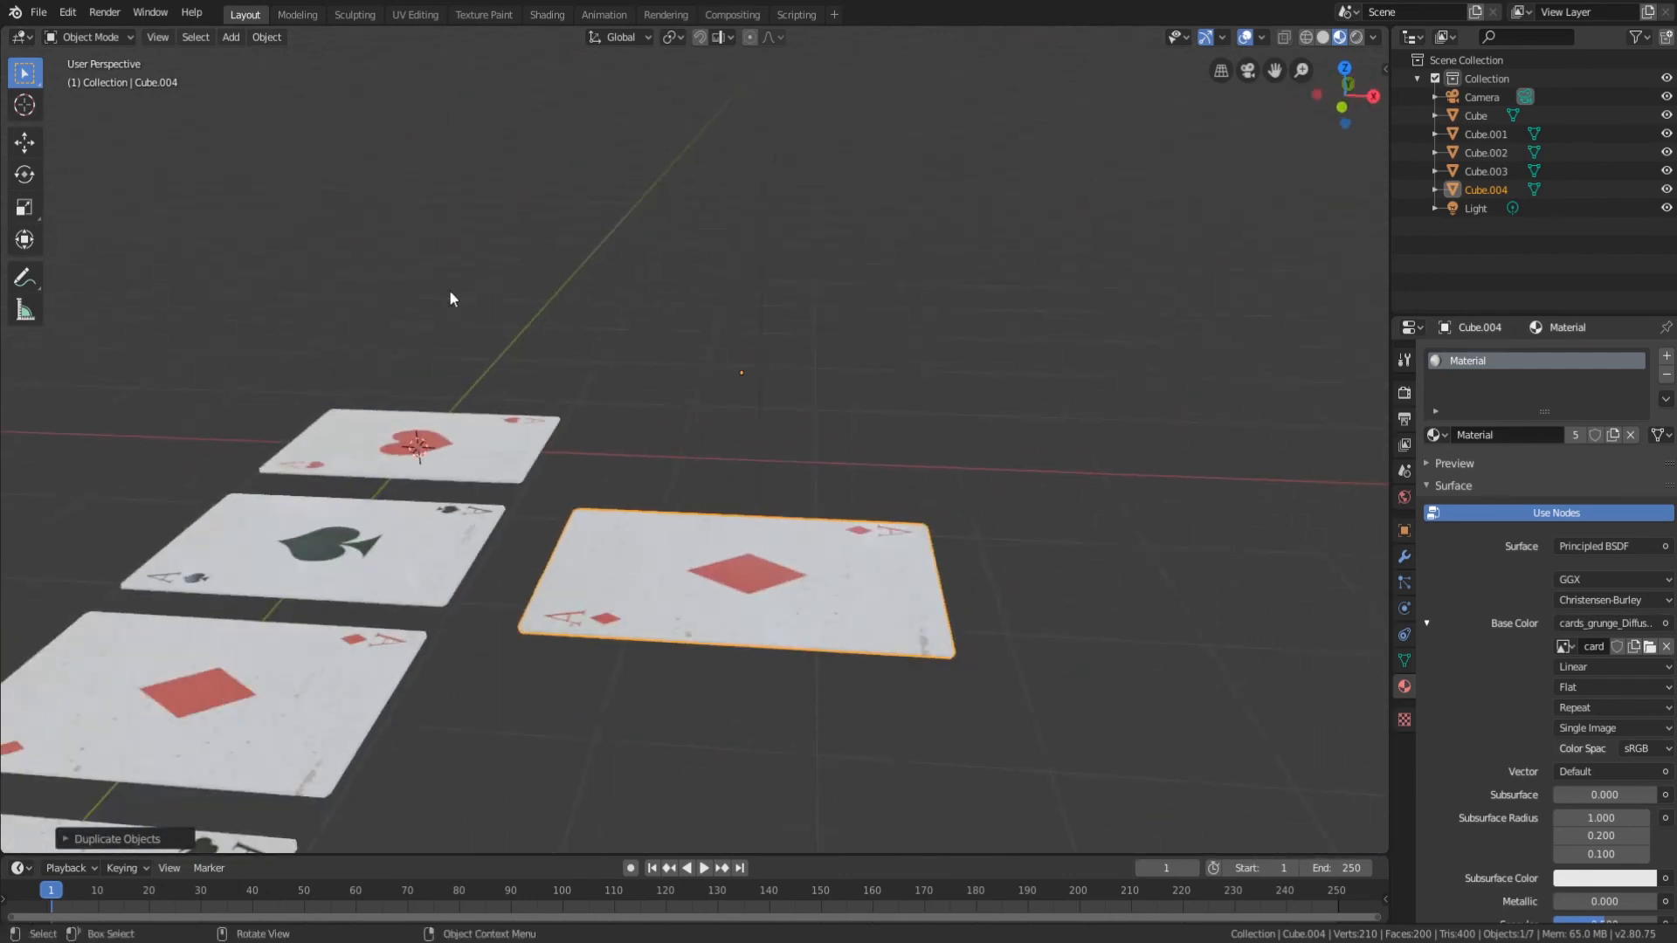
Set the duplicated diamond card's origin to its centre of mass (volume).
key(r)
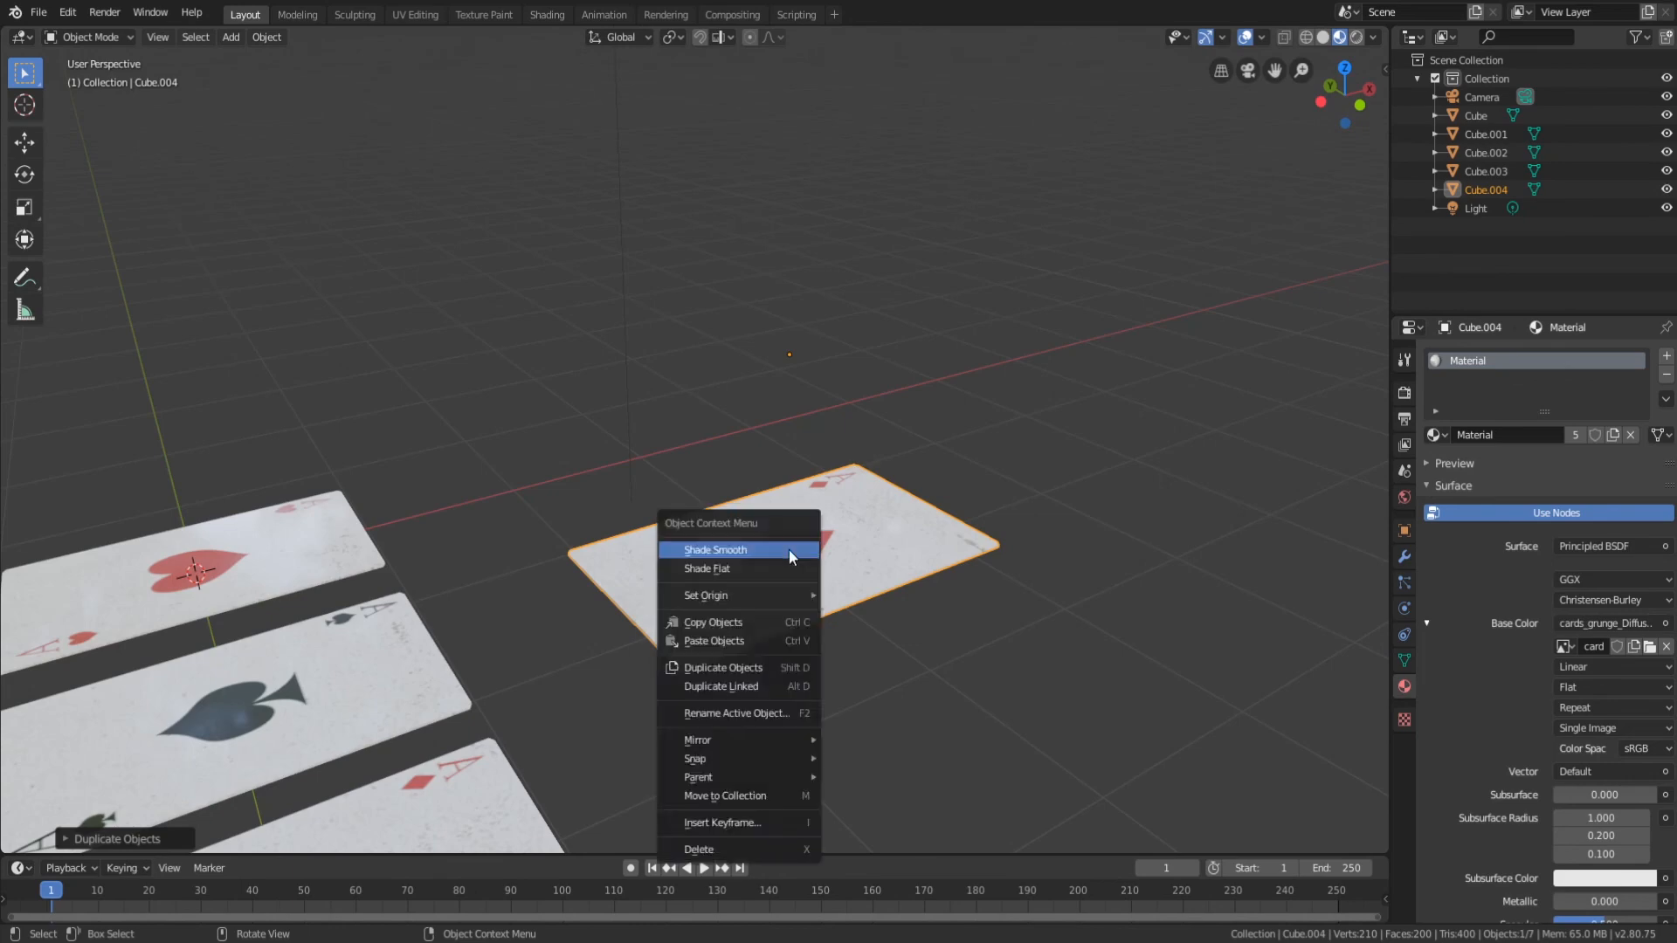
mouse_move(704, 594)
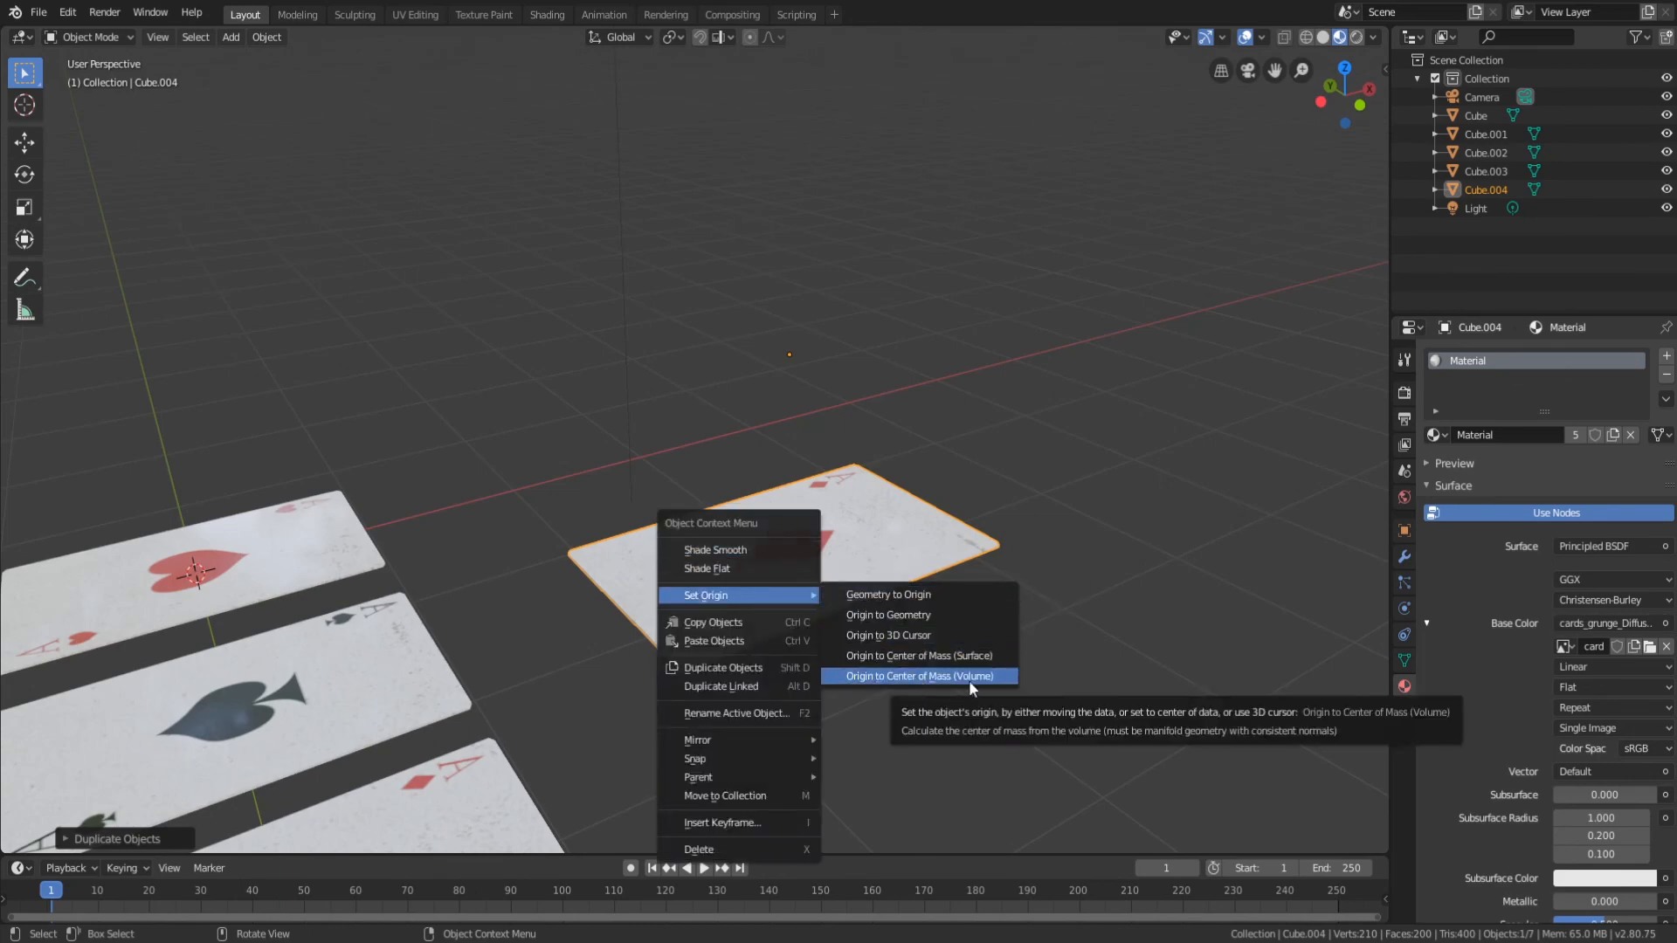
click(917, 676)
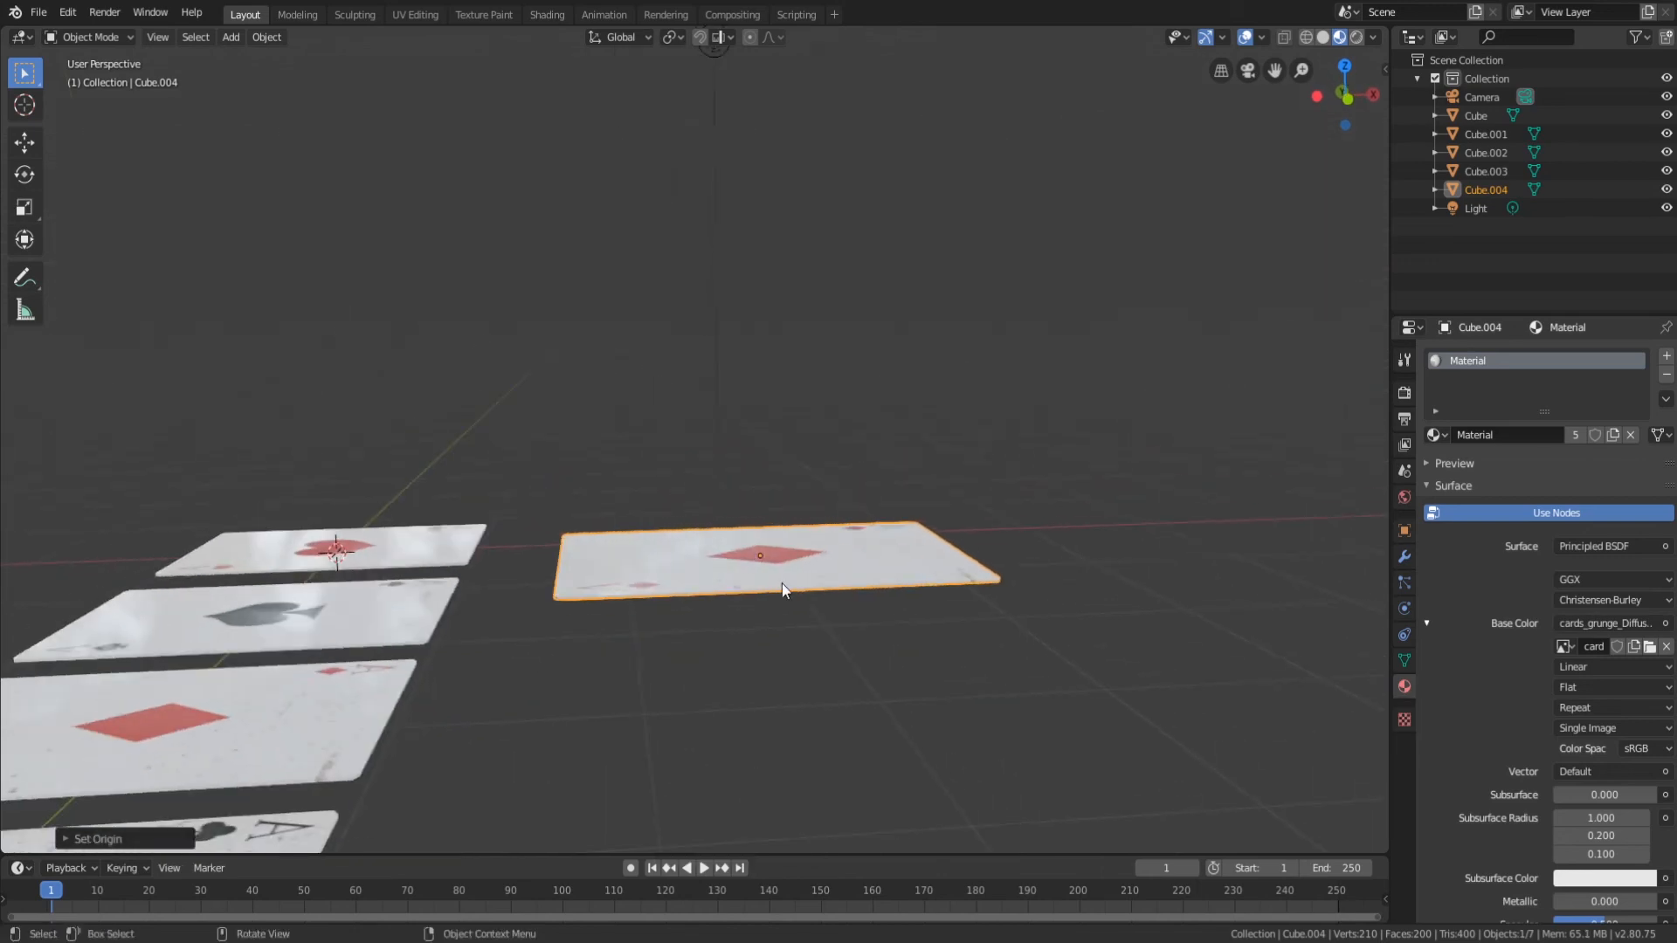
Move the extra card apart and rotate it face-down to show its blue back.
key(r)
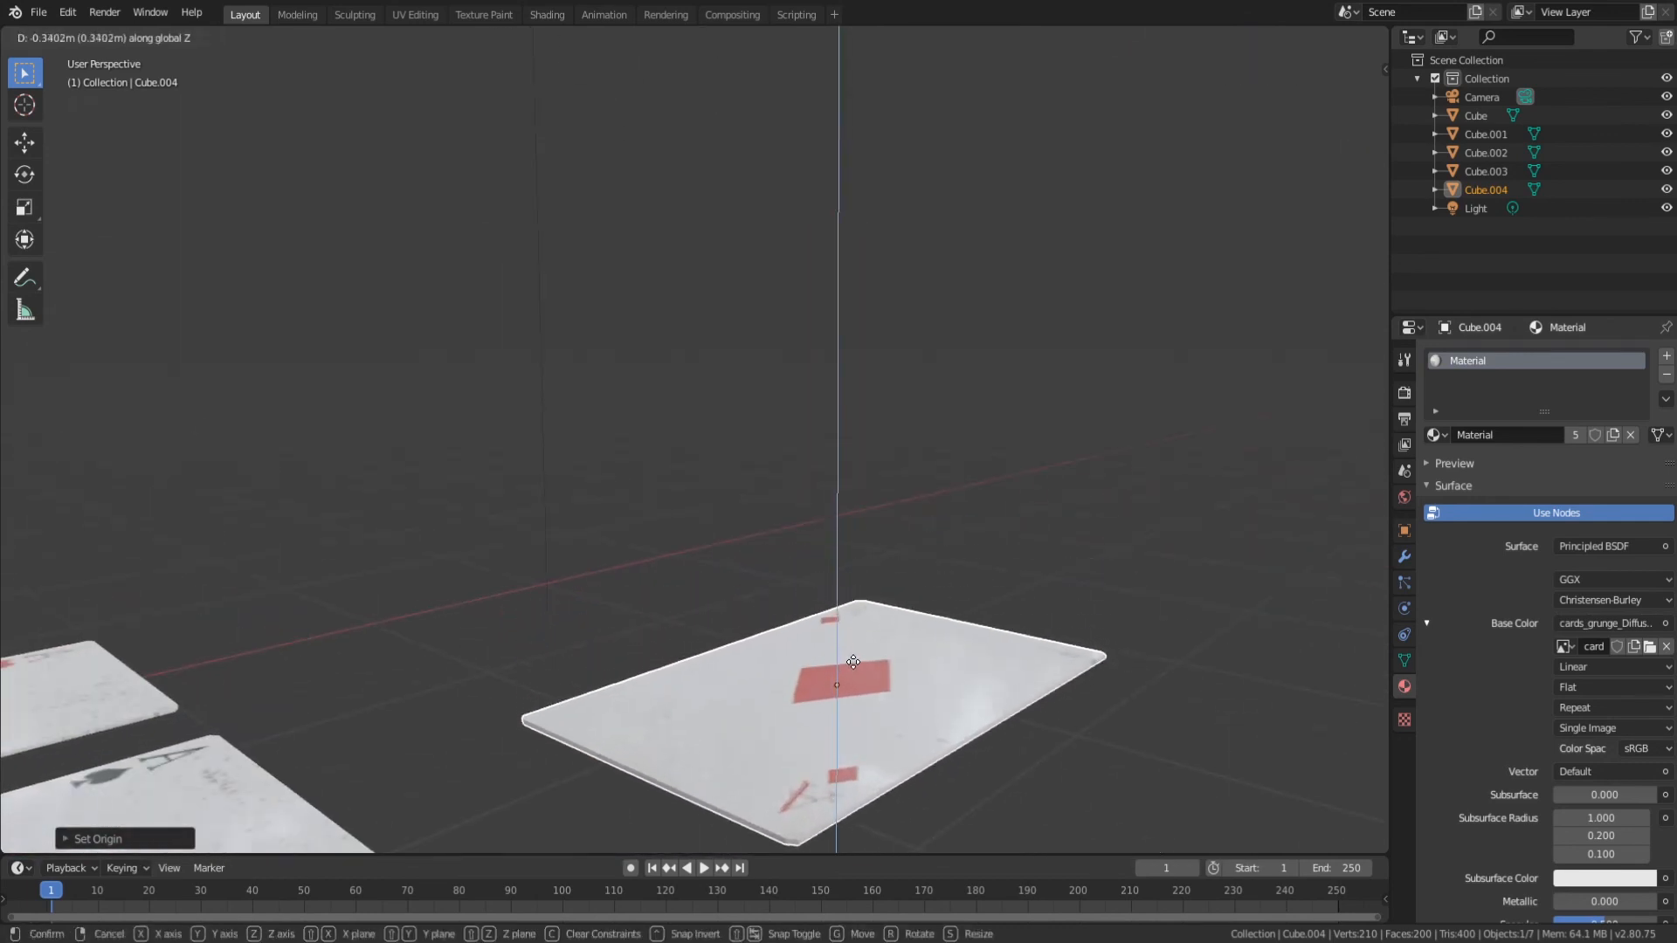
click(852, 660)
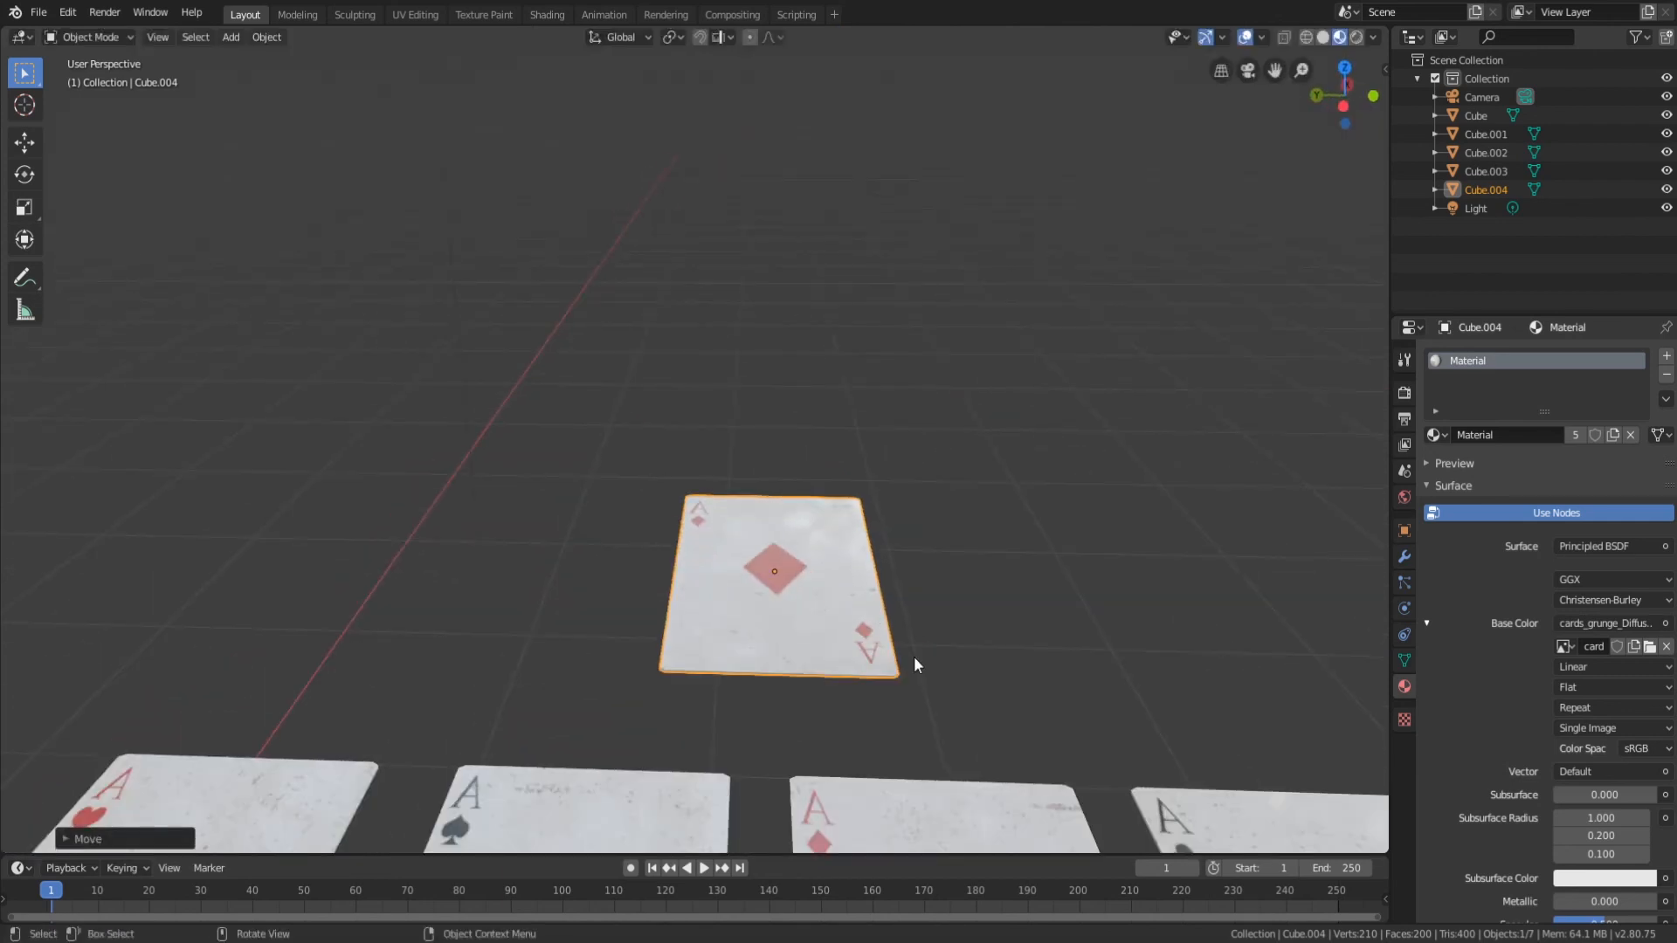
key(r)
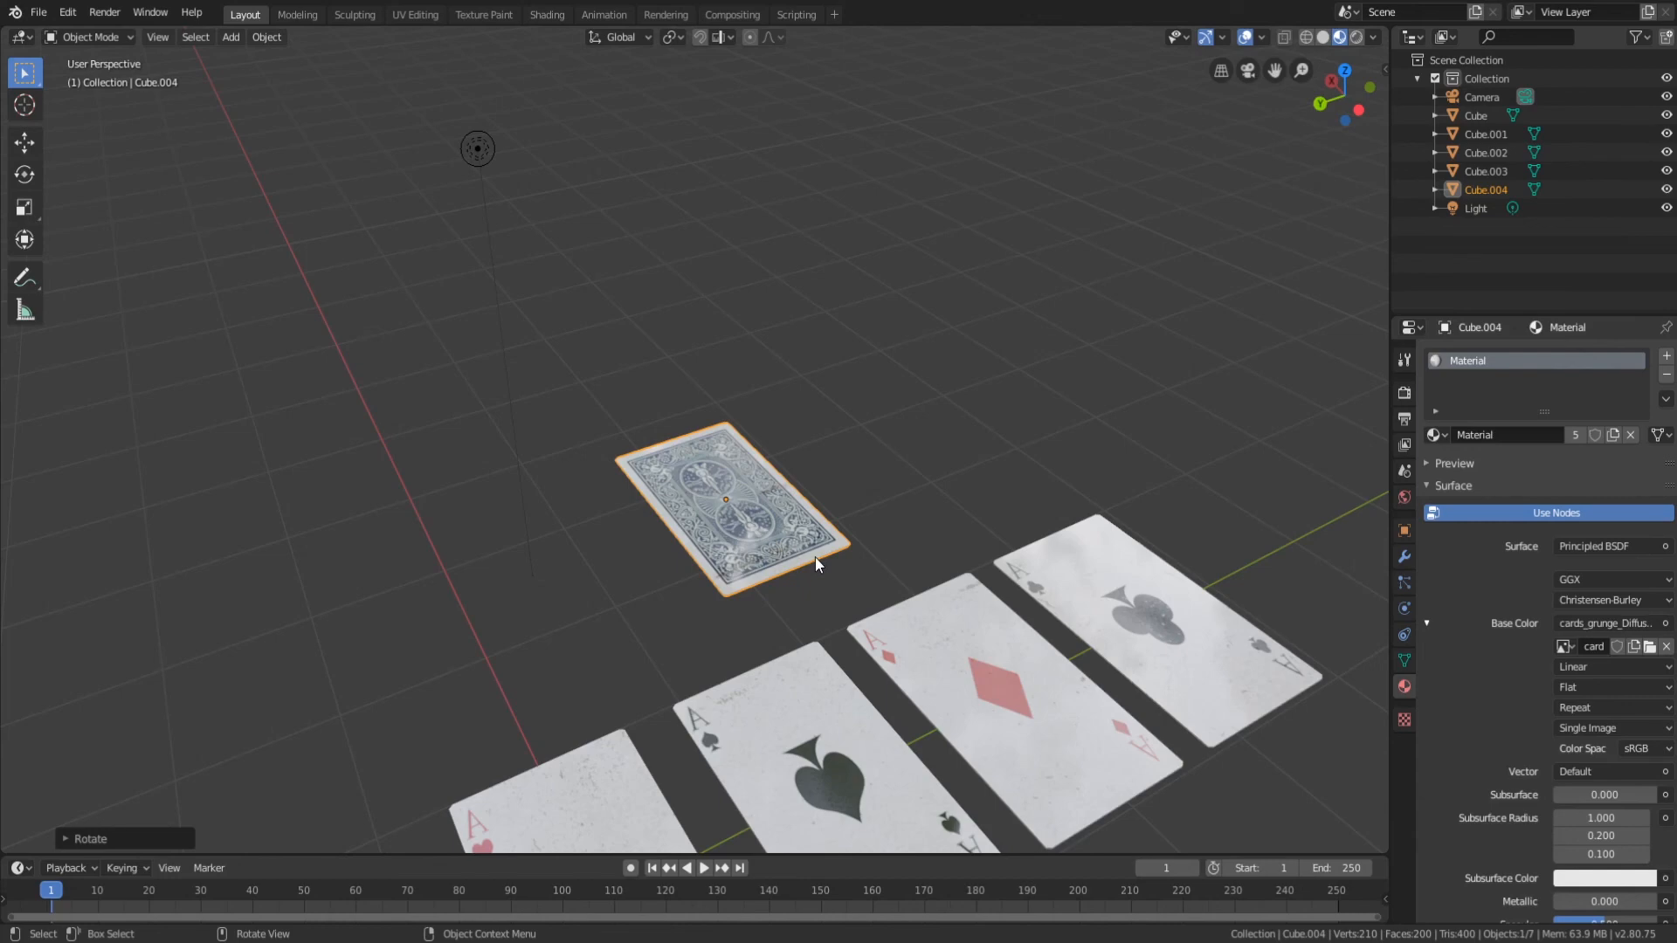
drag(725, 499, 423, 613)
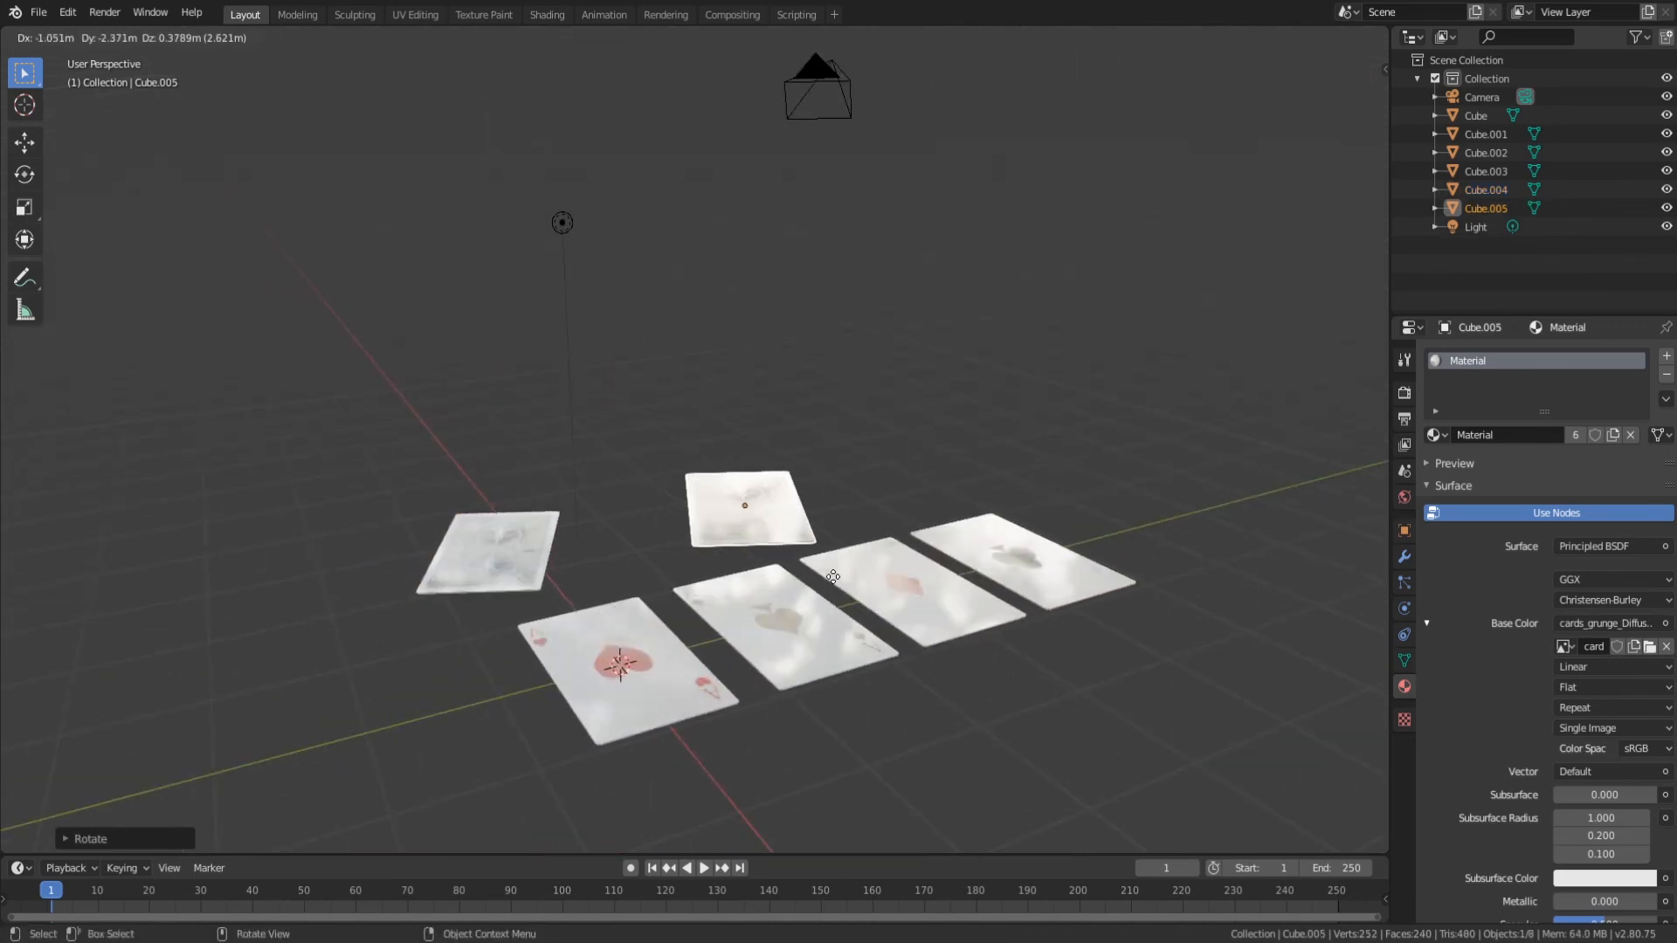
Duplicate the face-down card, turn it sideways and place it in front of the four aces.
drag(746, 505, 873, 475)
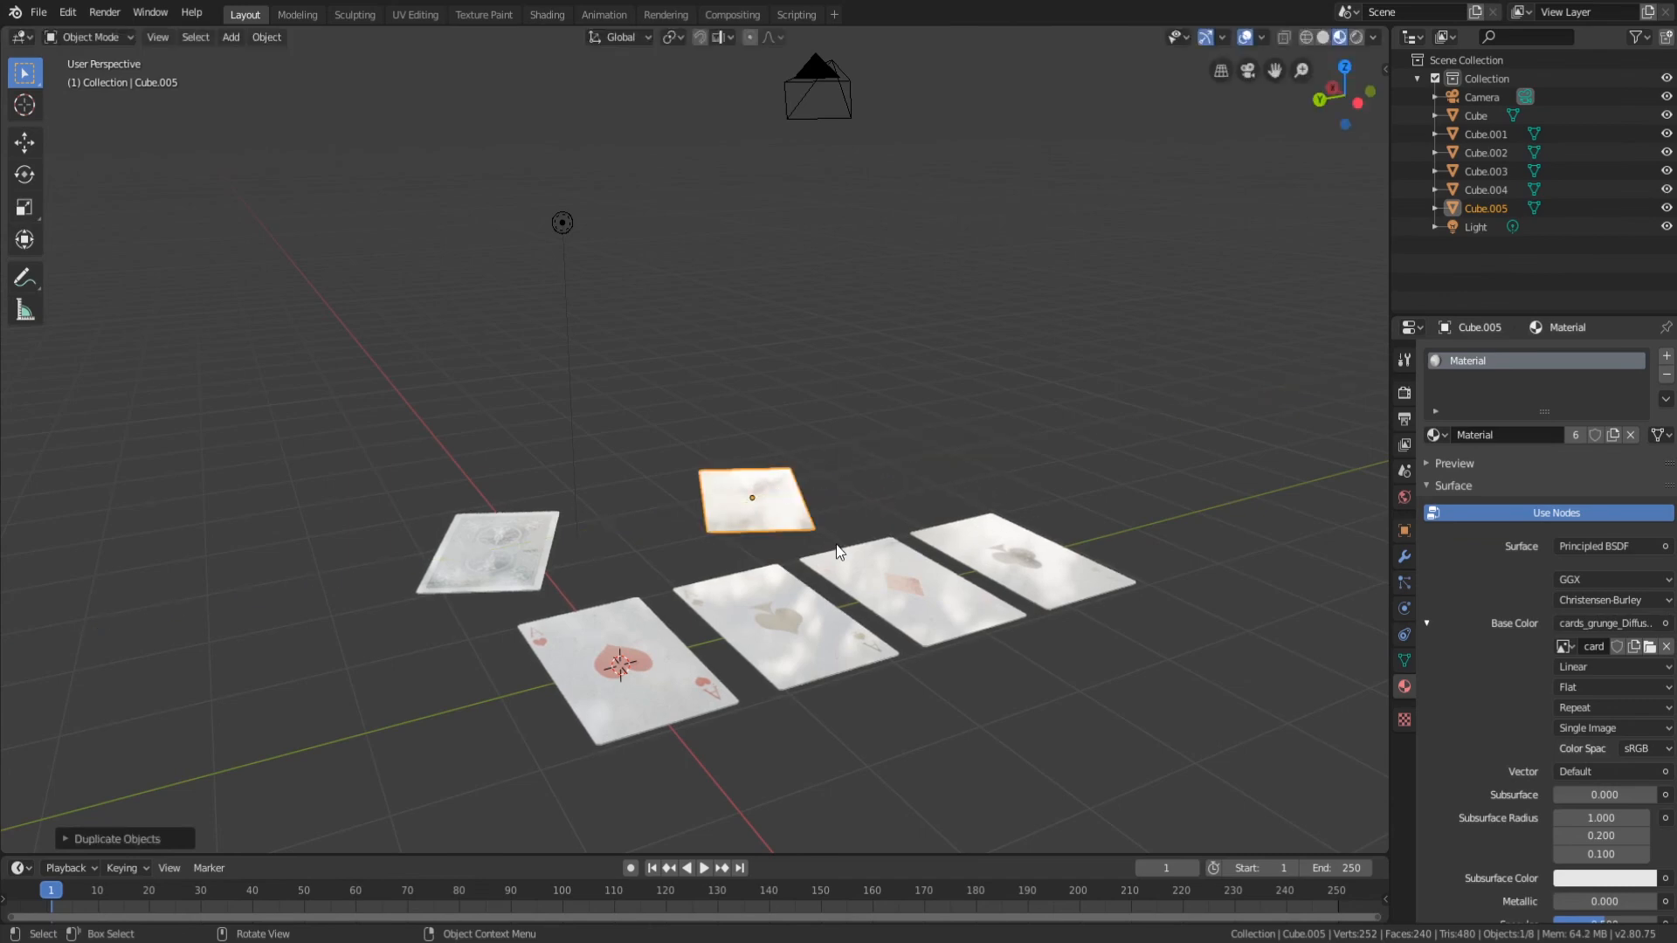
drag(755, 499, 791, 508)
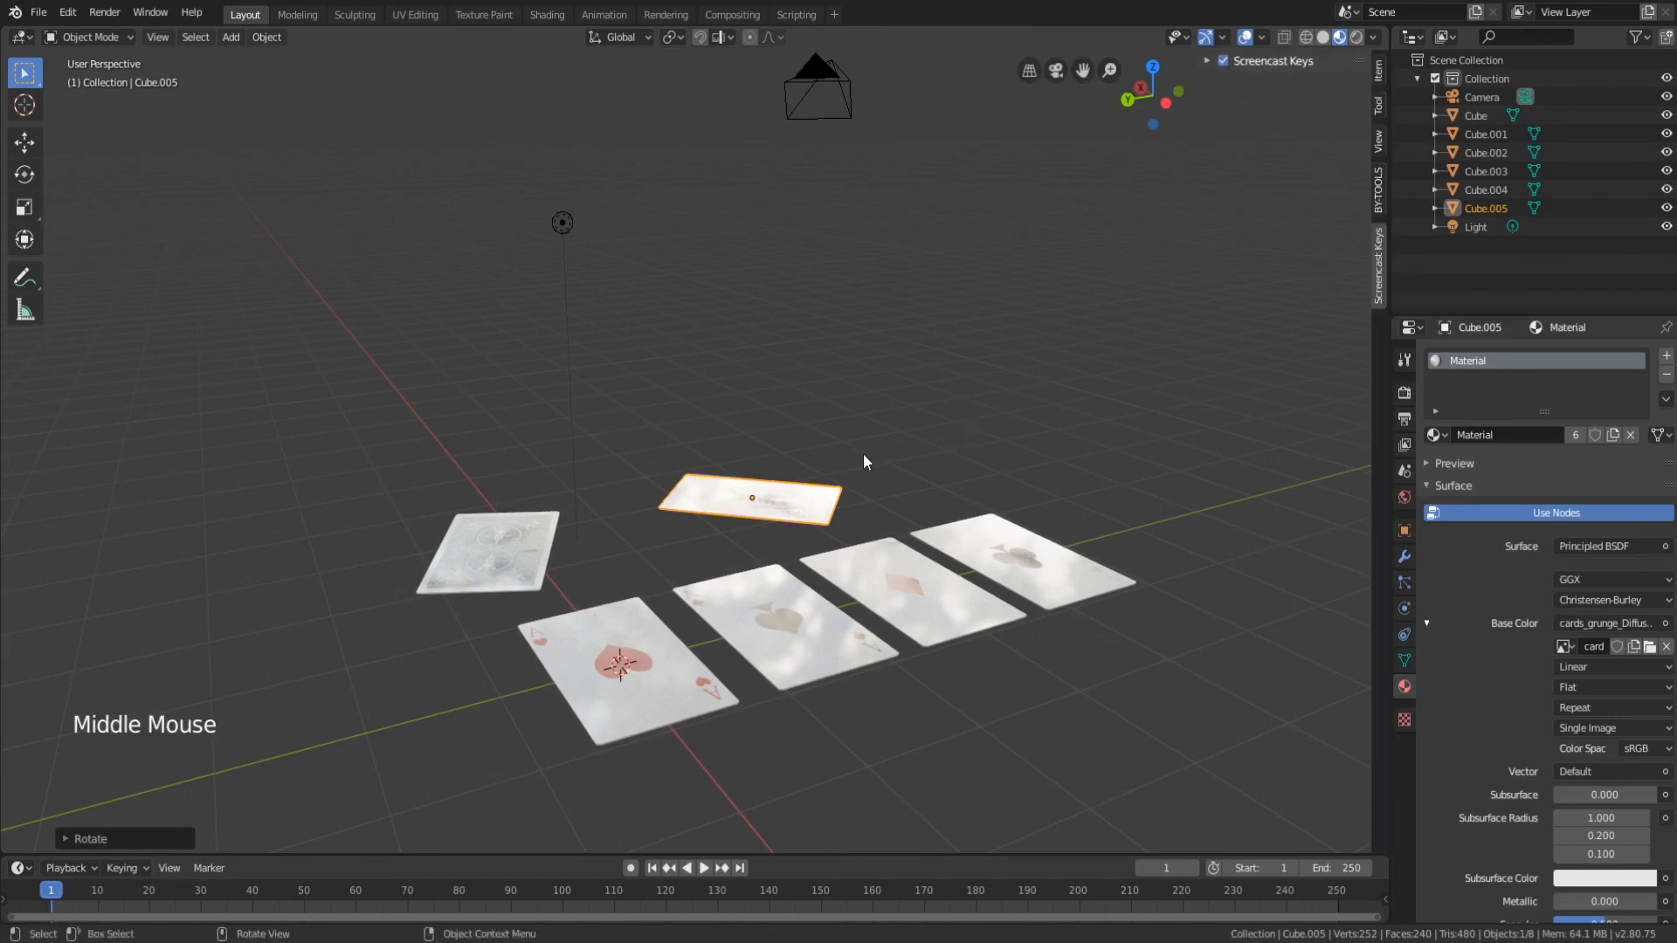
key(g)
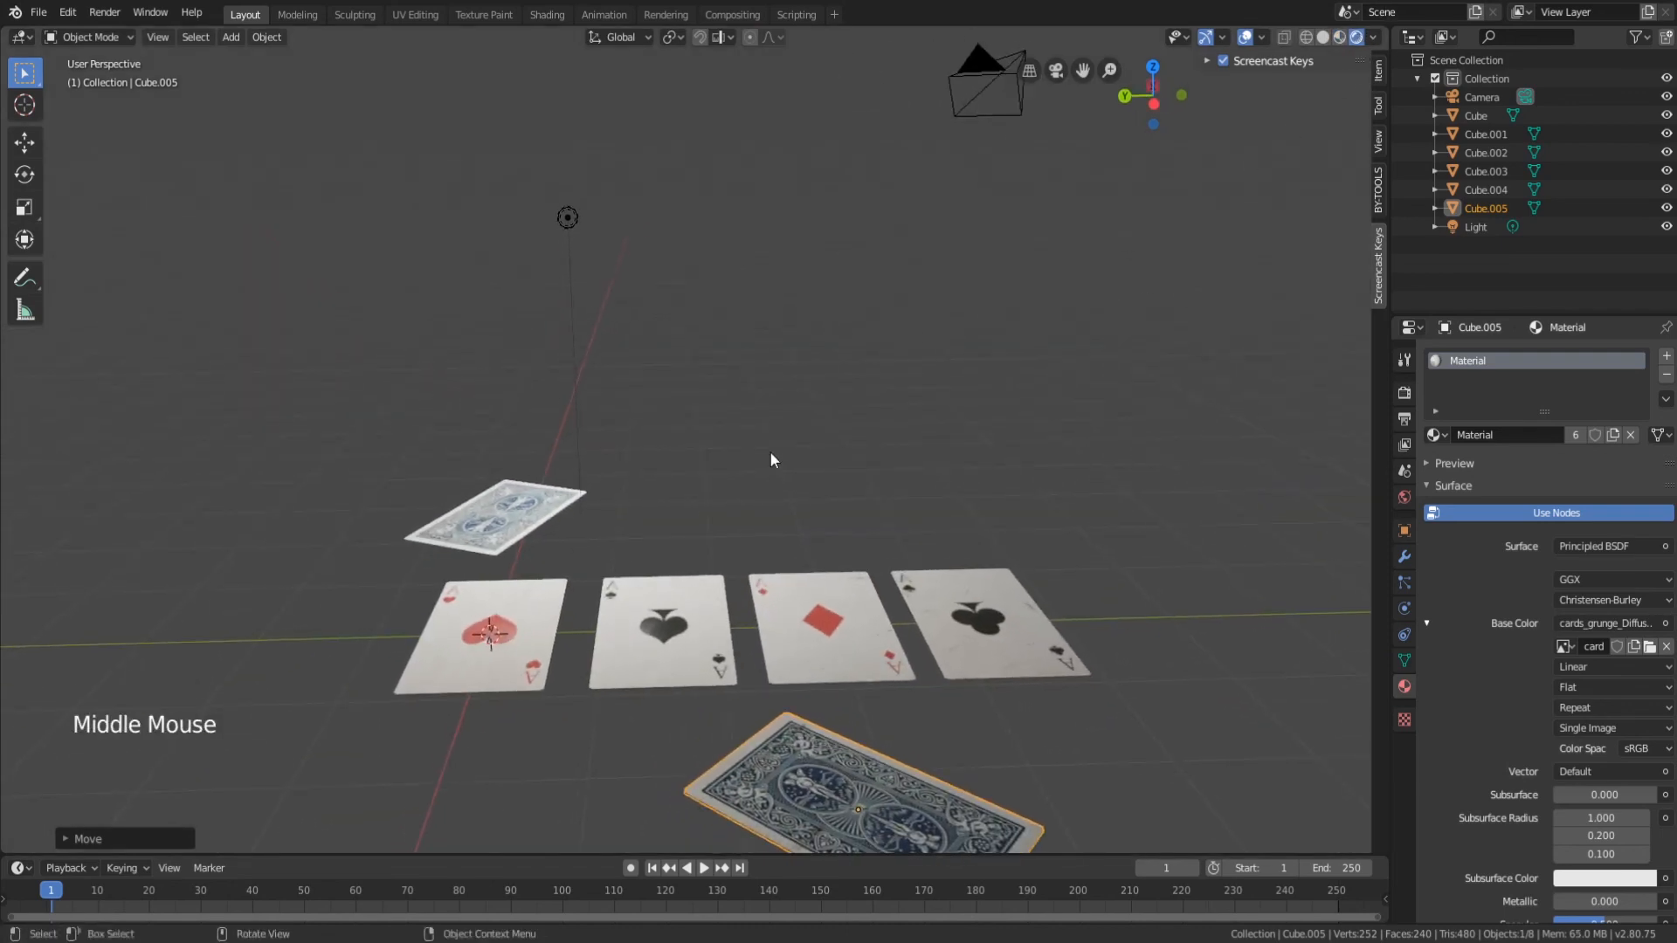
drag(770, 460, 704, 478)
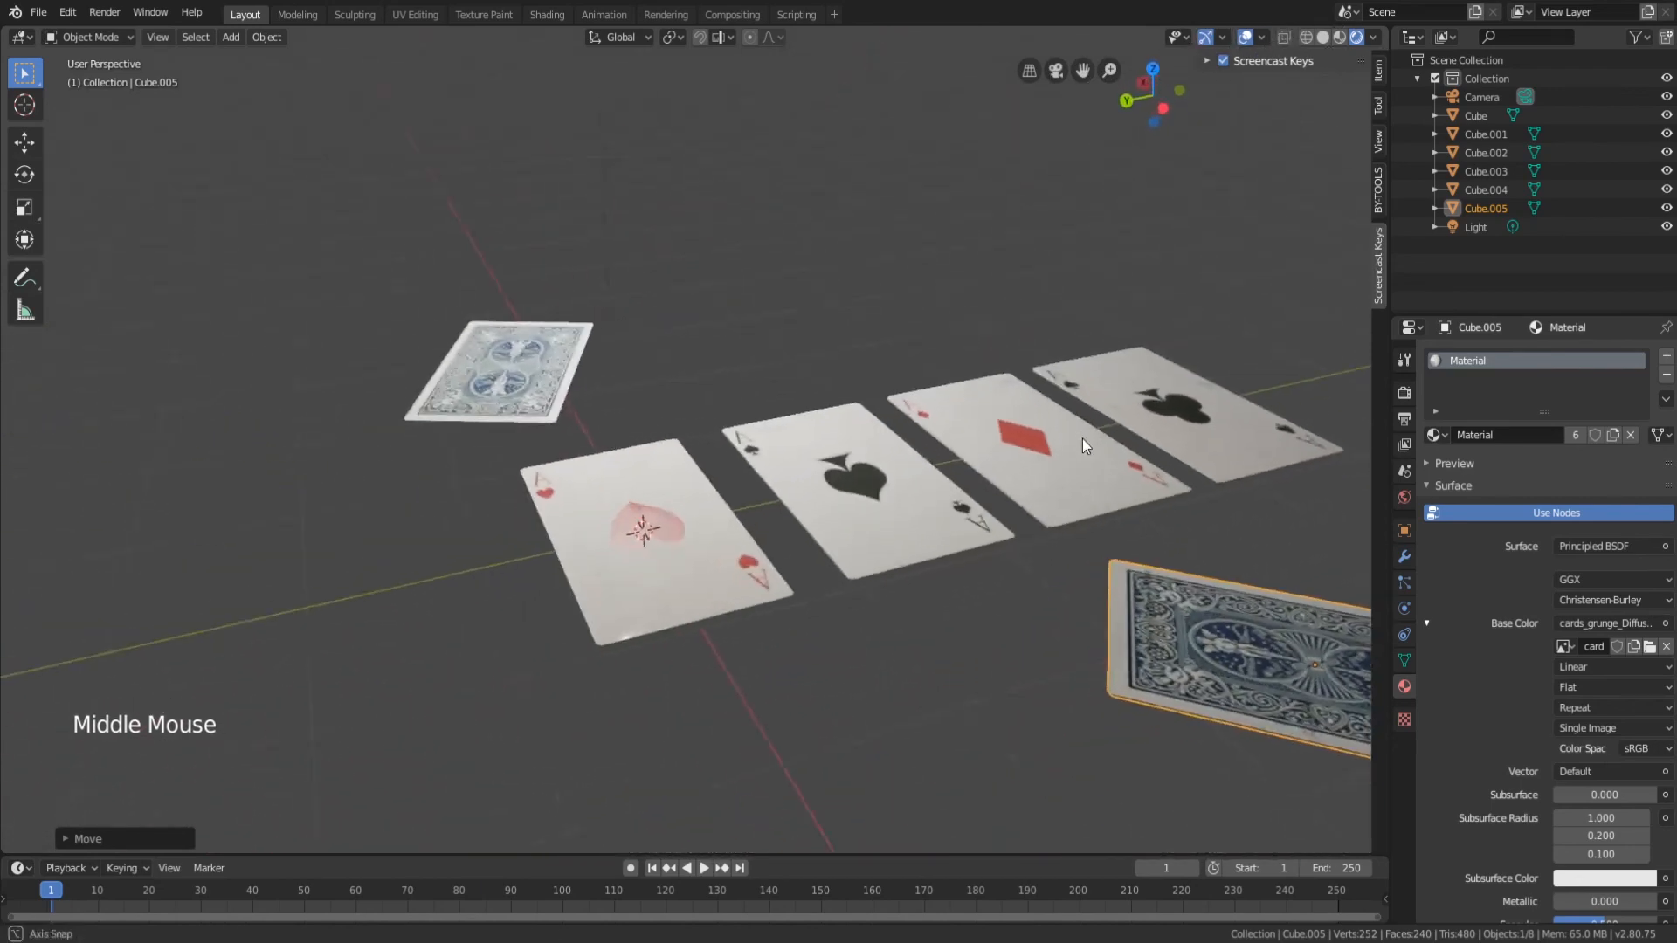
scroll(down, 3)
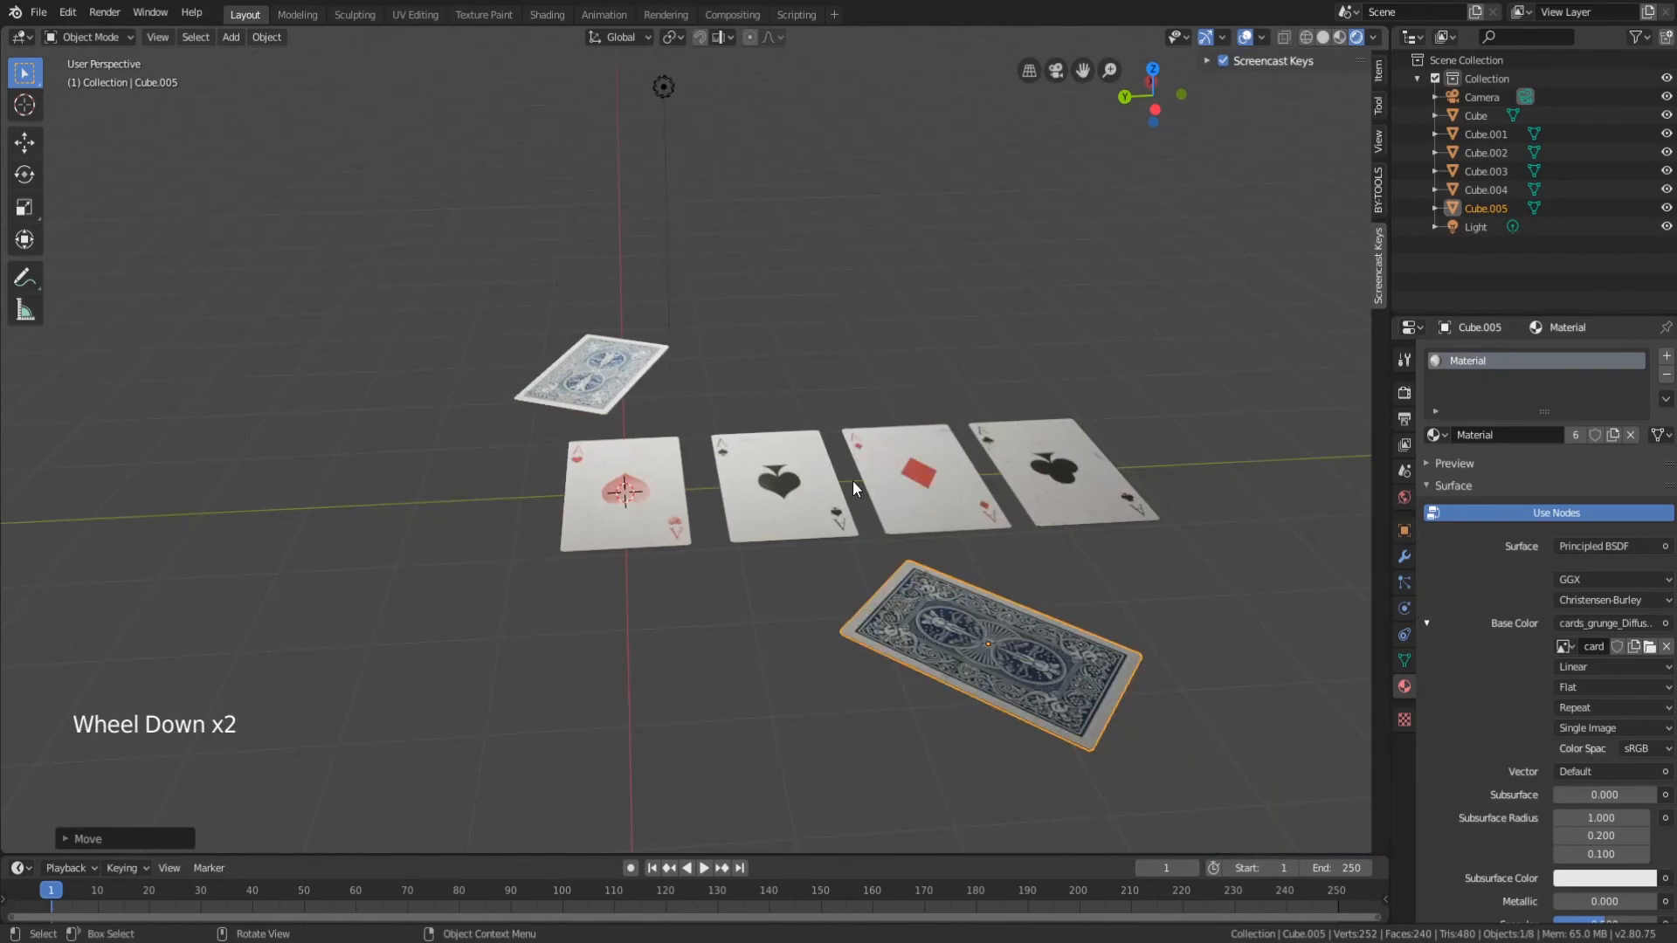
key(shift)
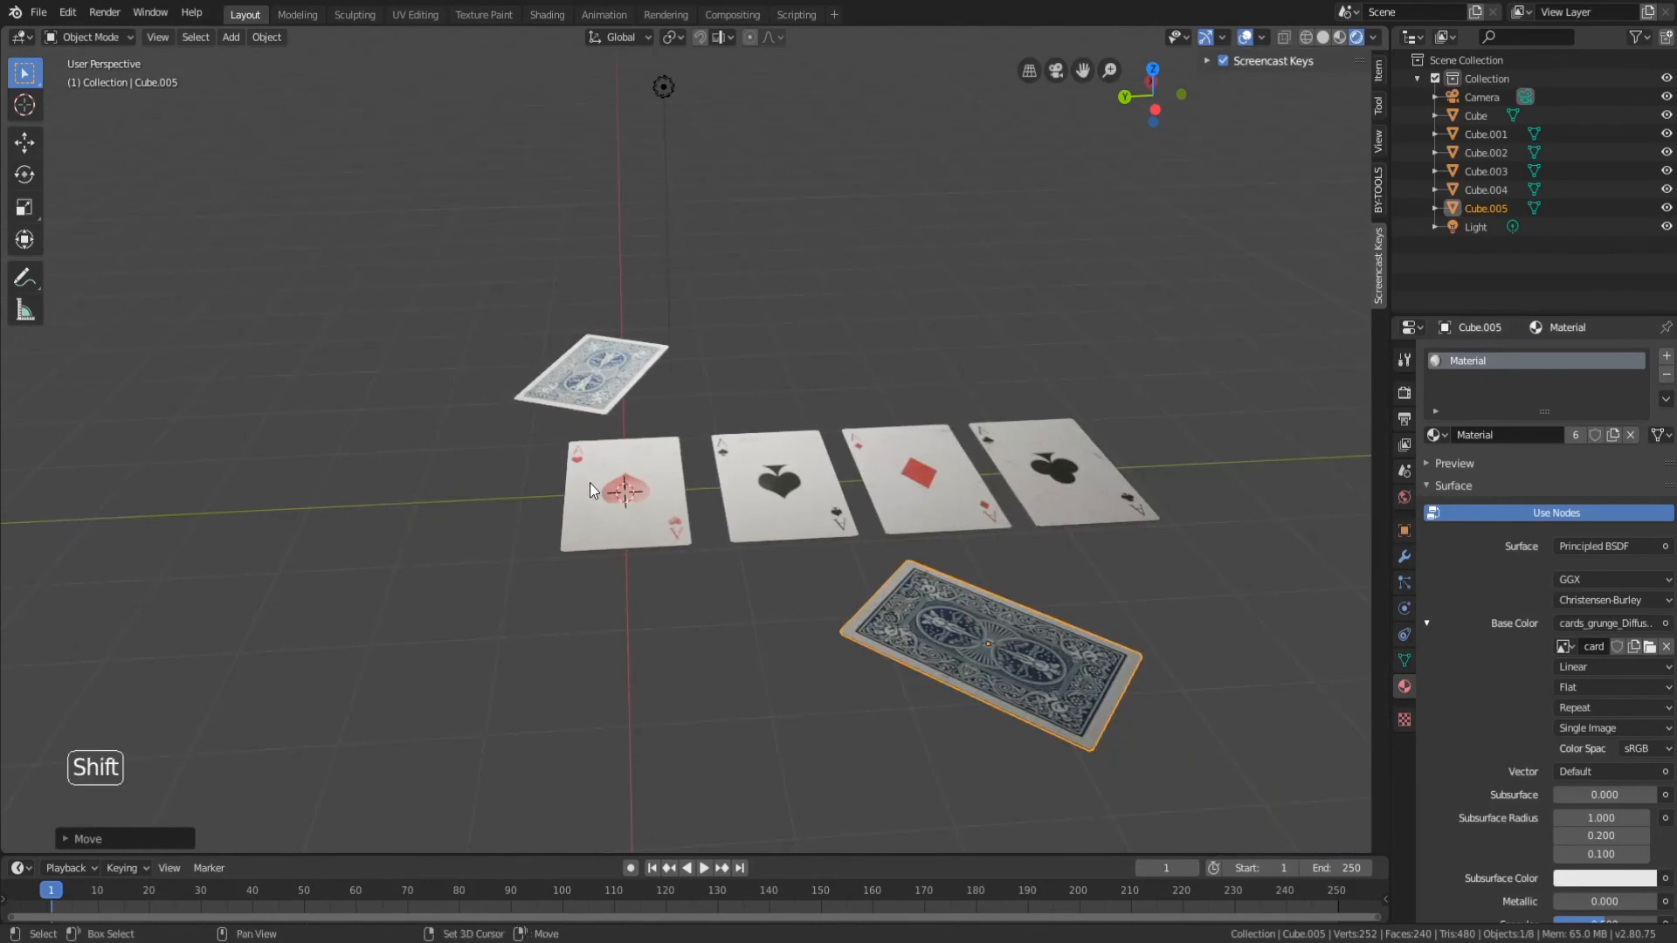
Add a large plane under the cards with a new material whose Base Color is an Image Texture.
key(shift+a)
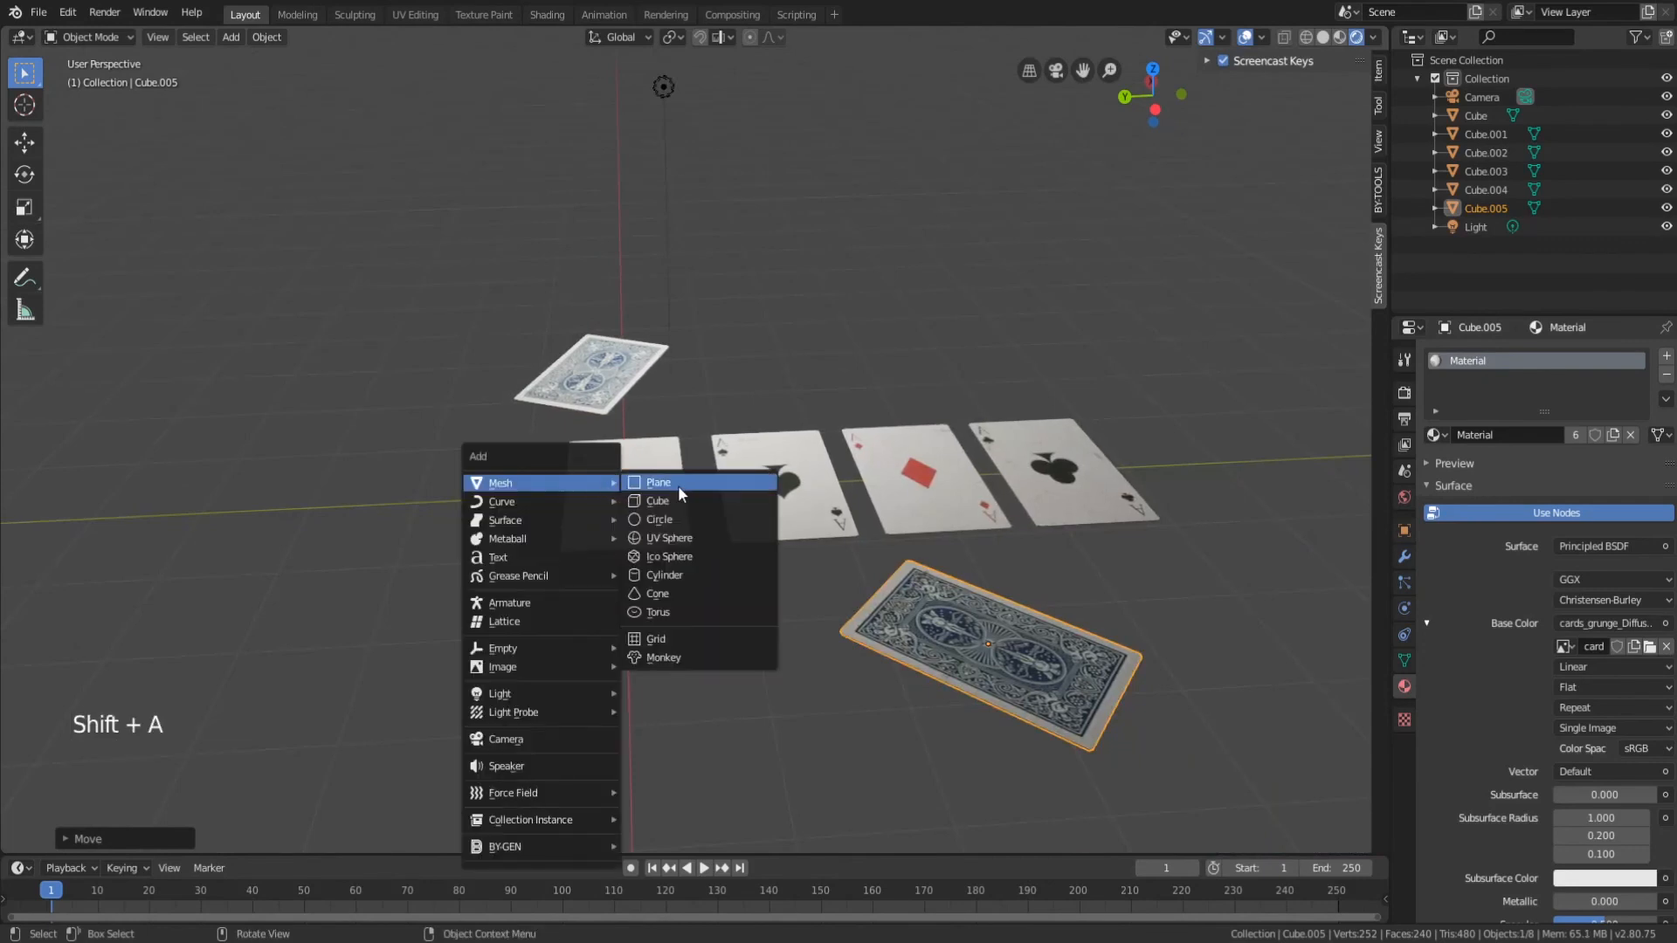
click(657, 482)
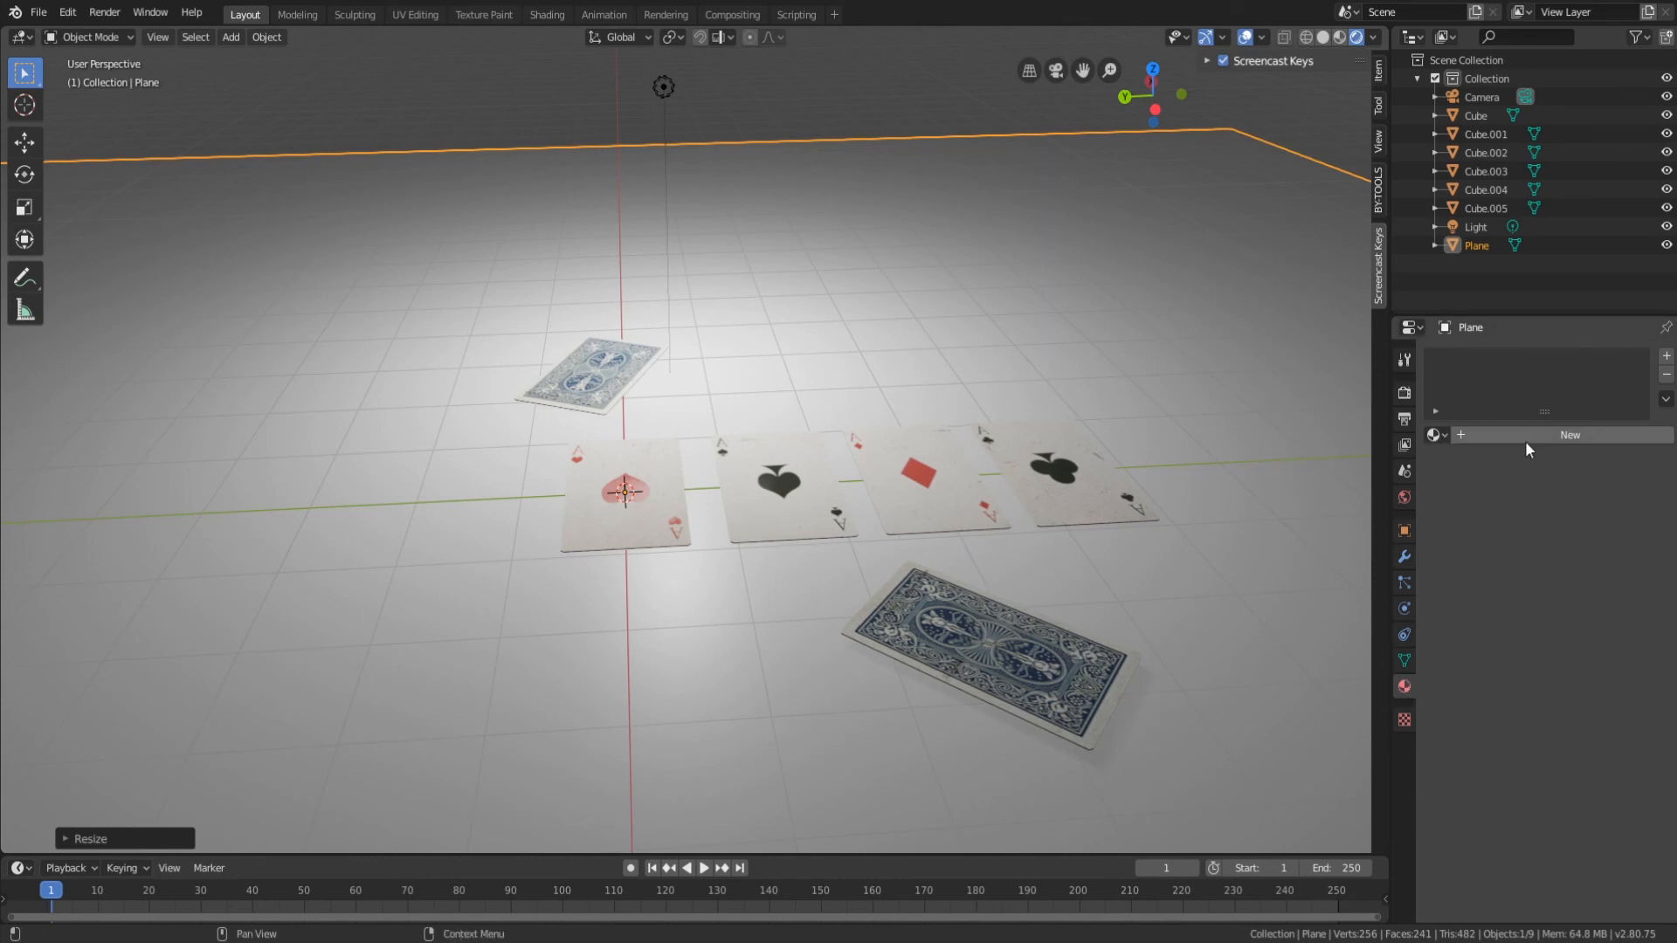
click(1568, 435)
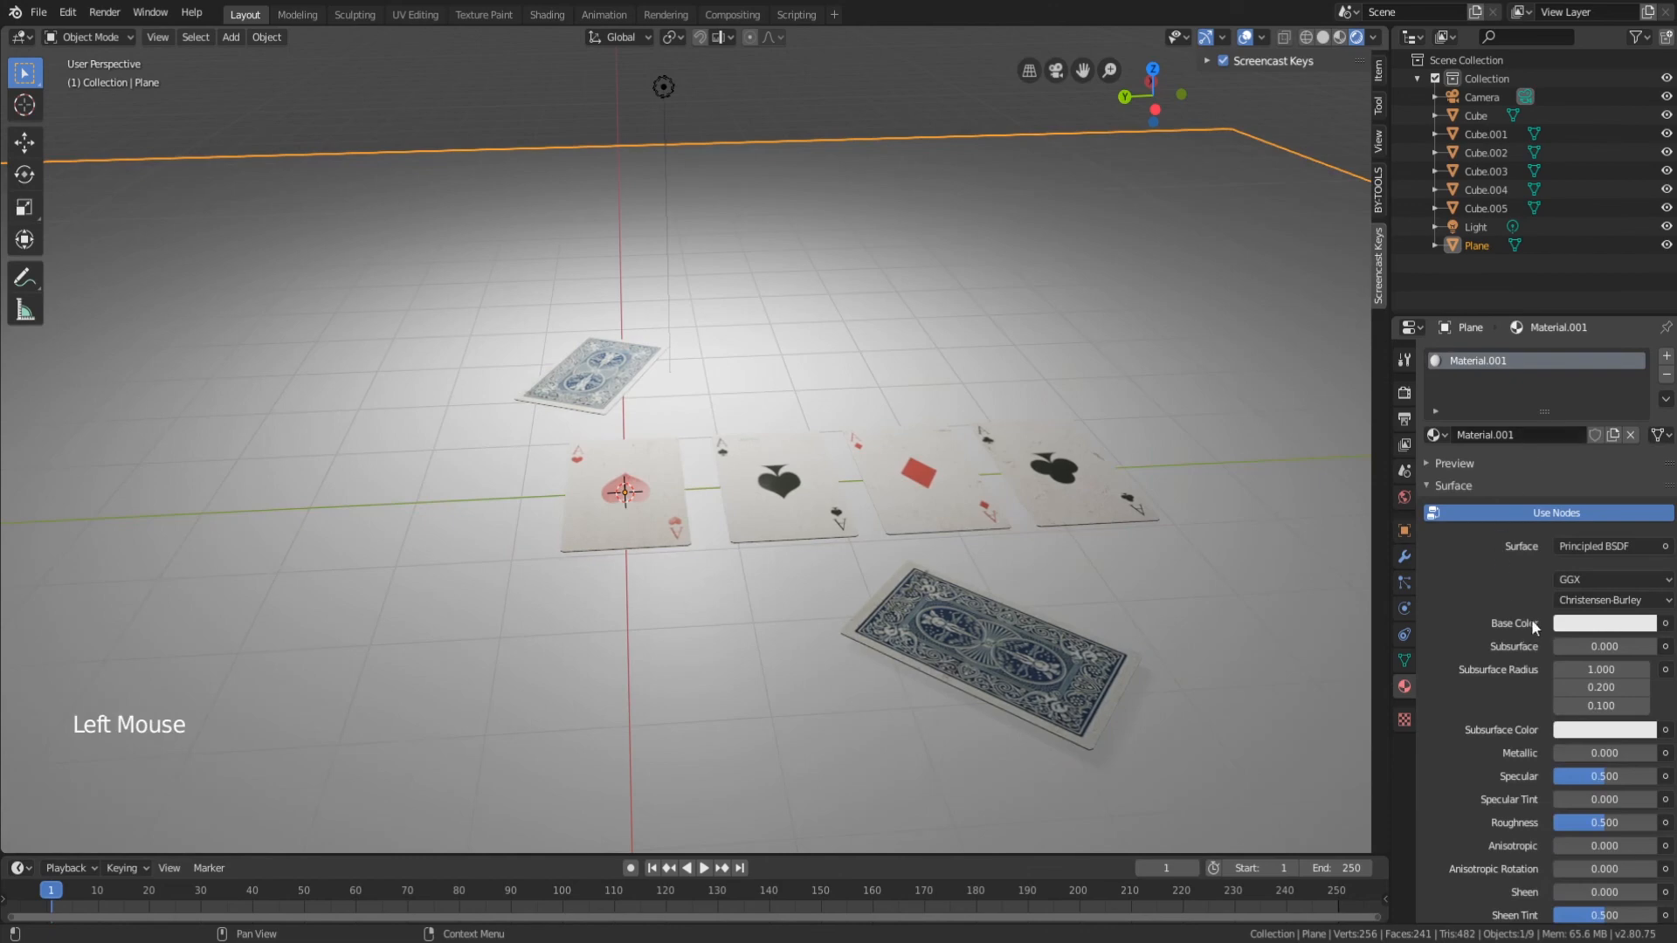
click(1664, 621)
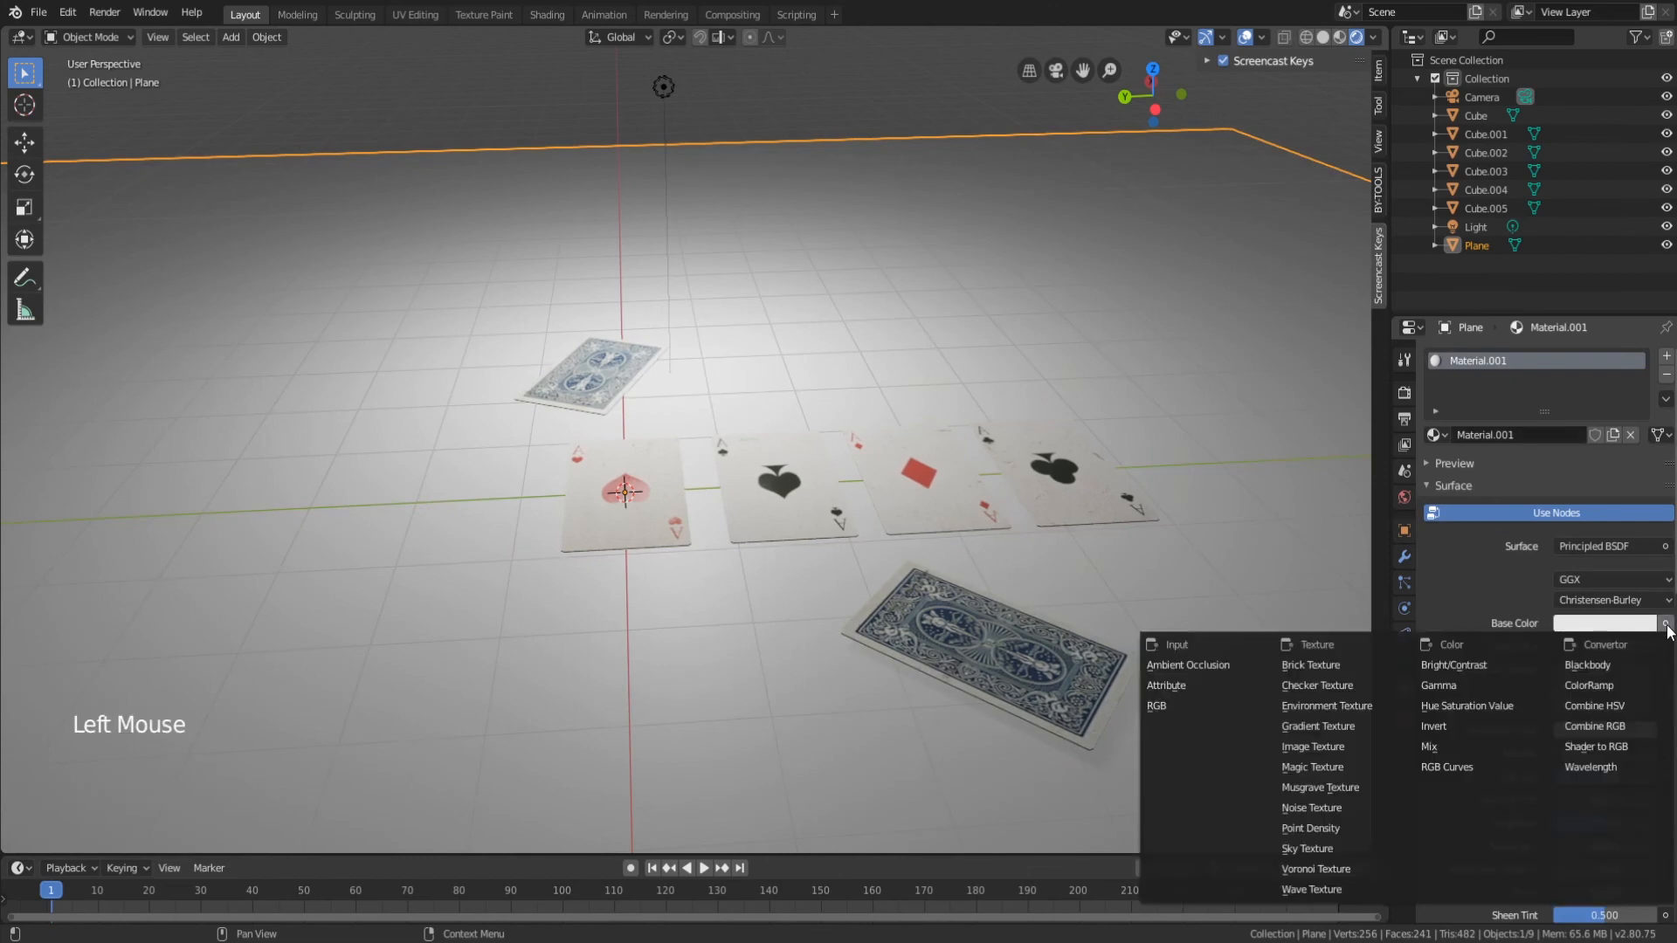
click(1308, 745)
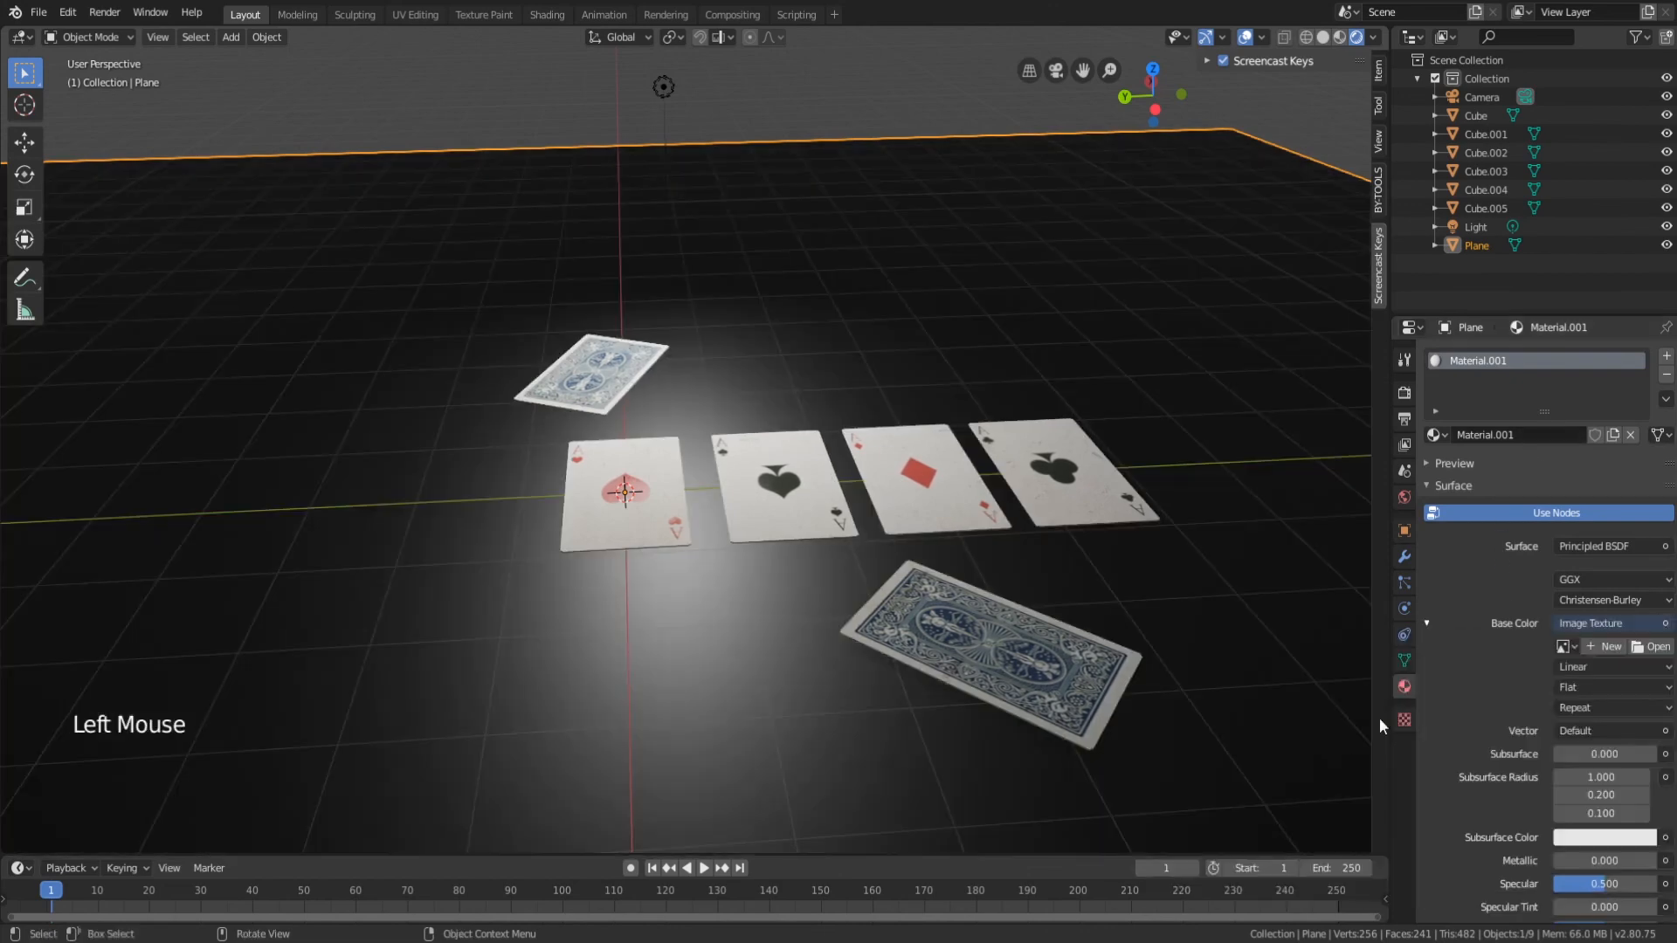
Load table_diffuse.jpg from Desktop > Tutorial channel > Cards tutorial as the plane's texture.
click(1659, 646)
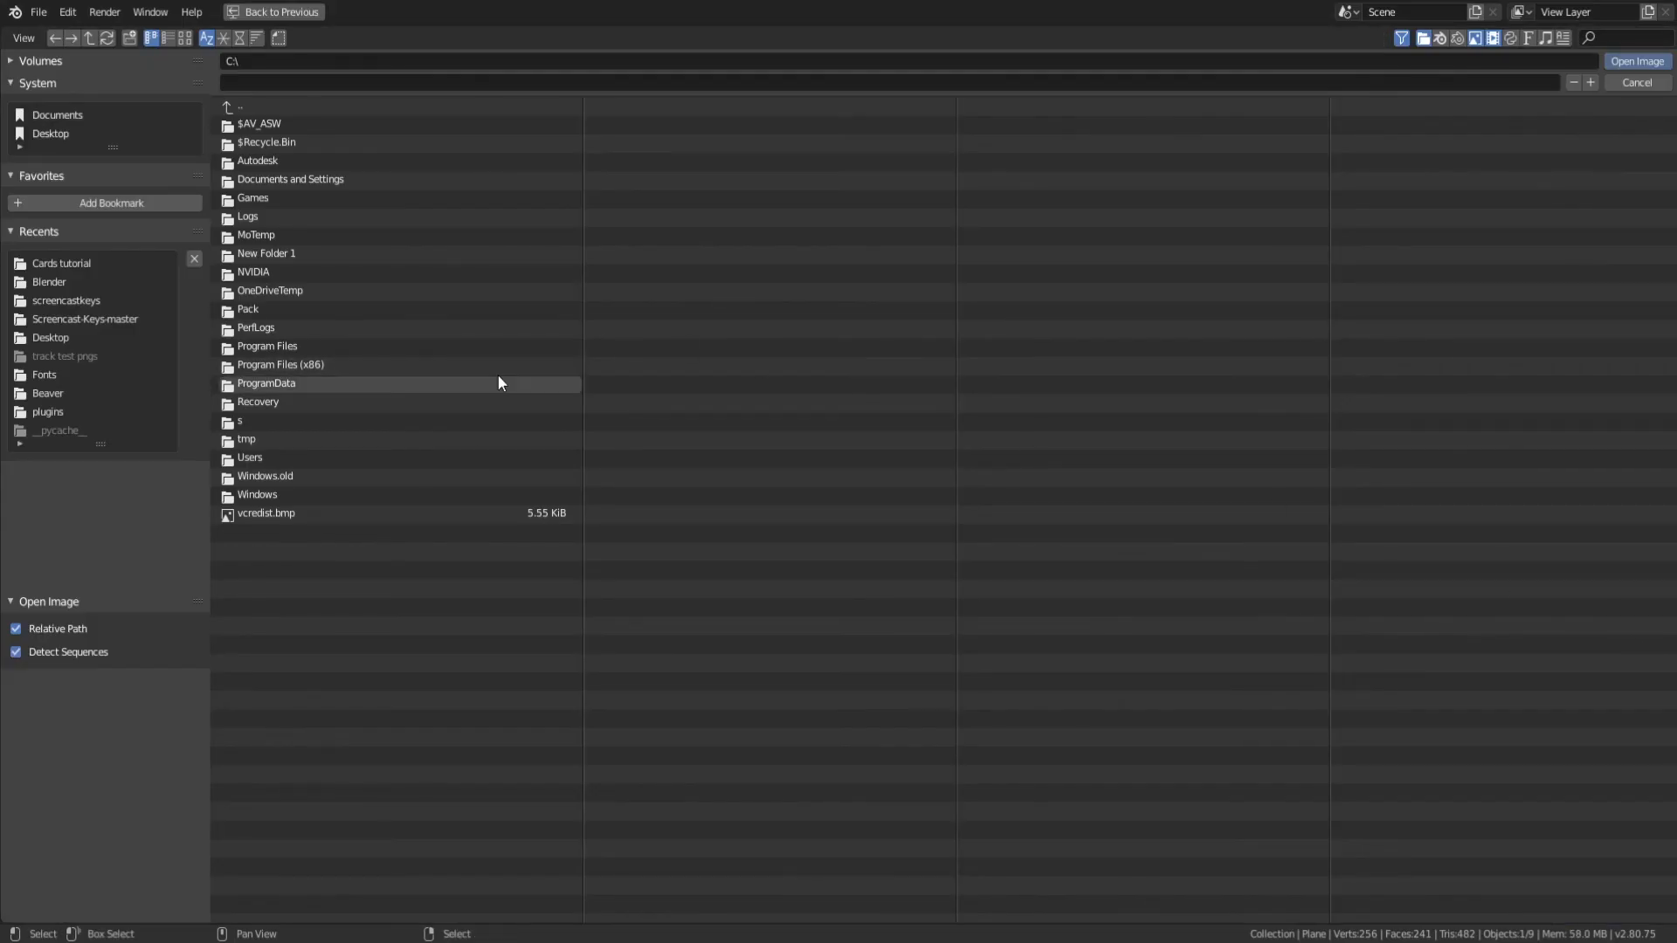
click(51, 337)
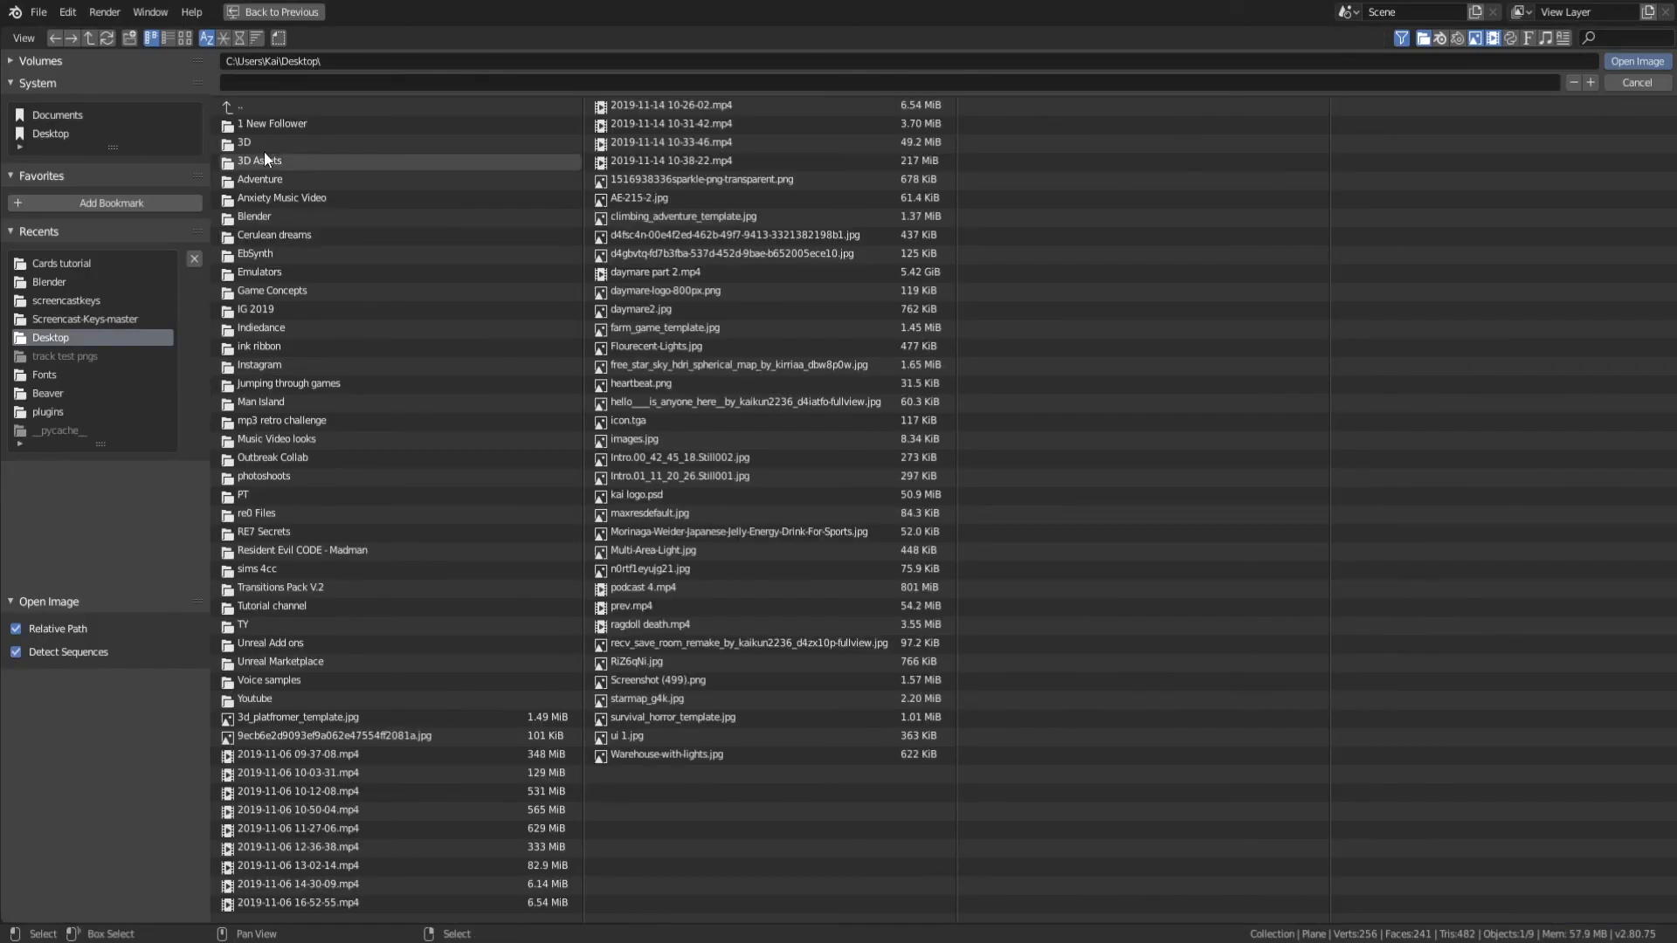
double_click(271, 606)
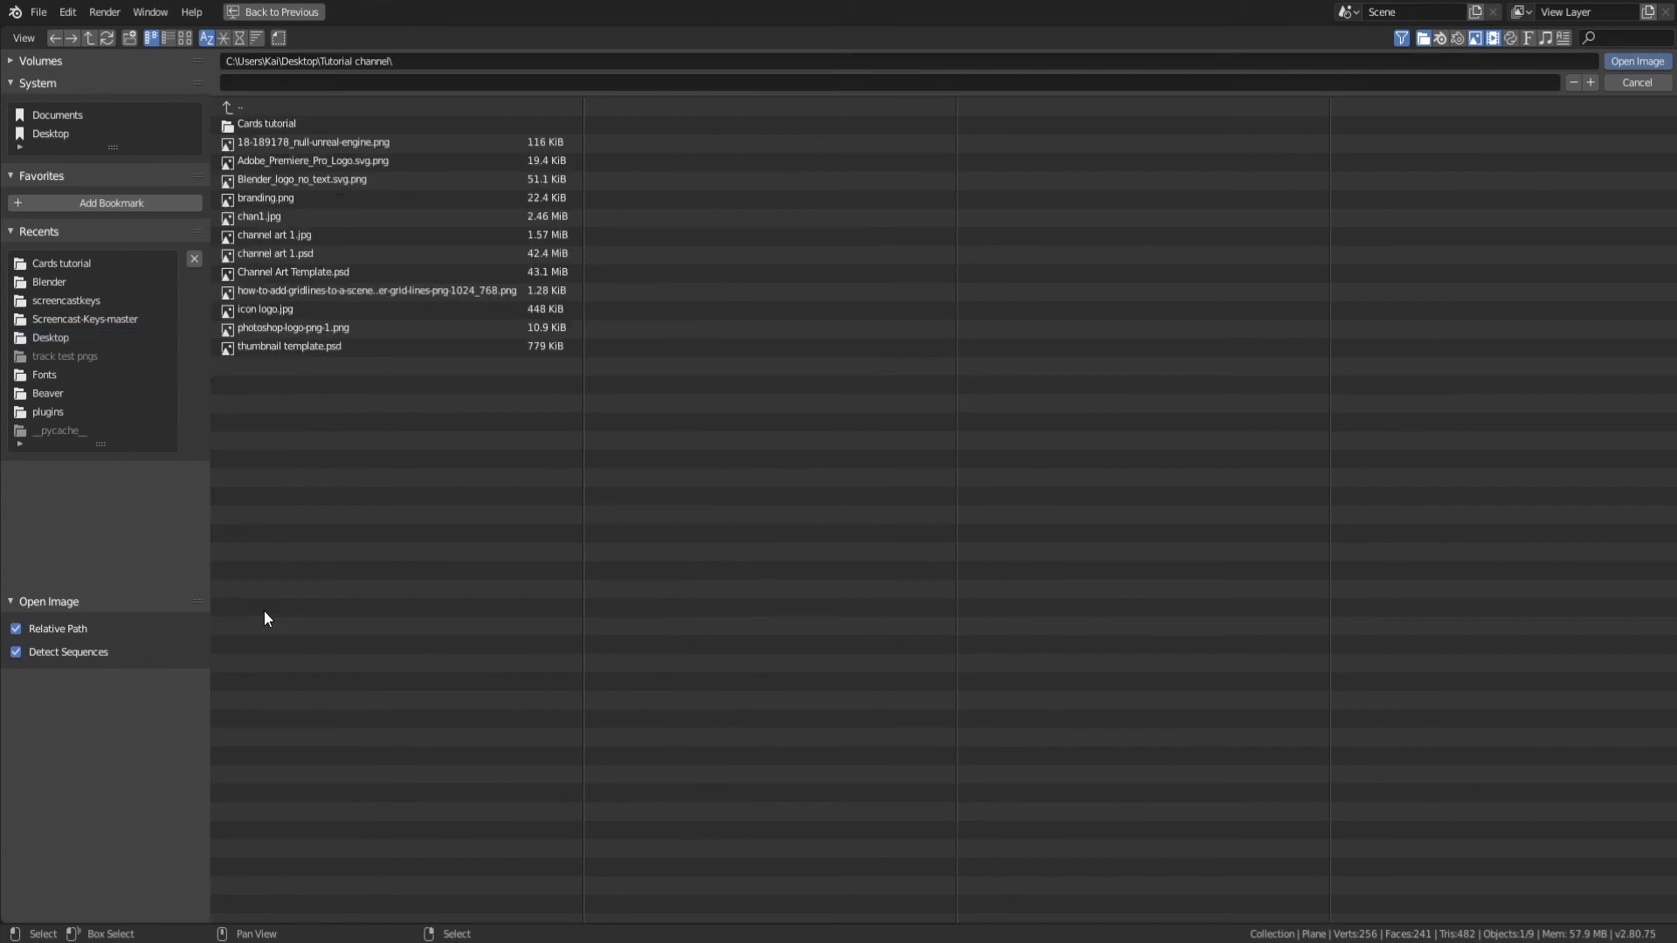
double_click(265, 122)
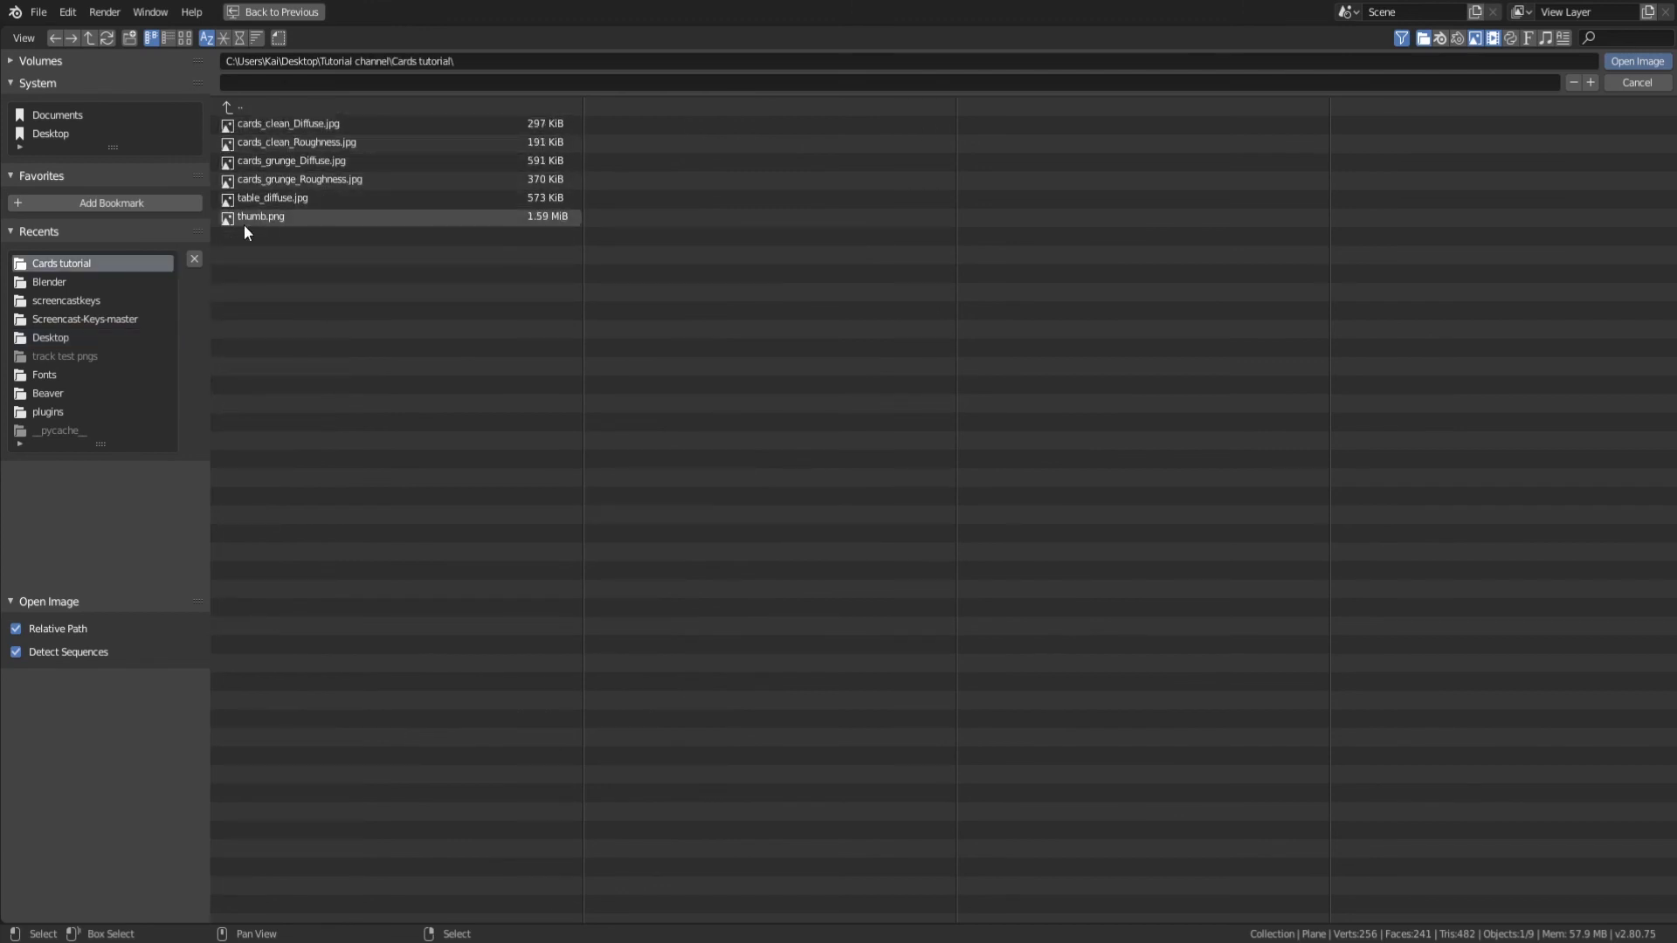
click(272, 197)
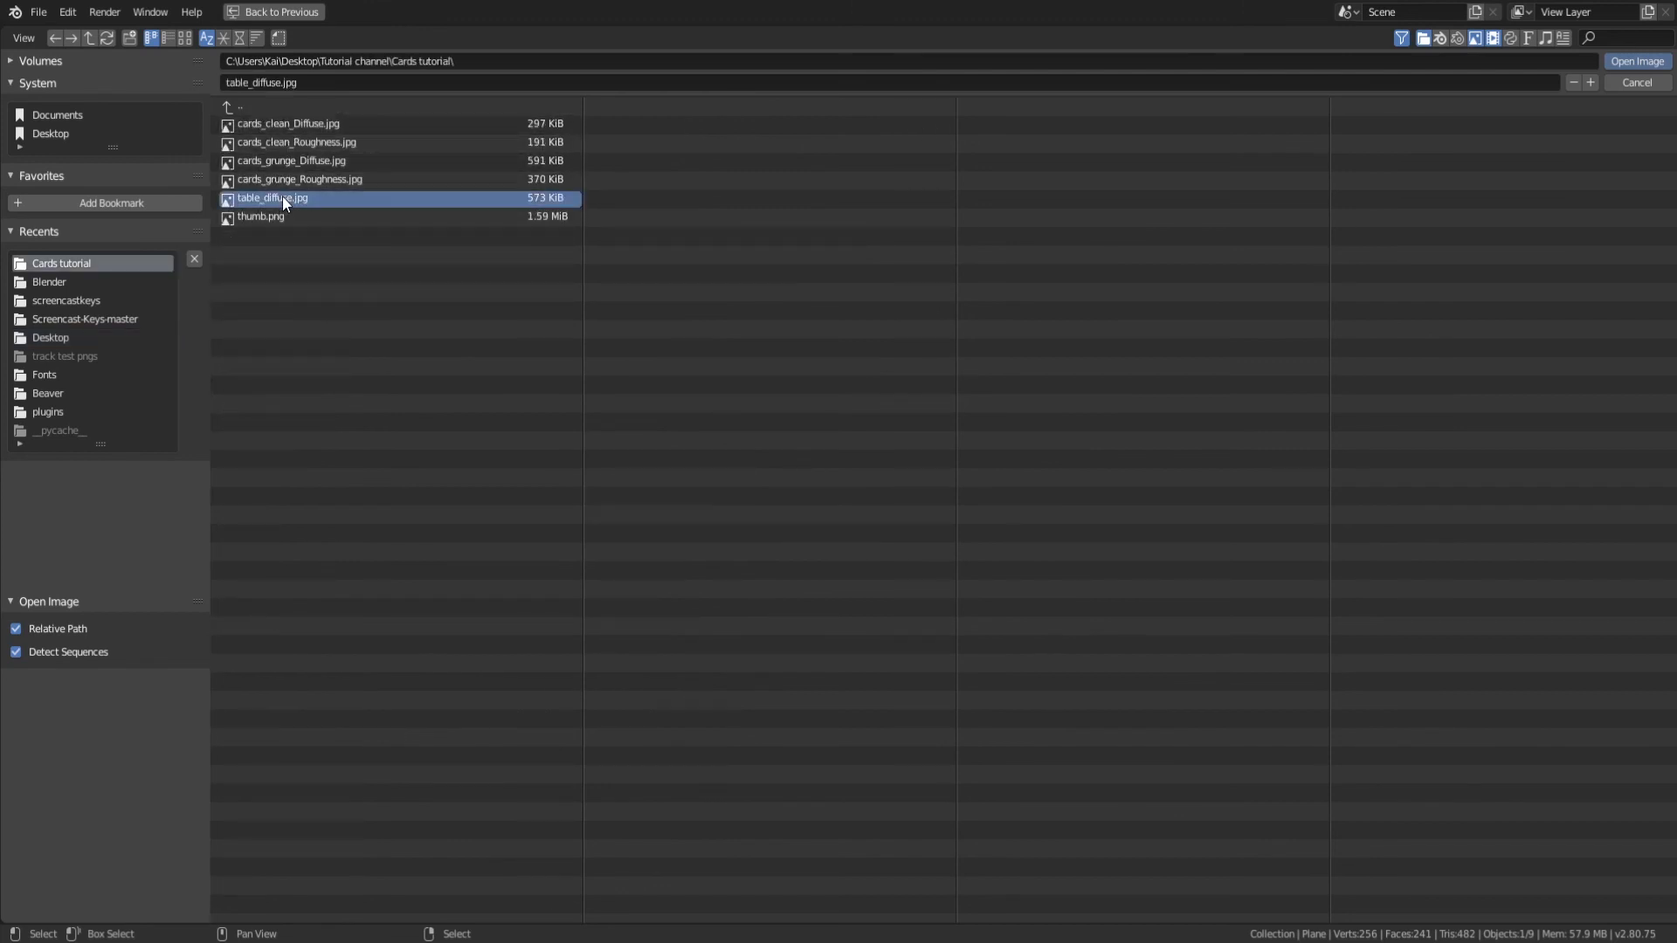
click(1635, 61)
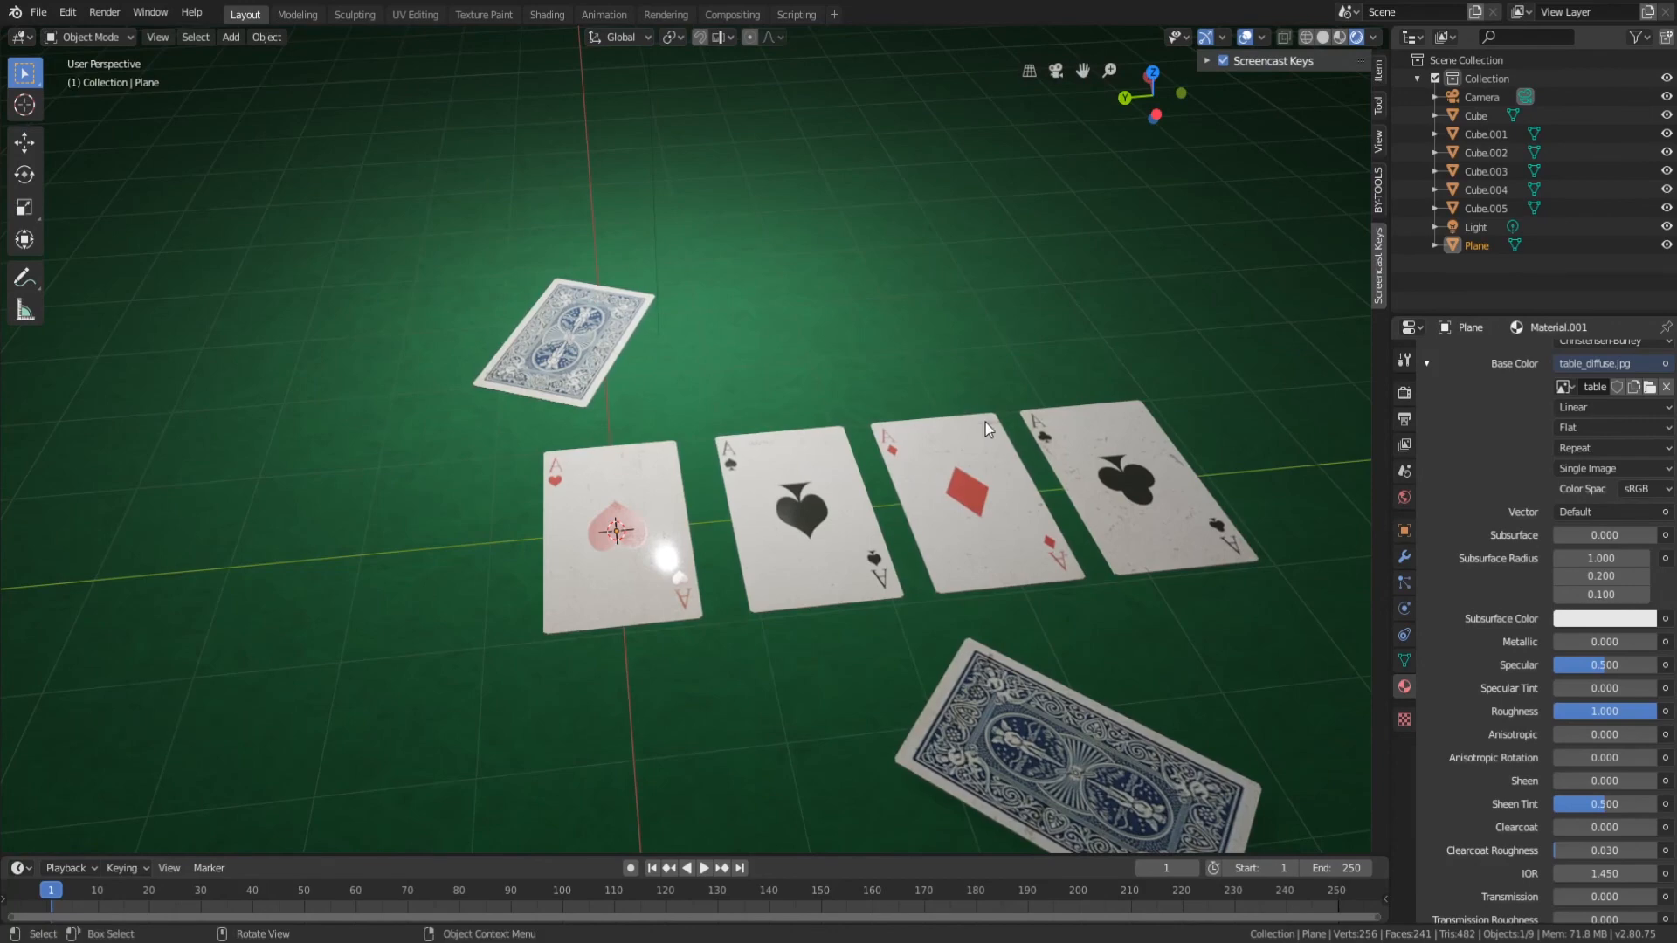
mouse_move(671, 690)
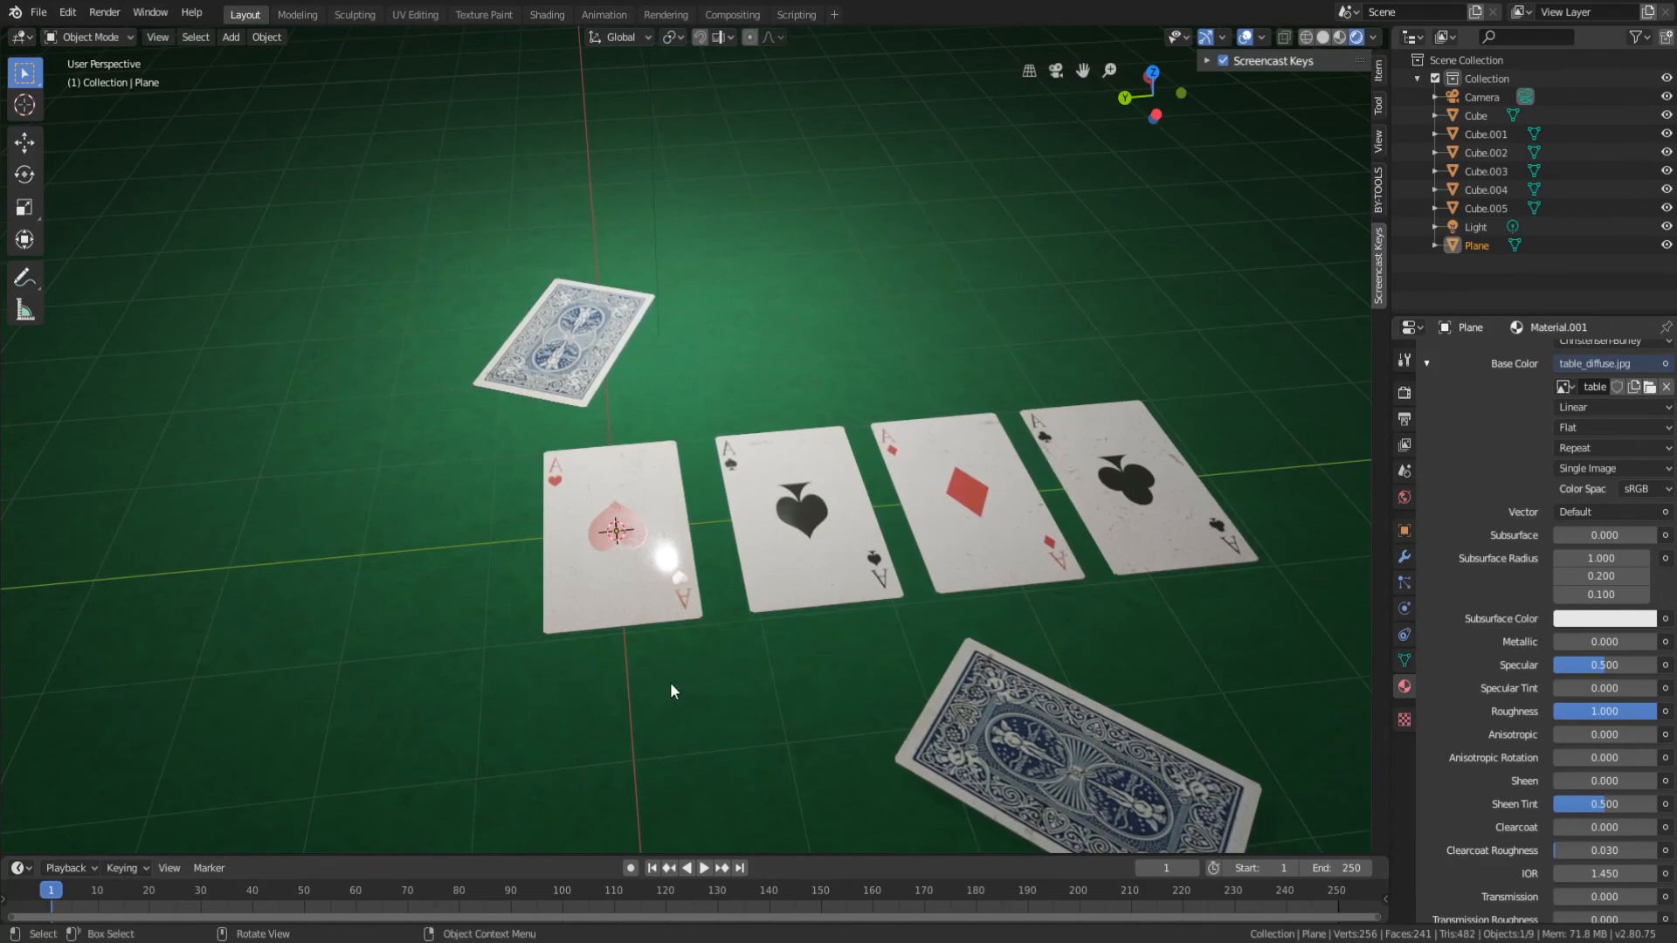